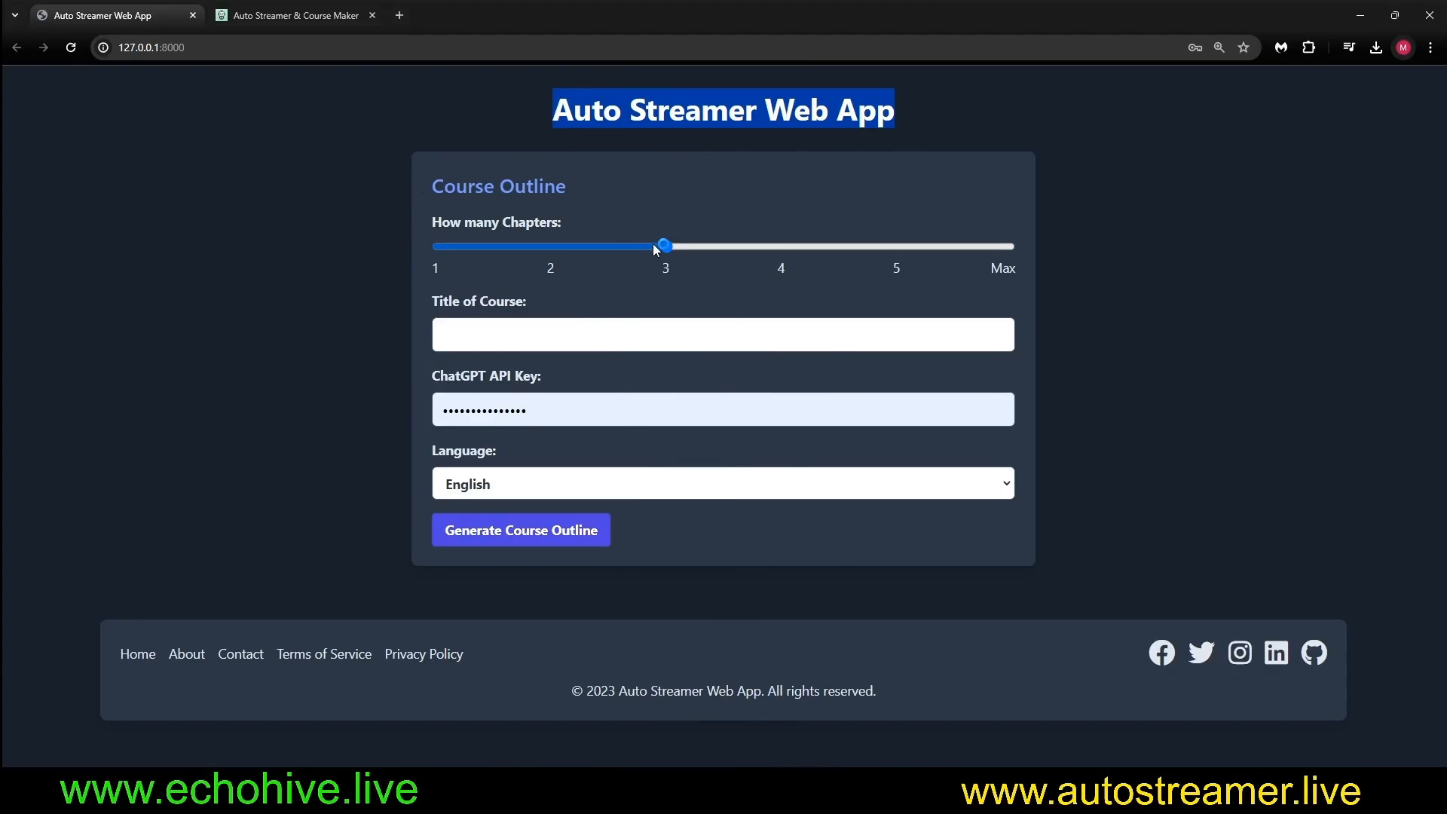
Generate a one-chapter English outline titled 'Next js' using the saved API key.
drag(663, 246, 780, 246)
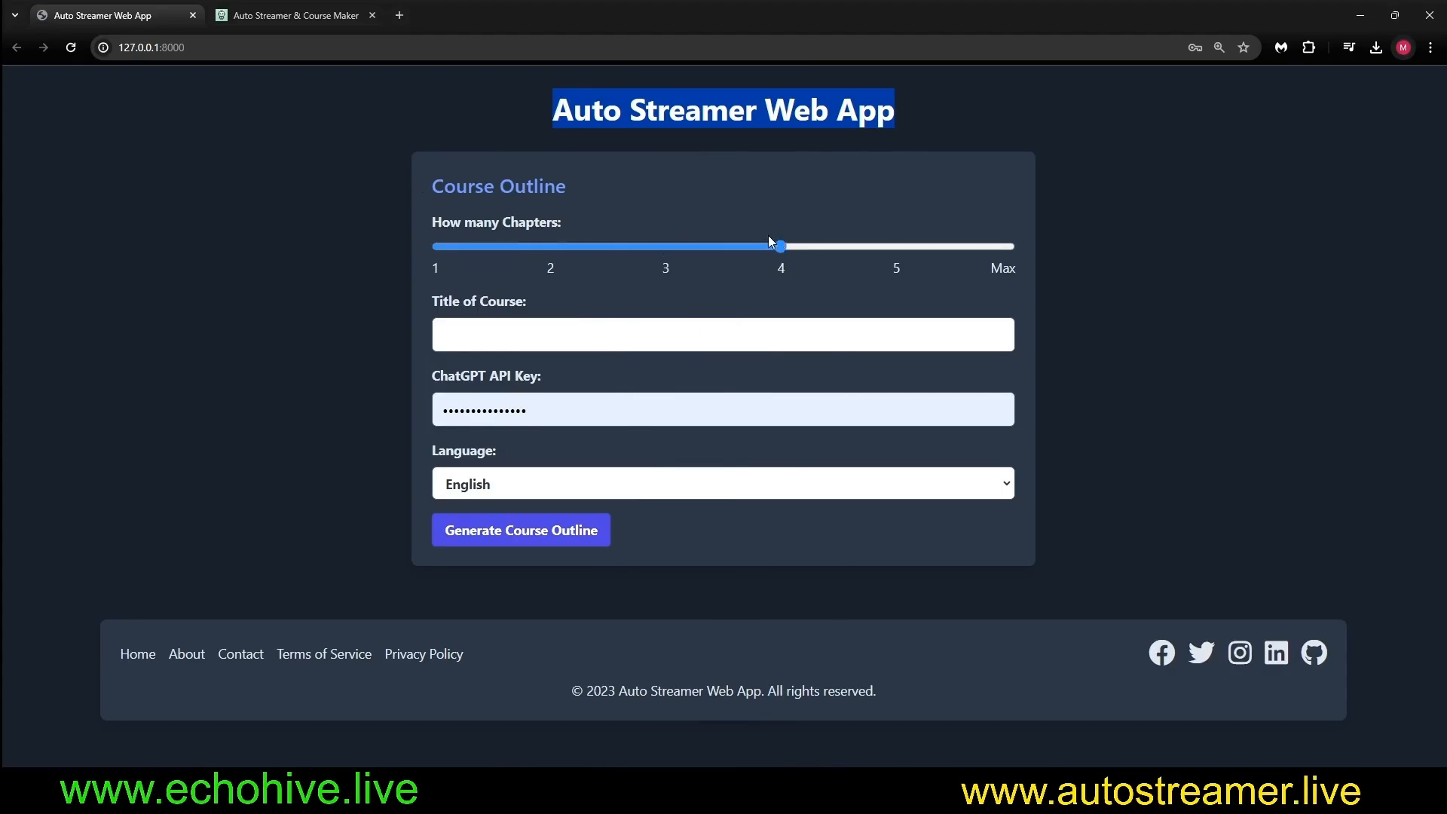
drag(779, 246, 436, 246)
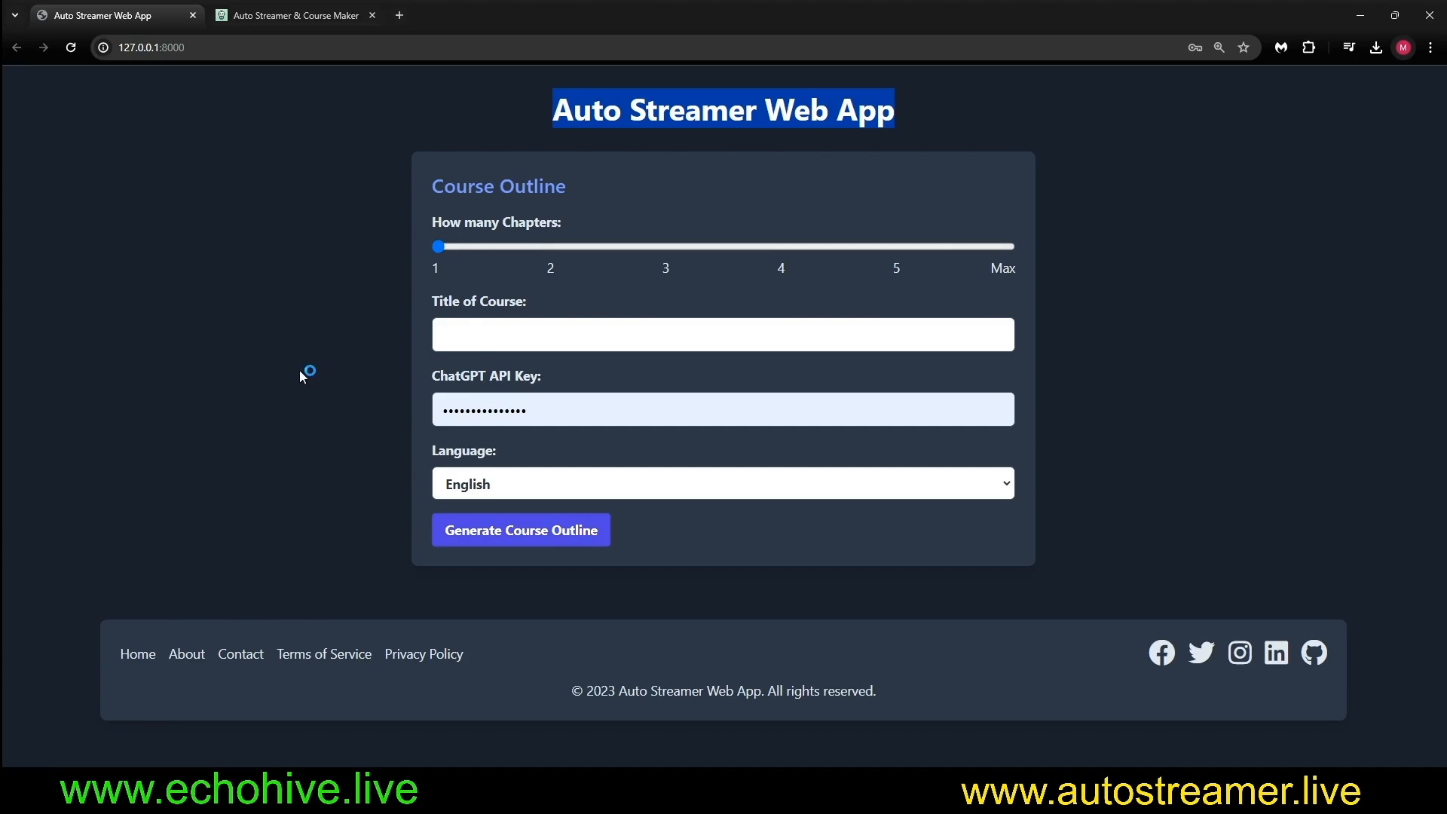
click(722, 408)
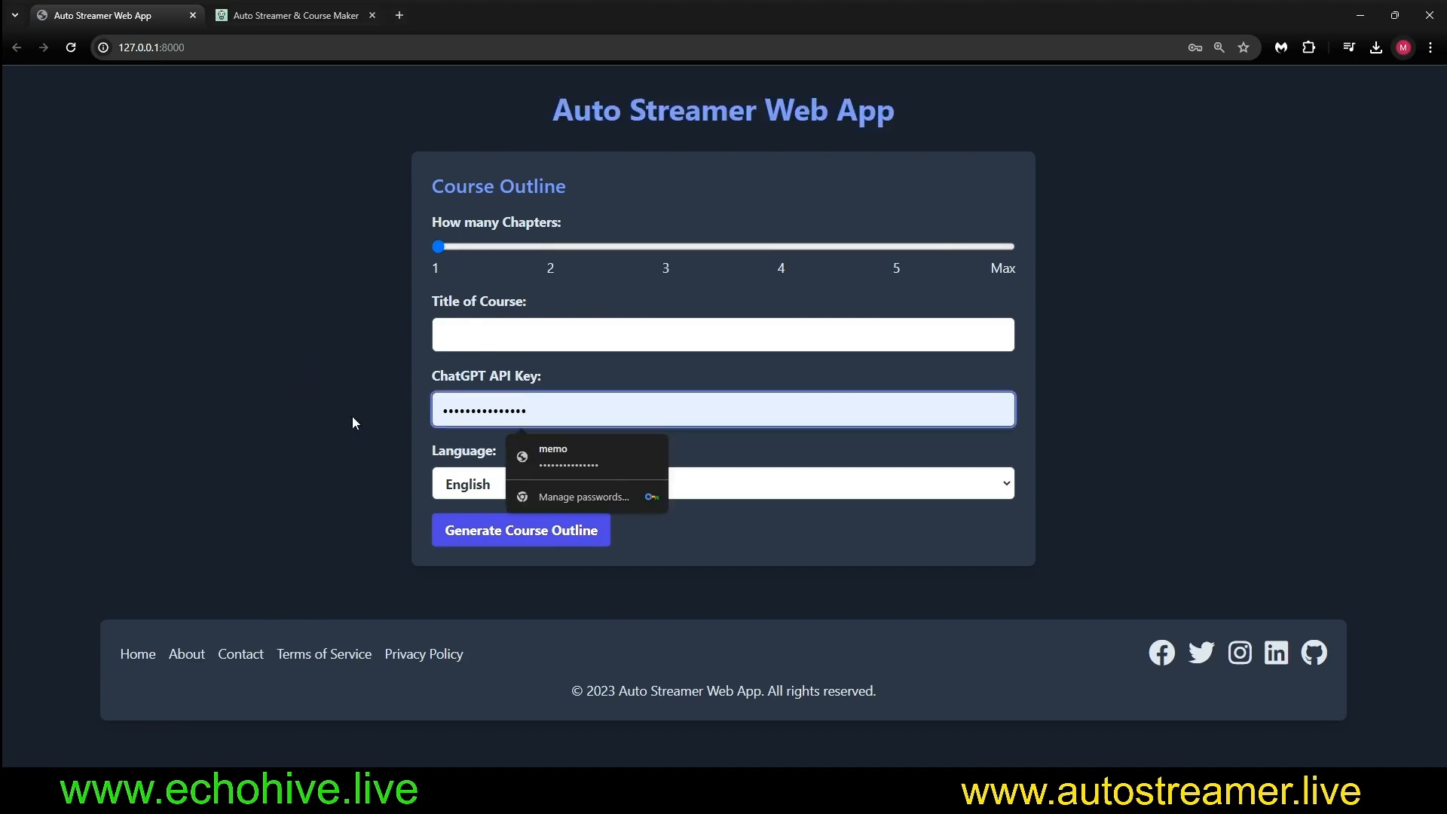
mouse_move(315, 415)
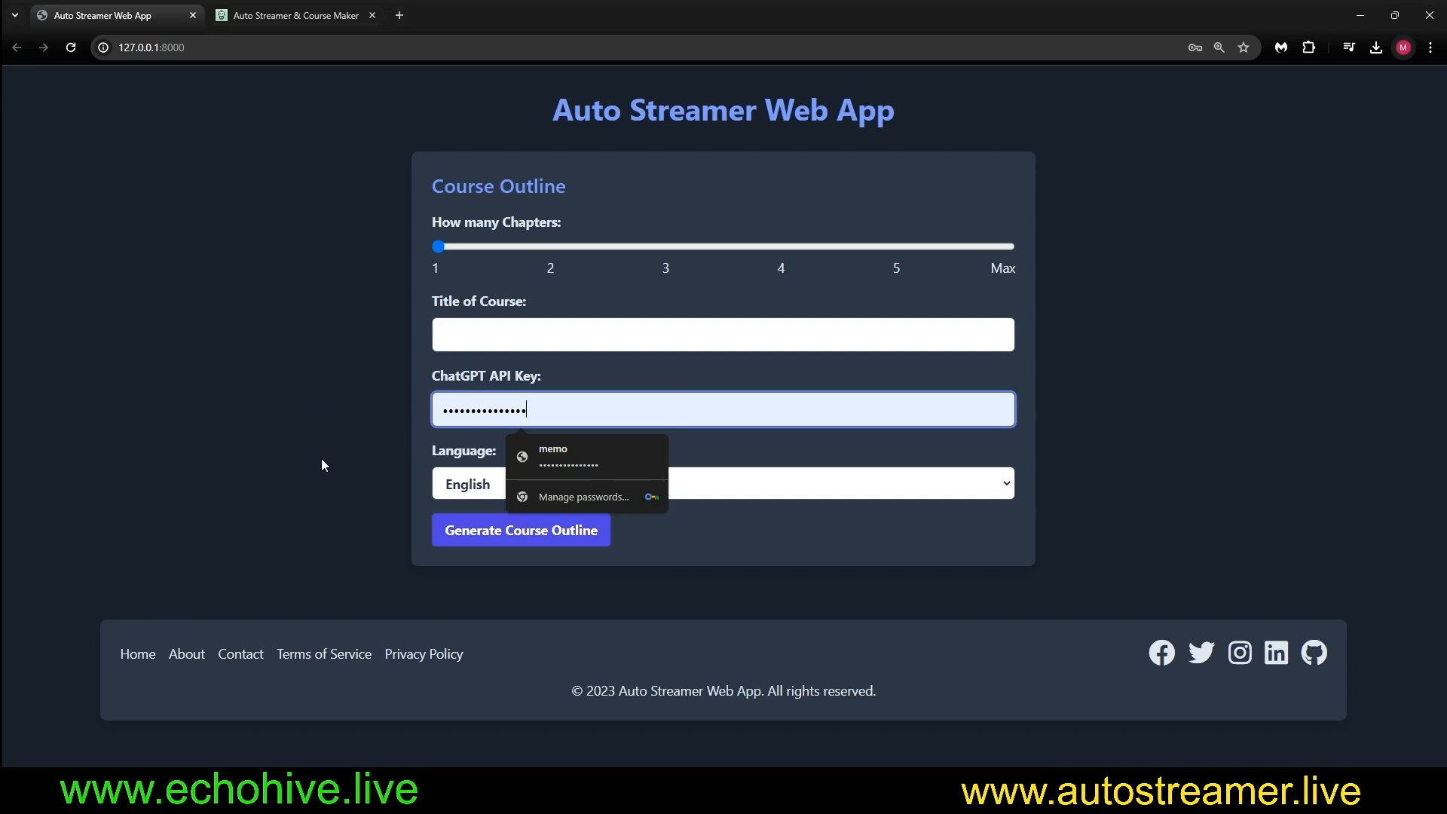
click(723, 484)
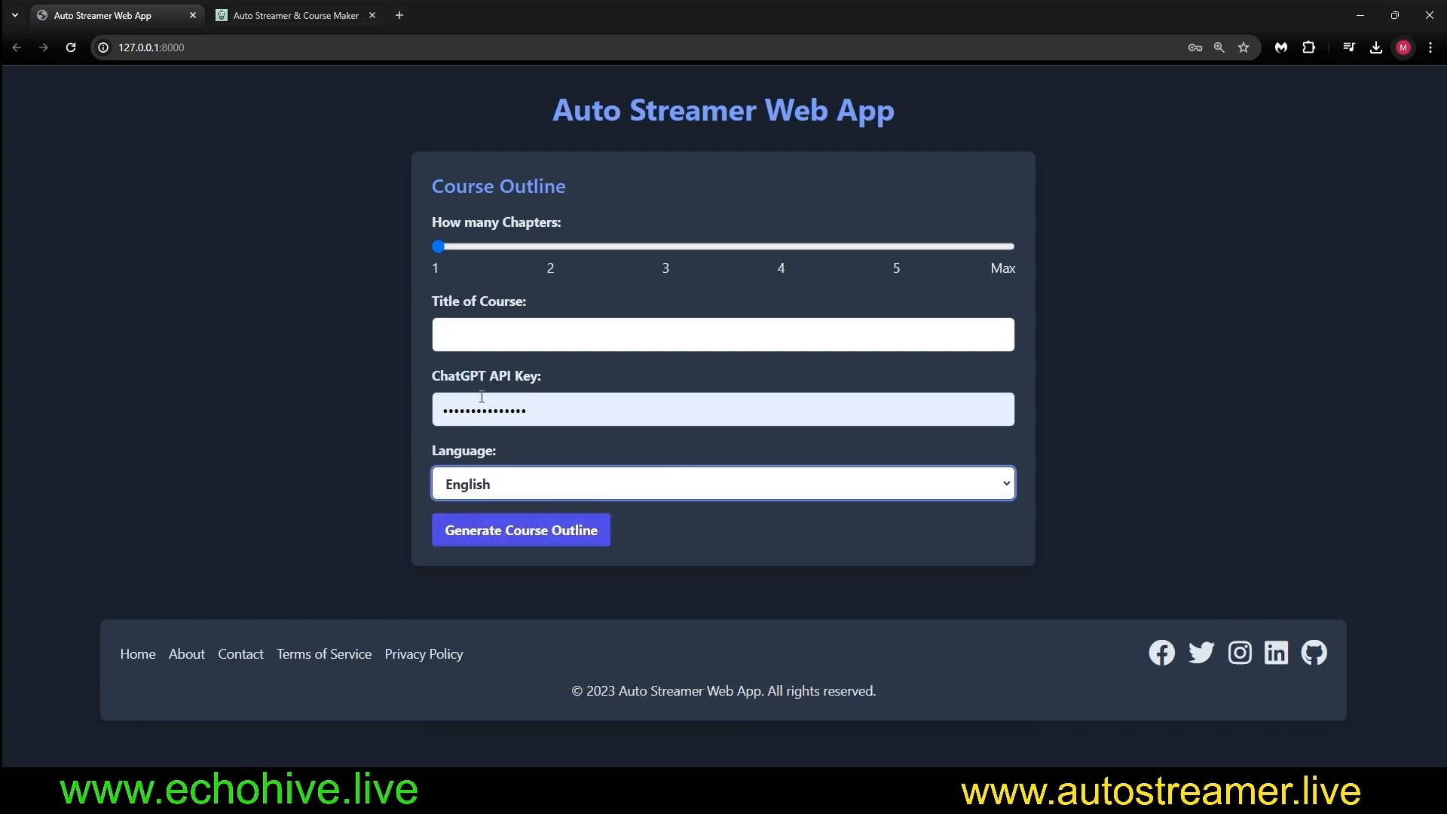
text(Next js)
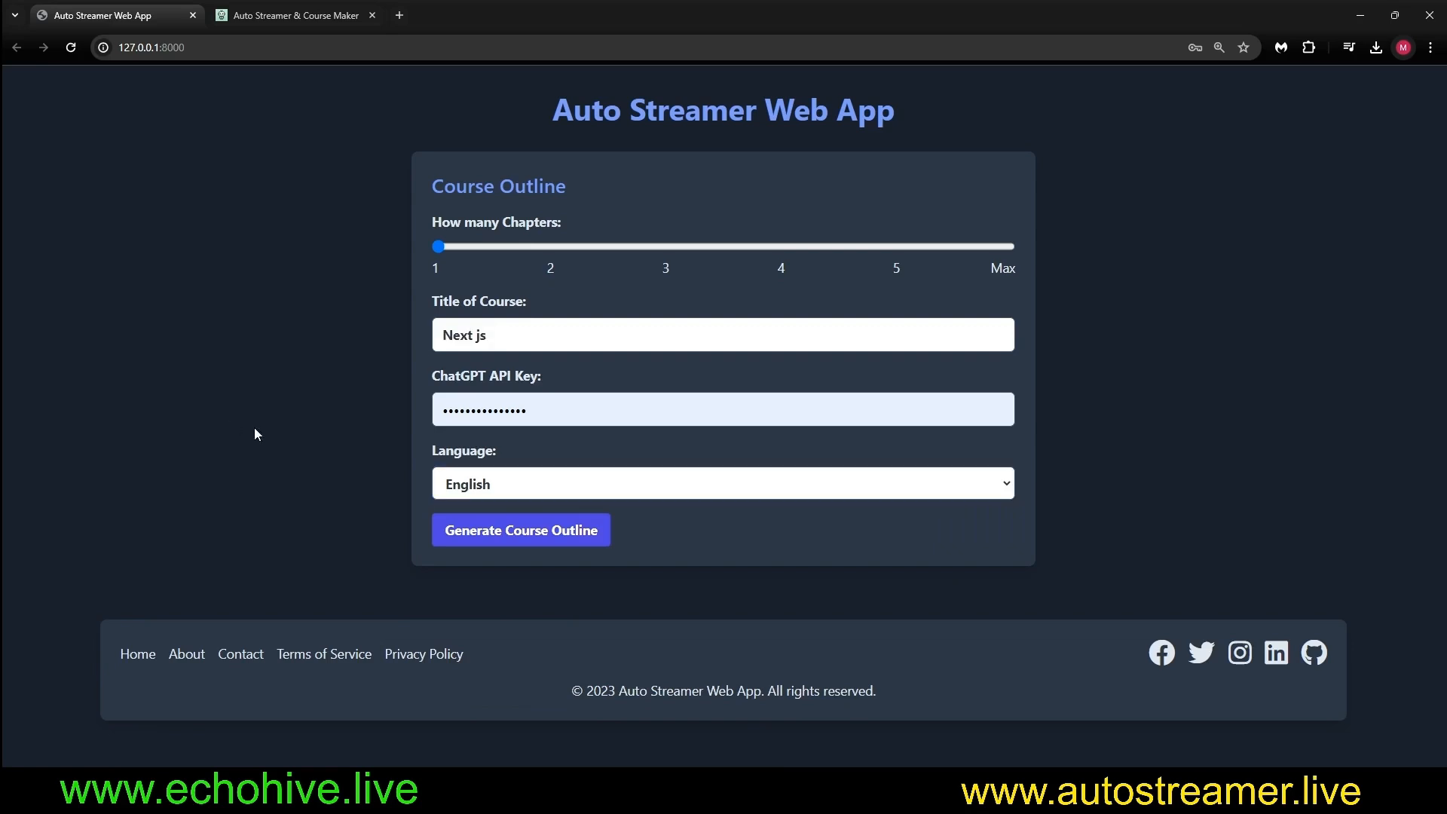
click(519, 530)
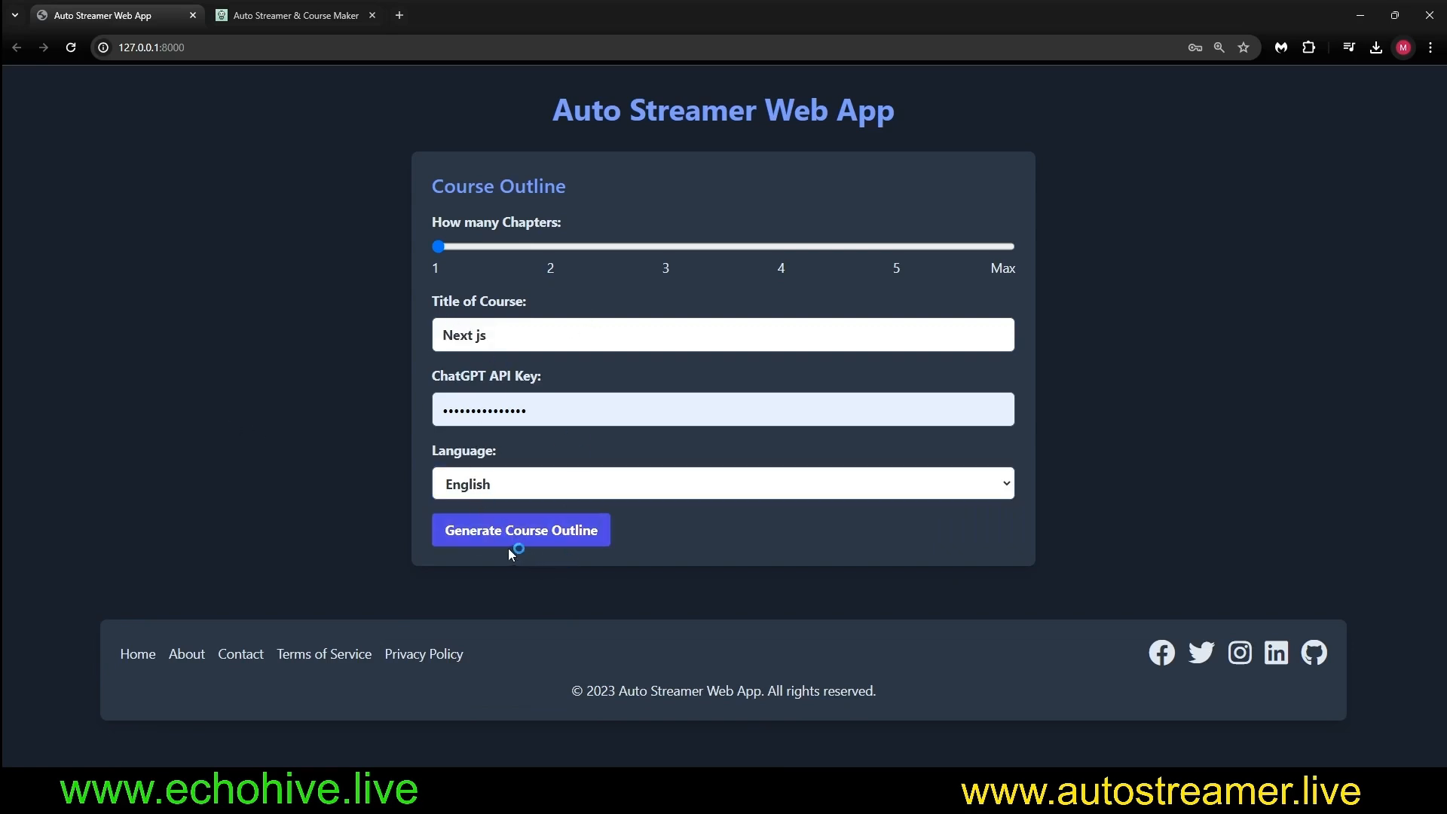
Show index.py's FastAPI code beside the terminal log of the Next js outline request.
click(519, 530)
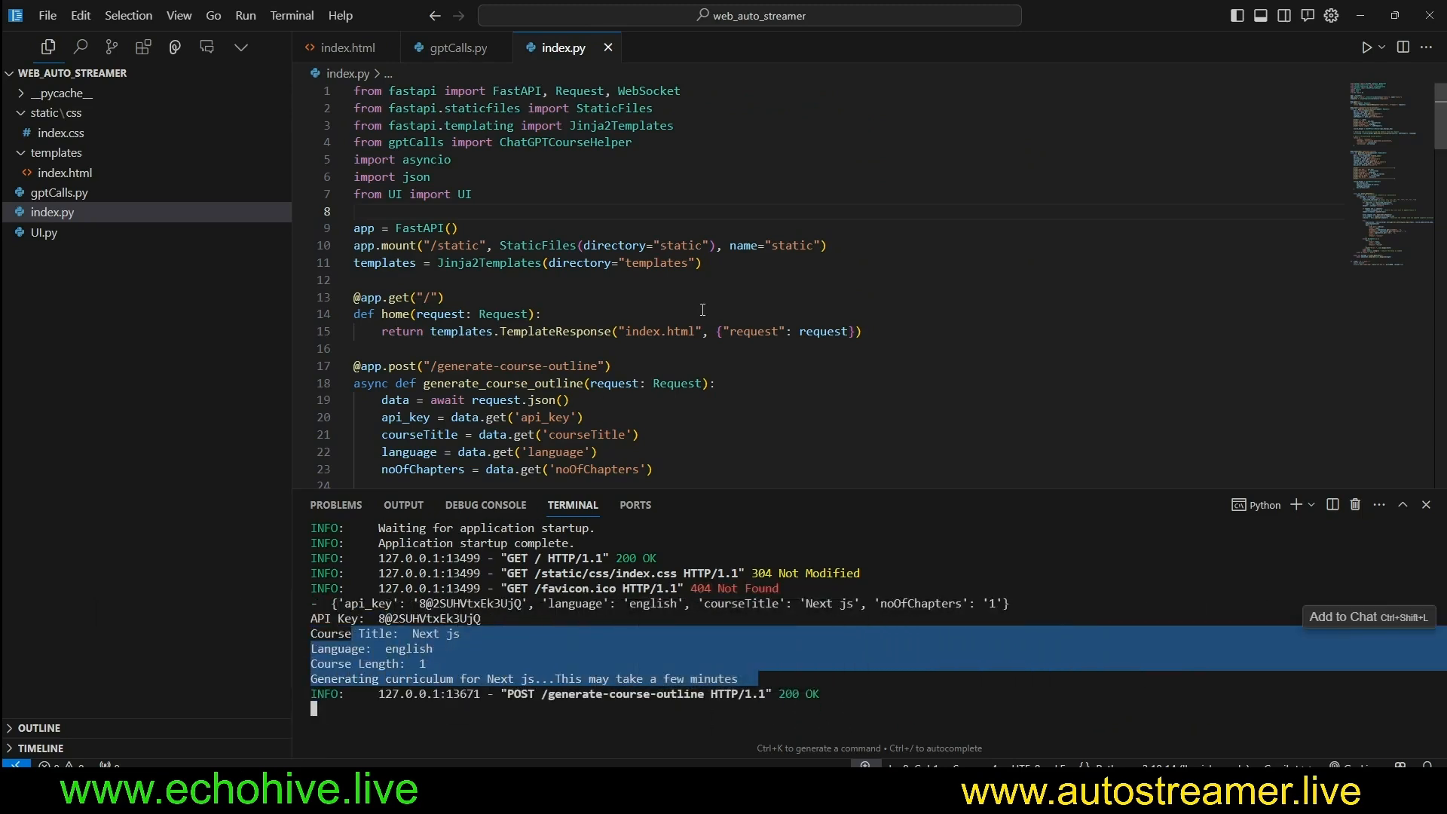
click(543, 313)
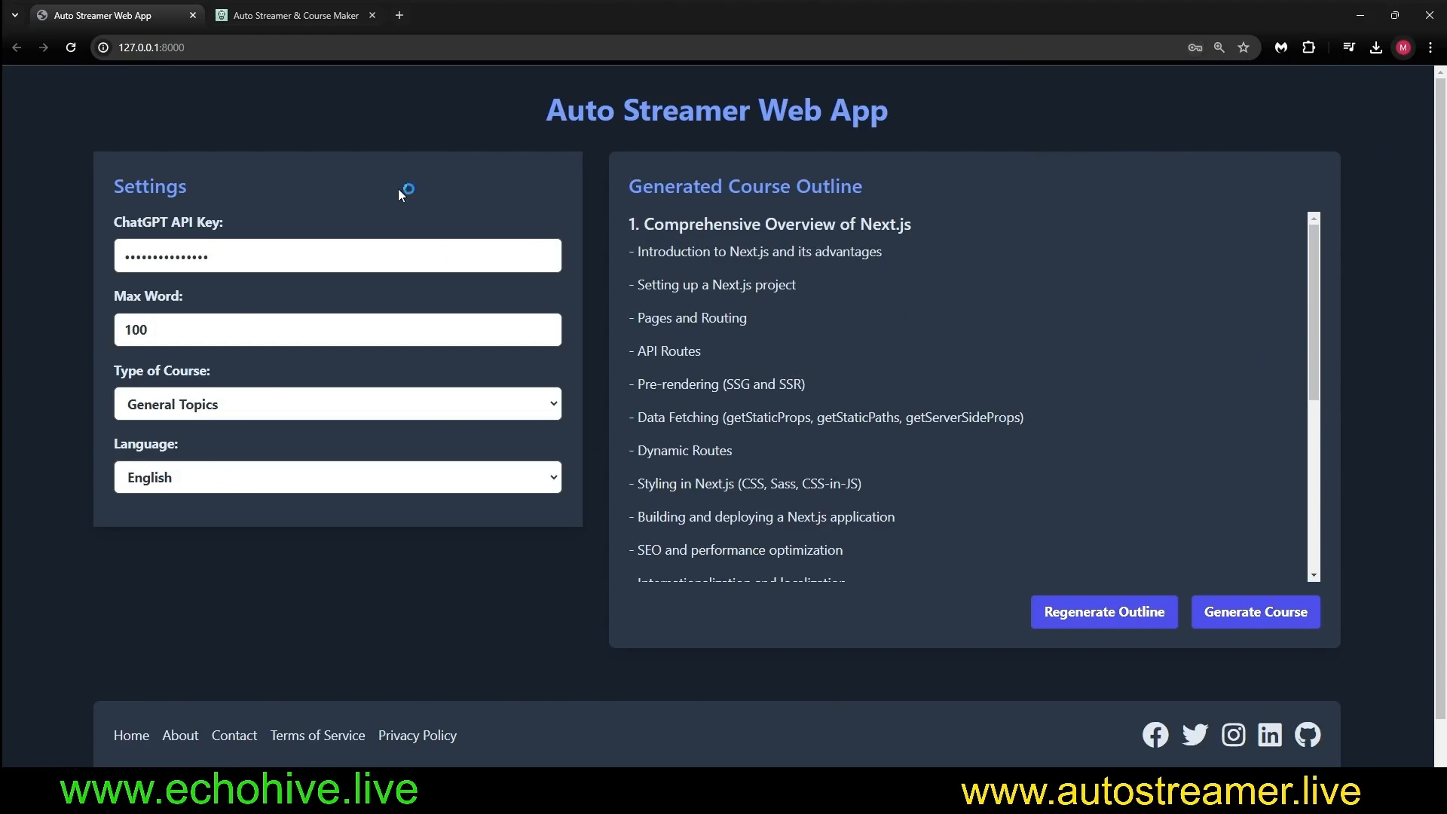
mouse_move(233, 452)
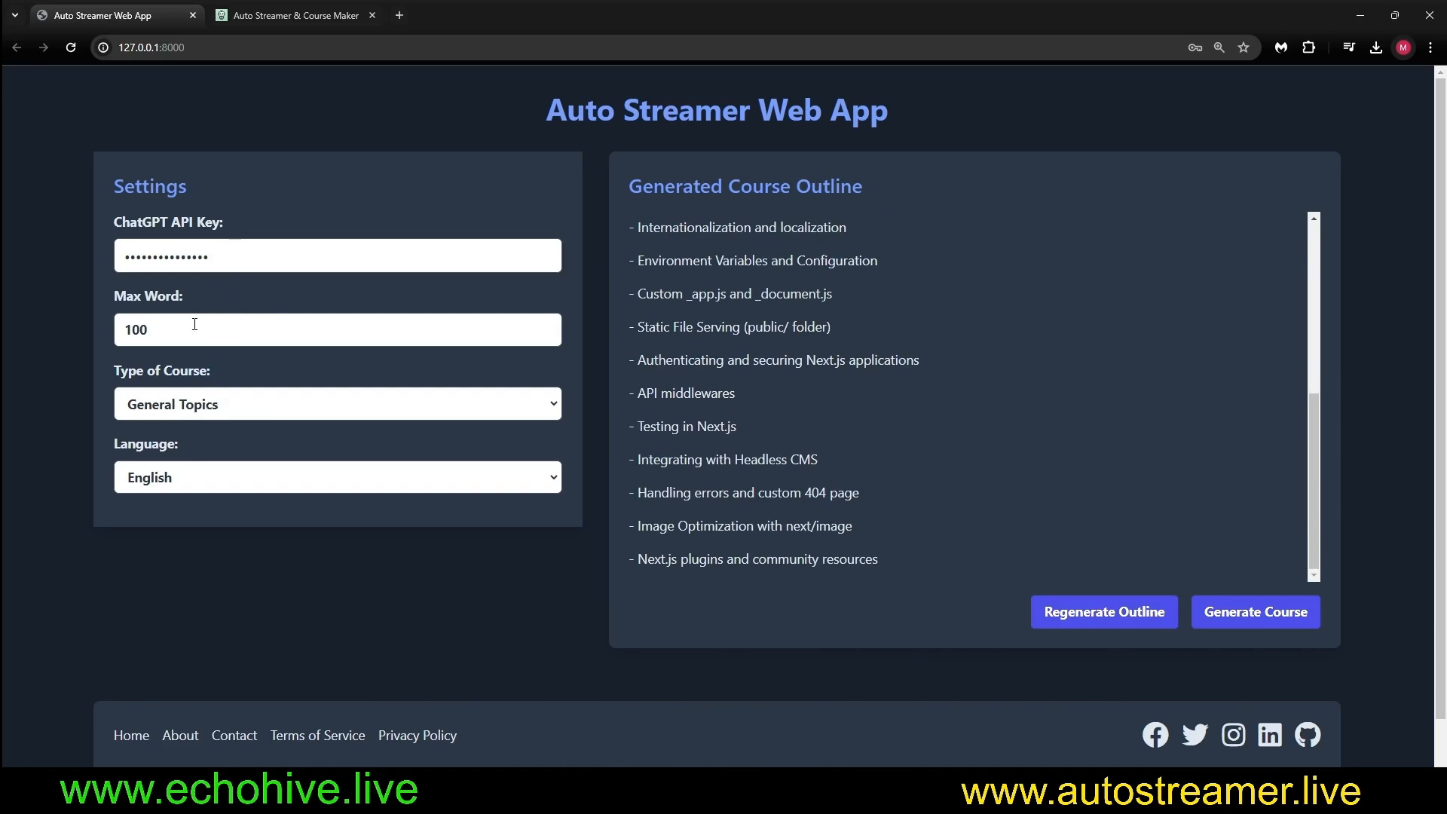
Check Max Word at 100, choose Code Based Topics, and keep English as language.
click(337, 329)
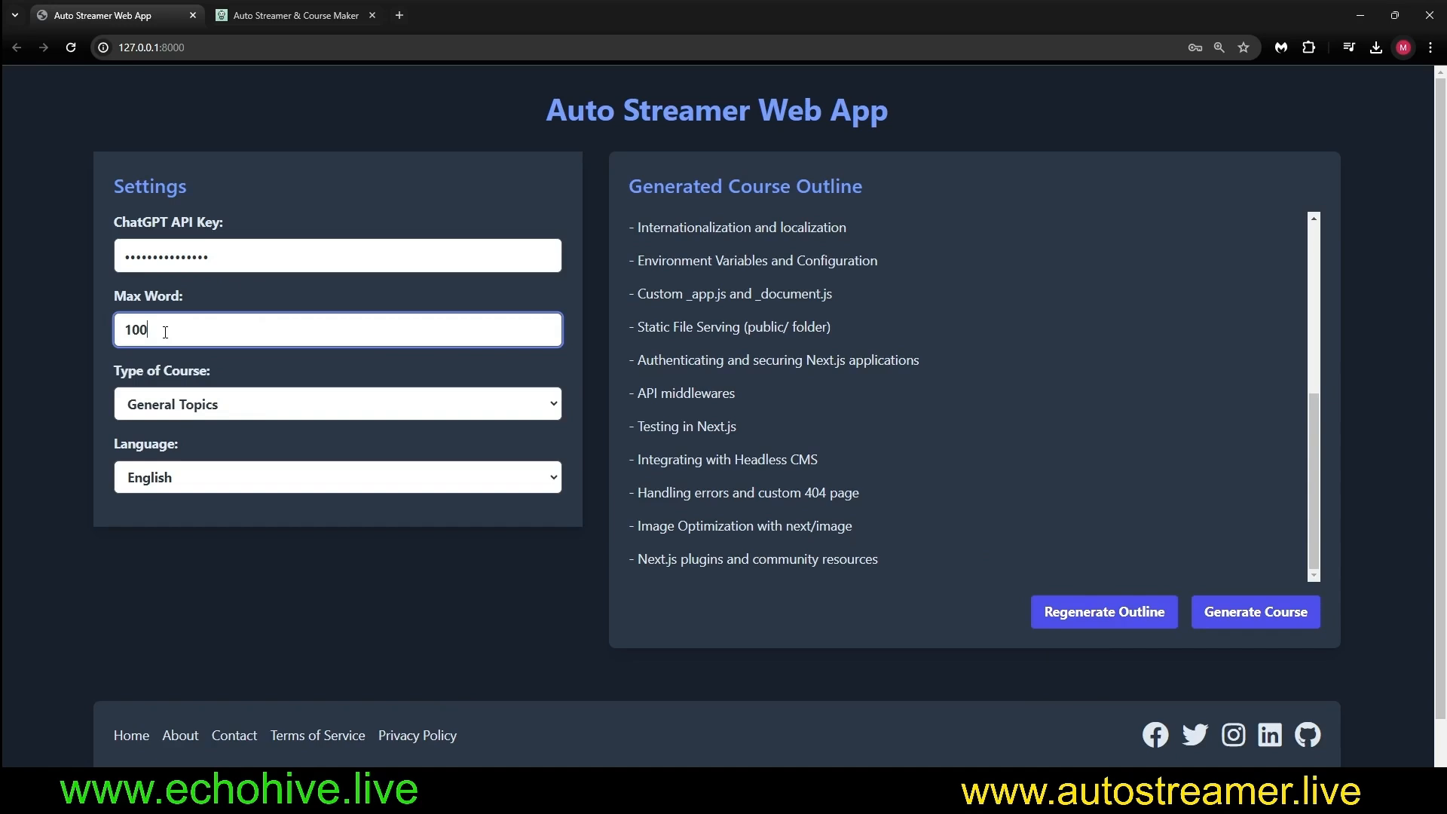
double_click(134, 329)
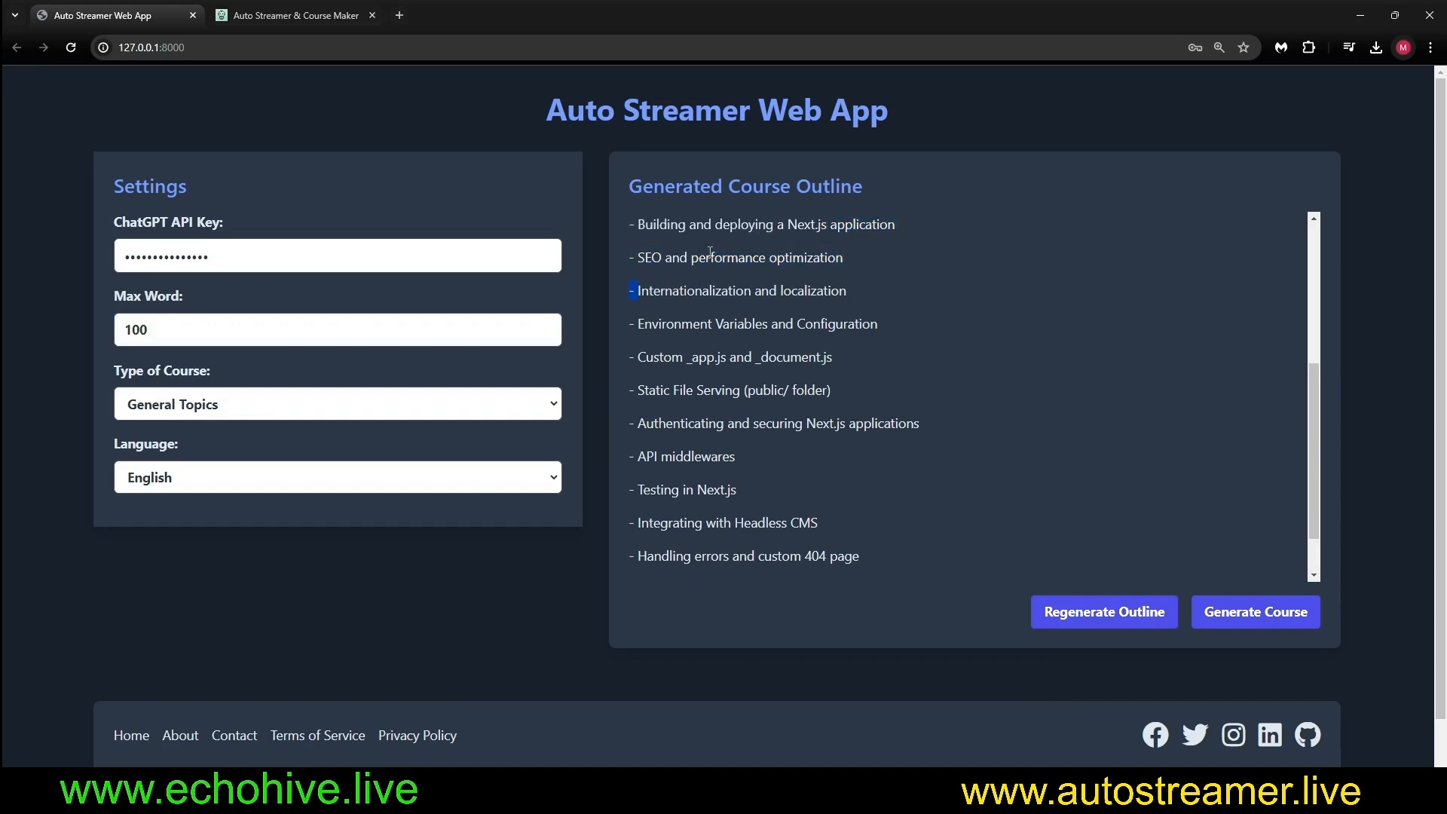
click(337, 403)
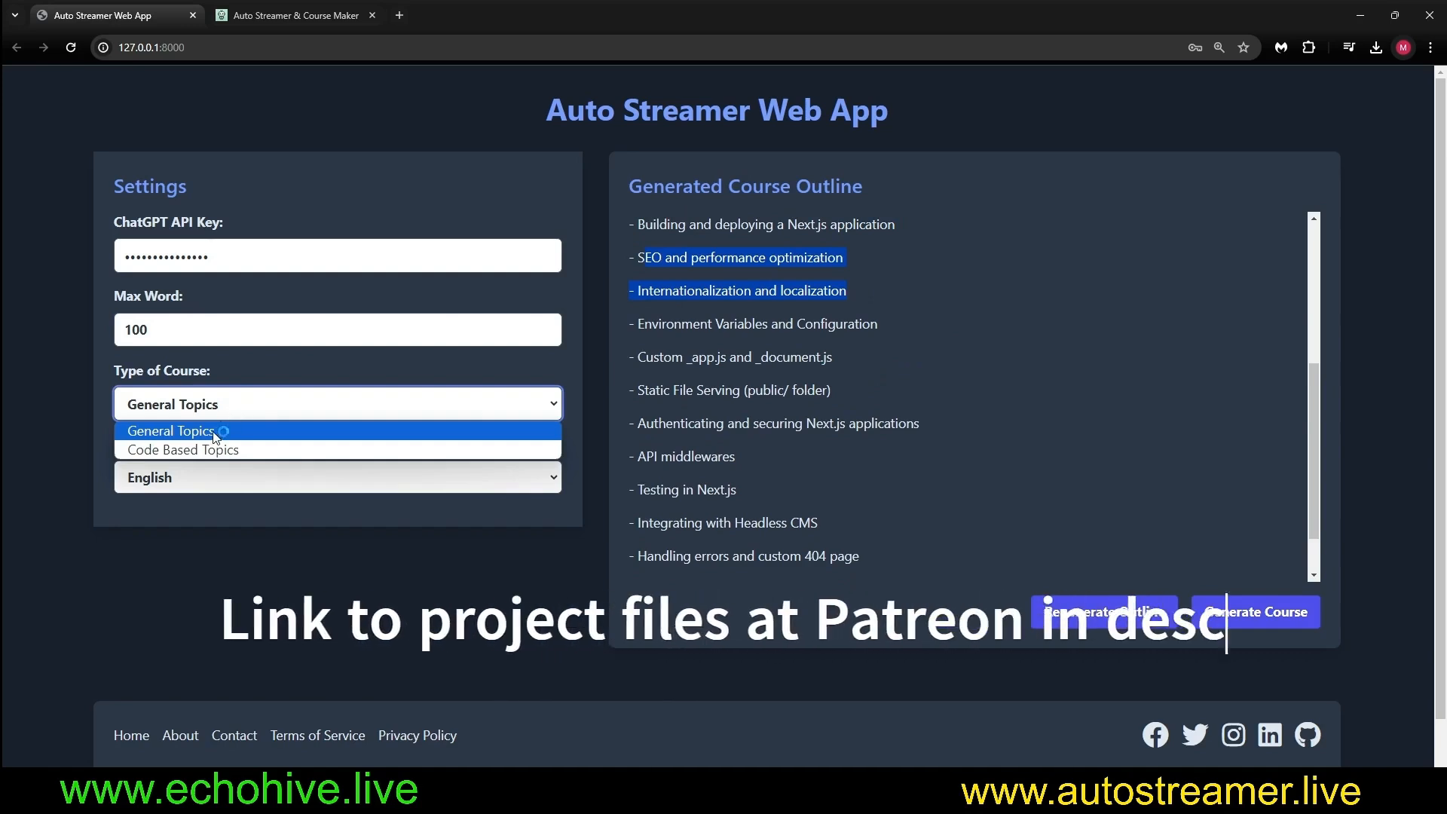
click(182, 449)
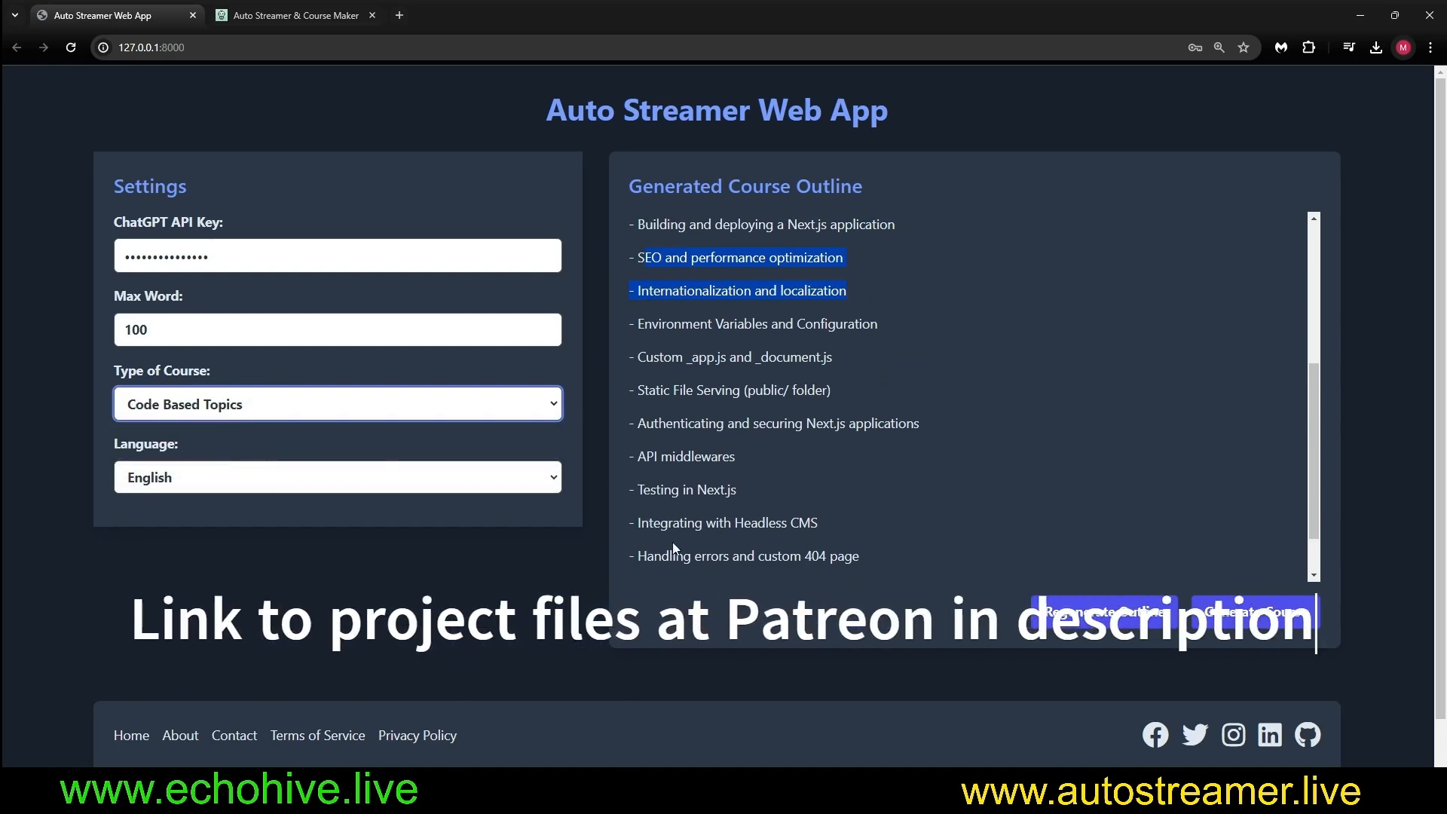
click(337, 477)
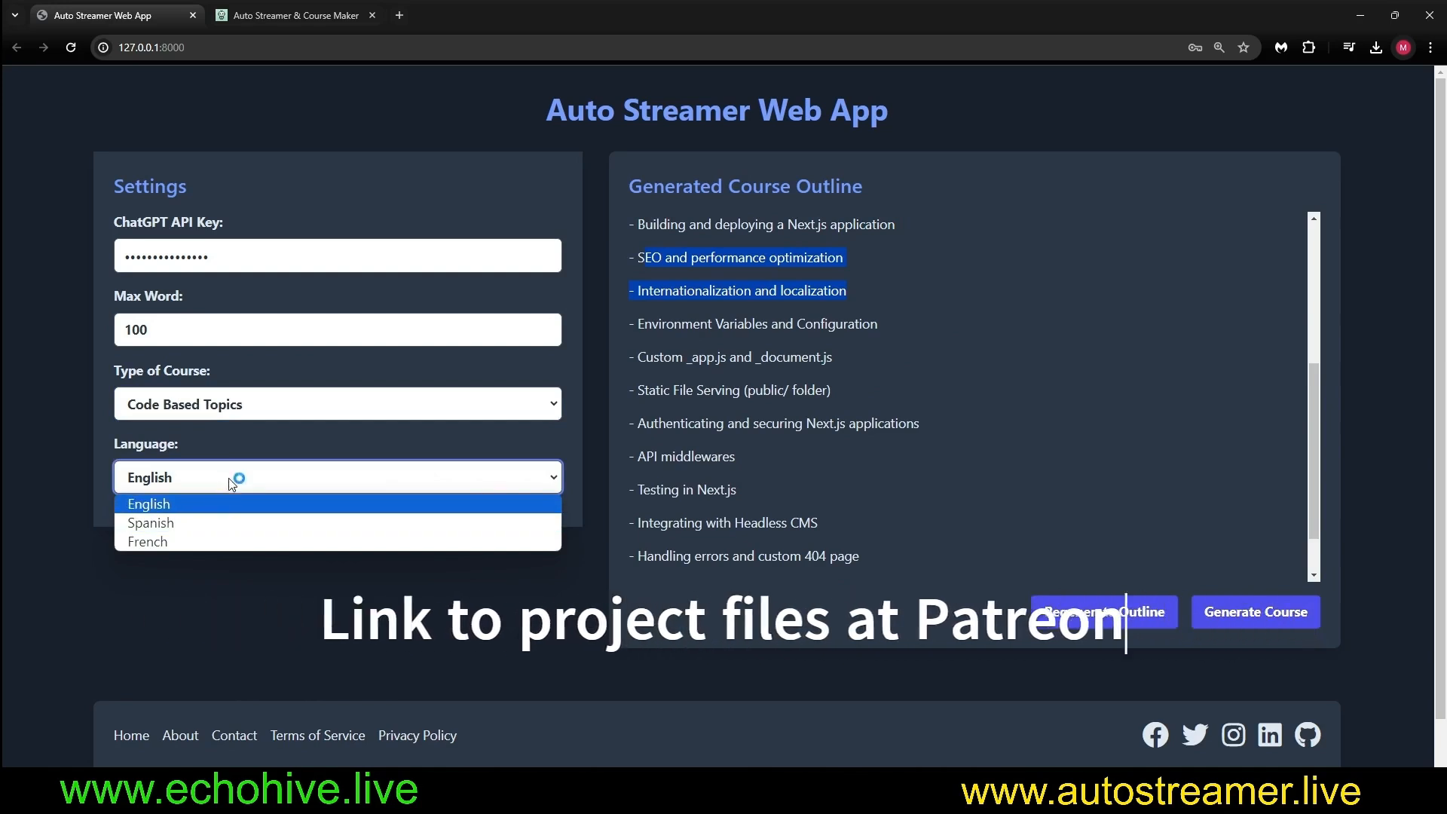
click(1254, 611)
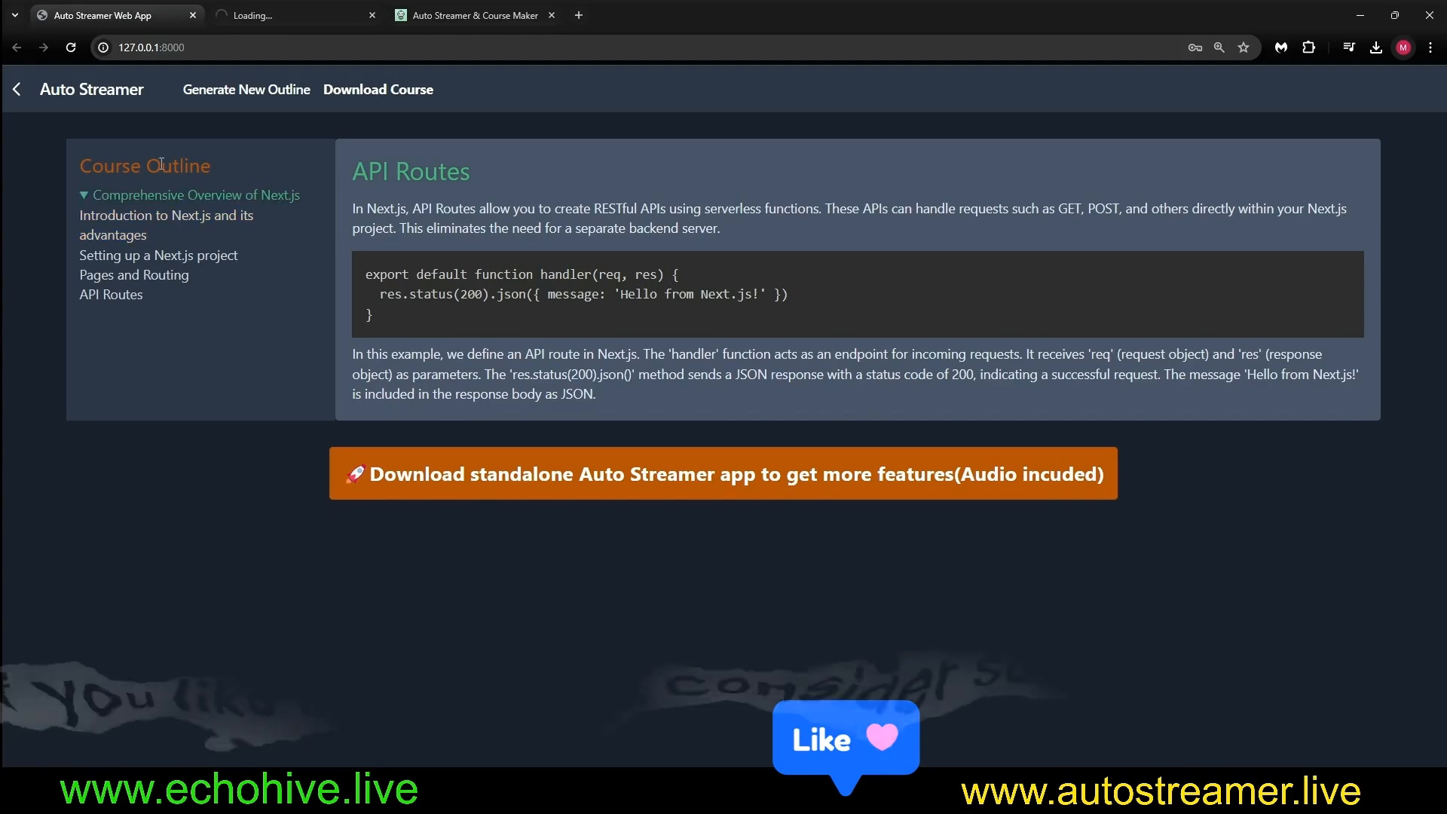
Browse Next.js lessons like Pages and Routing and Data Fetching, then open echohive.live.
click(134, 275)
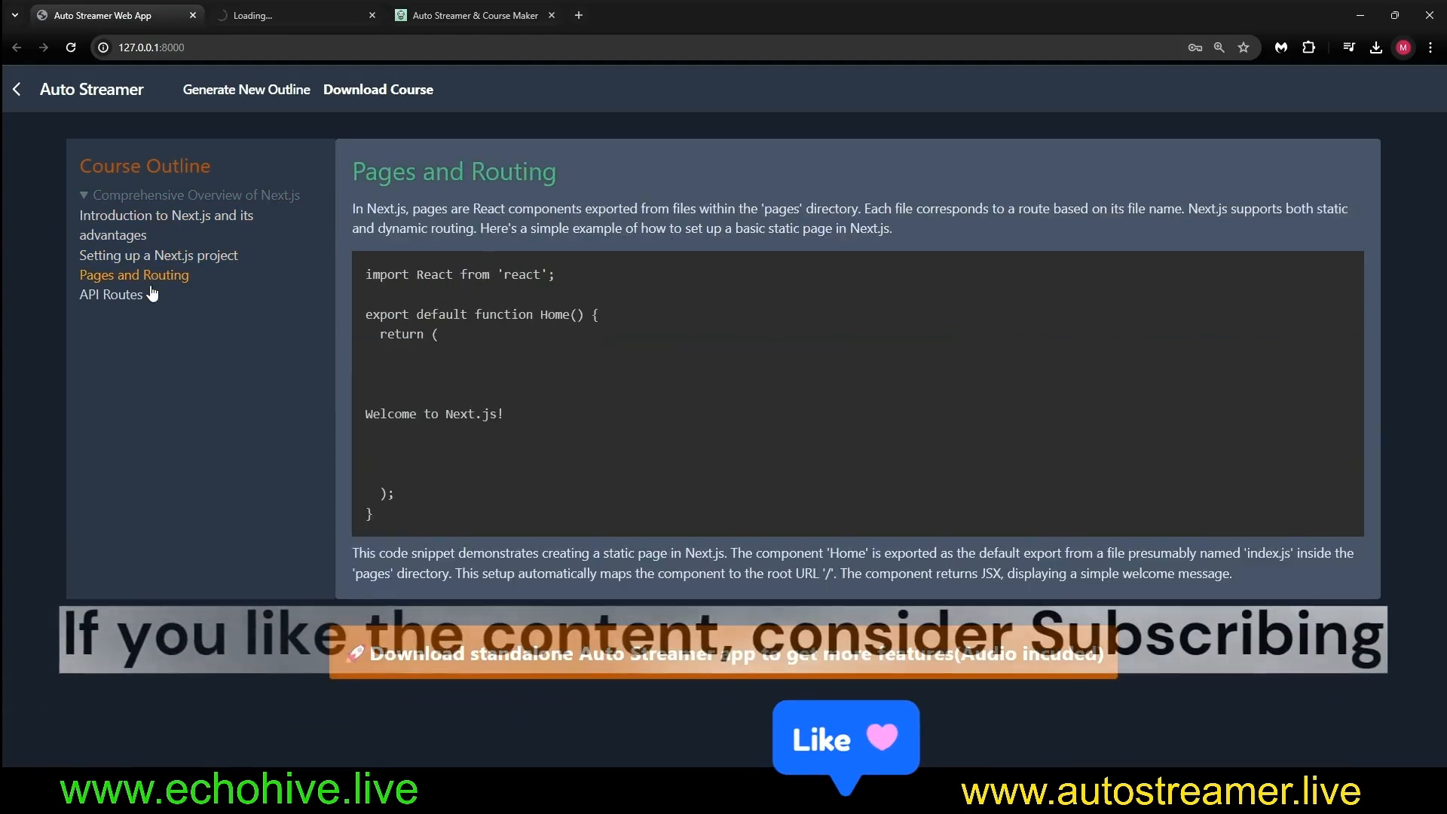
click(110, 293)
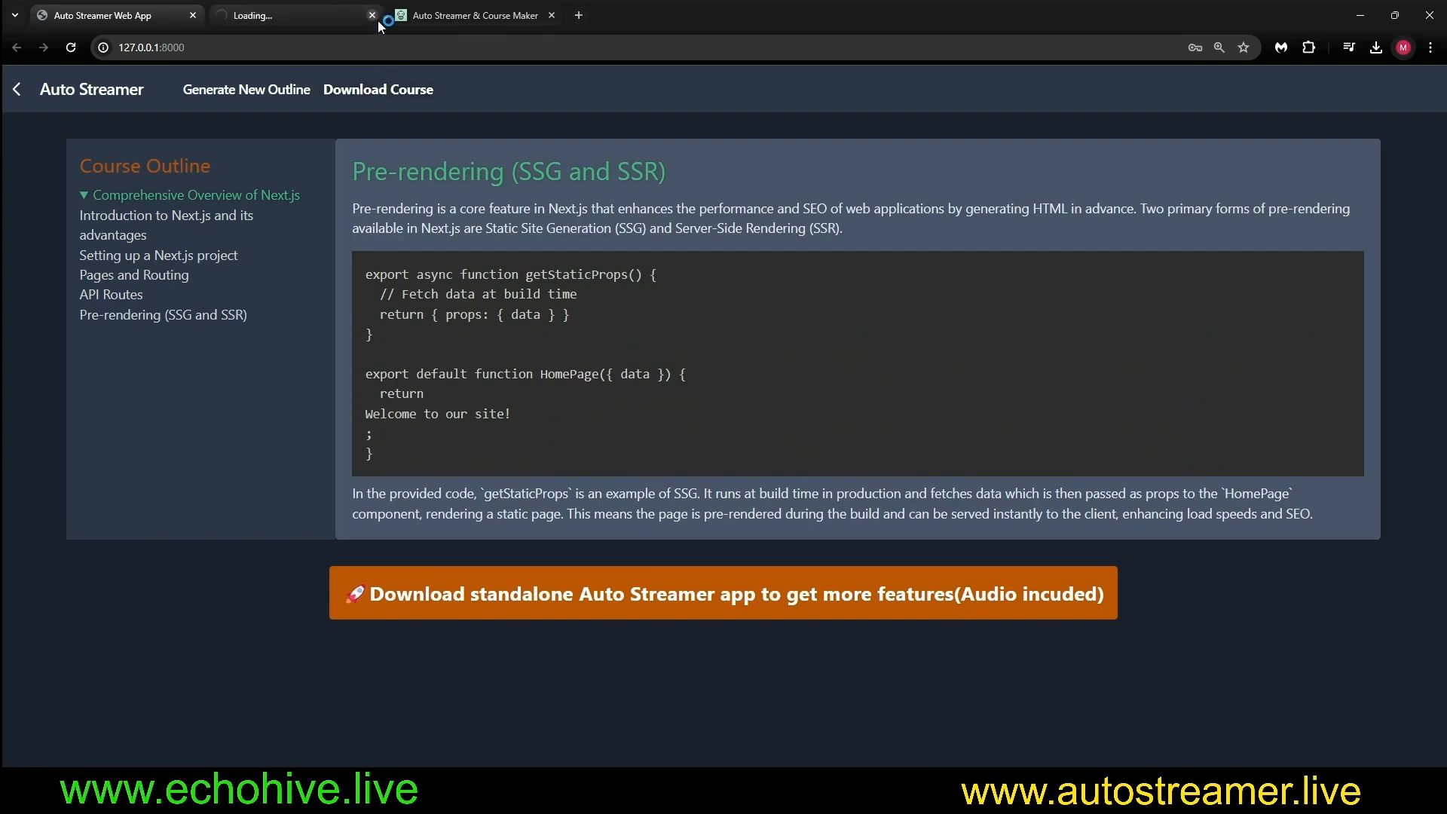
click(1373, 47)
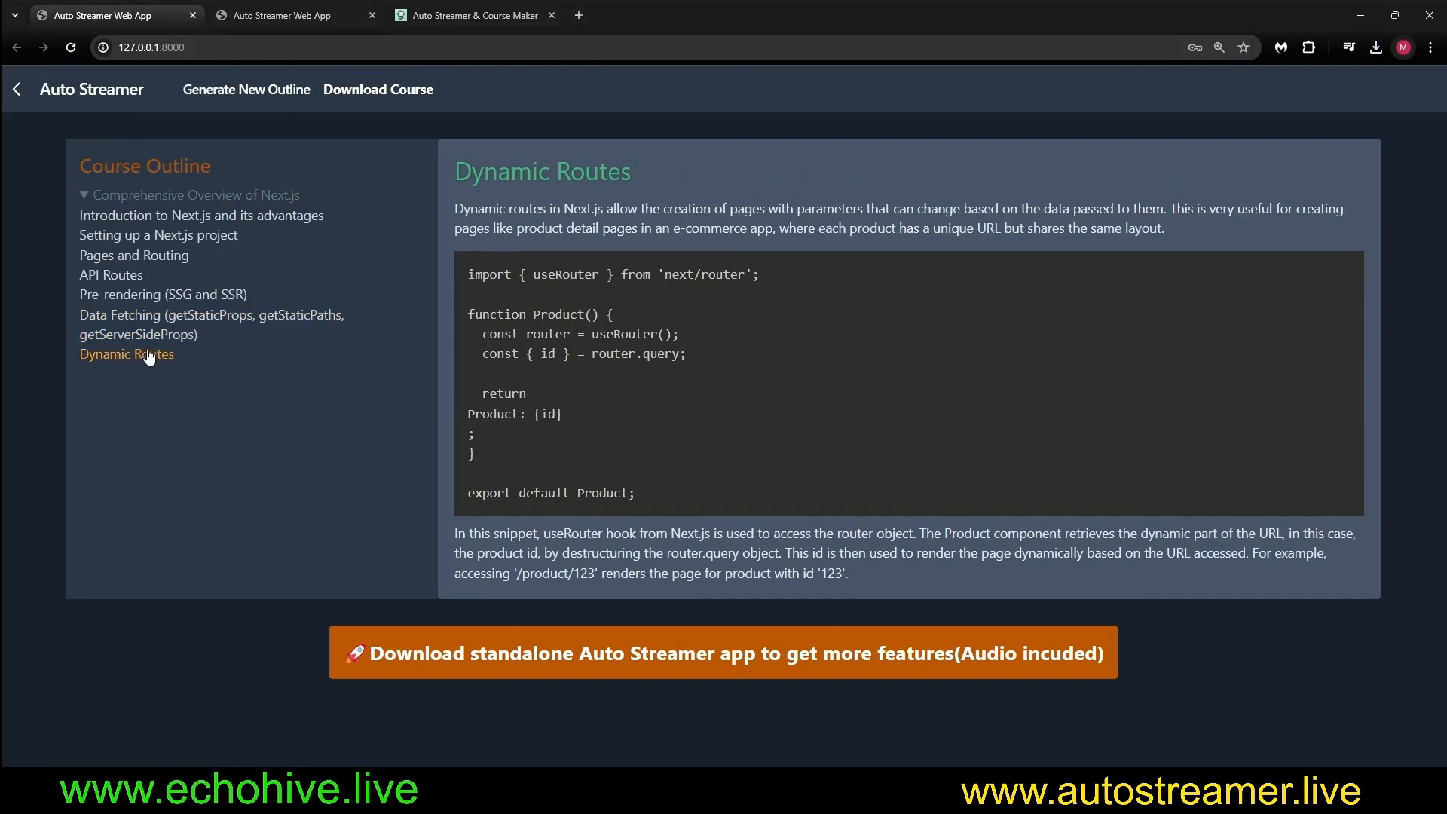
click(211, 323)
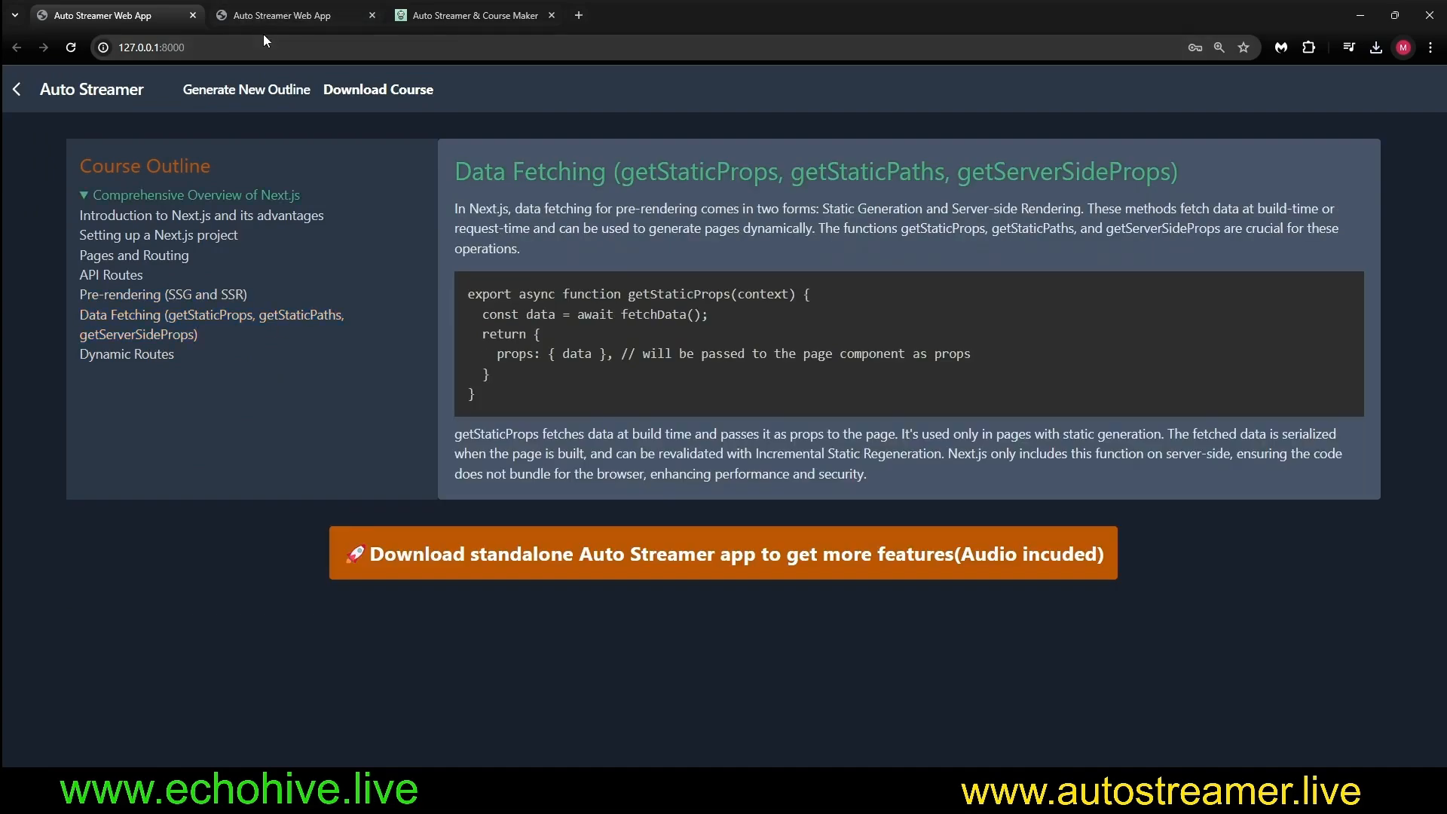
click(286, 15)
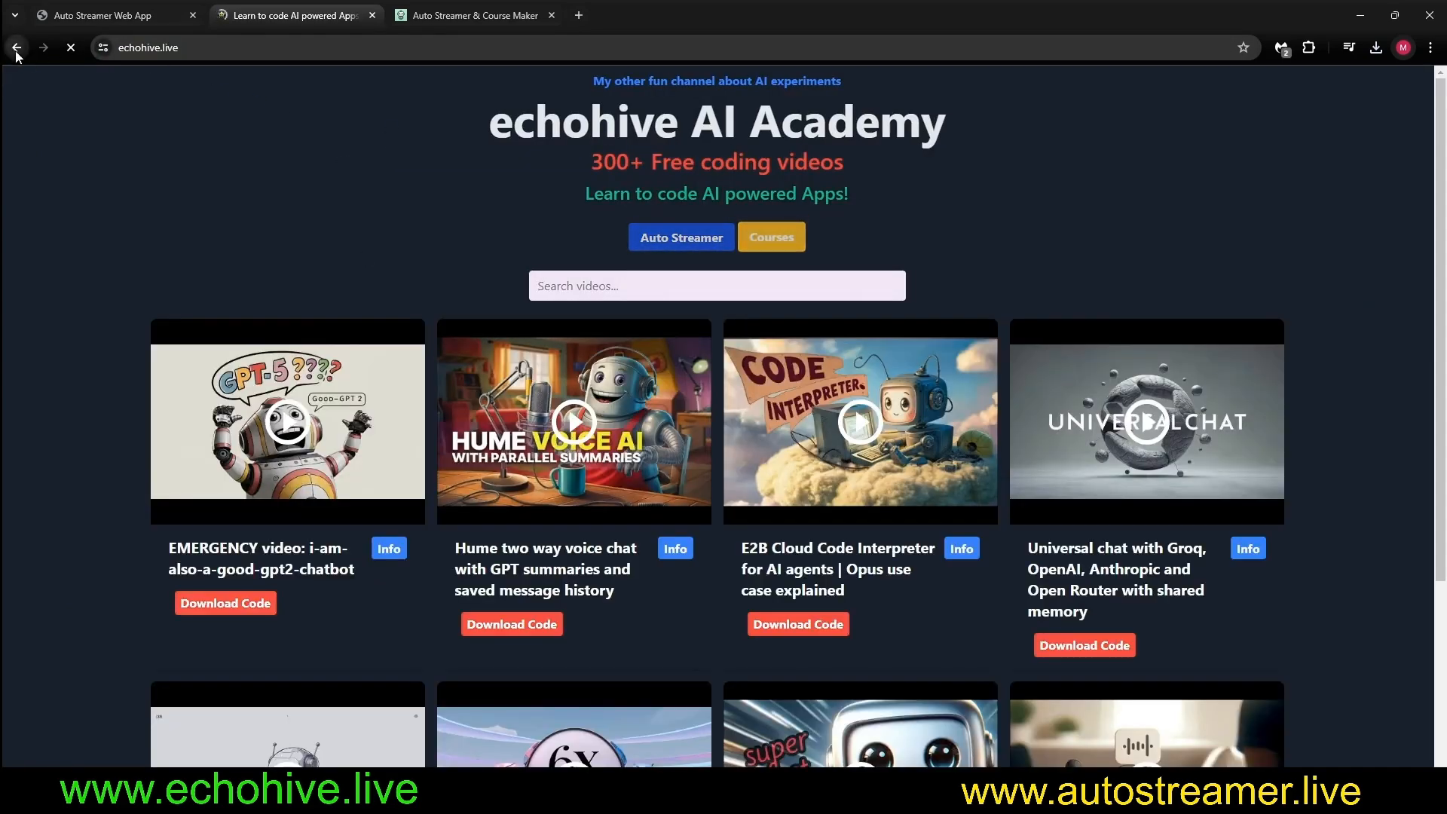
Go back from echohive to the course and start a new outline form.
click(16, 47)
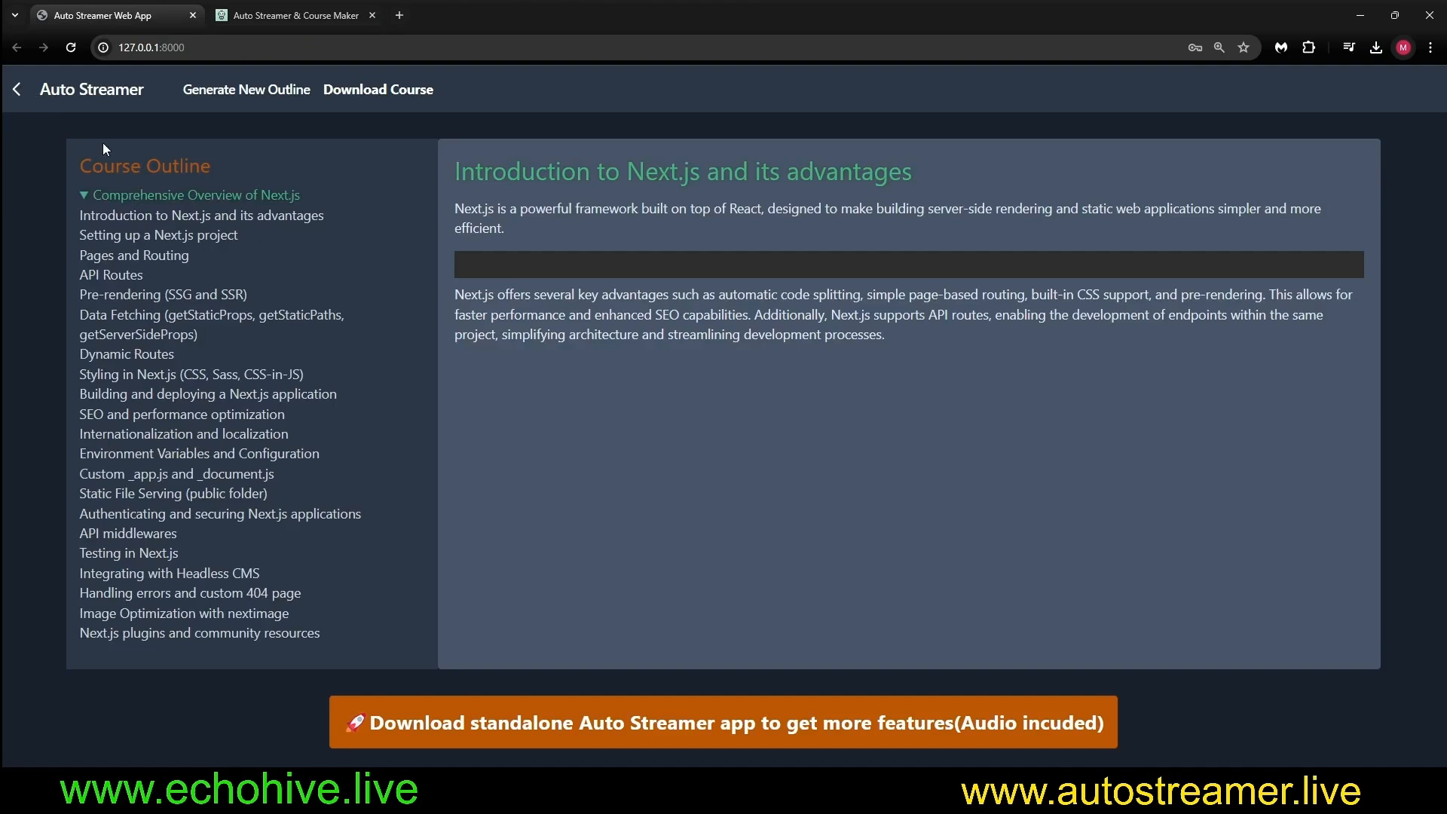
click(16, 89)
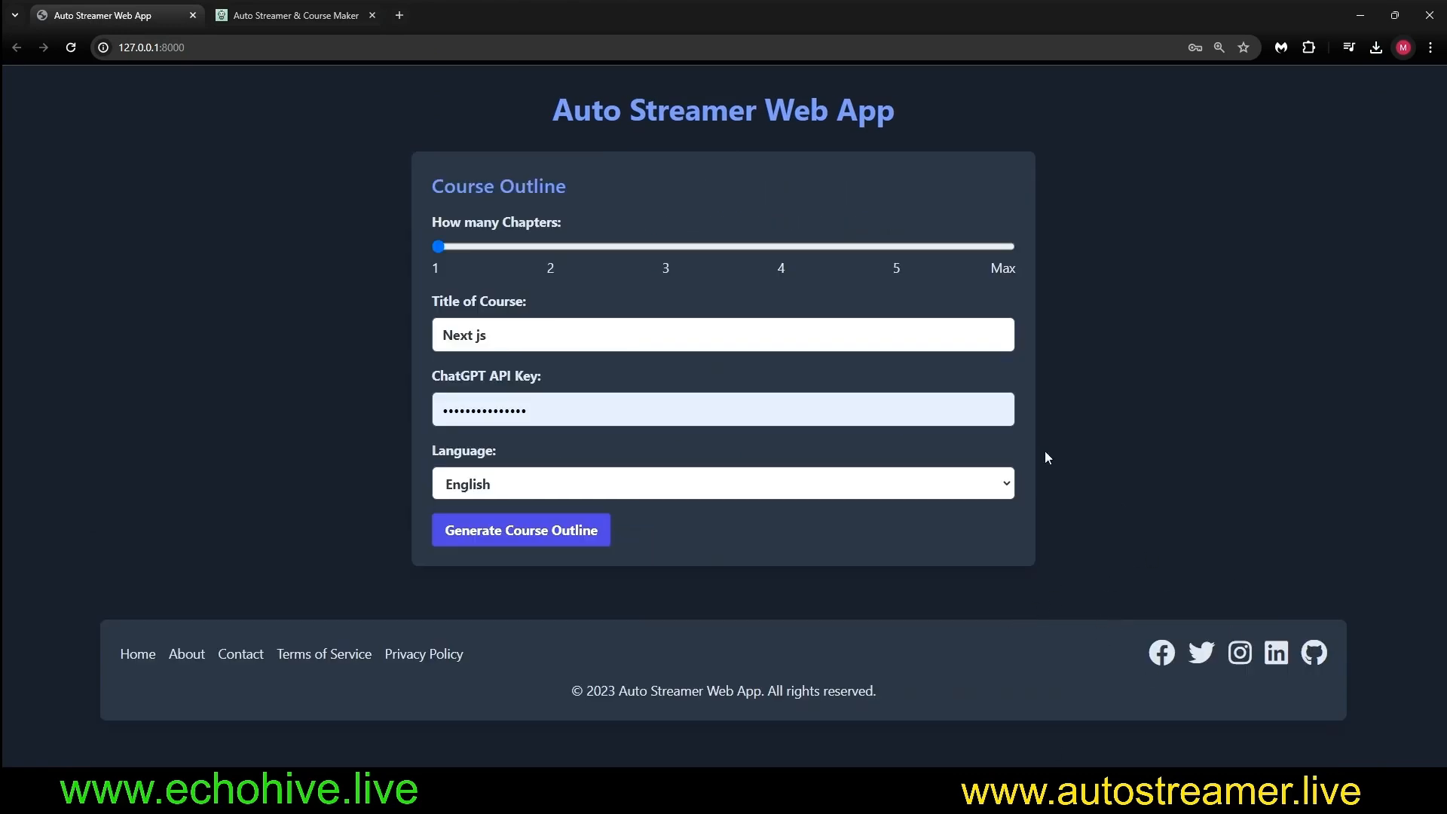
Set chapters to the maximum, title the course 'history of rome', and generate the outline.
drag(434, 246, 666, 245)
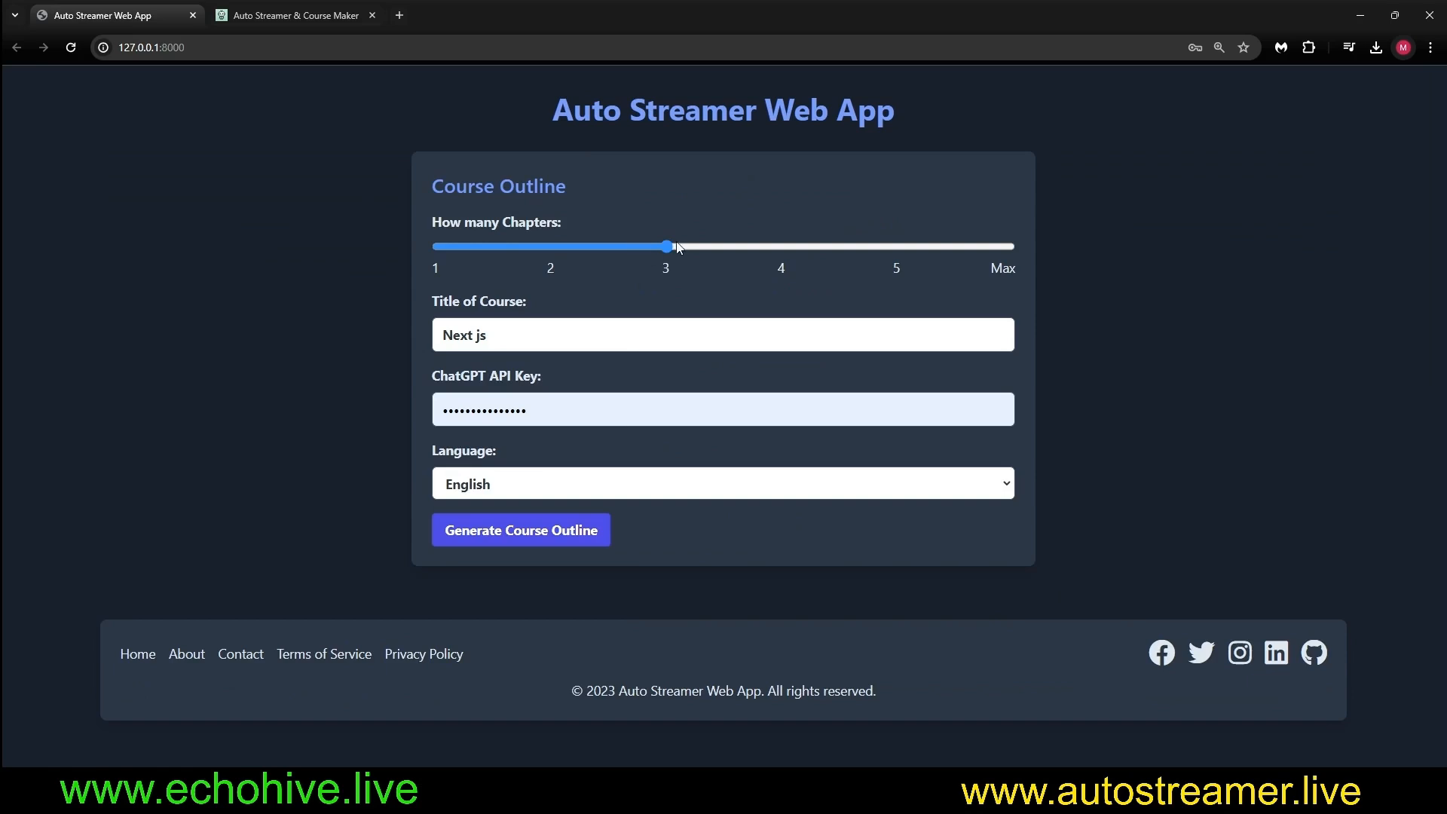
drag(665, 246, 435, 247)
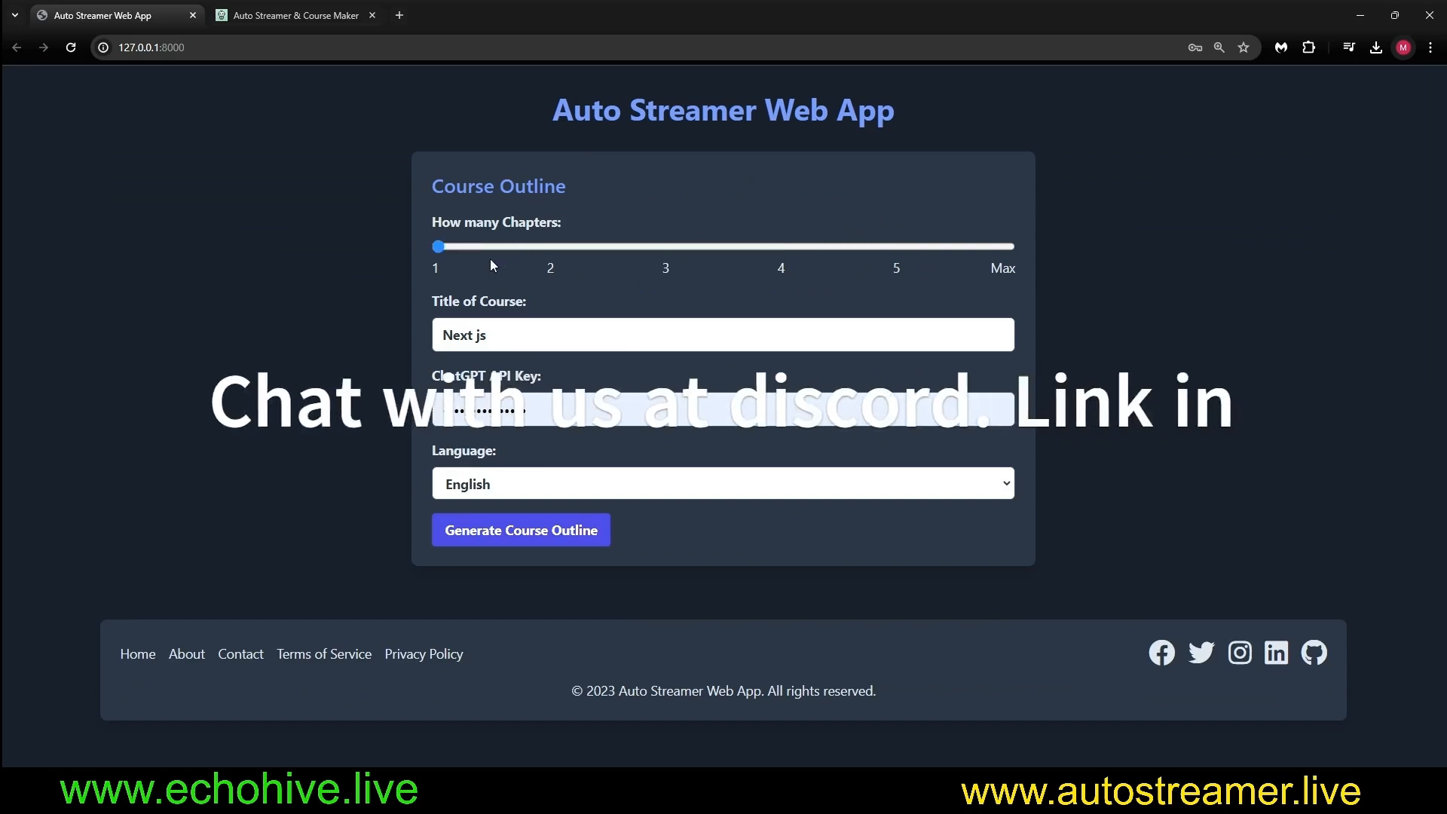
drag(437, 246, 1012, 246)
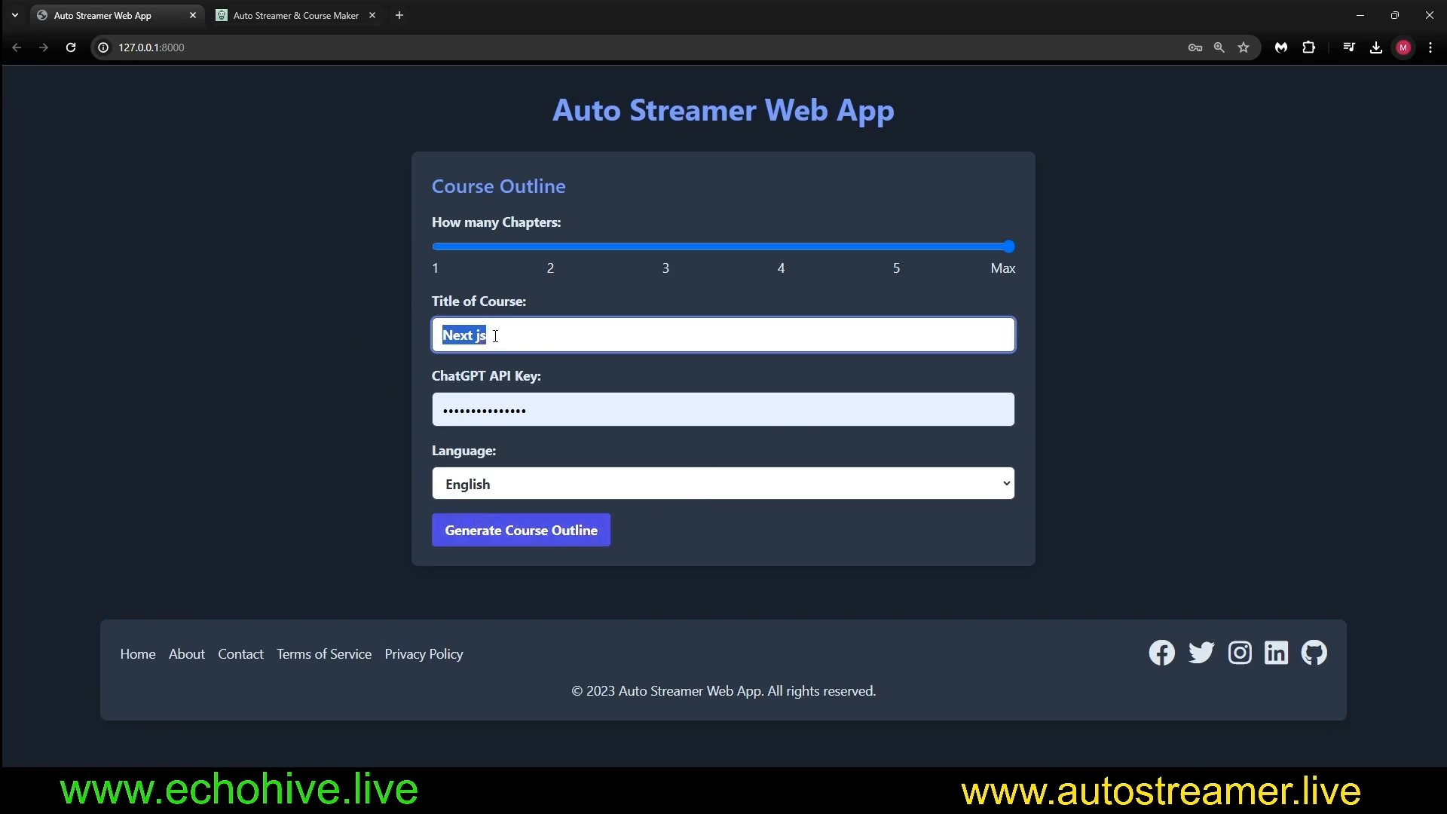
text(hisotry)
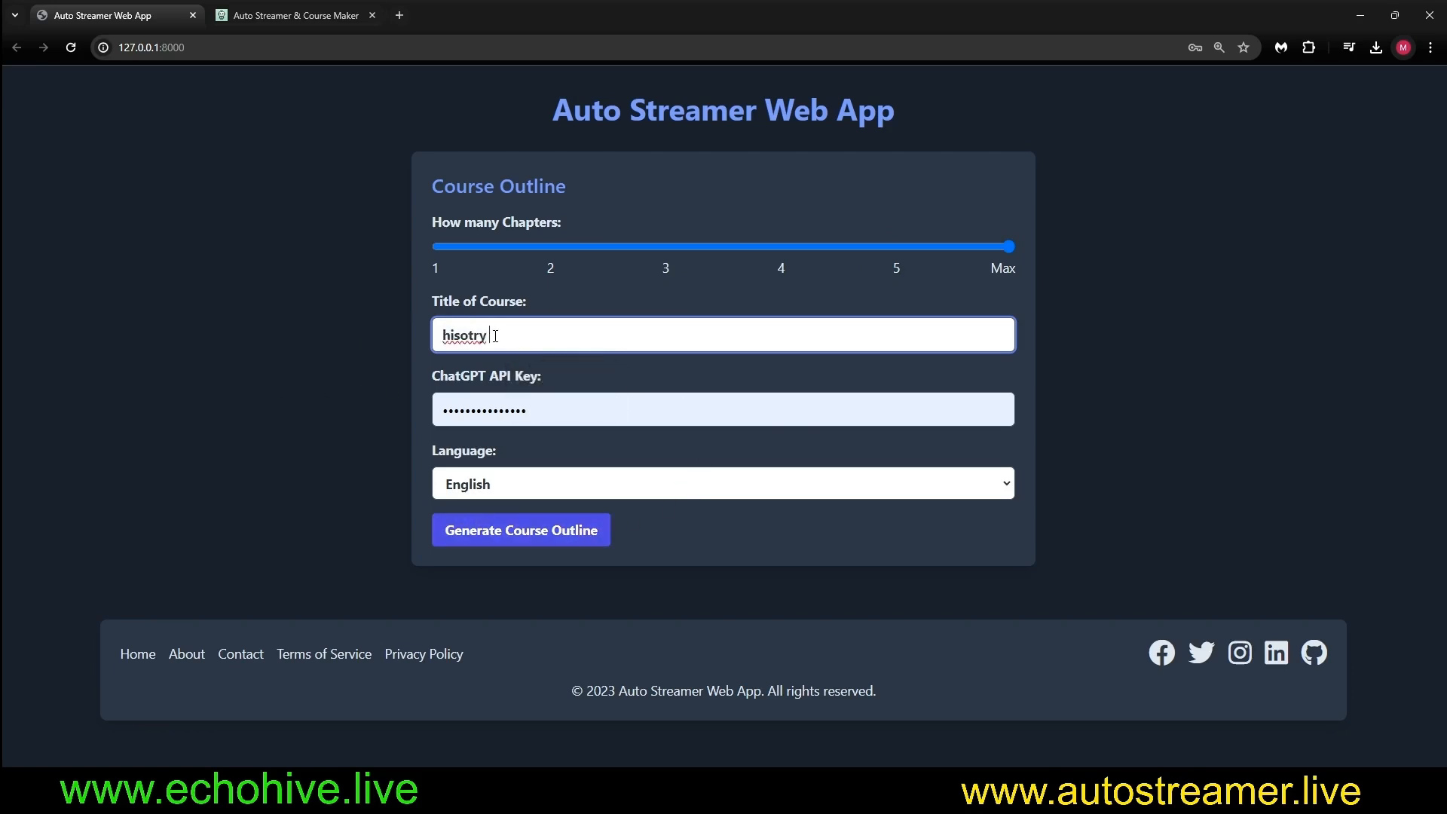
text(of rome)
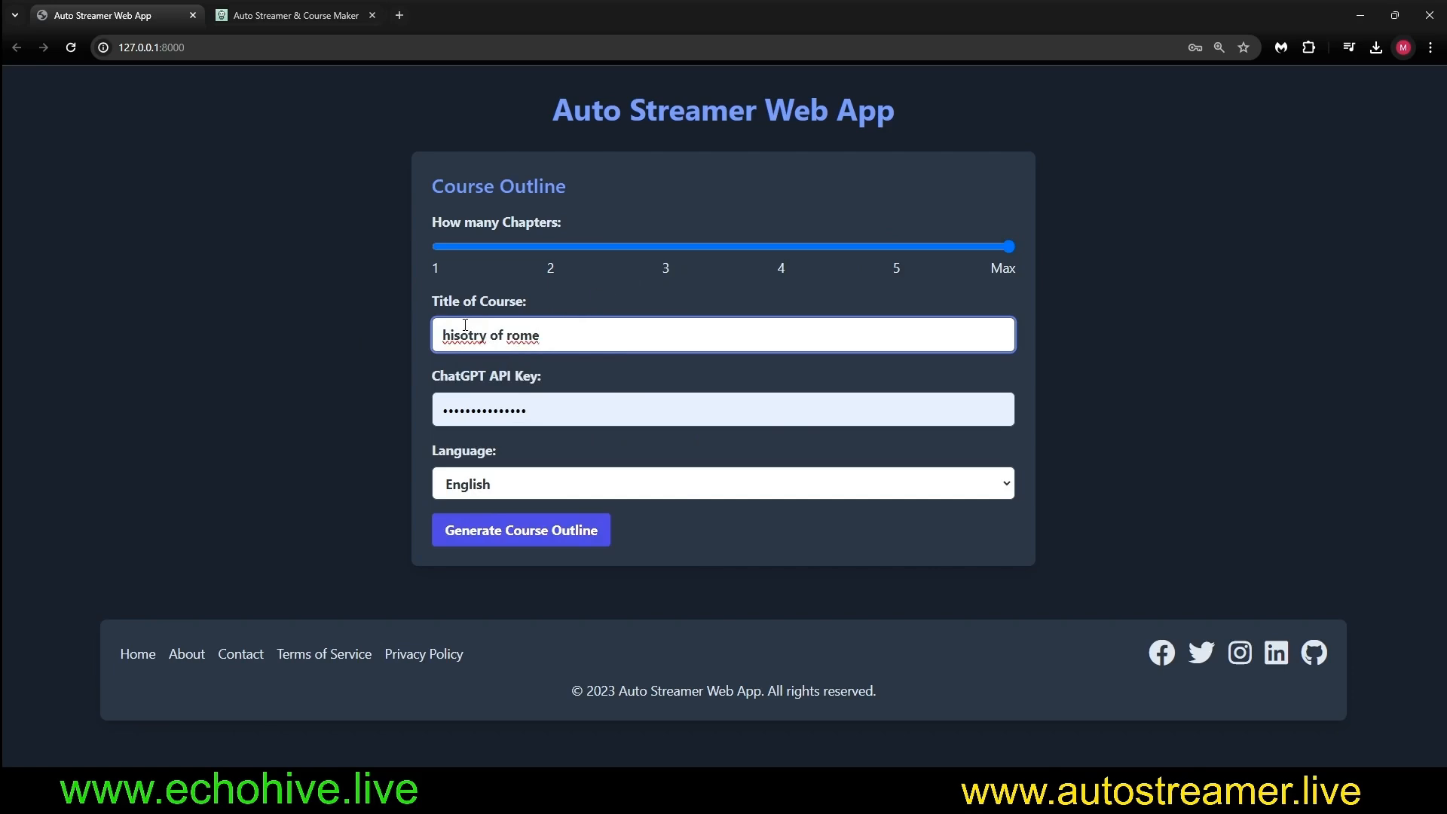
click(519, 530)
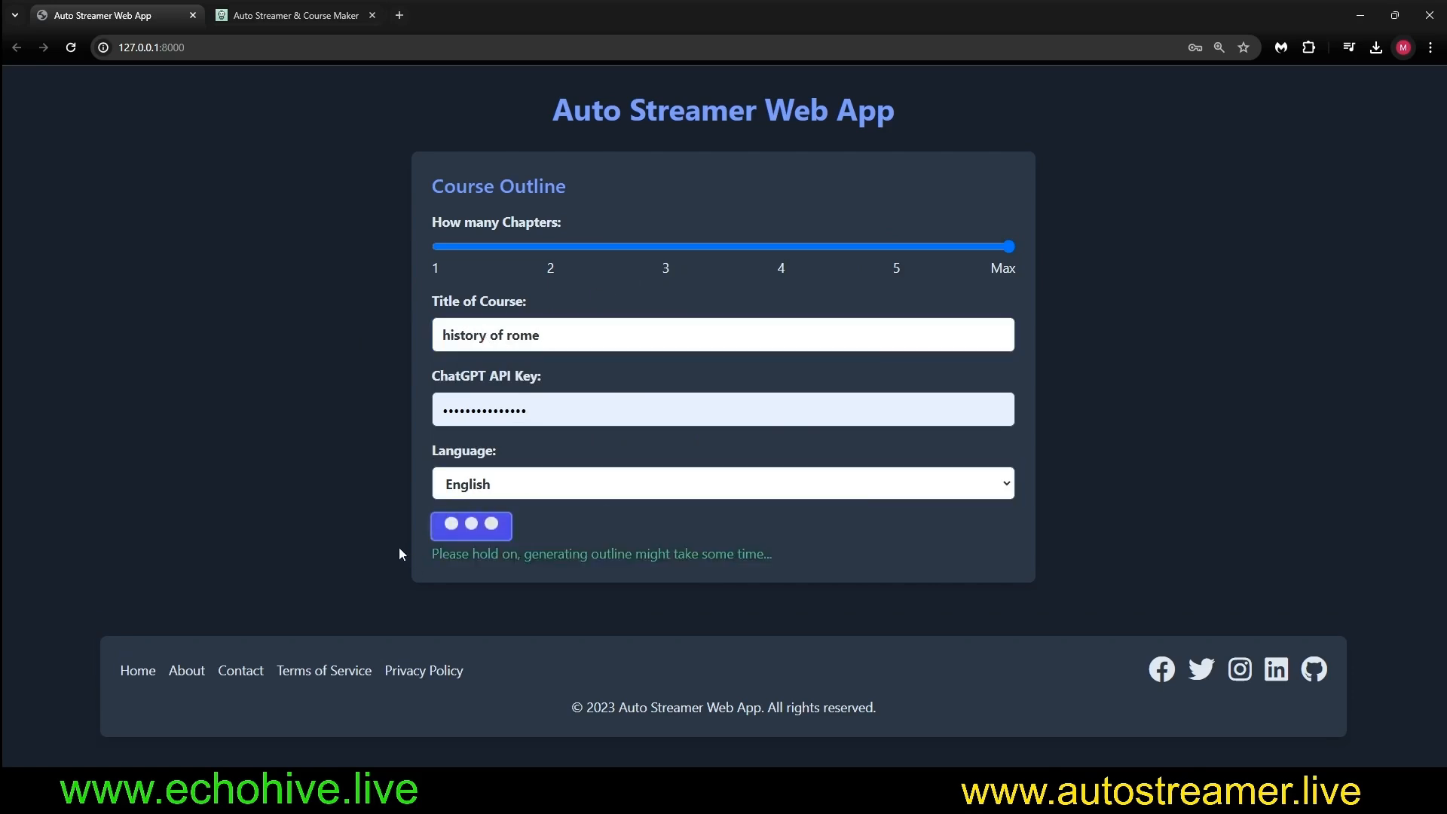
mouse_move(704, 608)
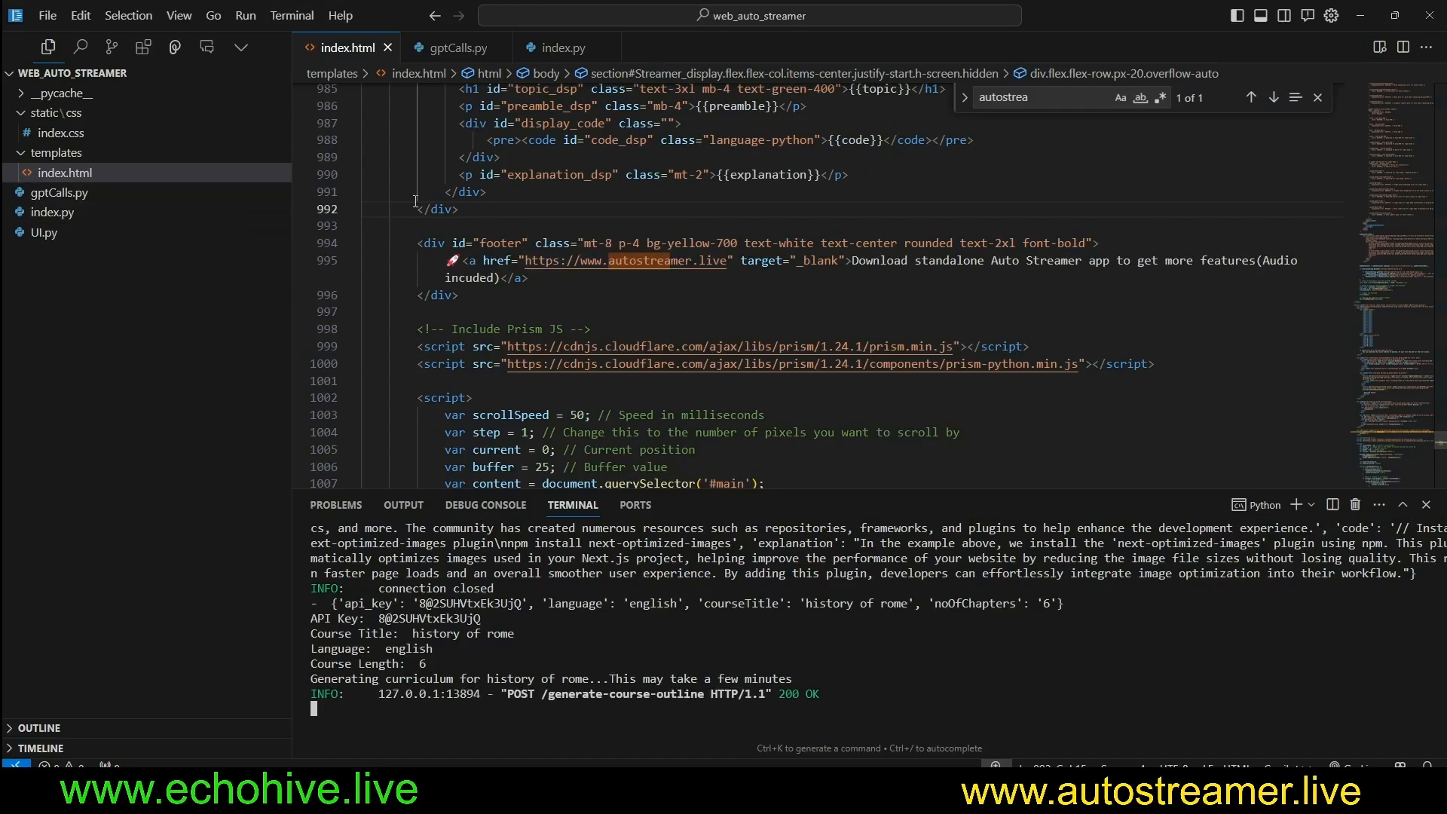
Scroll the terminal to the log of the six-chapter history of rome request.
scroll(down, 3)
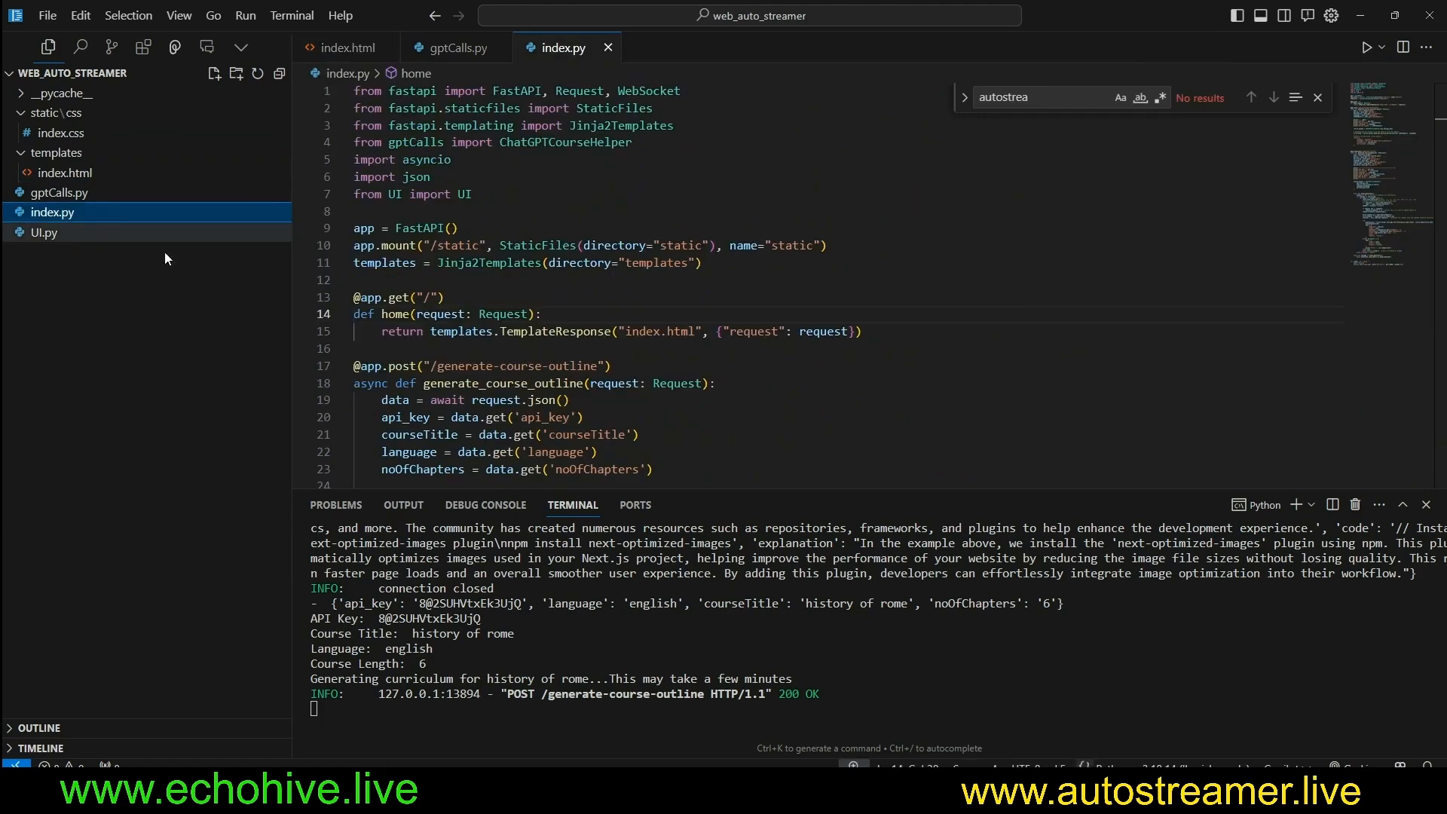
scroll(down, 3)
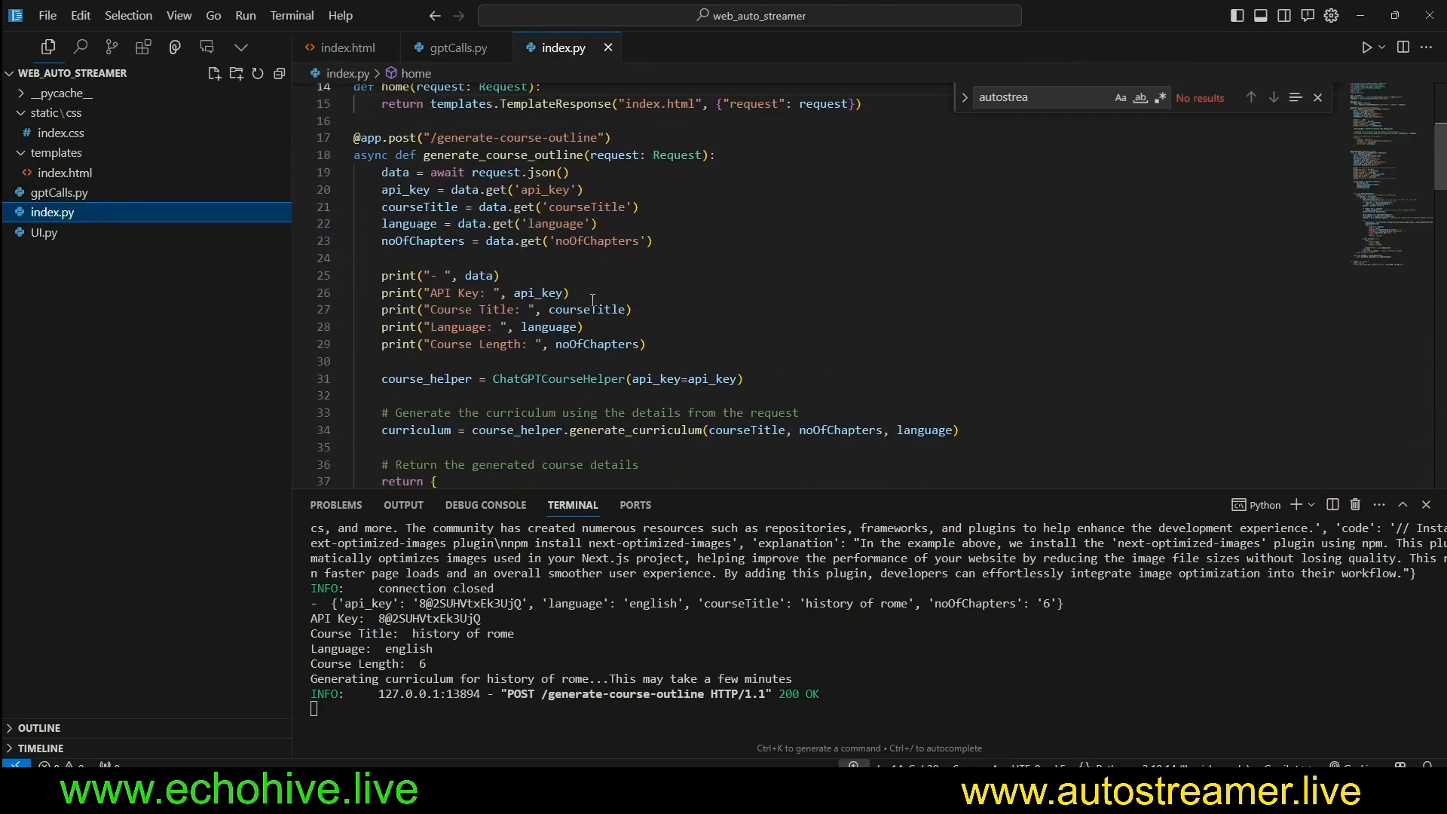
mouse_move(815, 329)
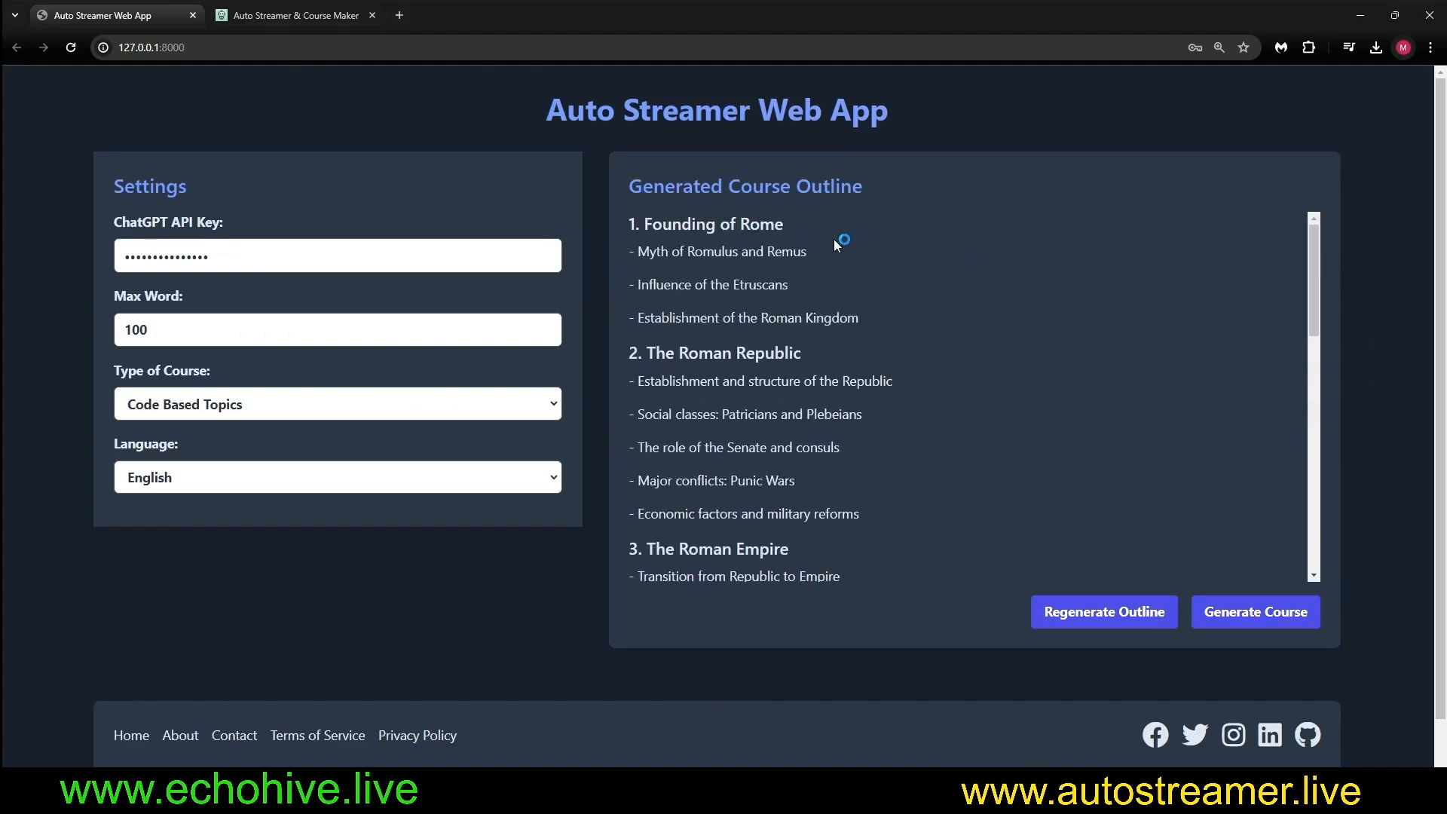
Set the course type to General Topics and generate the full history of rome course.
double_click(723, 352)
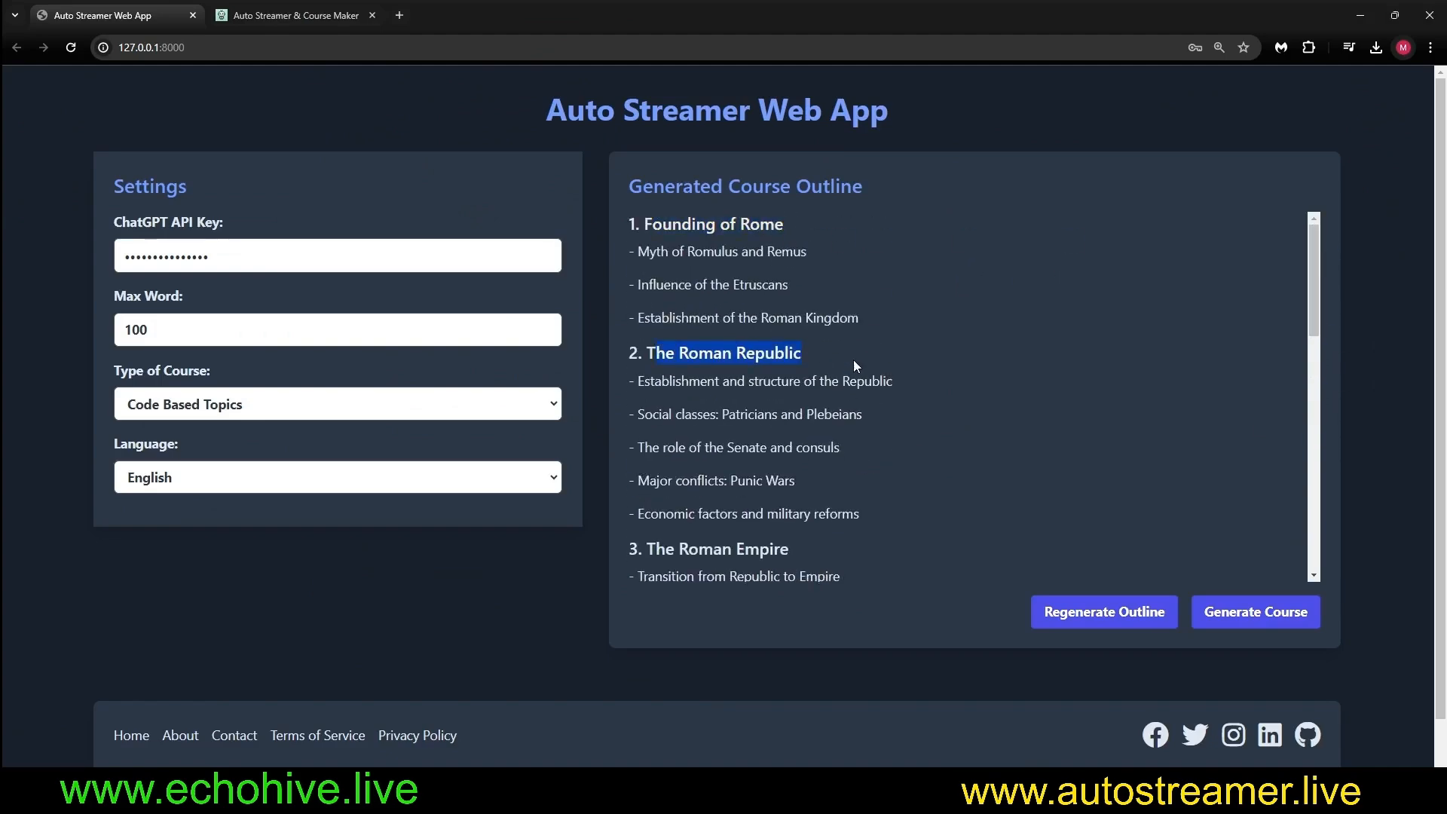
scroll(down, 3)
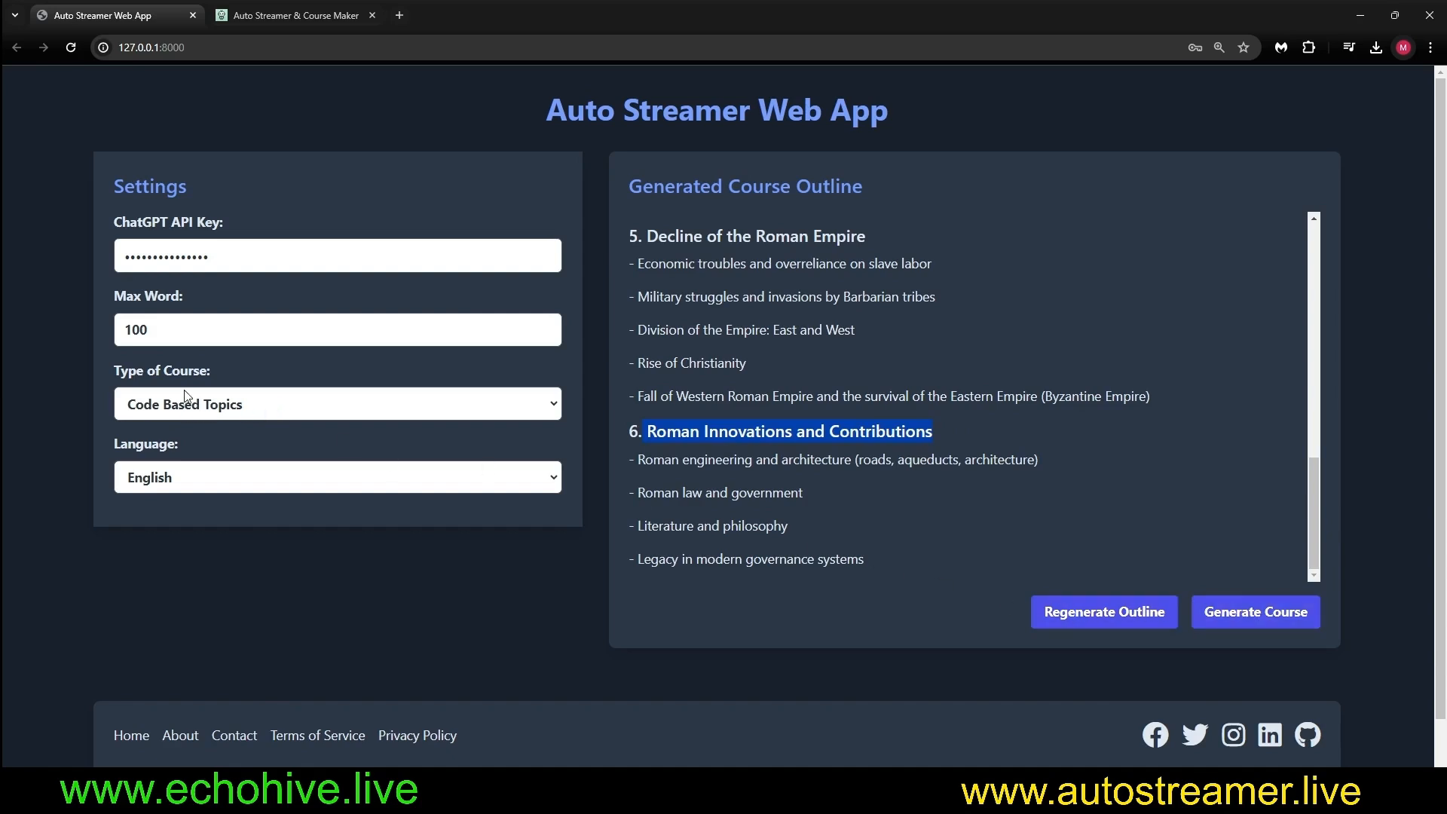
click(336, 403)
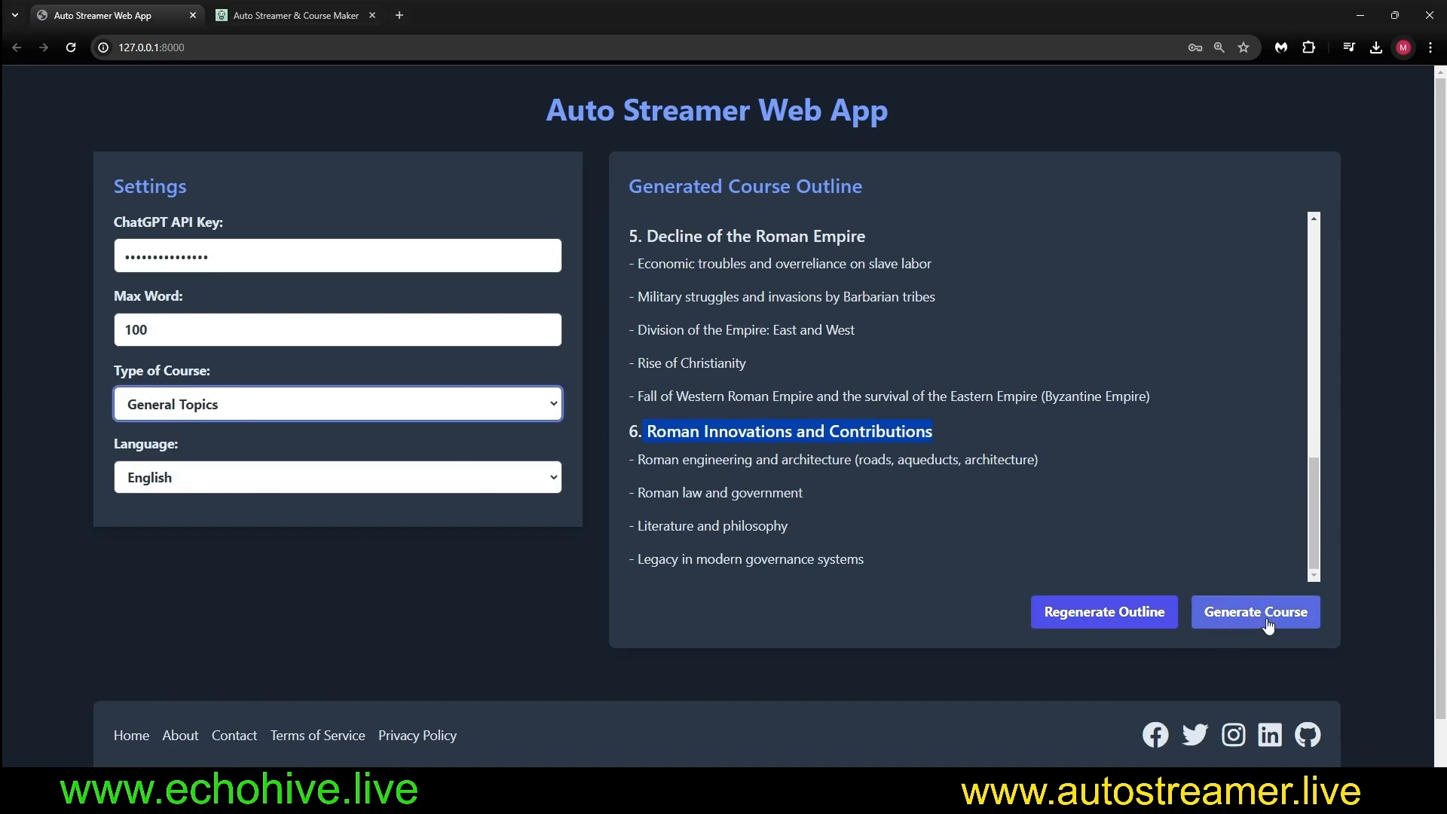
mouse_move(222, 588)
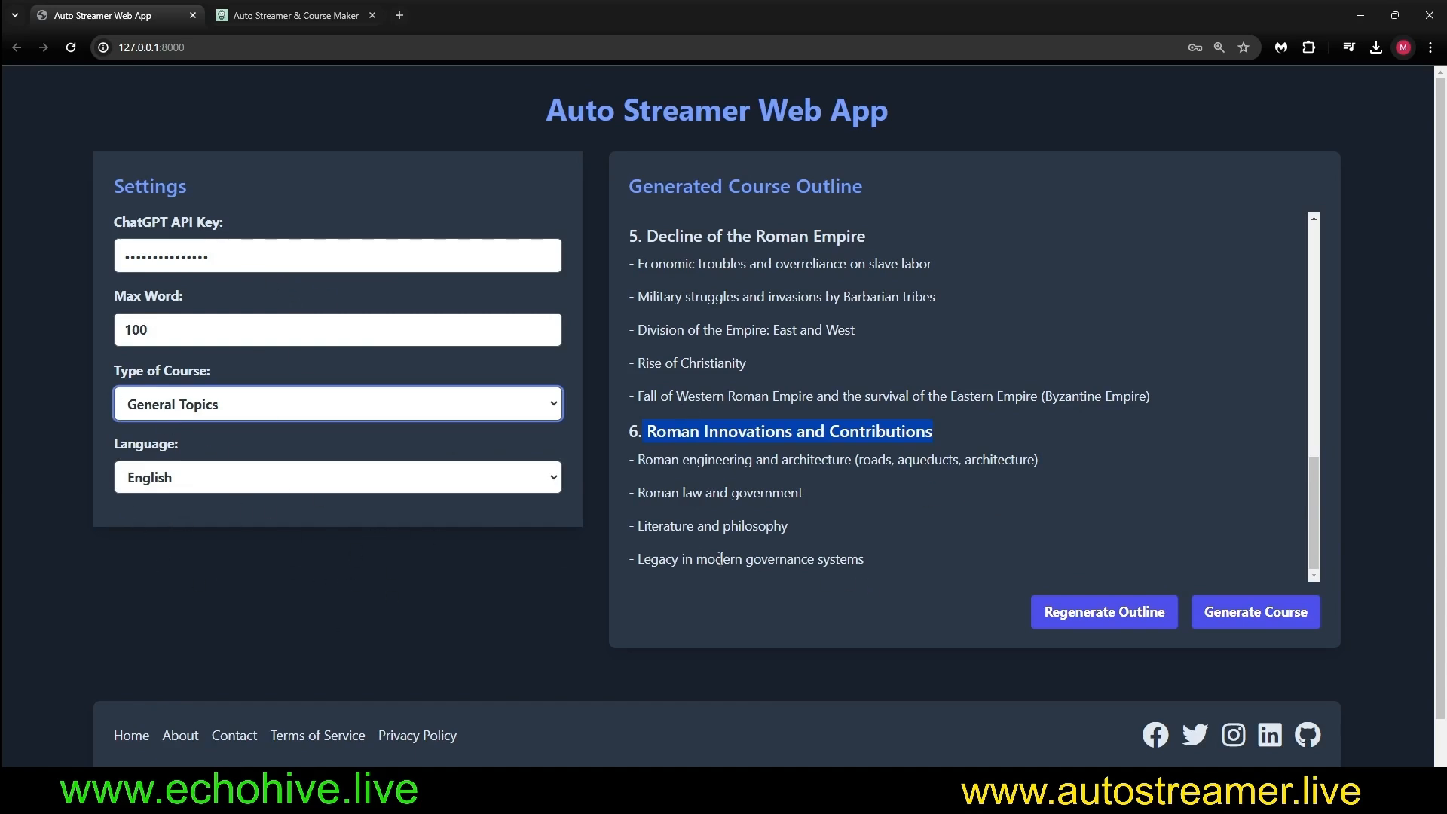
click(337, 404)
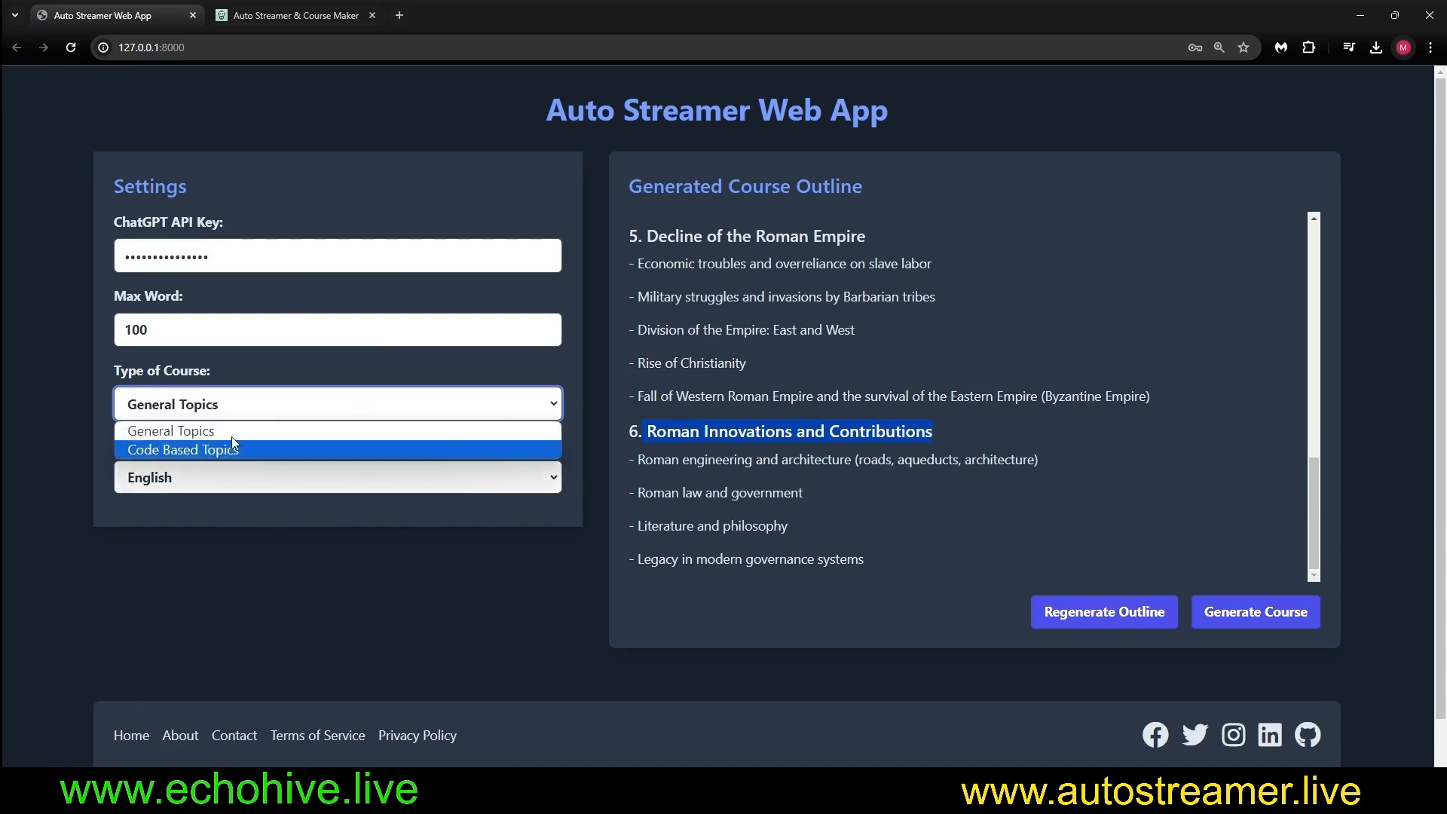
click(169, 430)
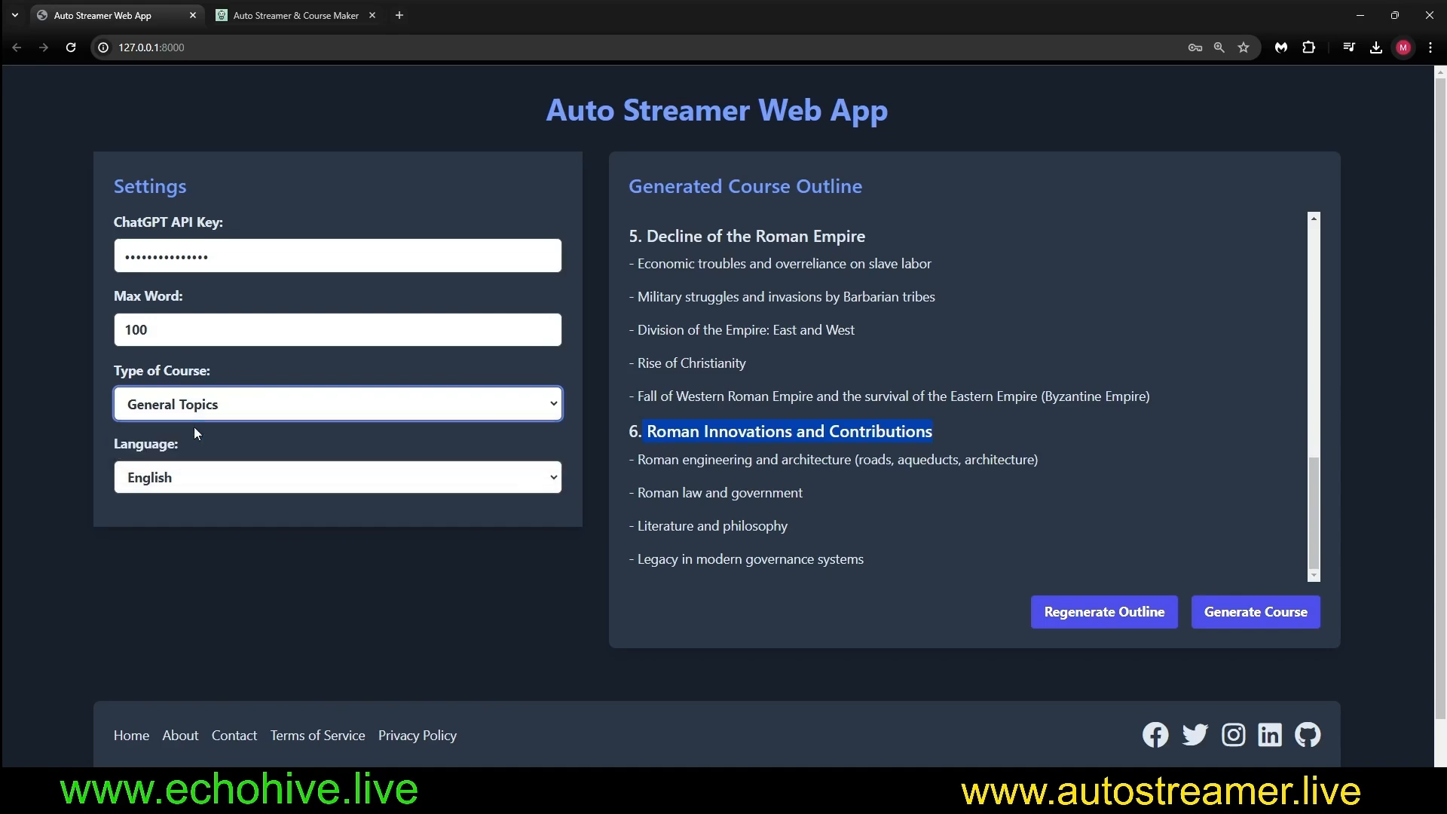
click(1254, 612)
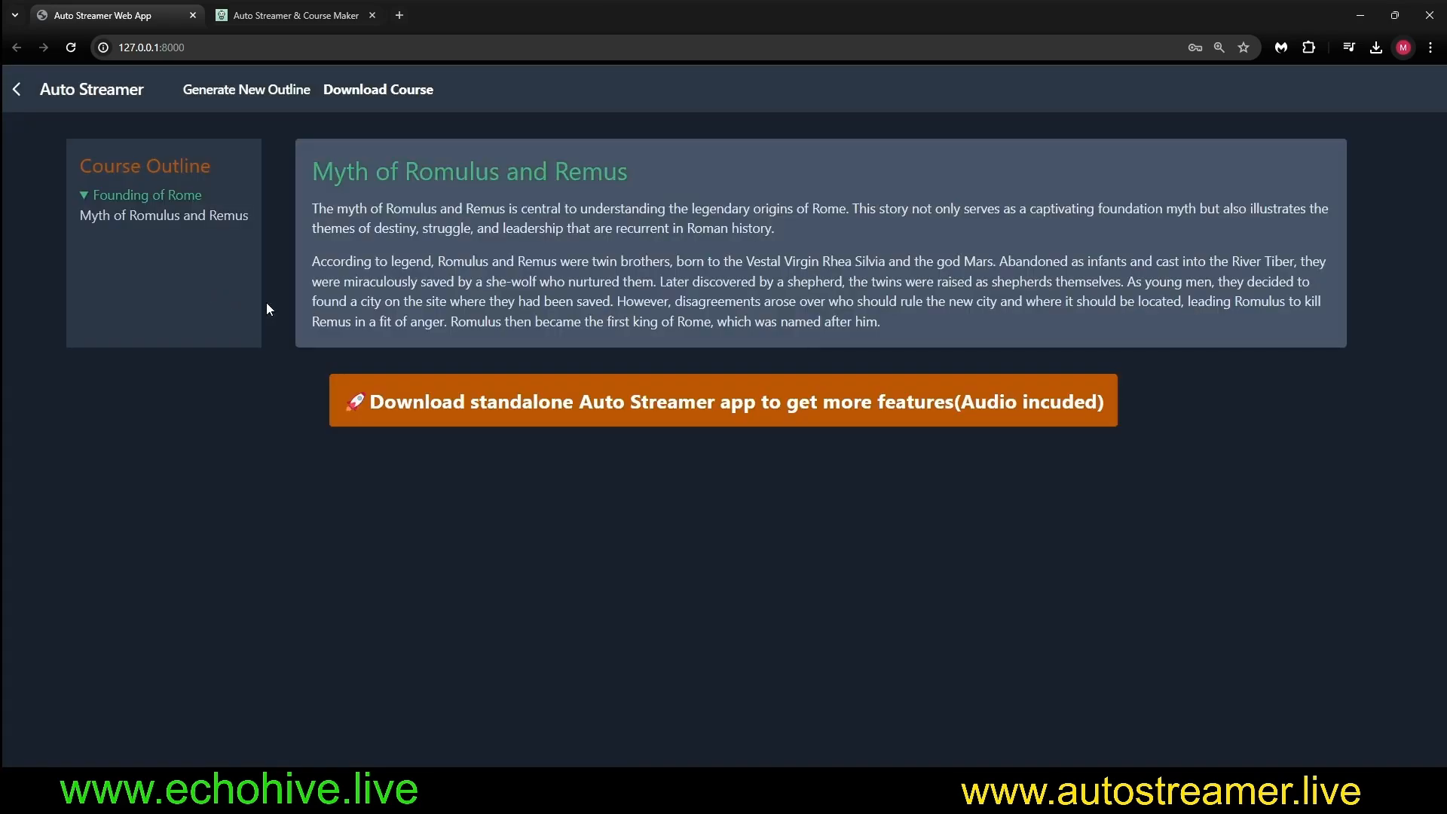
Switch to the memo outline tab and keep General Topics as the course type.
click(295, 15)
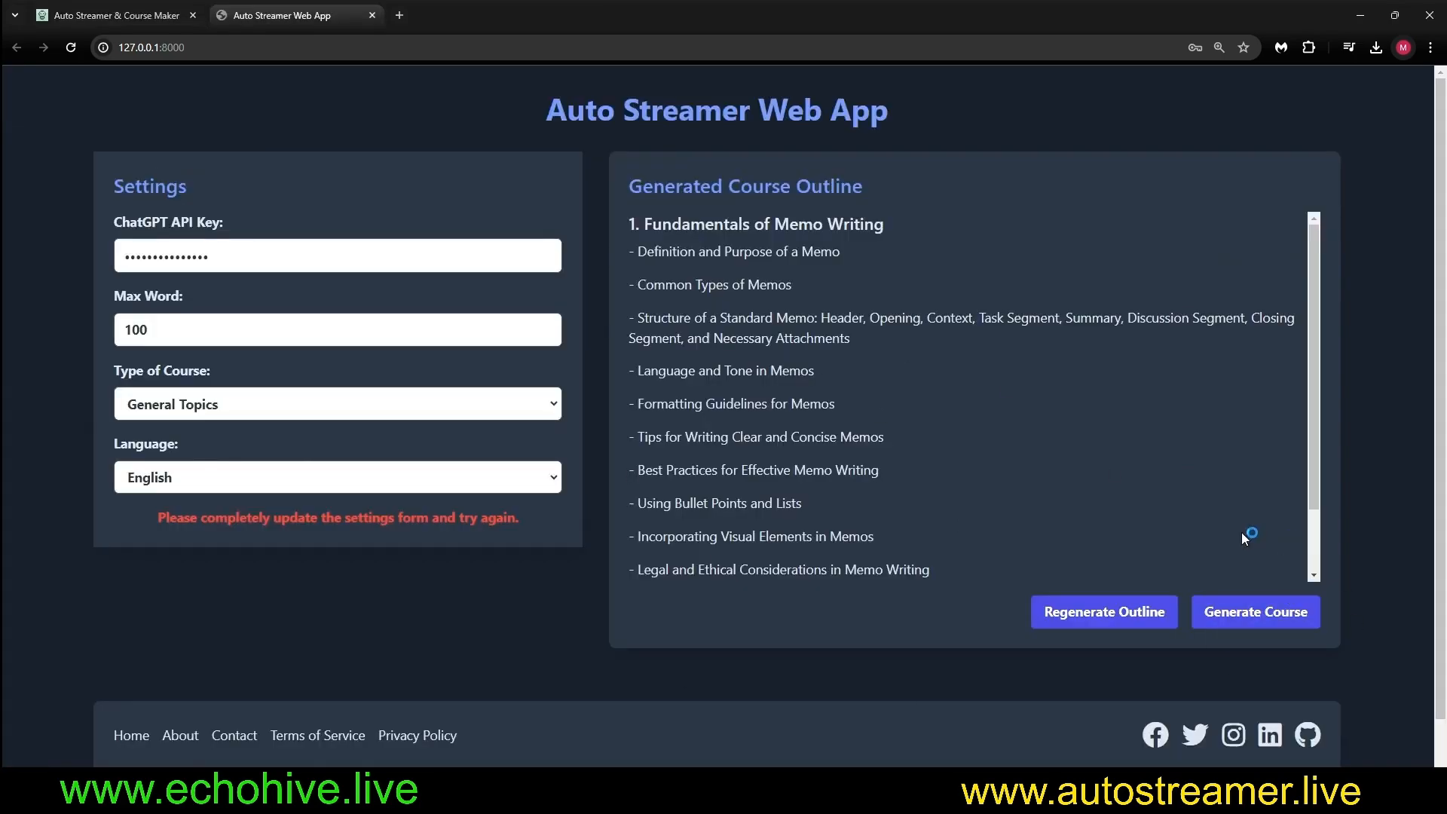
mouse_move(1126, 501)
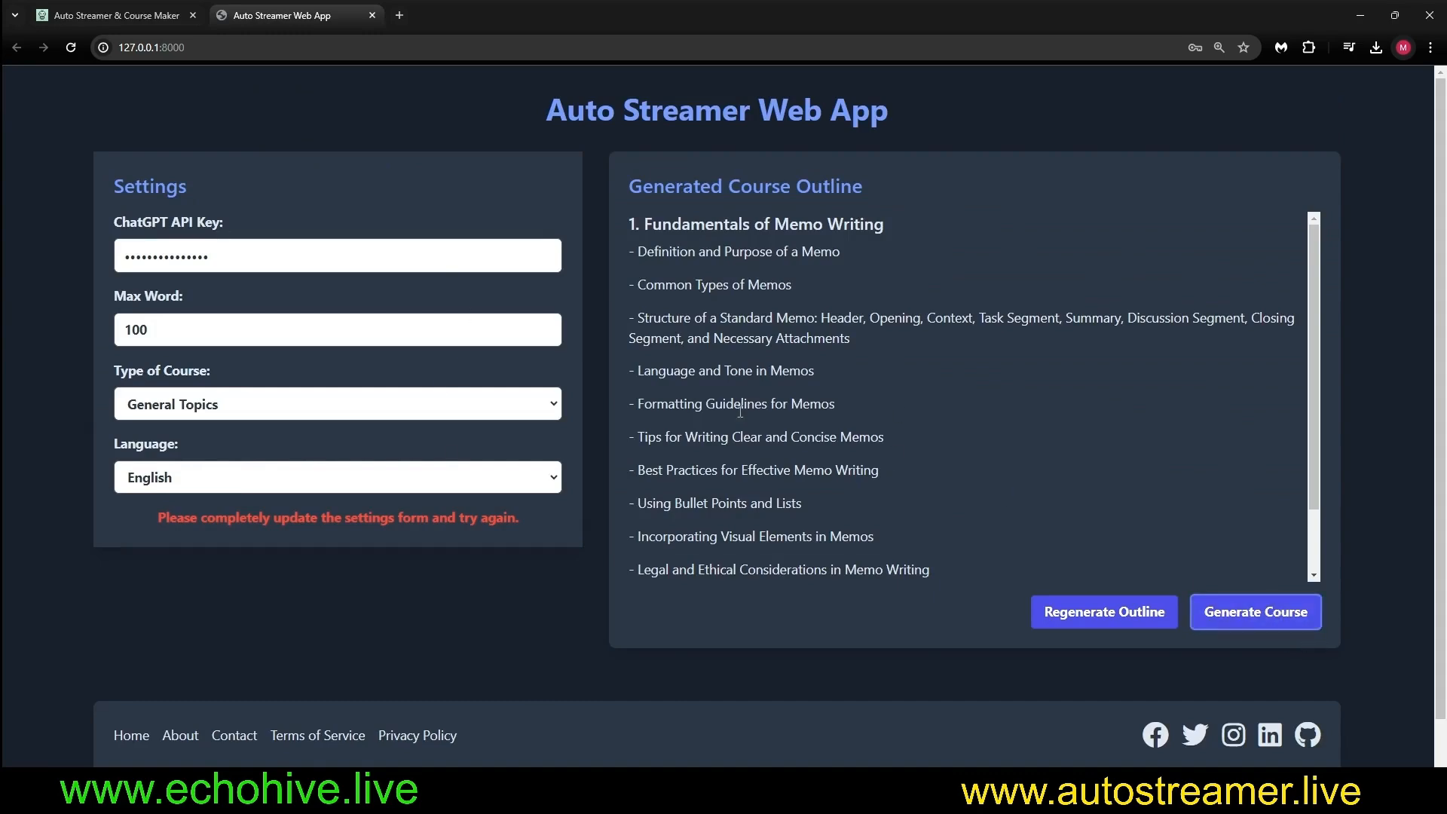
click(336, 403)
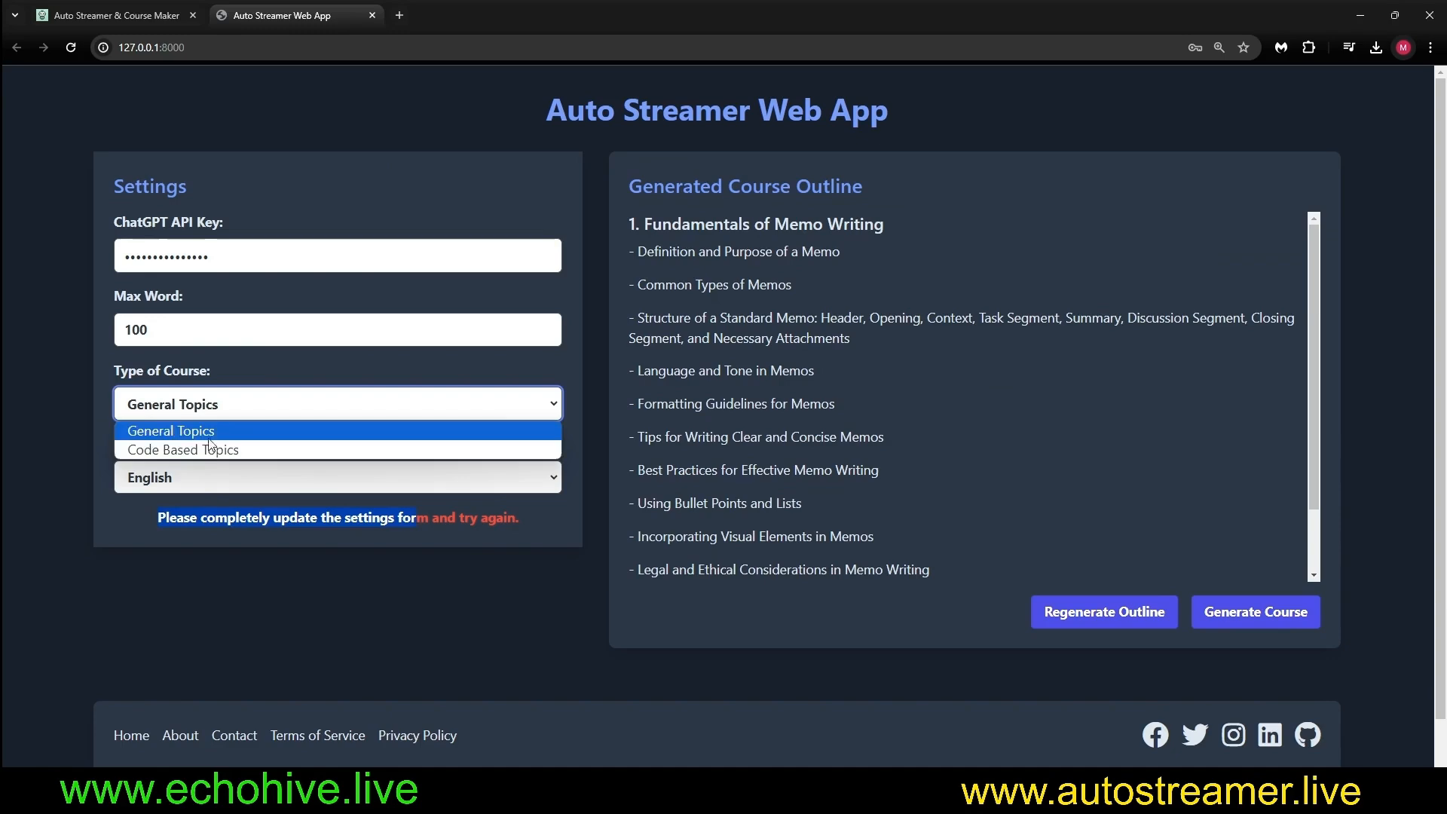
click(1253, 611)
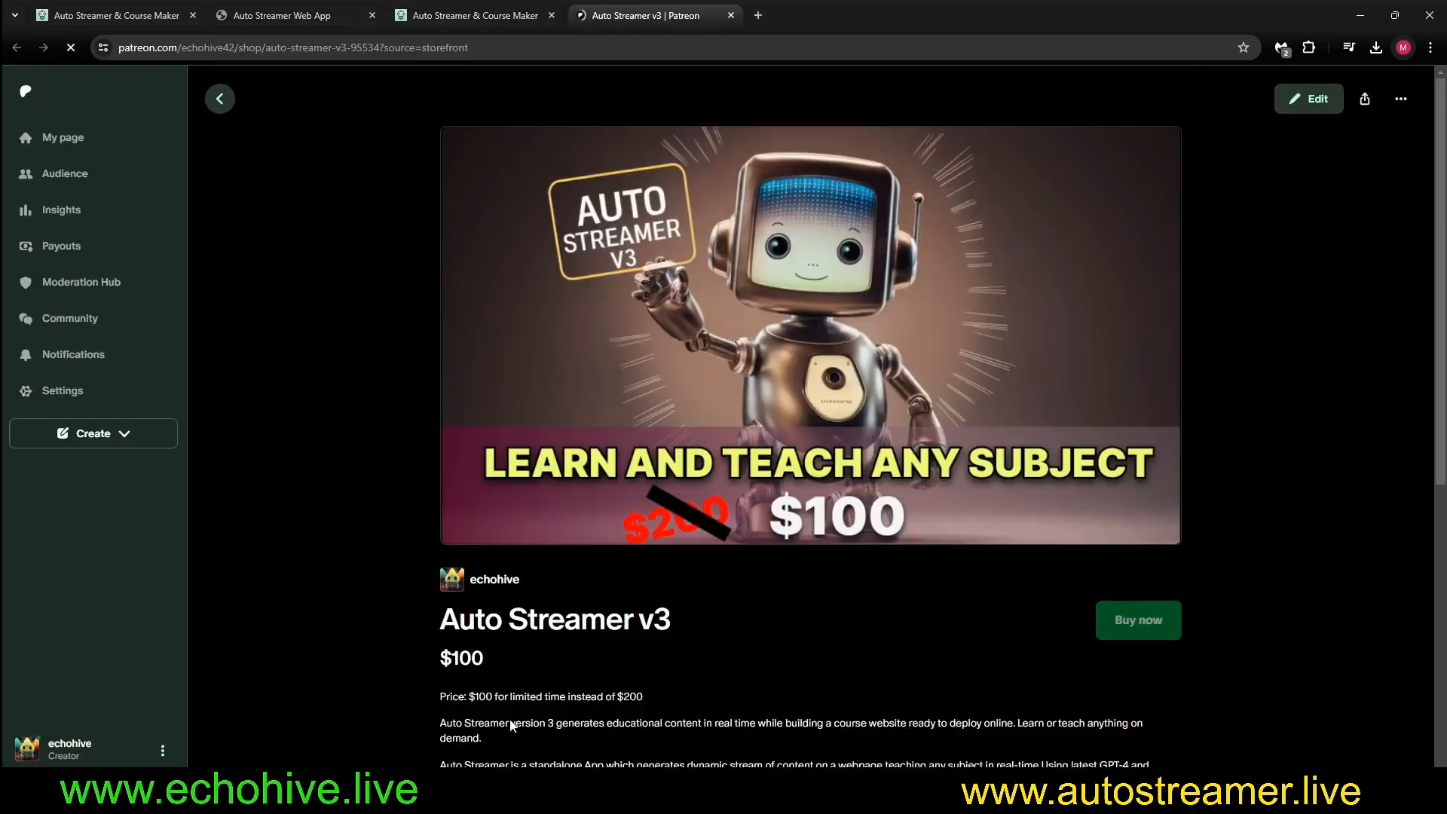
Return to the Auto Streamer Web App tab and check where a footer link leads.
click(295, 15)
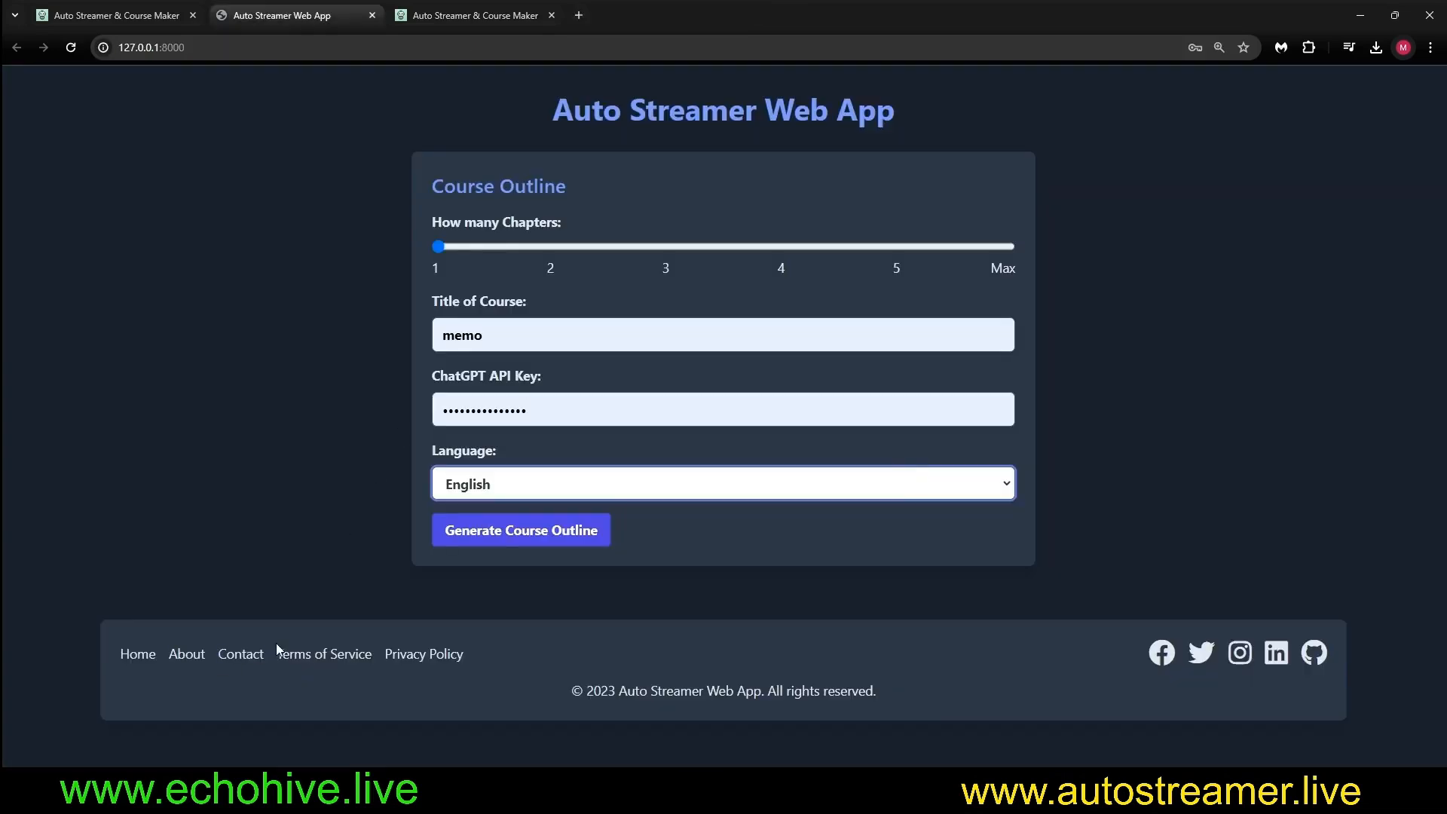
click(323, 653)
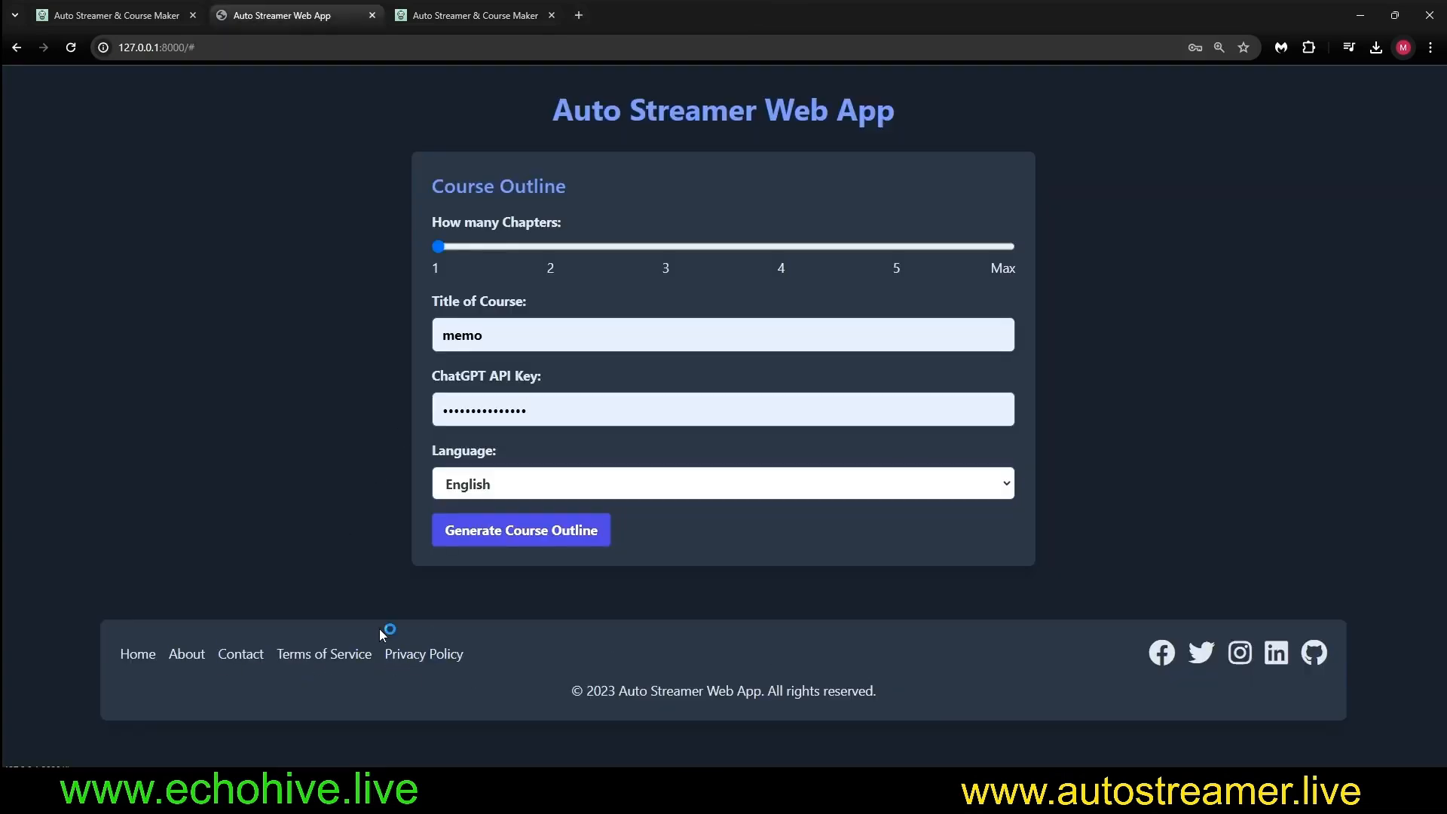
mouse_move(1219, 646)
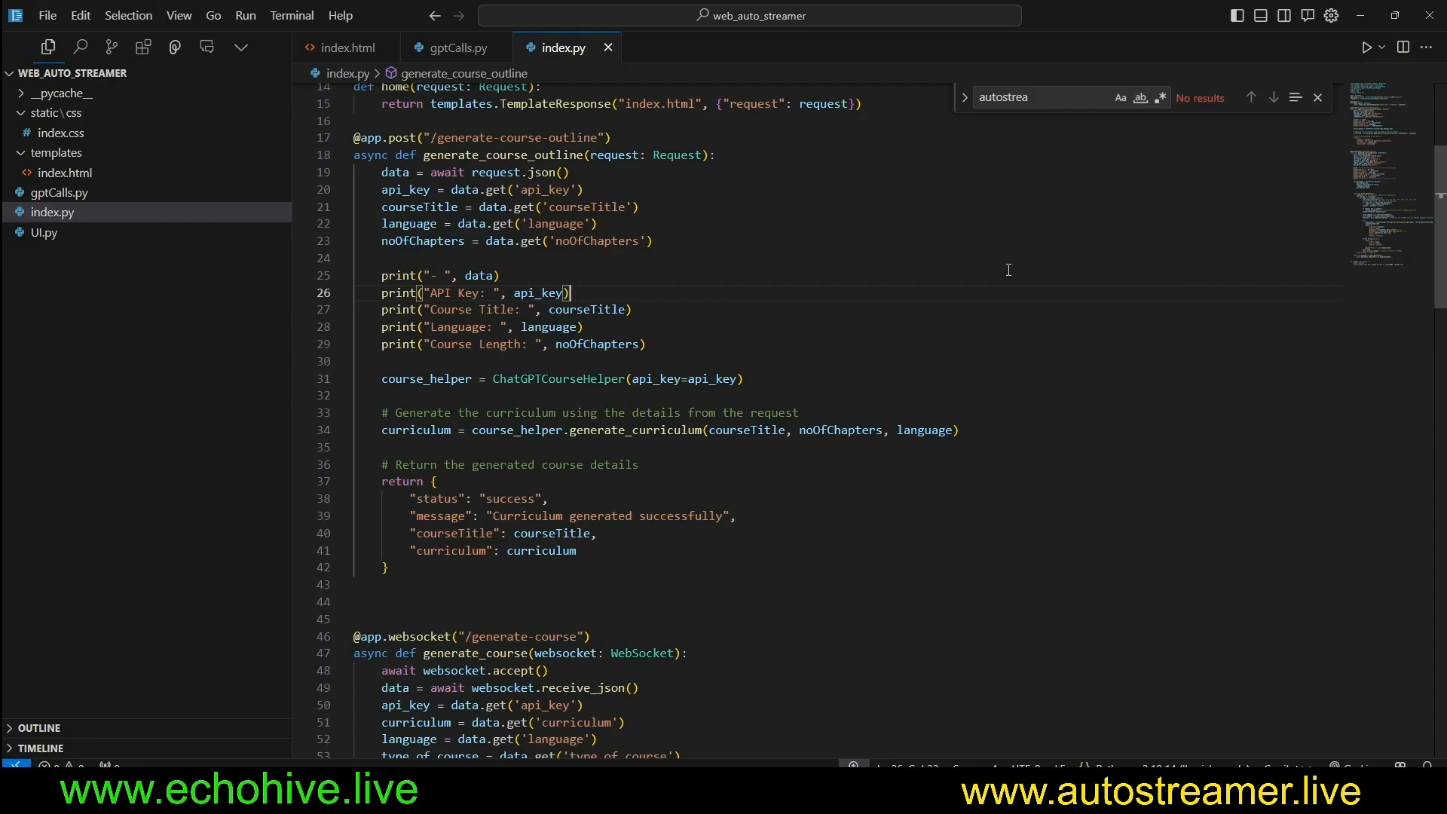
Scroll through index.py, then bring up the index.css stylesheet.
scroll(down, 3)
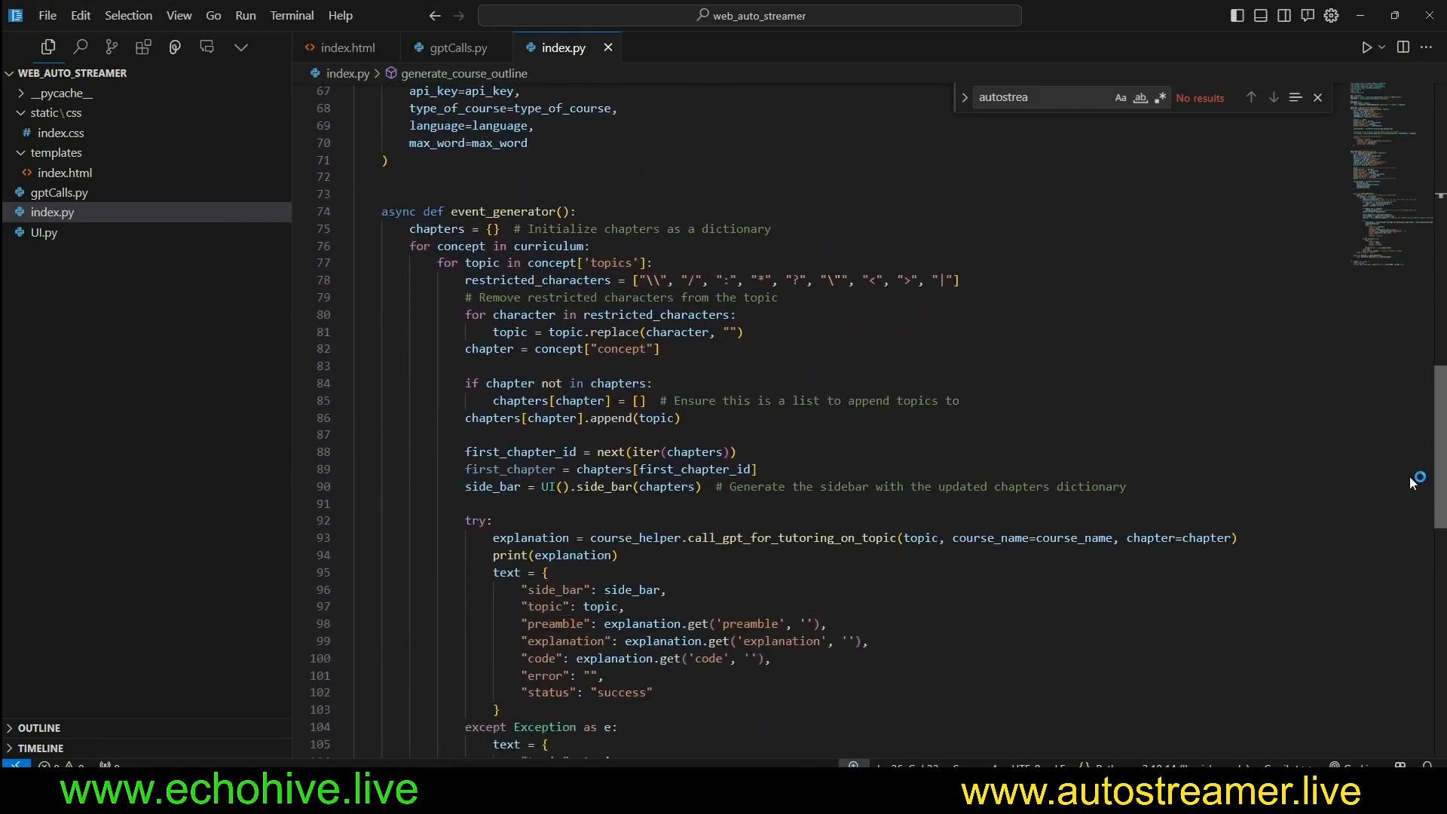
scroll(down, 3)
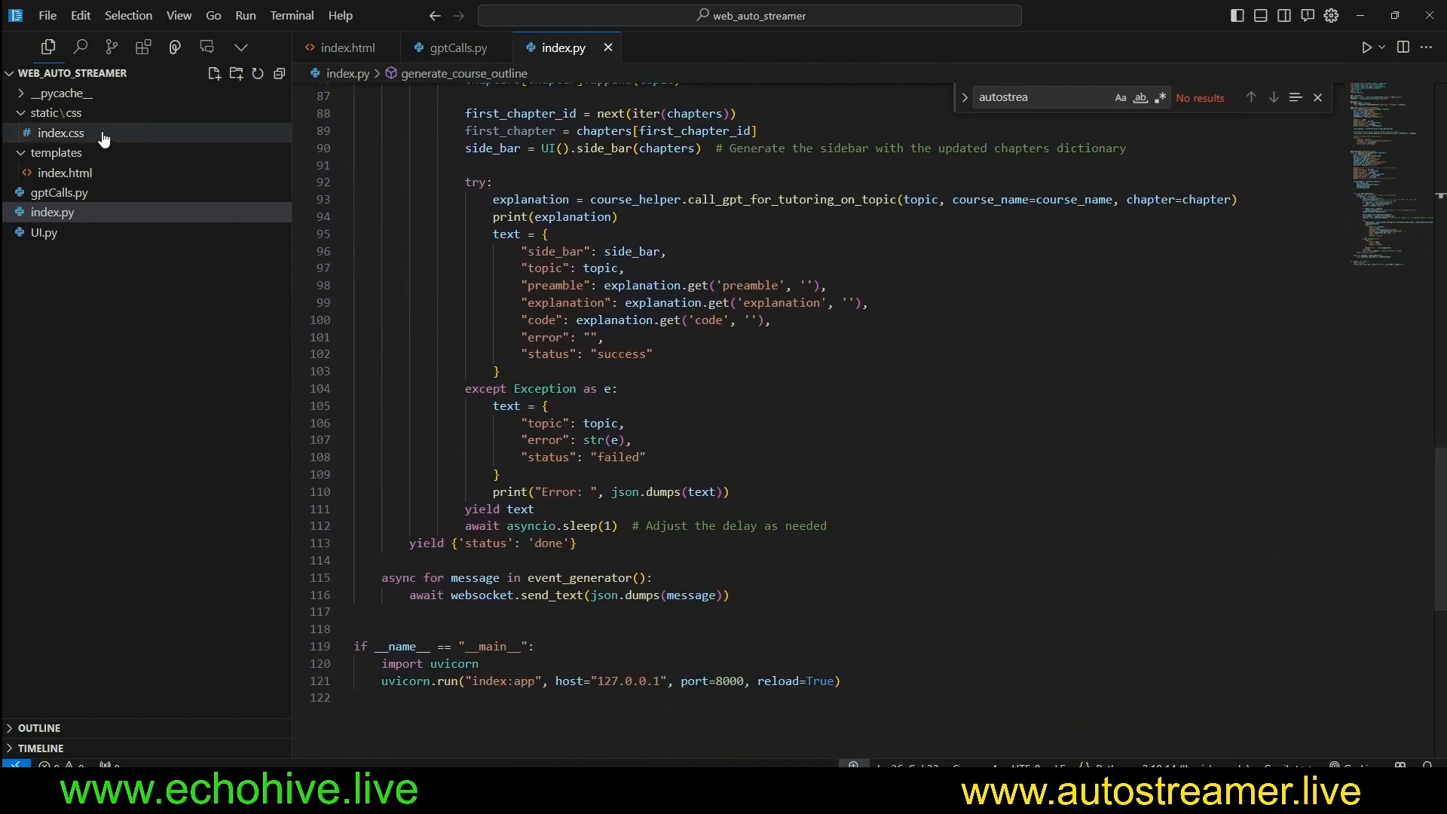
click(61, 132)
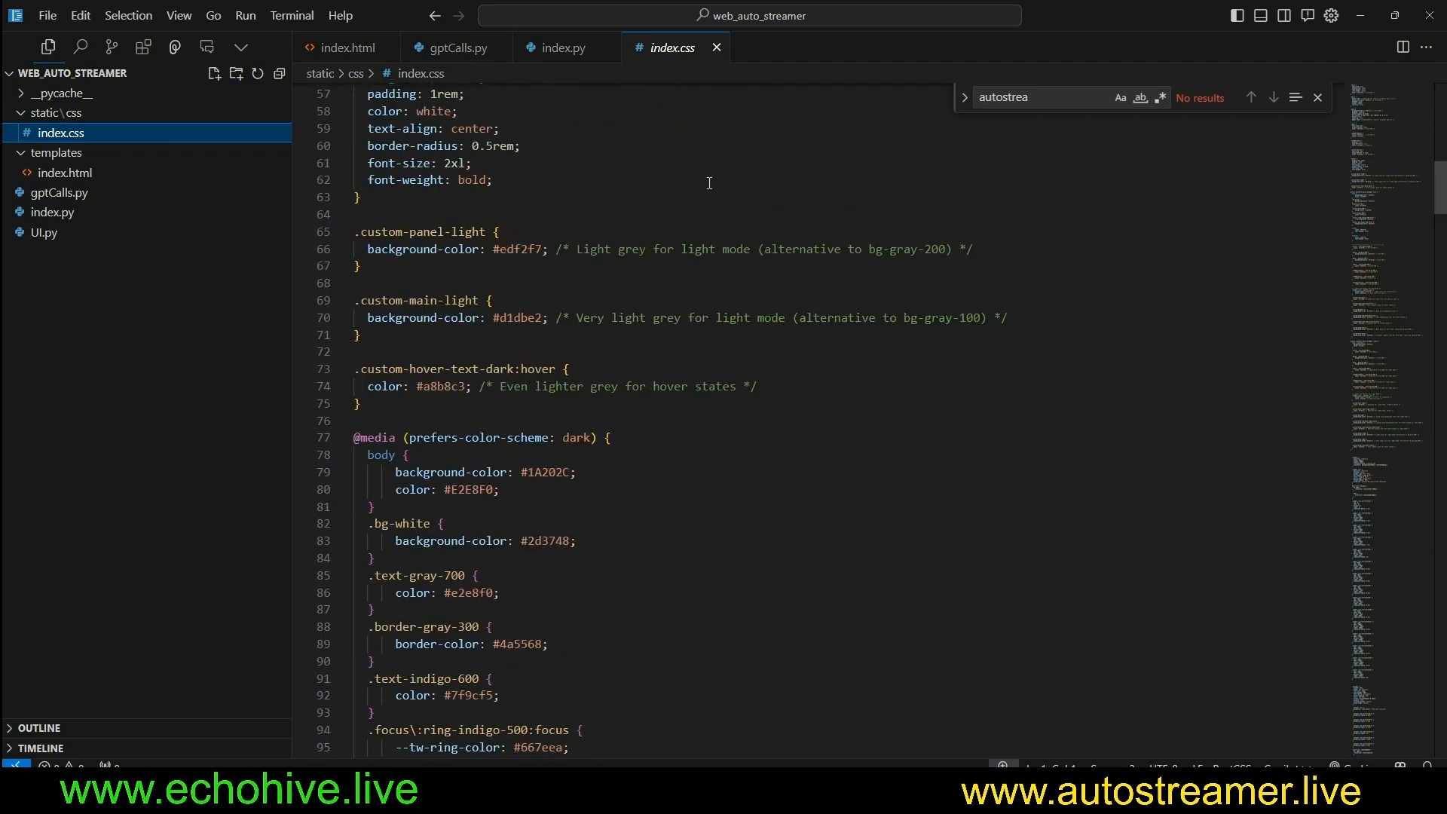
Scroll through the index.html template, then revisit index.py and move on to gptCalls.py.
click(349, 47)
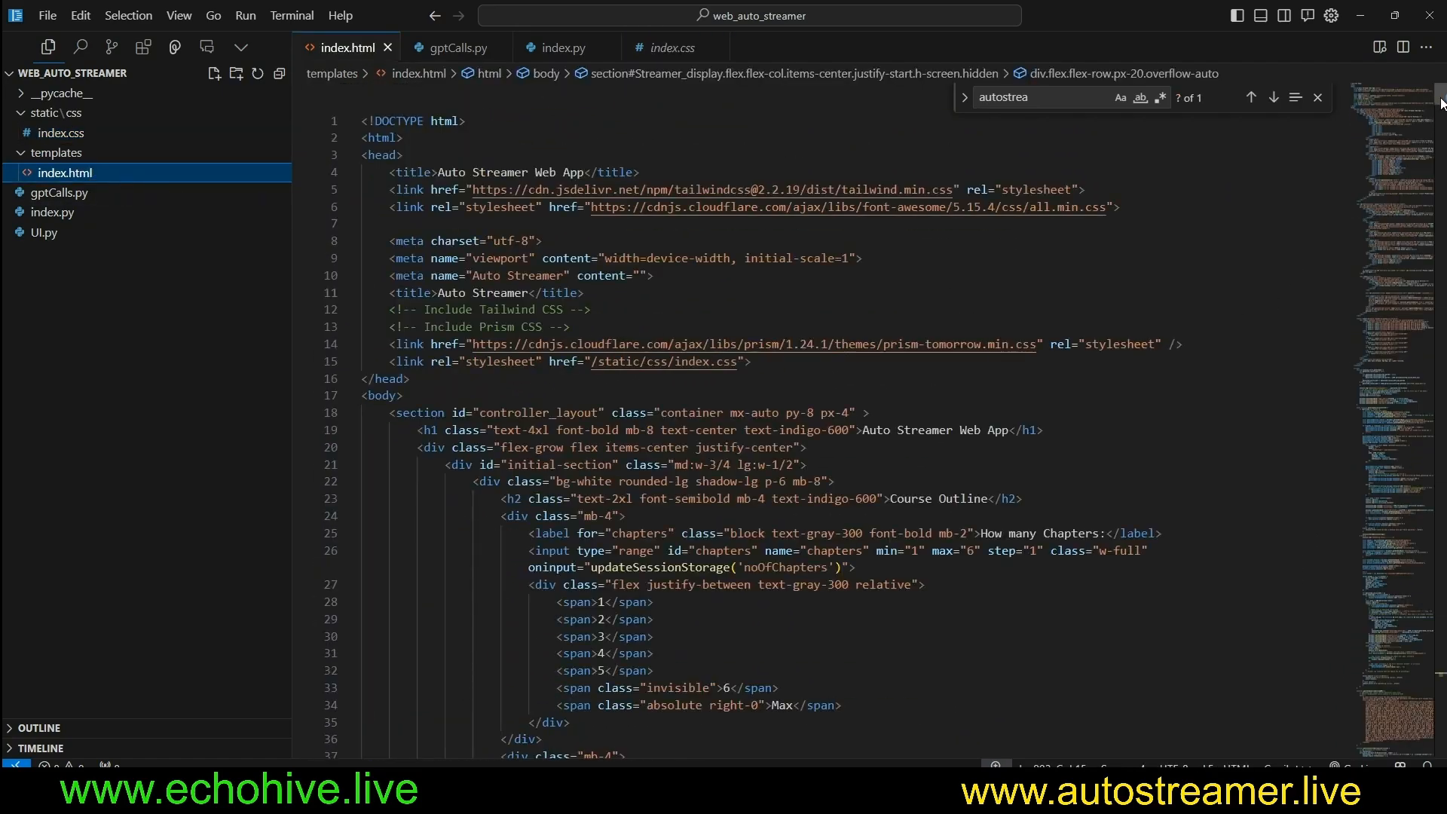
scroll(down, 3)
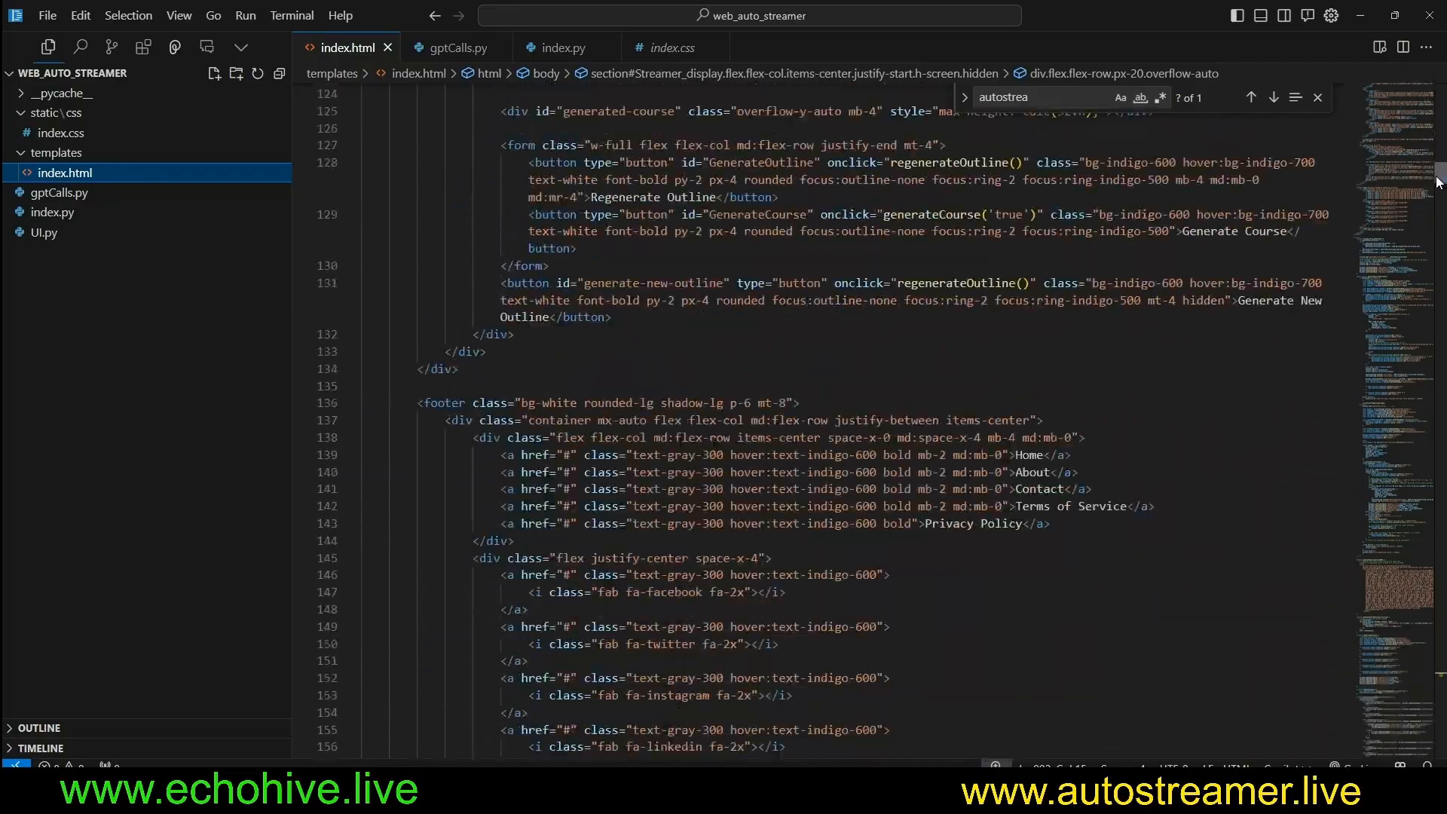
scroll(down, 3)
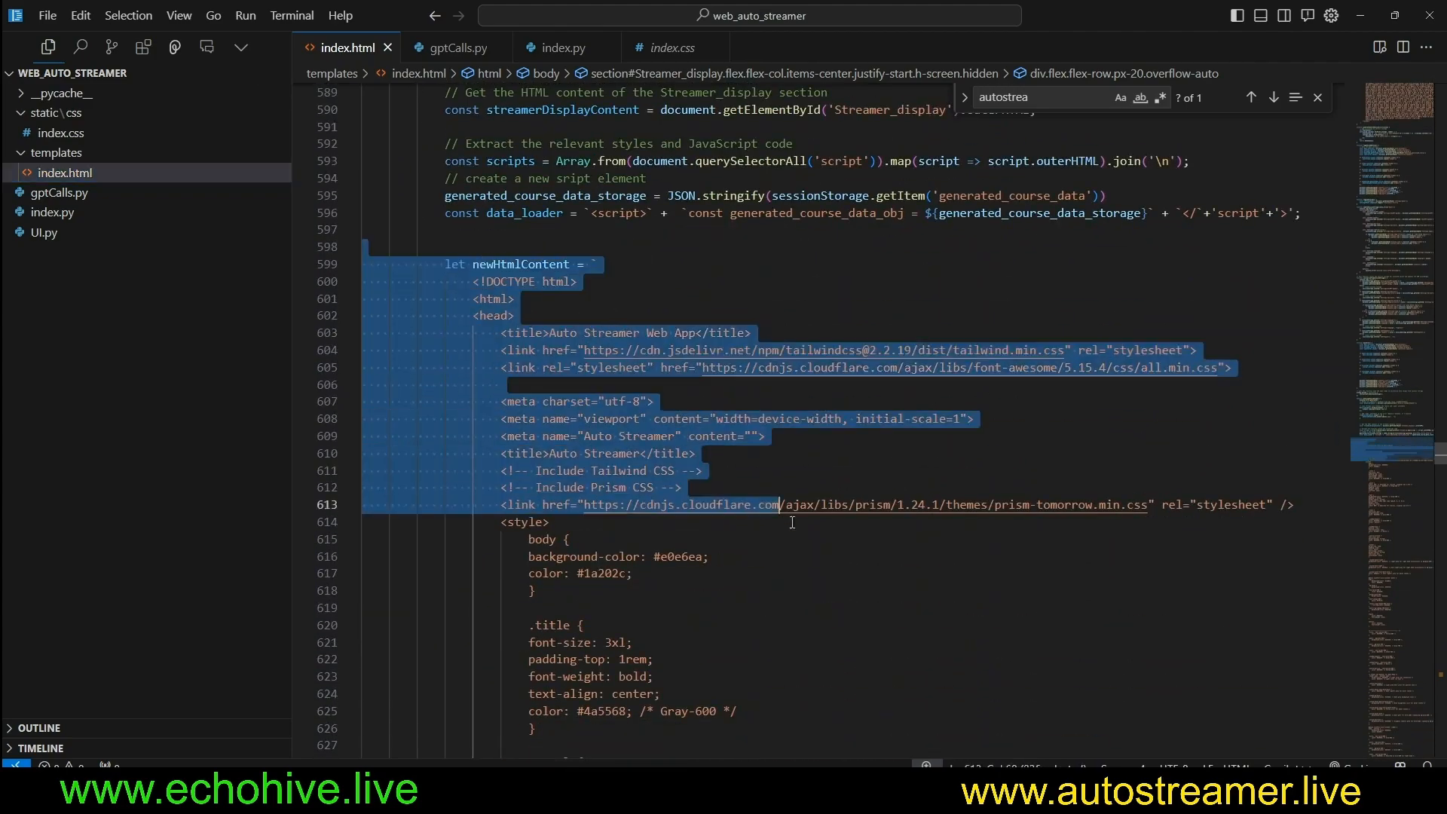
scroll(down, 3)
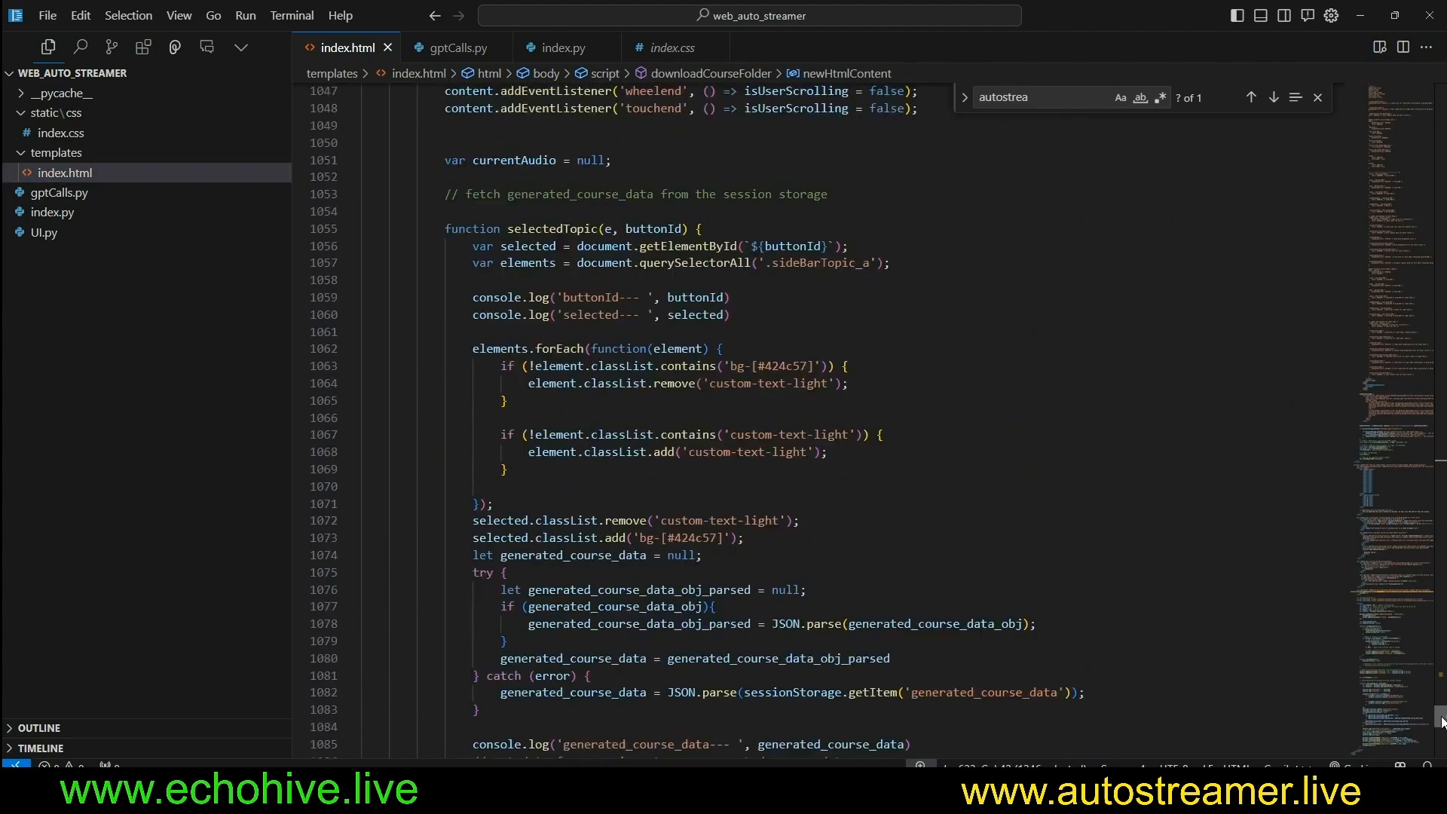
scroll(down, 3)
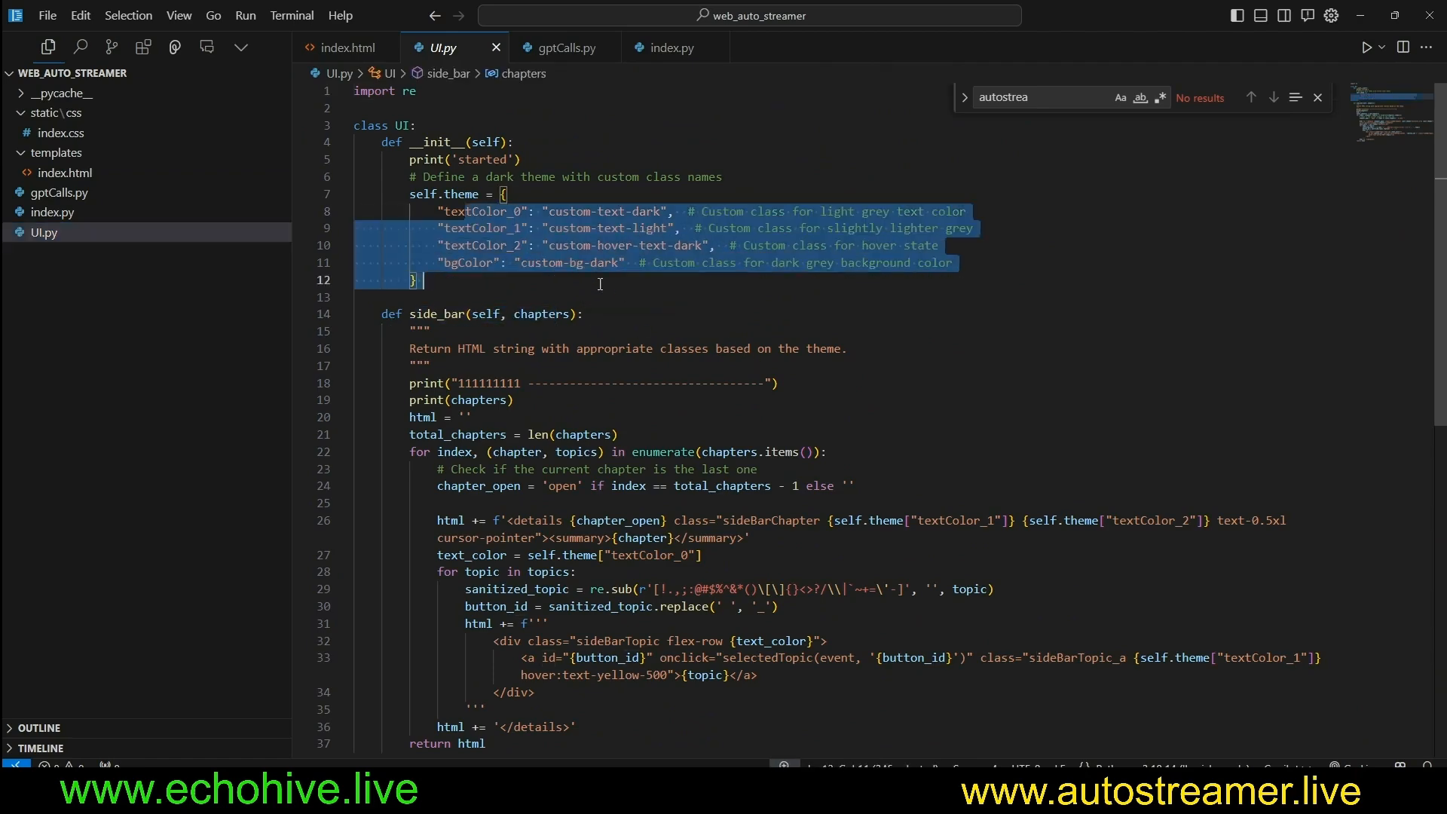
scroll(down, 3)
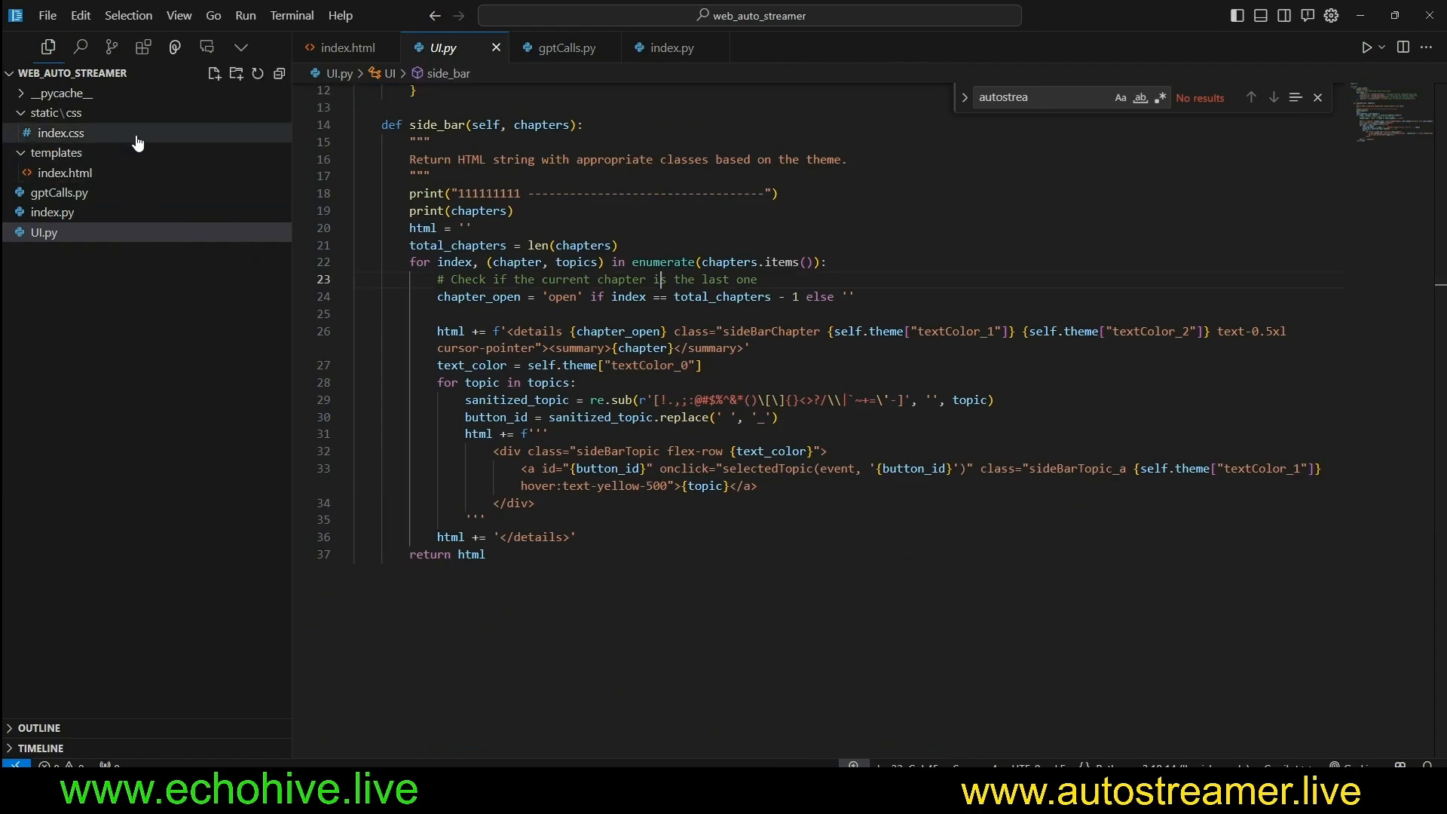
click(668, 47)
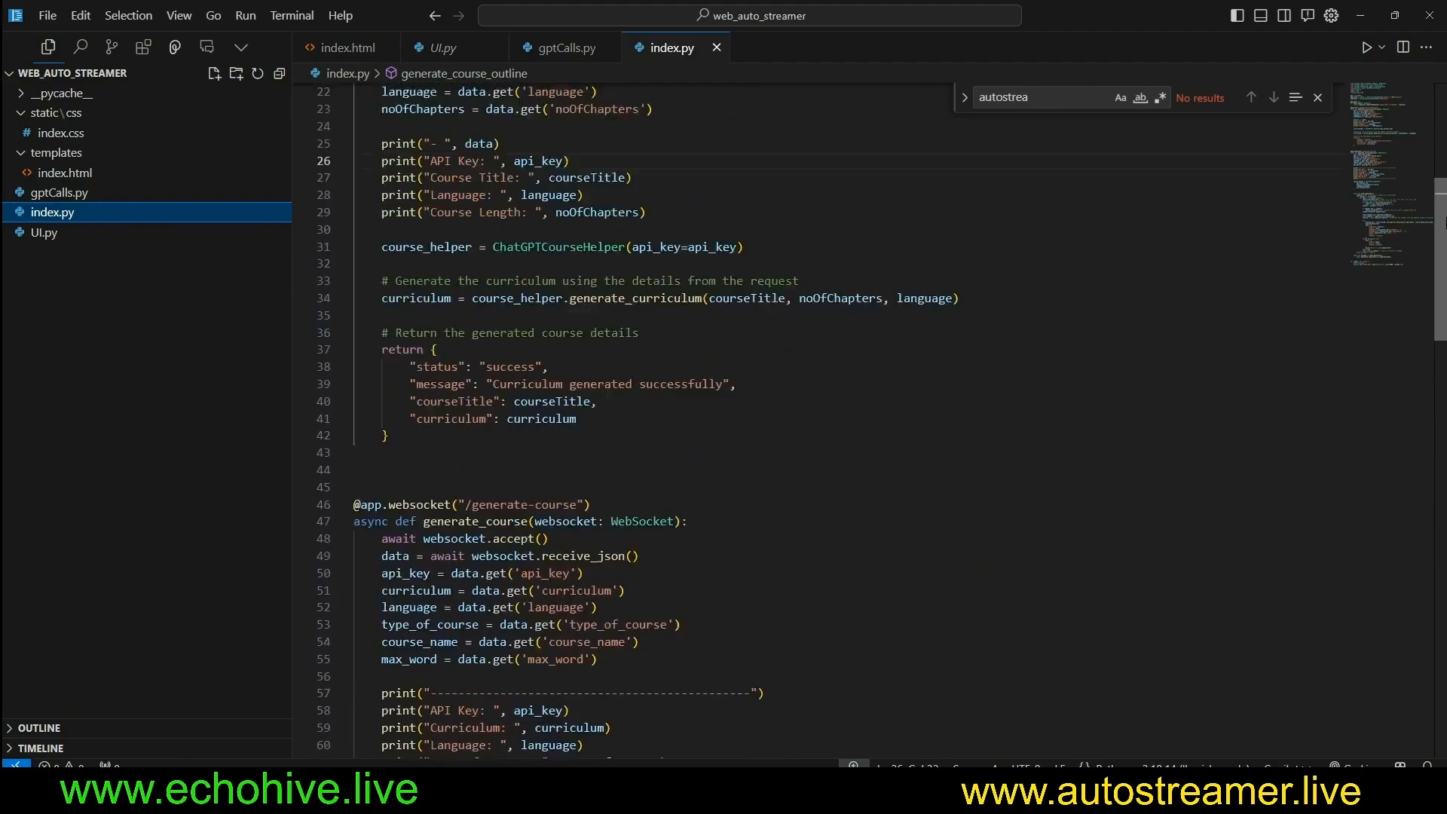
click(563, 47)
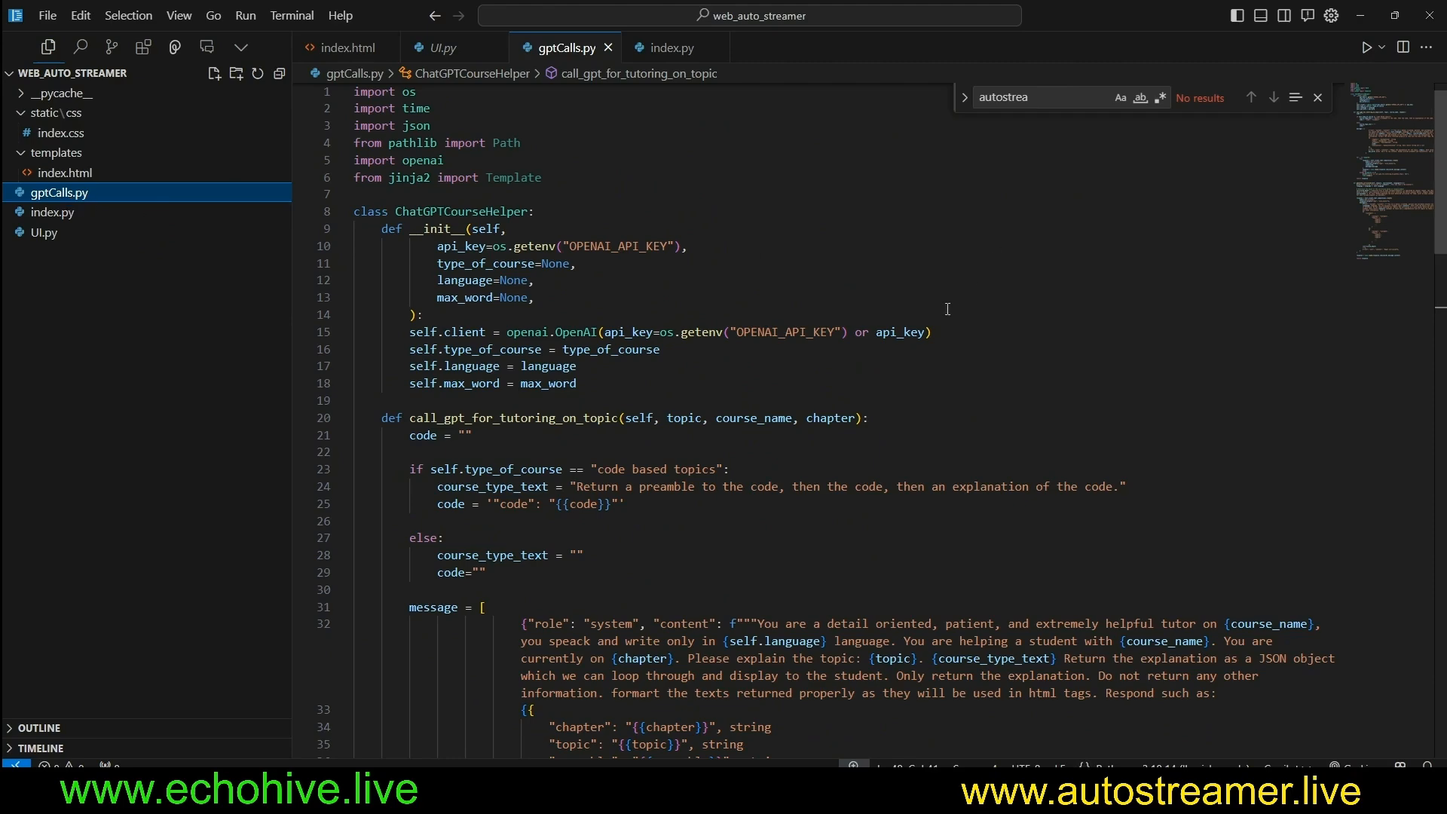
double_click(447, 211)
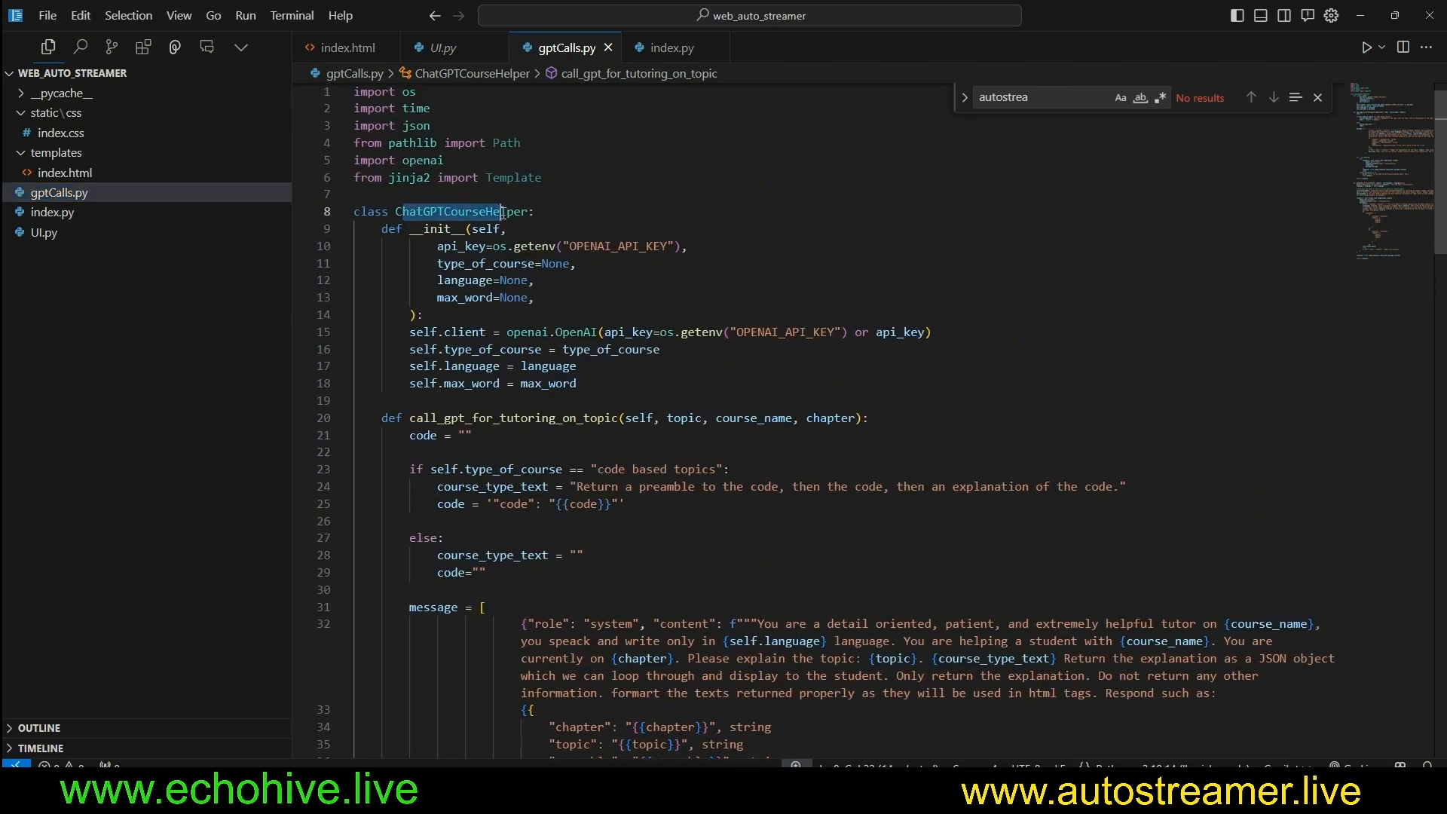
scroll(down, 3)
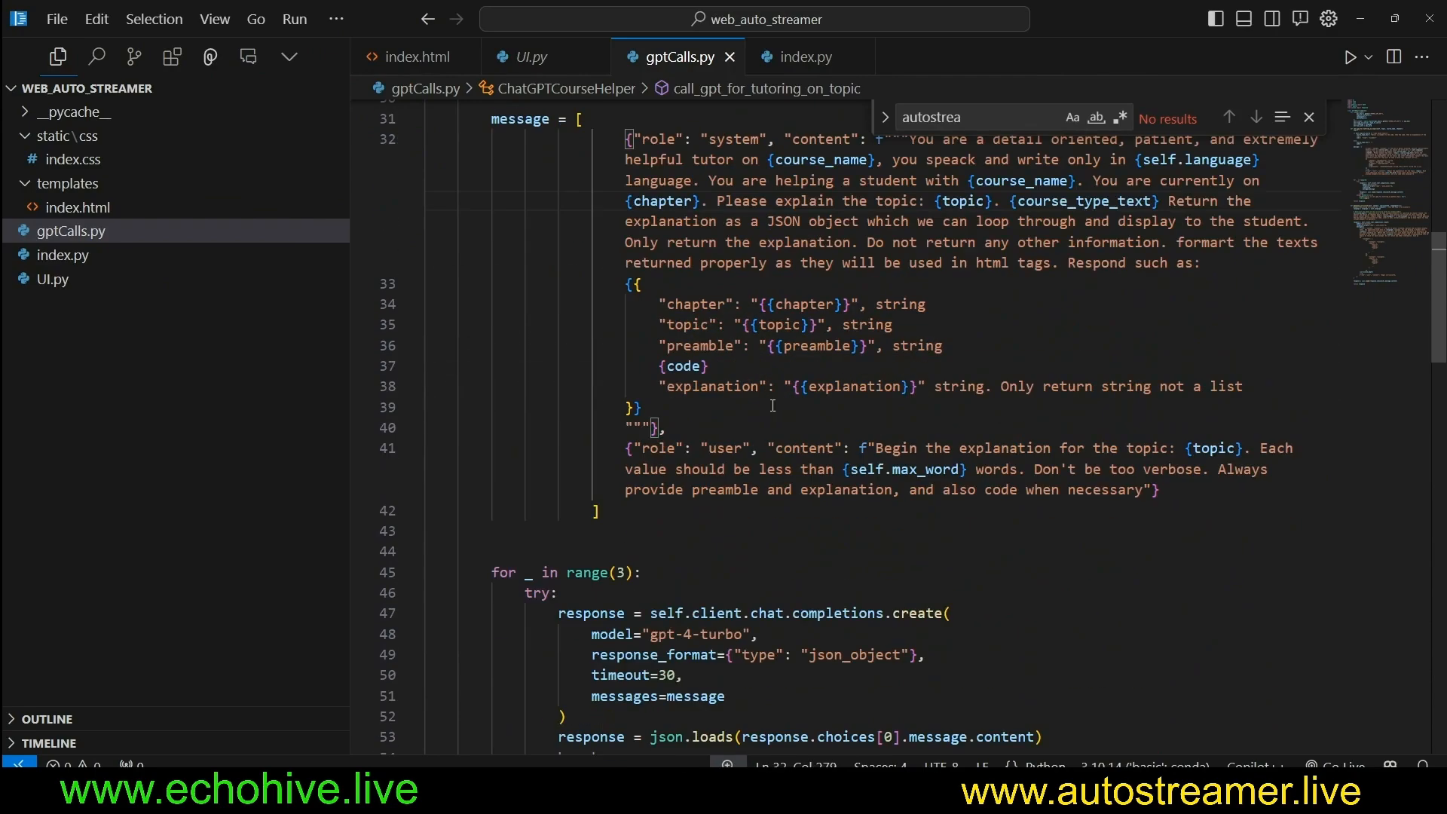
scroll(down, 3)
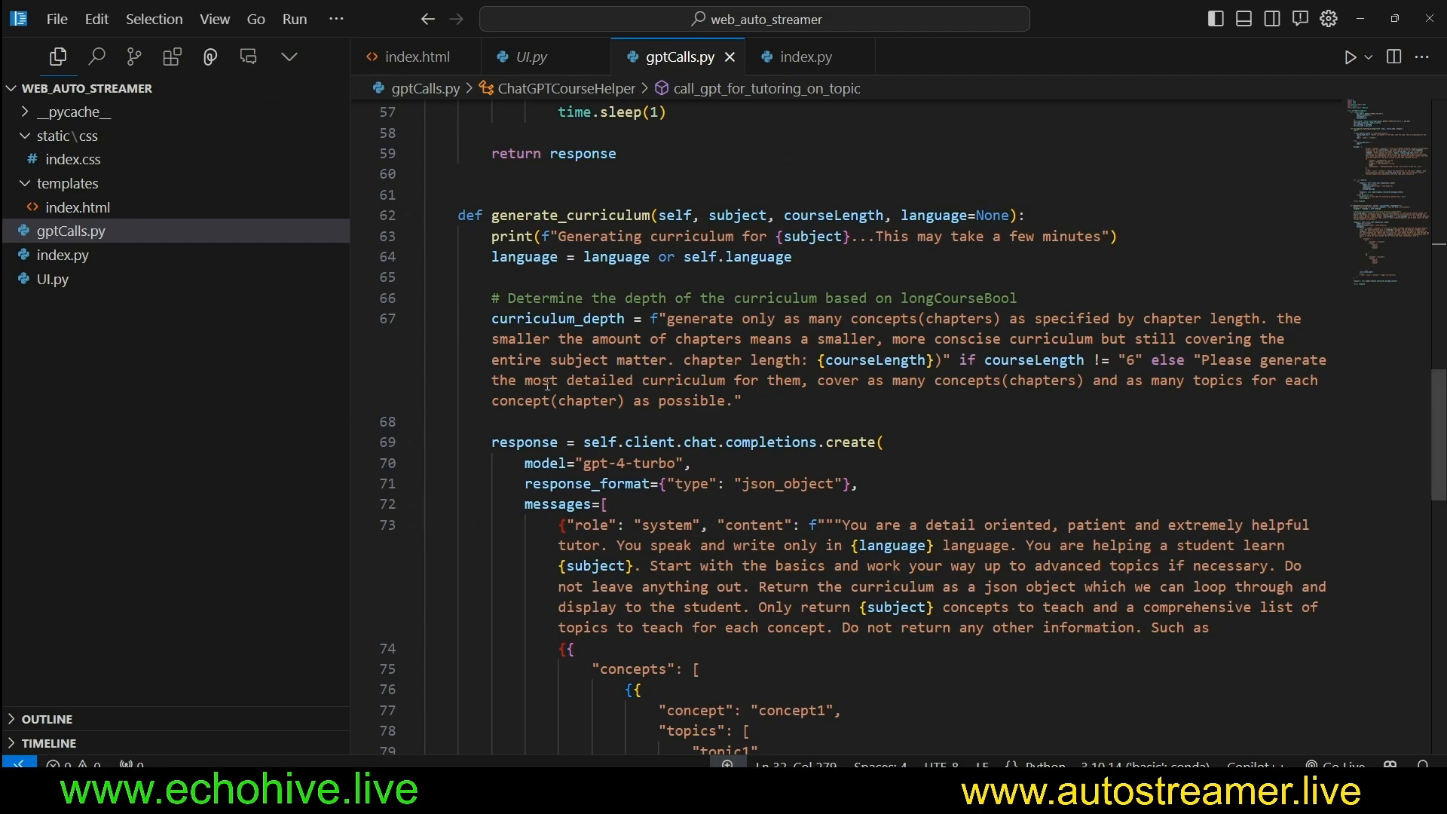
click(830, 15)
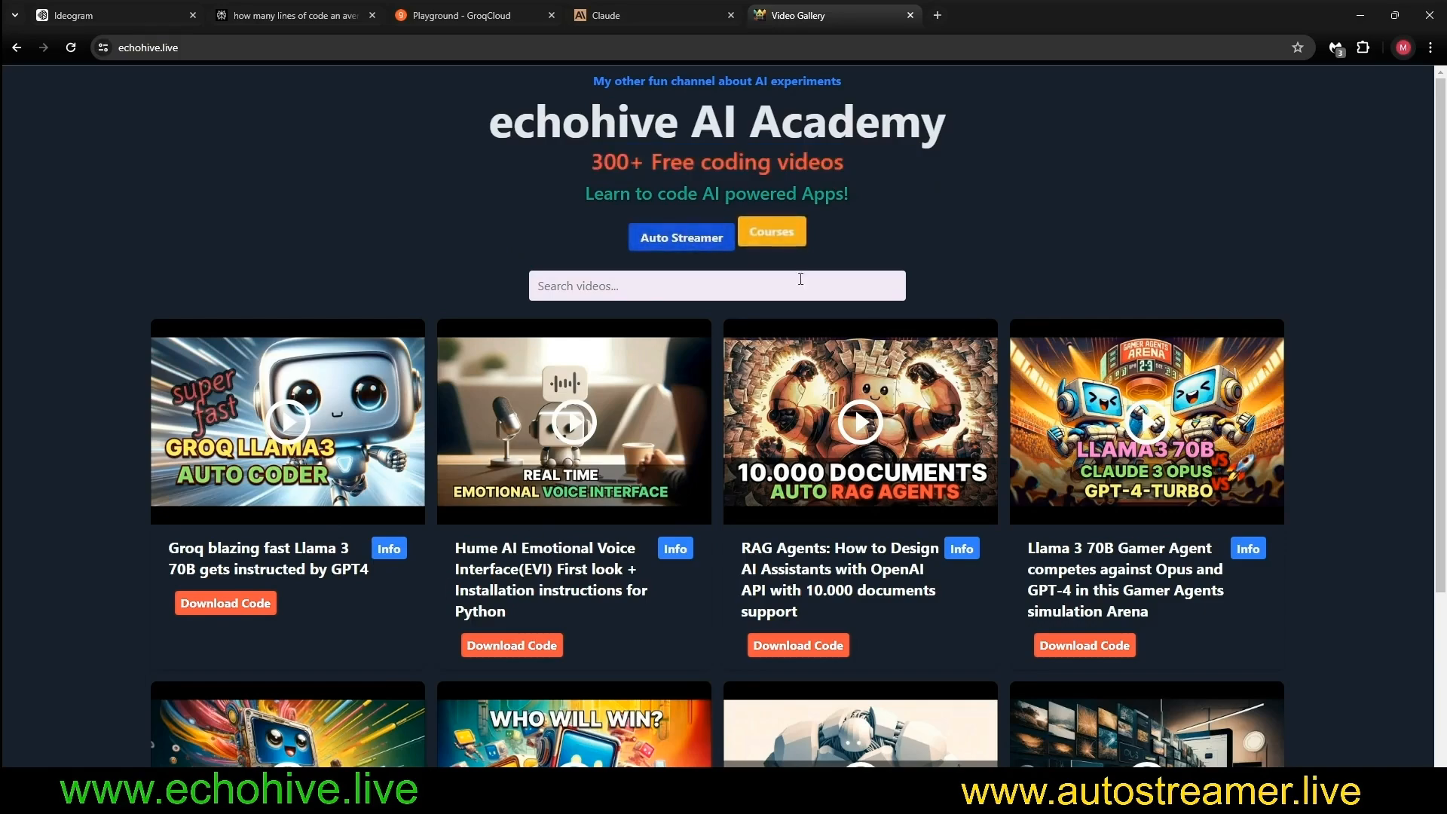
Show echohive's Patron courses: 1000x Dev MasterClass, Streamlit Course and FastAPI Course.
click(770, 231)
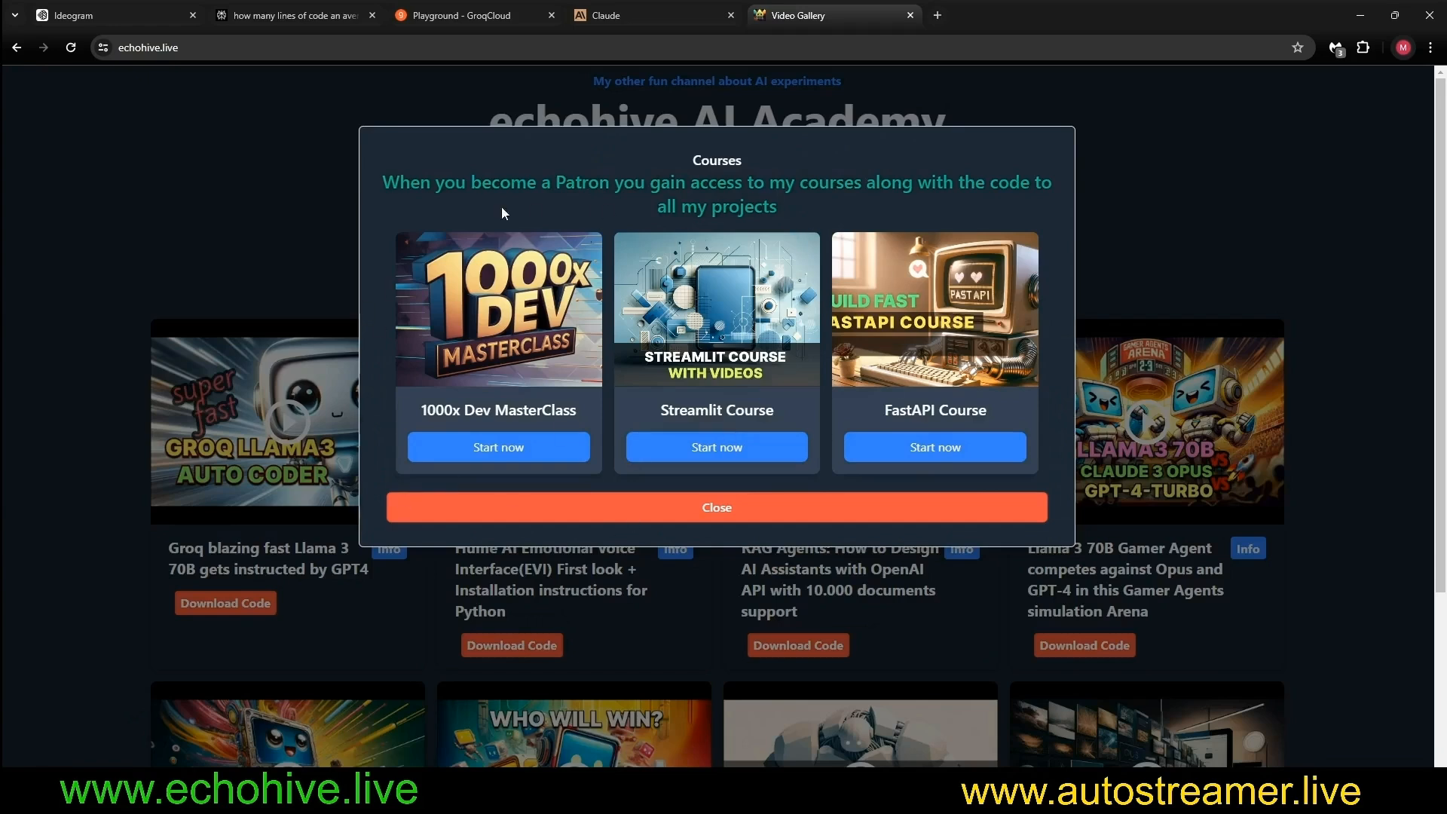
mouse_move(613, 250)
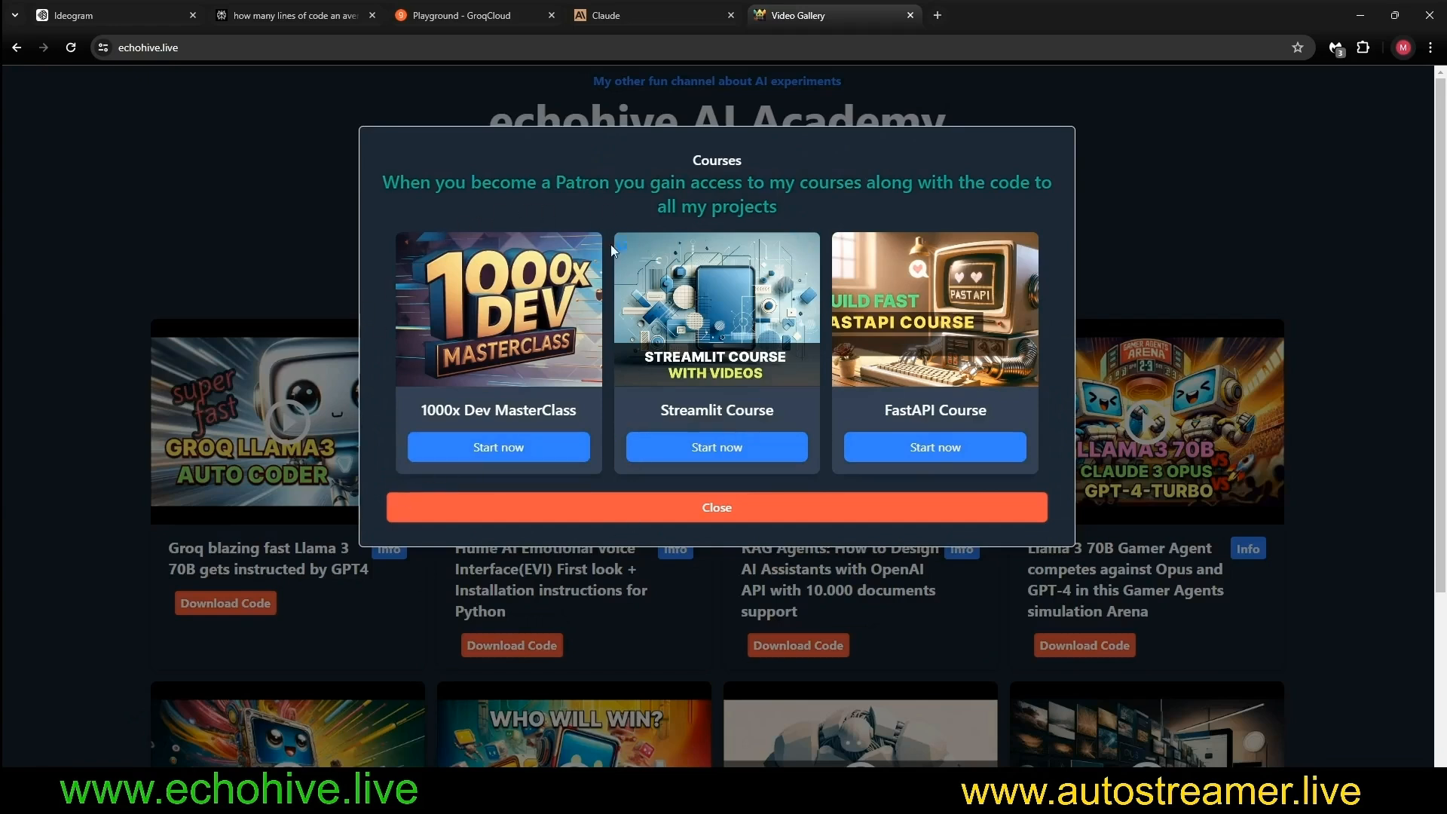
mouse_move(616, 325)
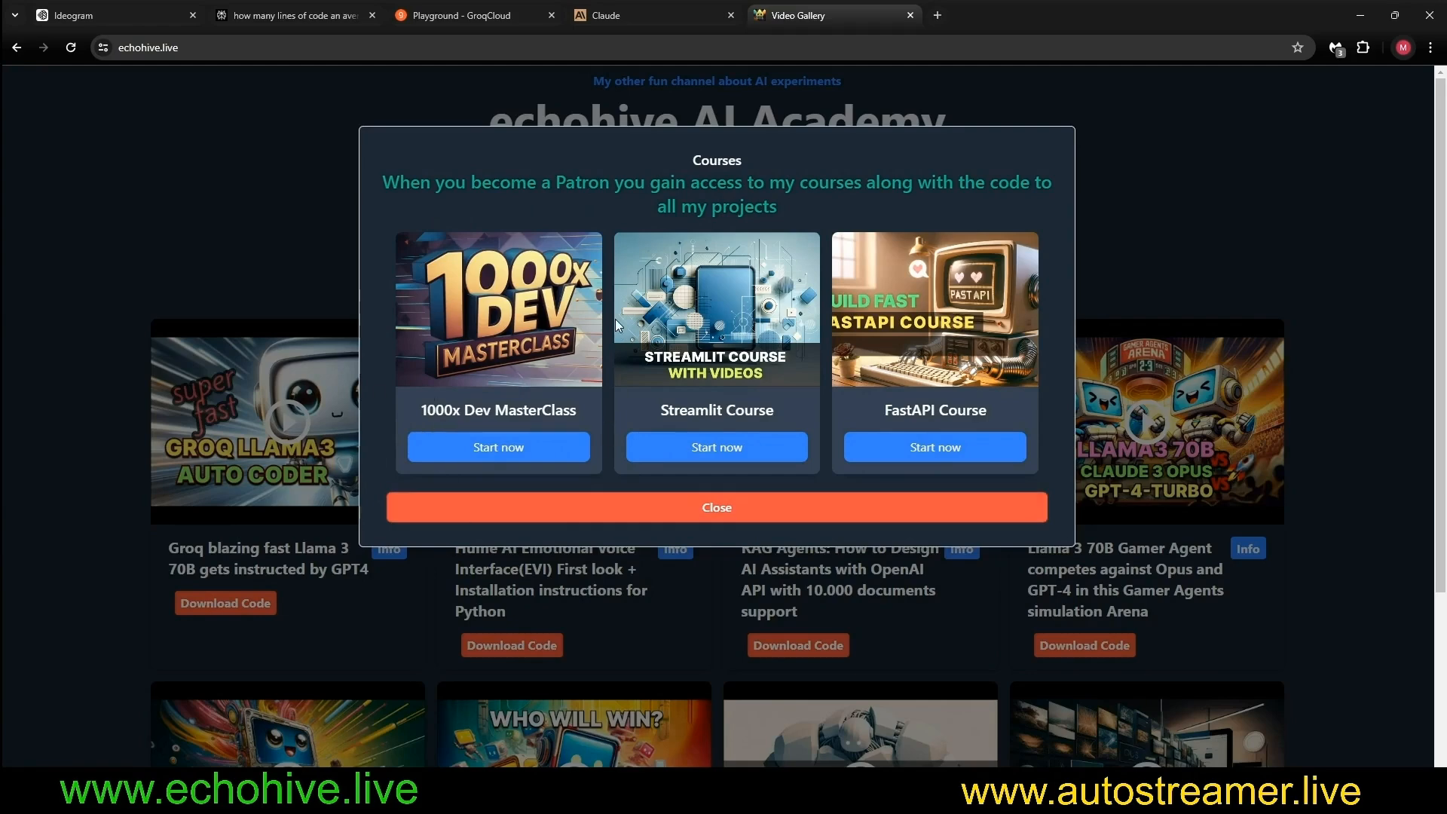
mouse_move(628, 474)
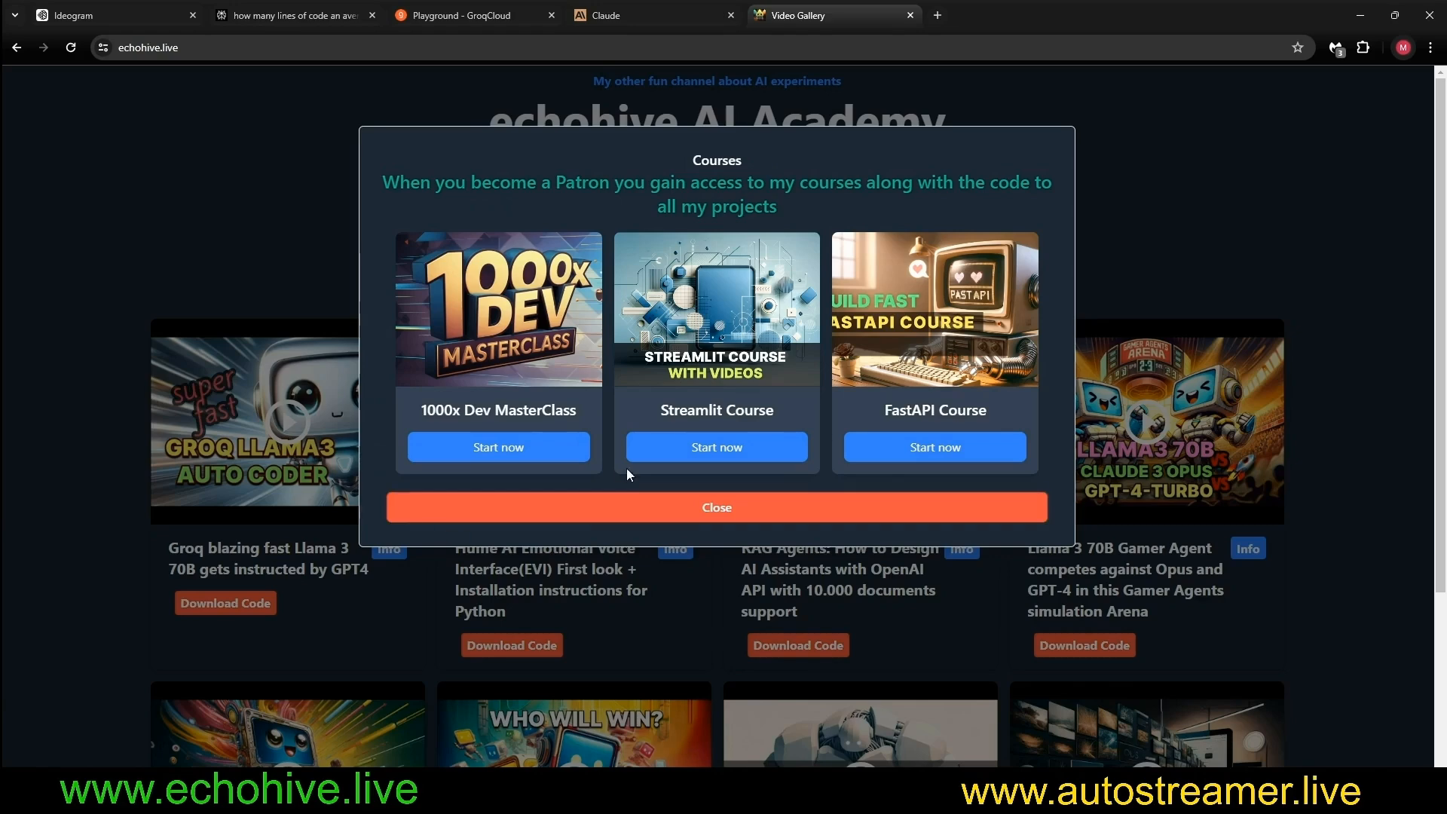
mouse_move(968, 350)
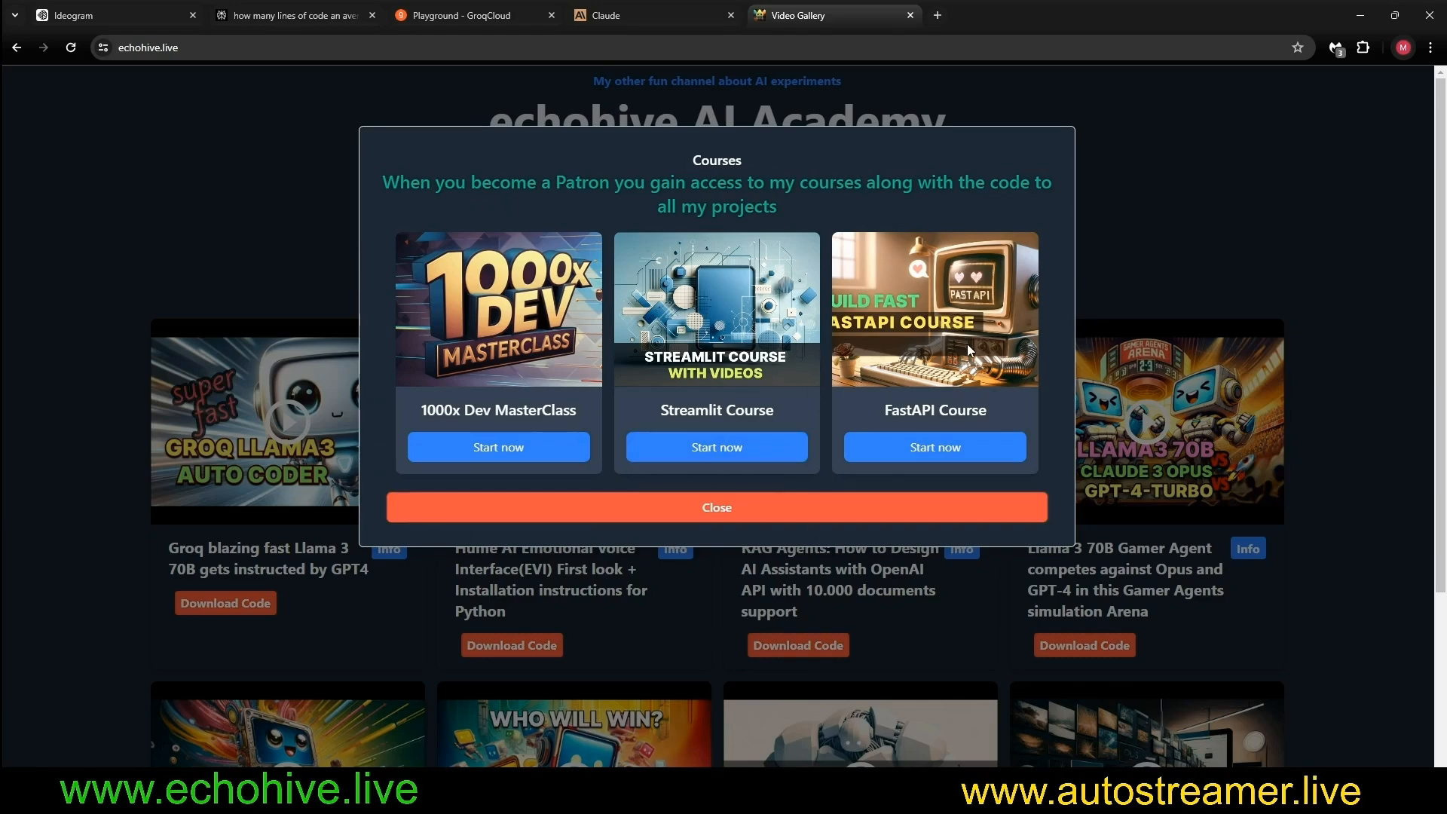
click(715, 507)
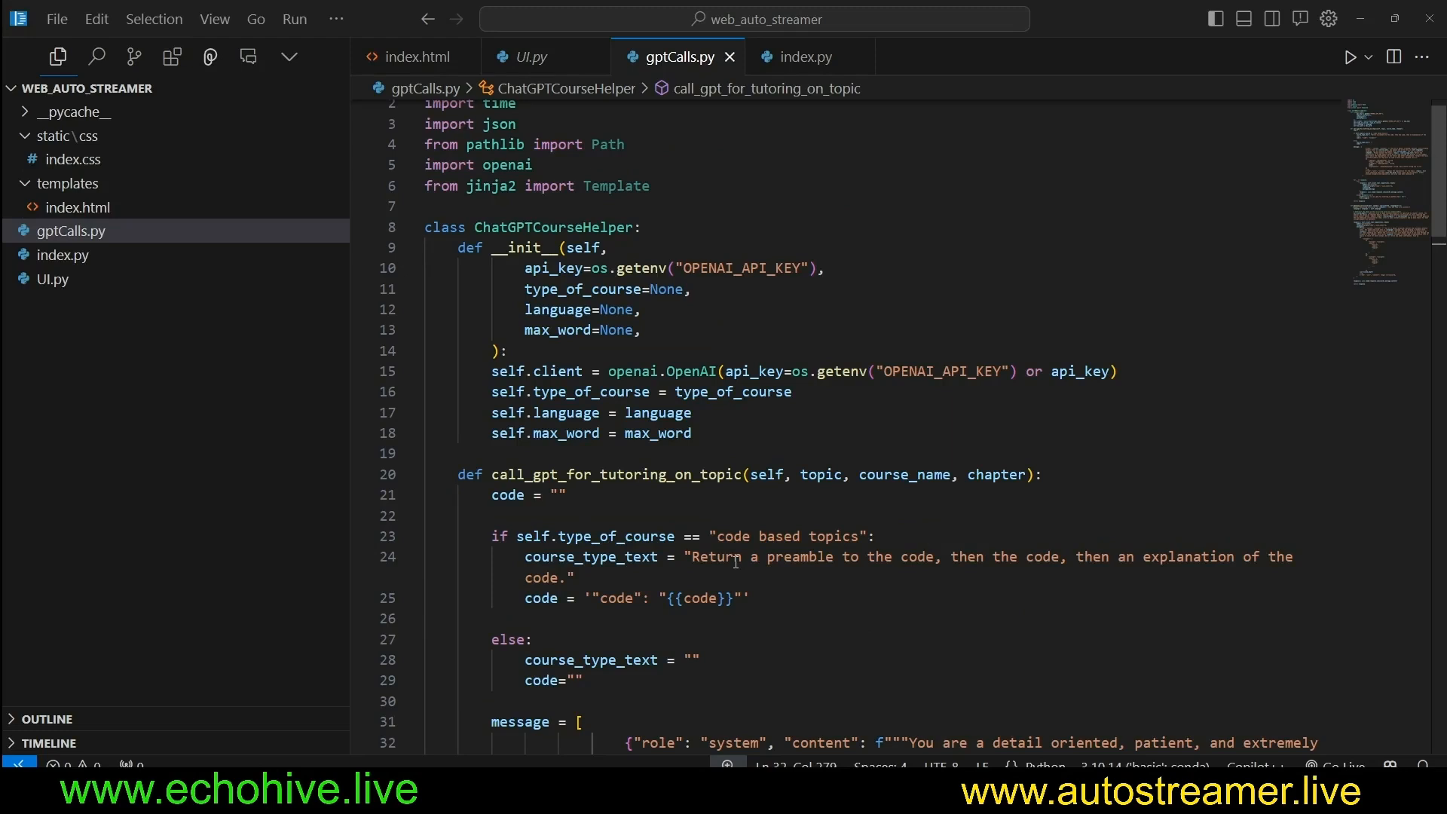
mouse_move(722, 509)
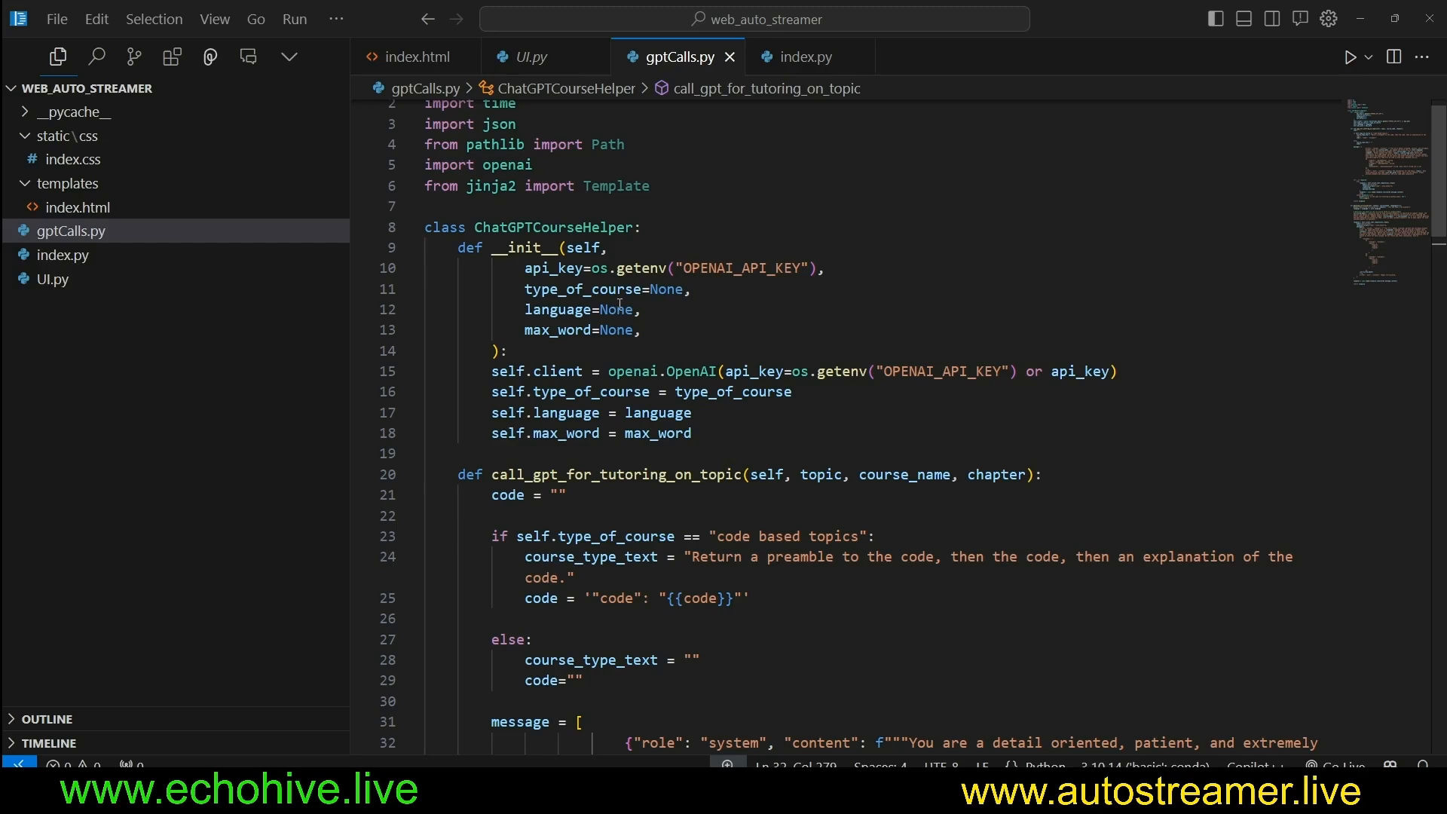
mouse_move(83, 244)
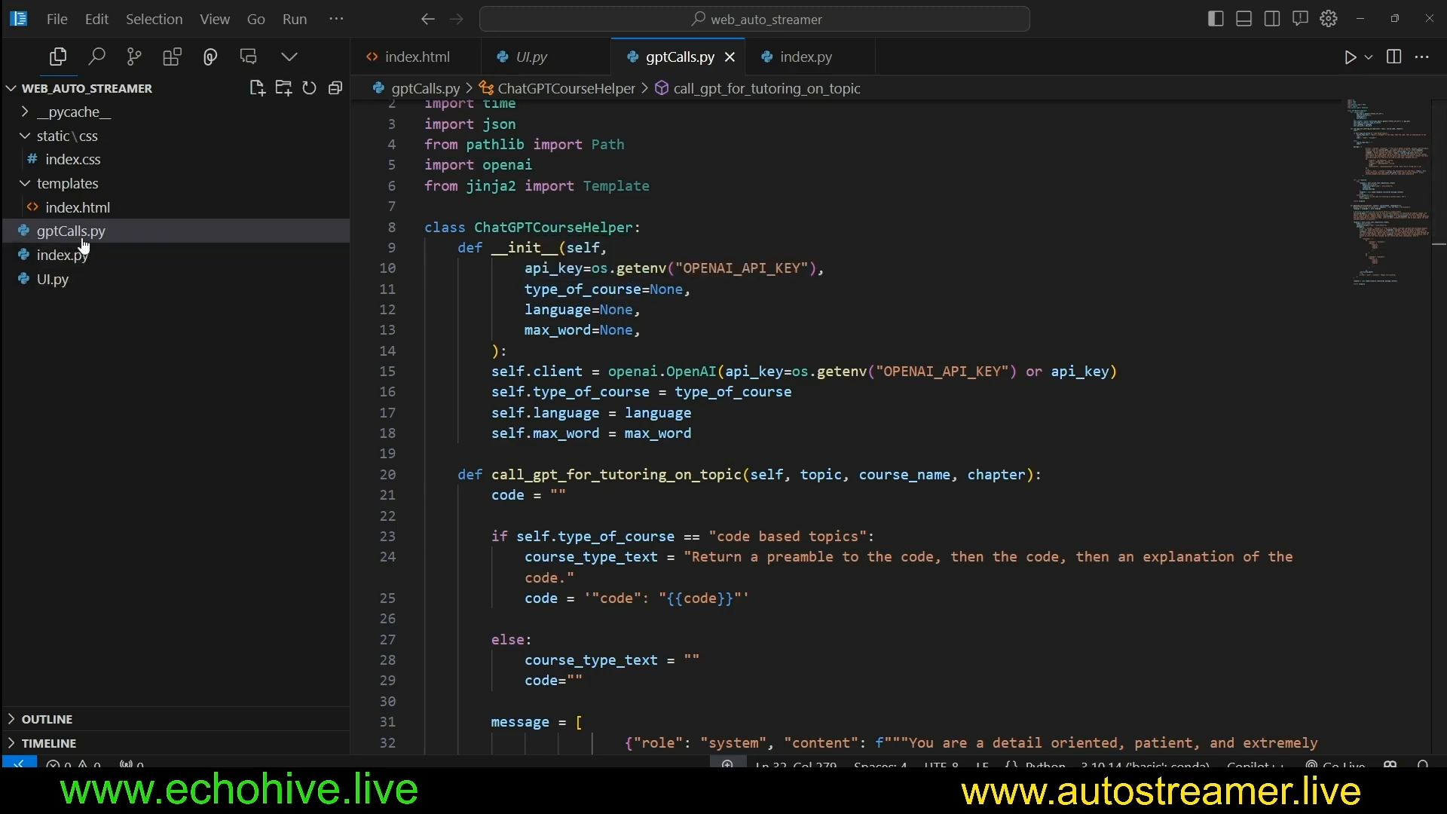
Collapse templates and highlight the ChatGPTCourseHelper class, its language parameter and client setup.
click(67, 136)
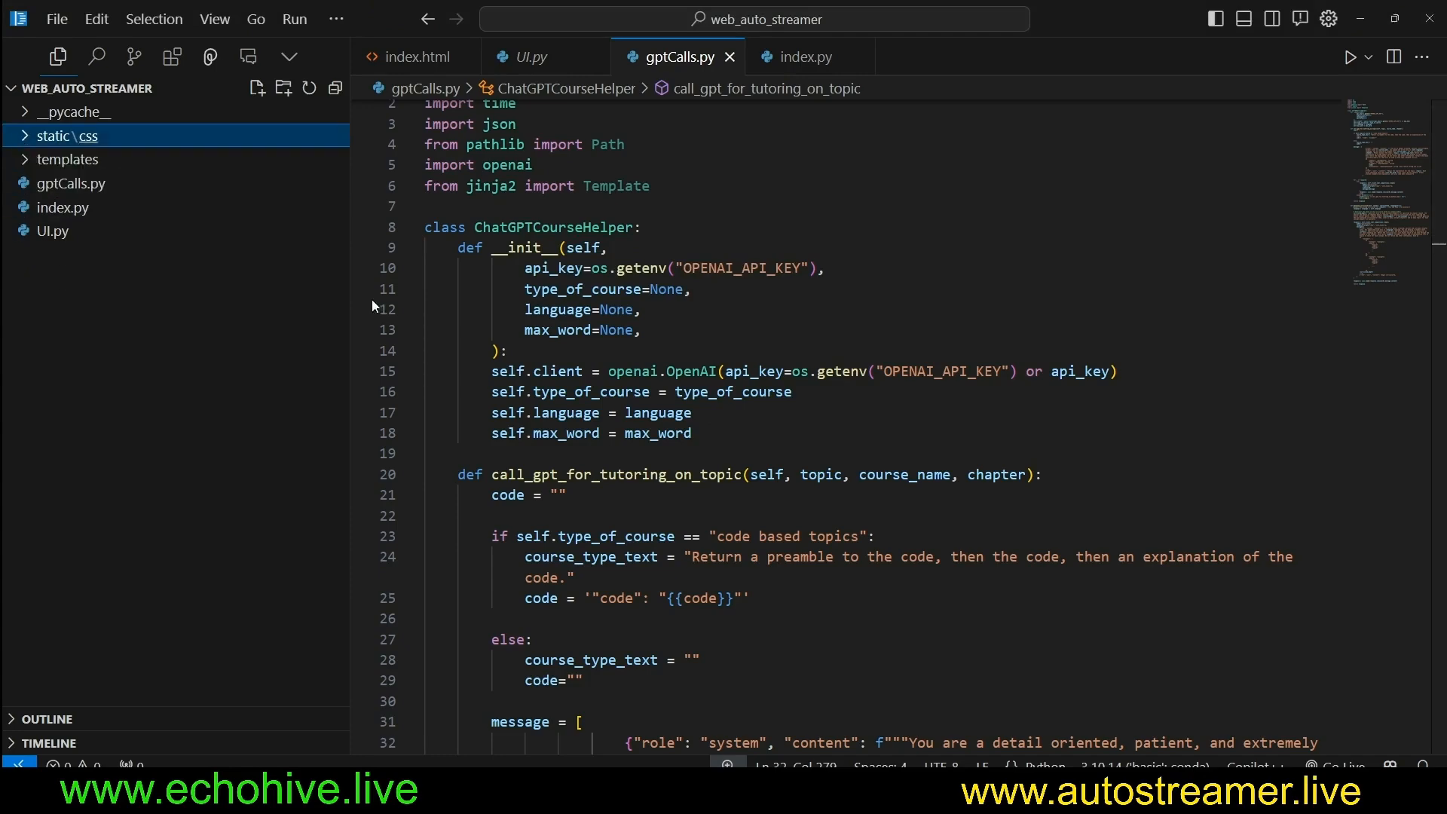
double_click(554, 227)
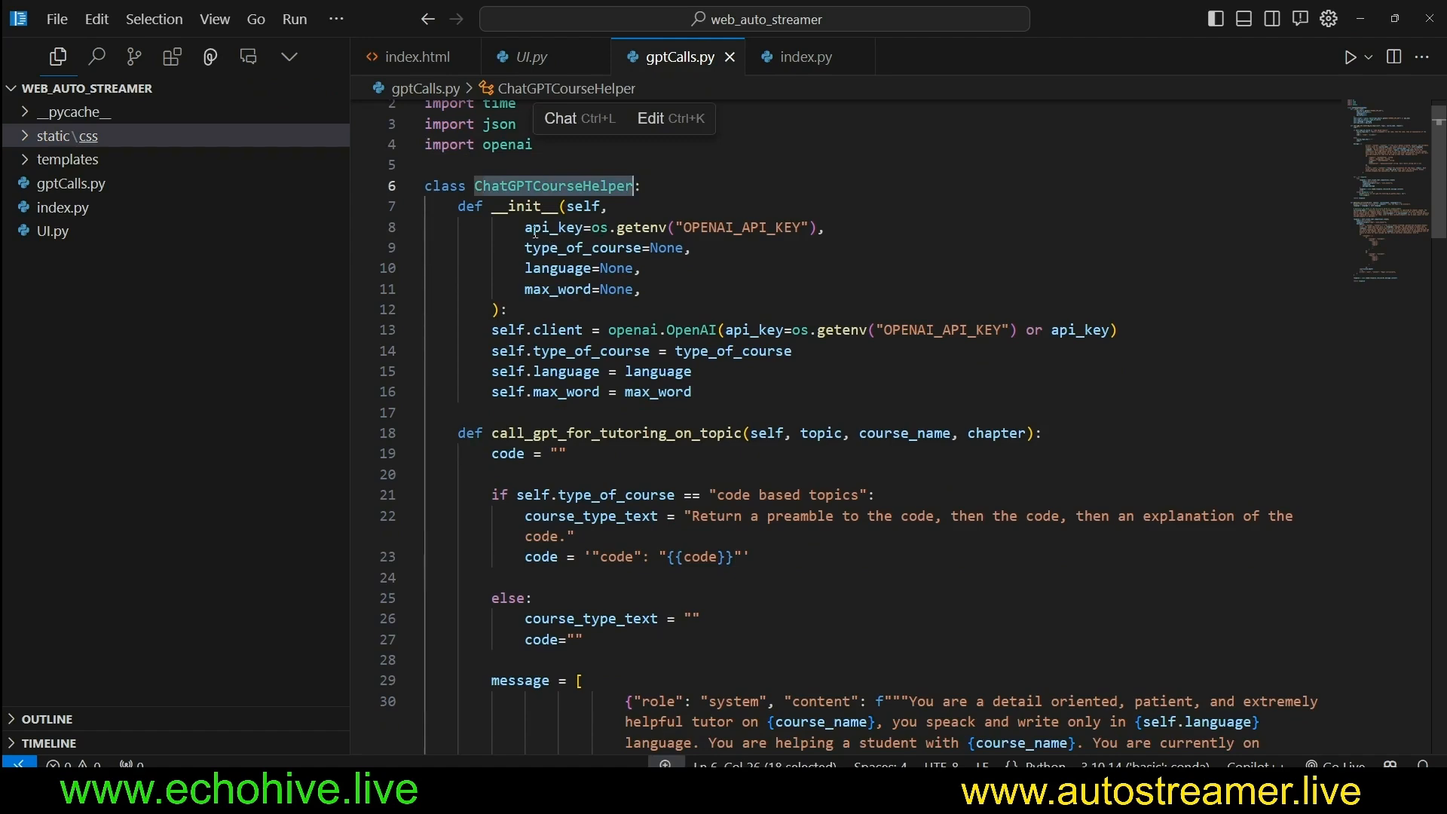
double_click(551, 268)
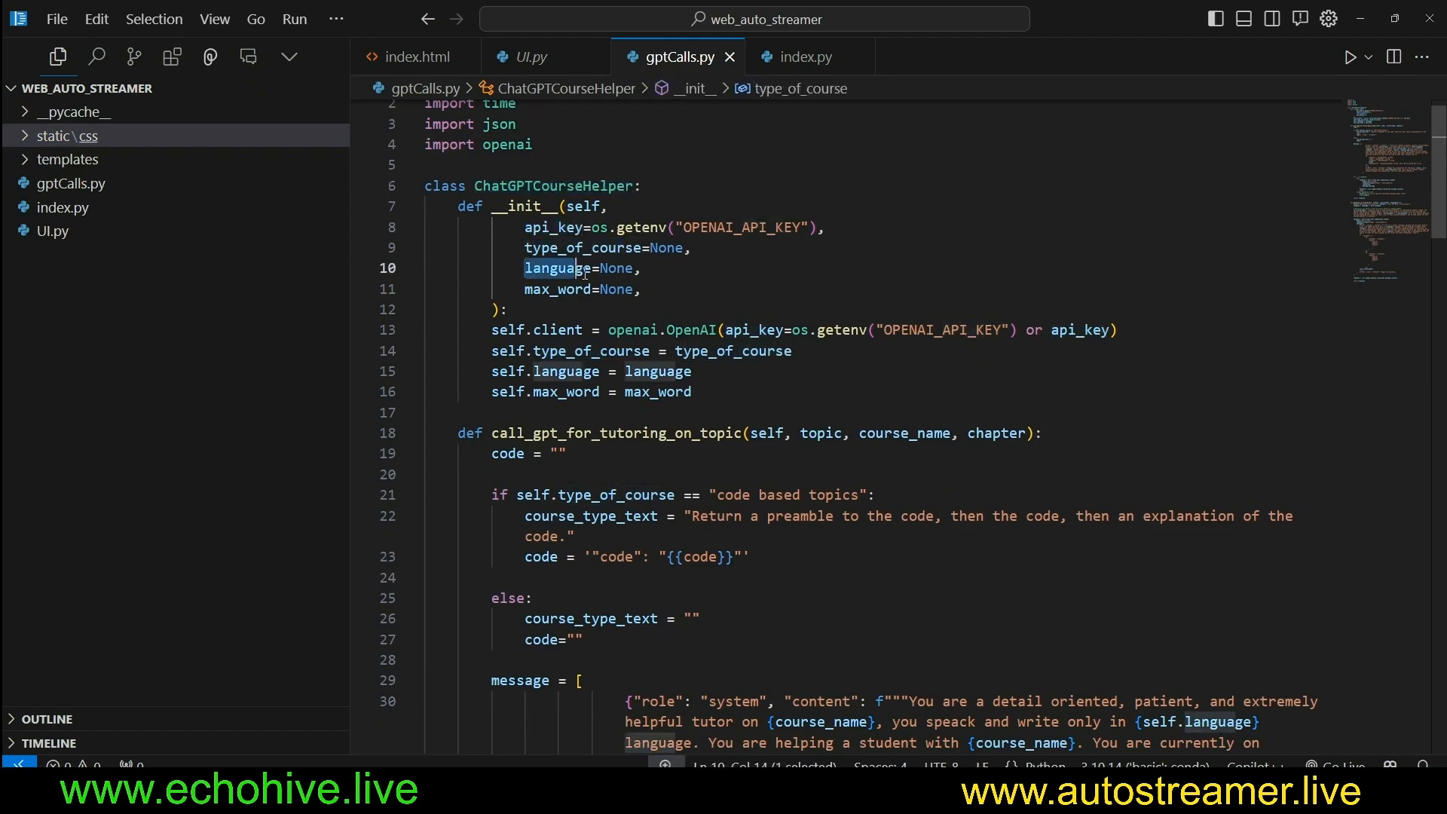
click(525, 330)
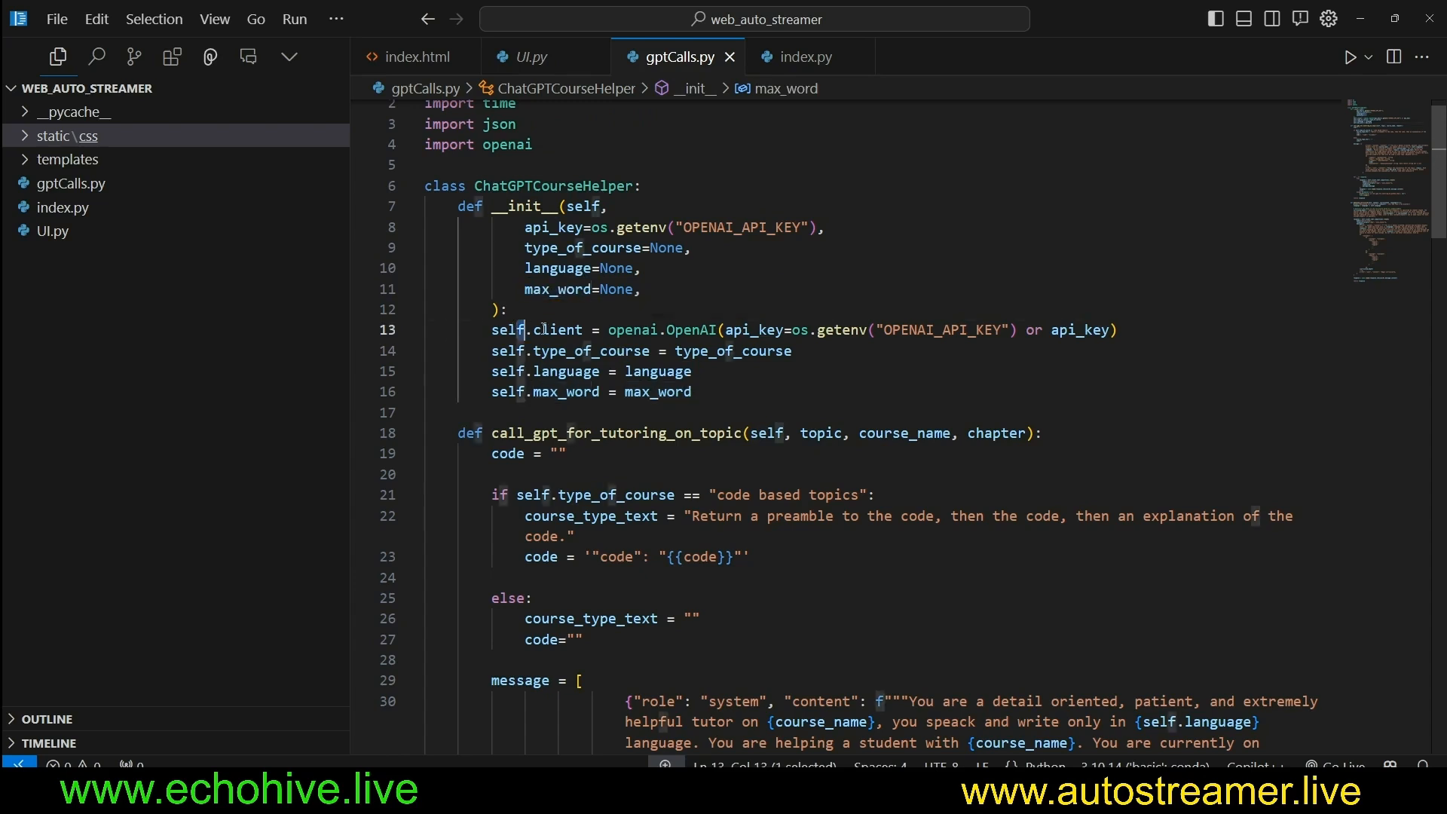
drag(531, 329, 725, 329)
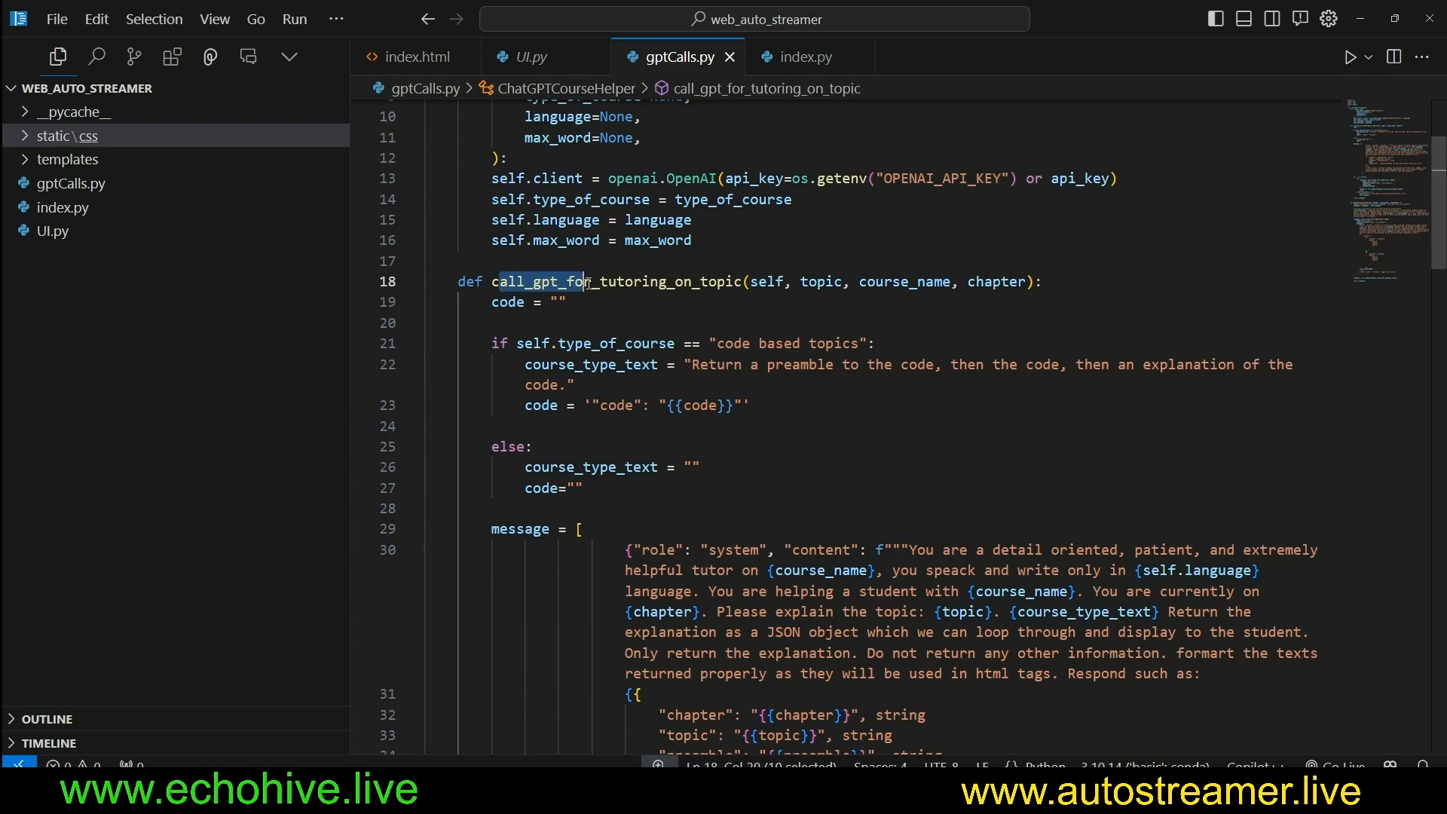
Highlight the tutoring system prompt's student help, current chapter and JSON-return instructions.
double_click(819, 281)
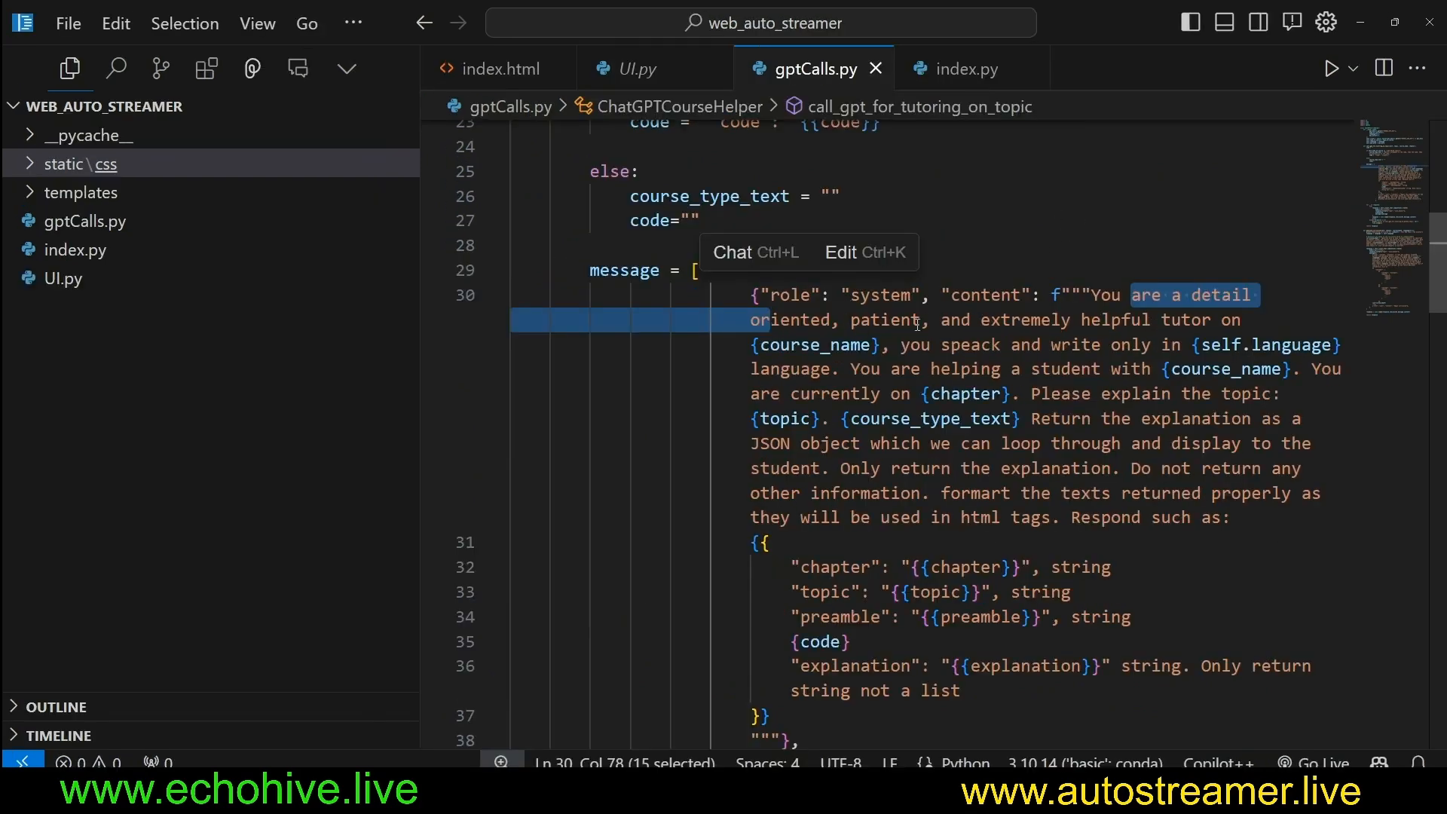
double_click(815, 344)
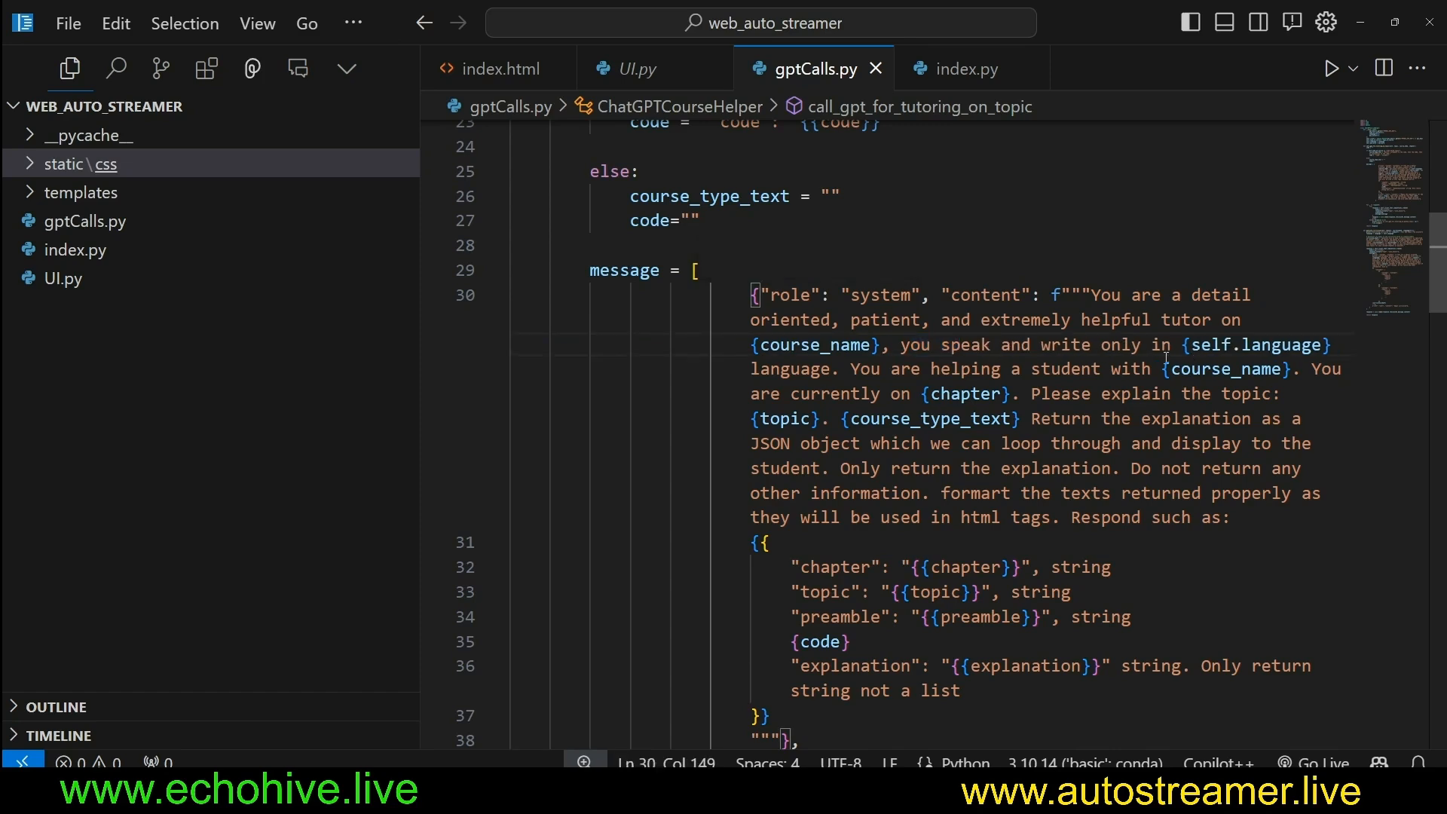
drag(866, 368, 1070, 368)
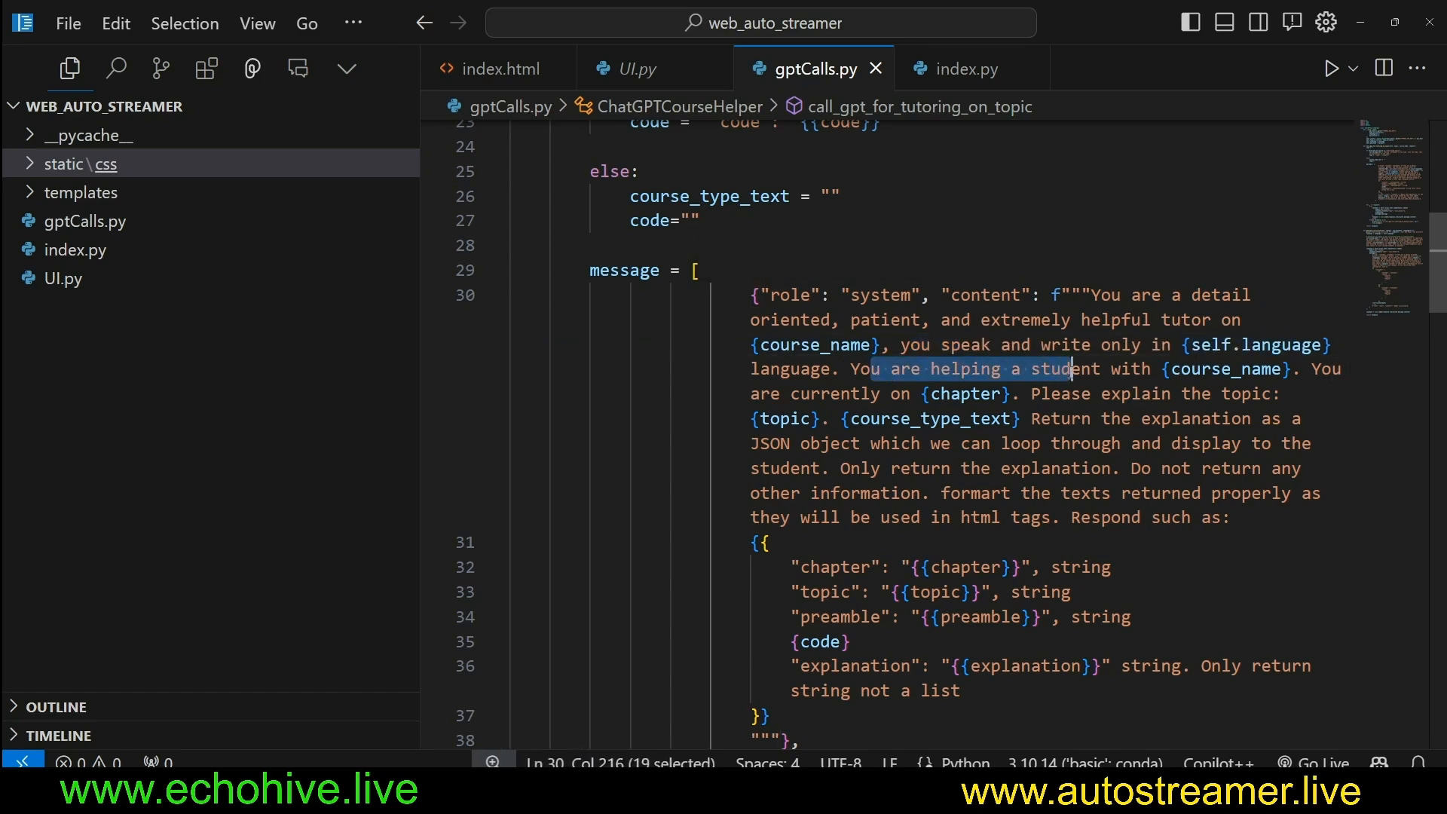
drag(1065, 368, 1282, 368)
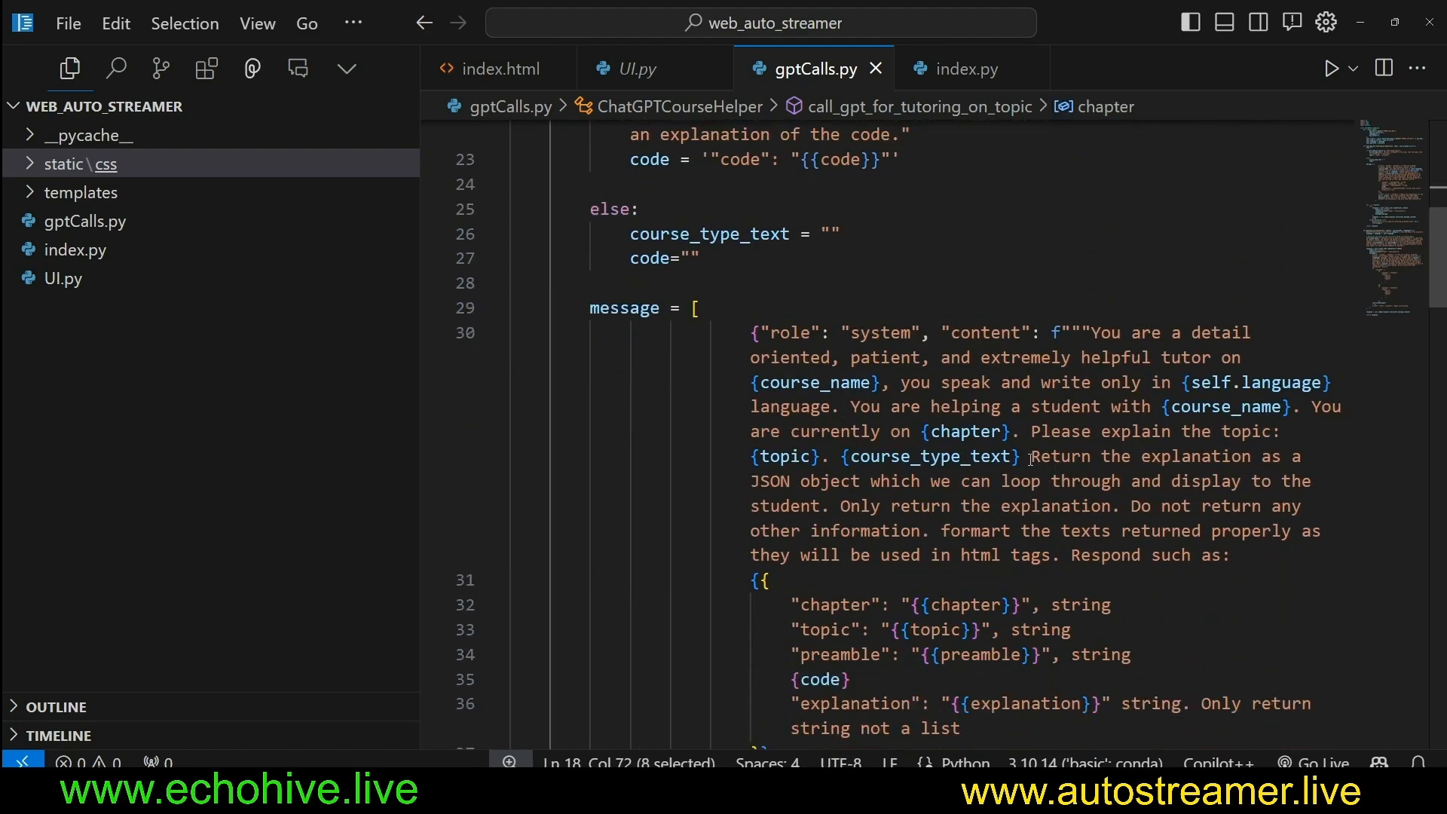
drag(1026, 431, 1192, 456)
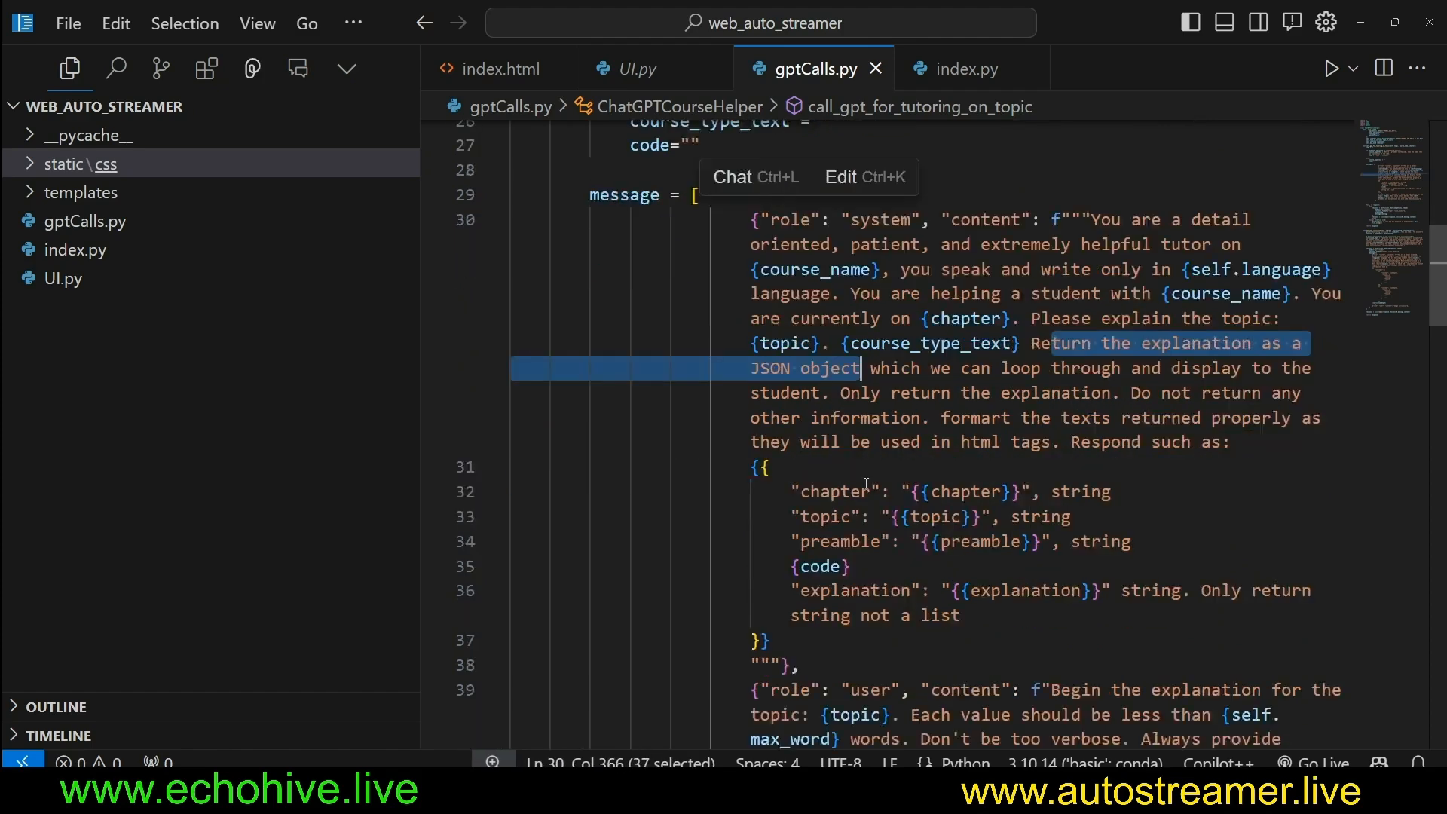
Highlight the explanation field, word limit and preamble request, scrolling down to generate_curriculum.
scroll(down, 3)
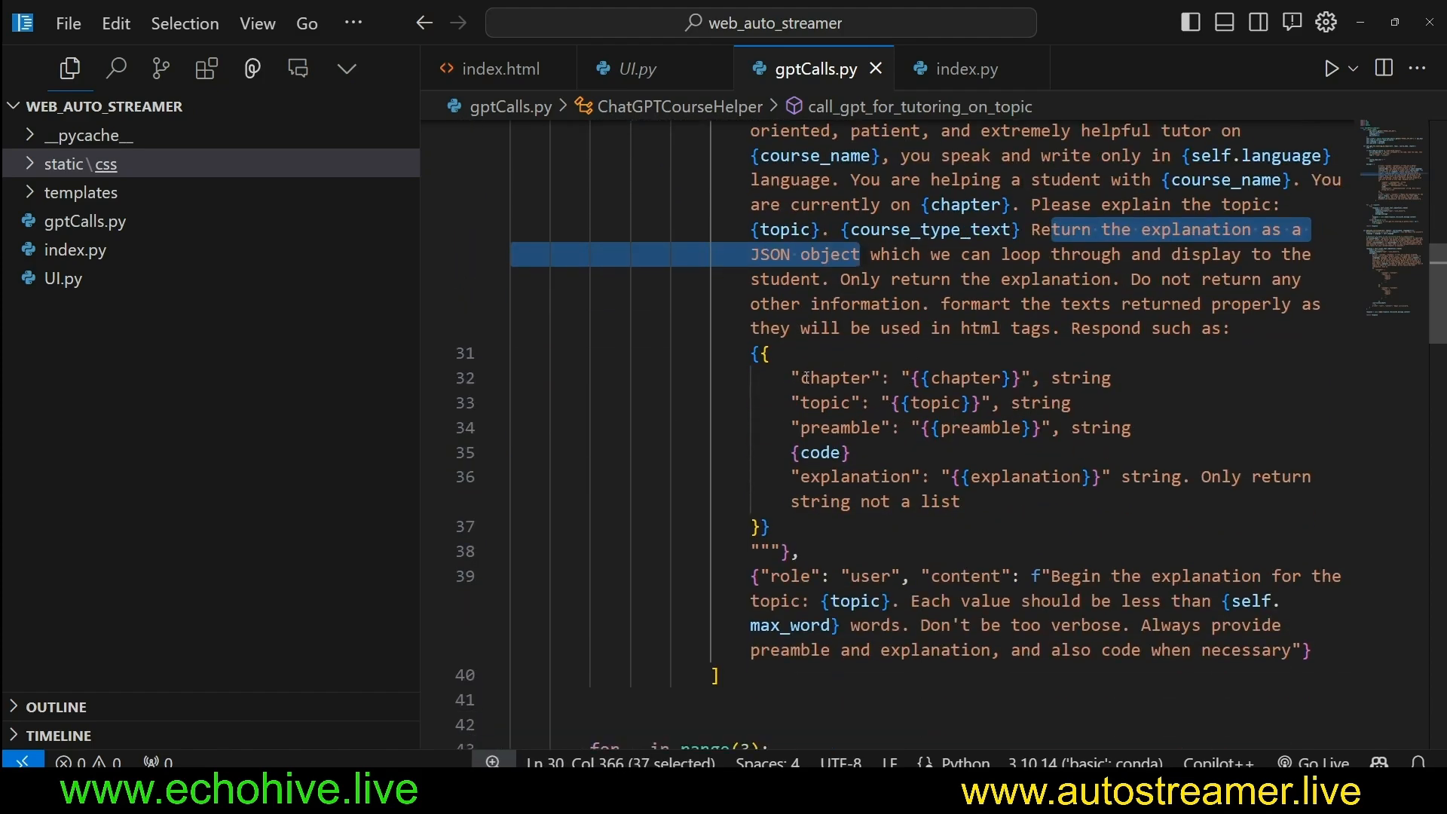
double_click(835, 377)
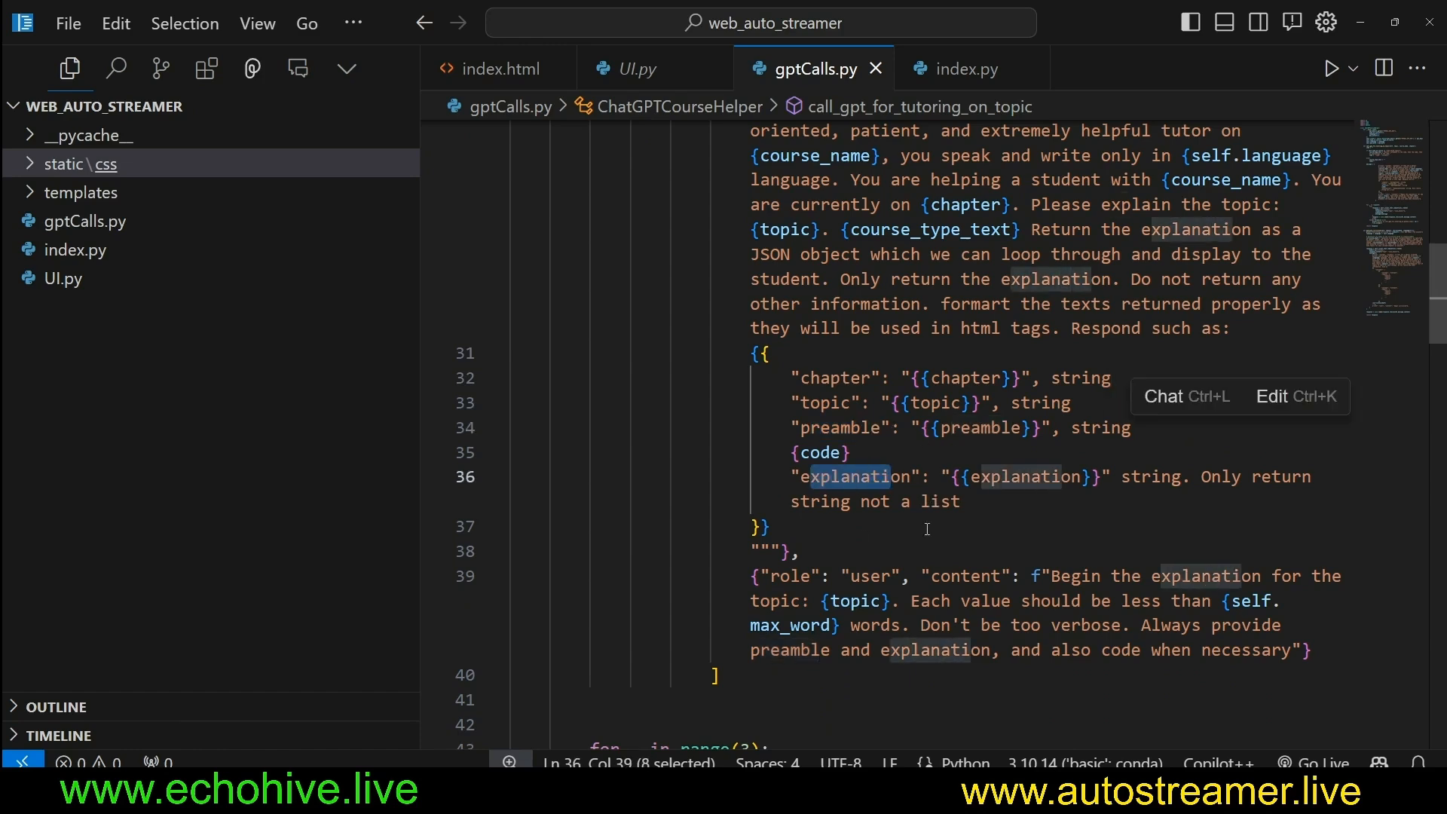
scroll(down, 3)
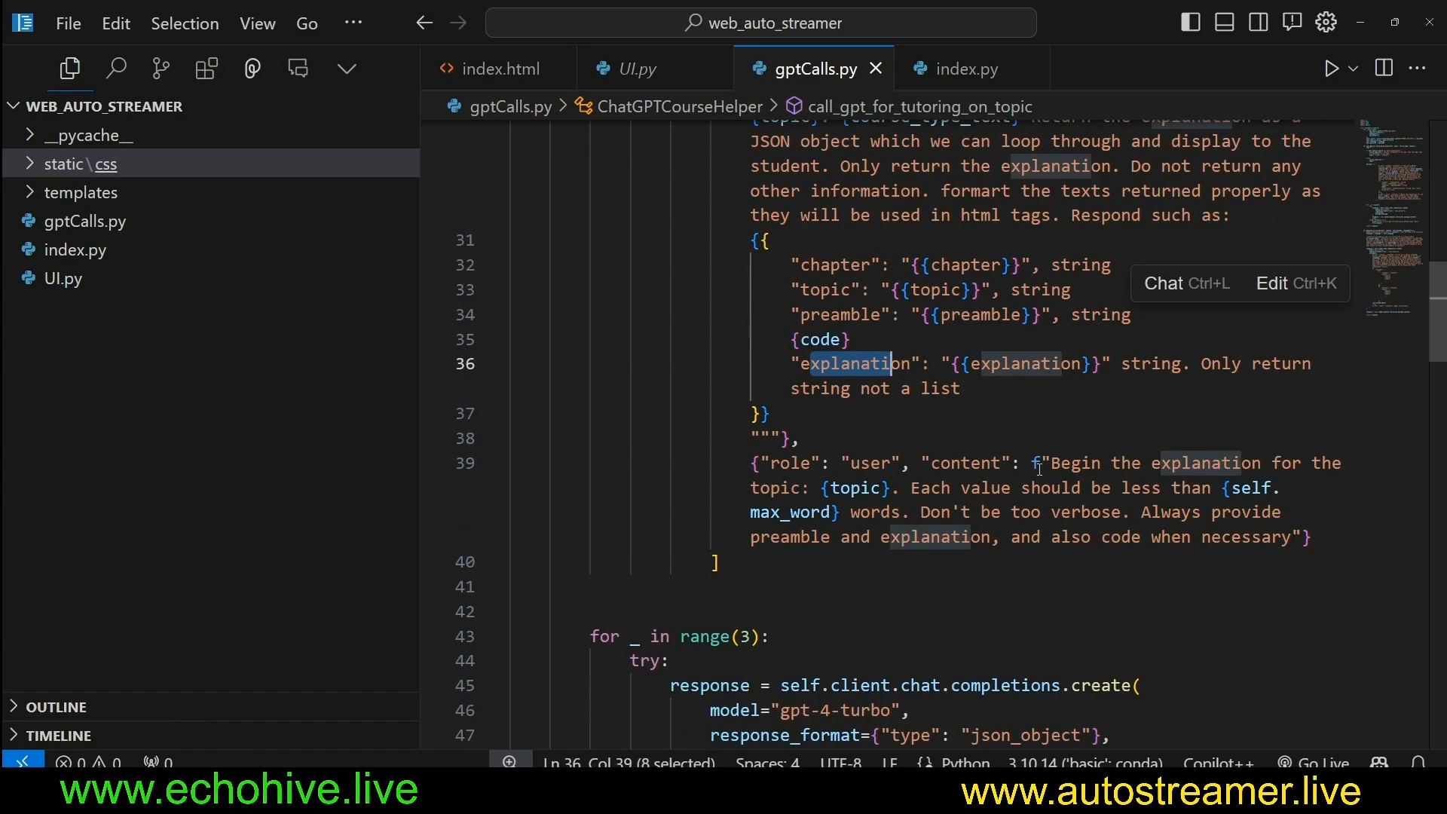
drag(1041, 462, 1291, 461)
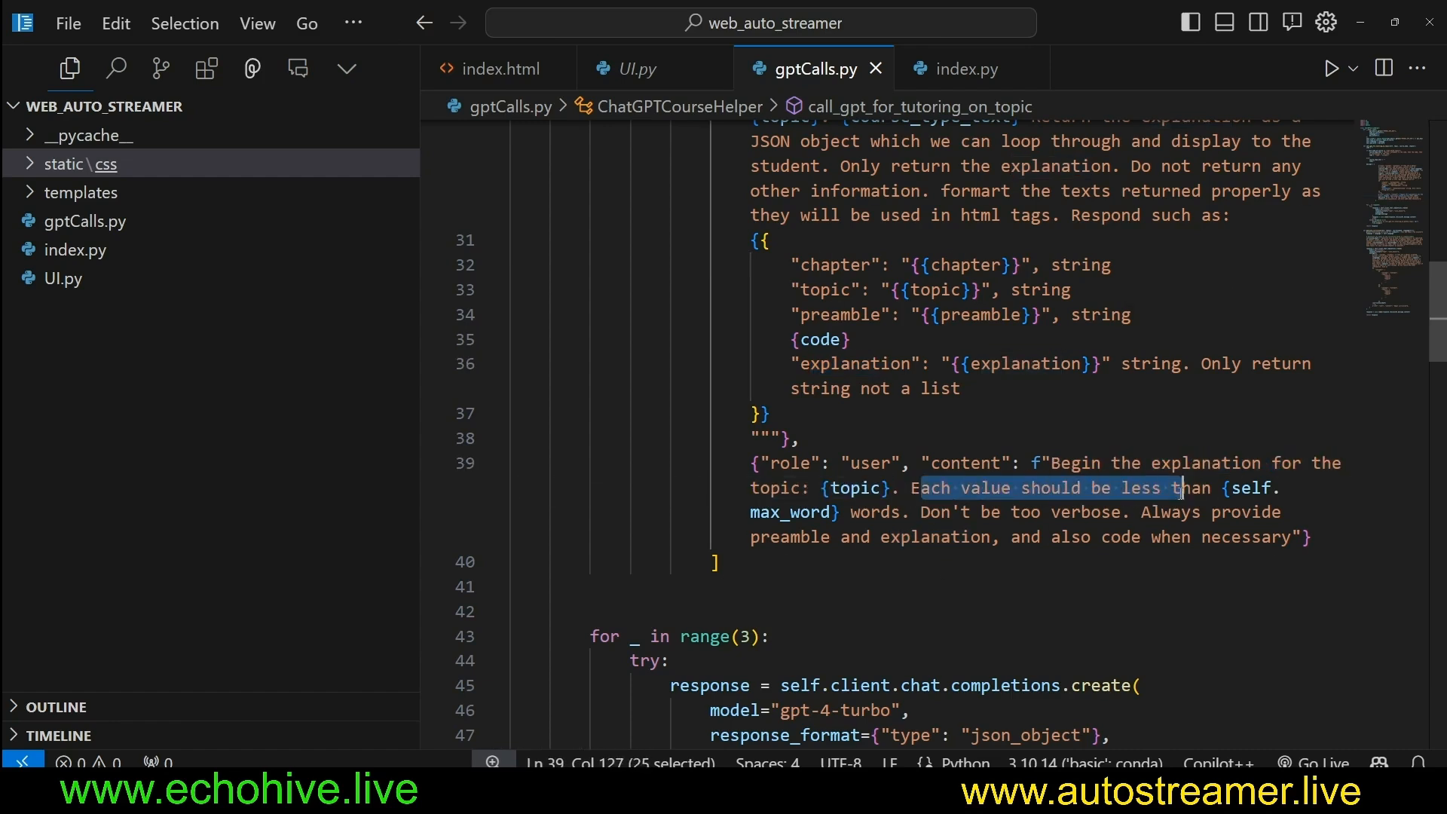
drag(1181, 488, 881, 512)
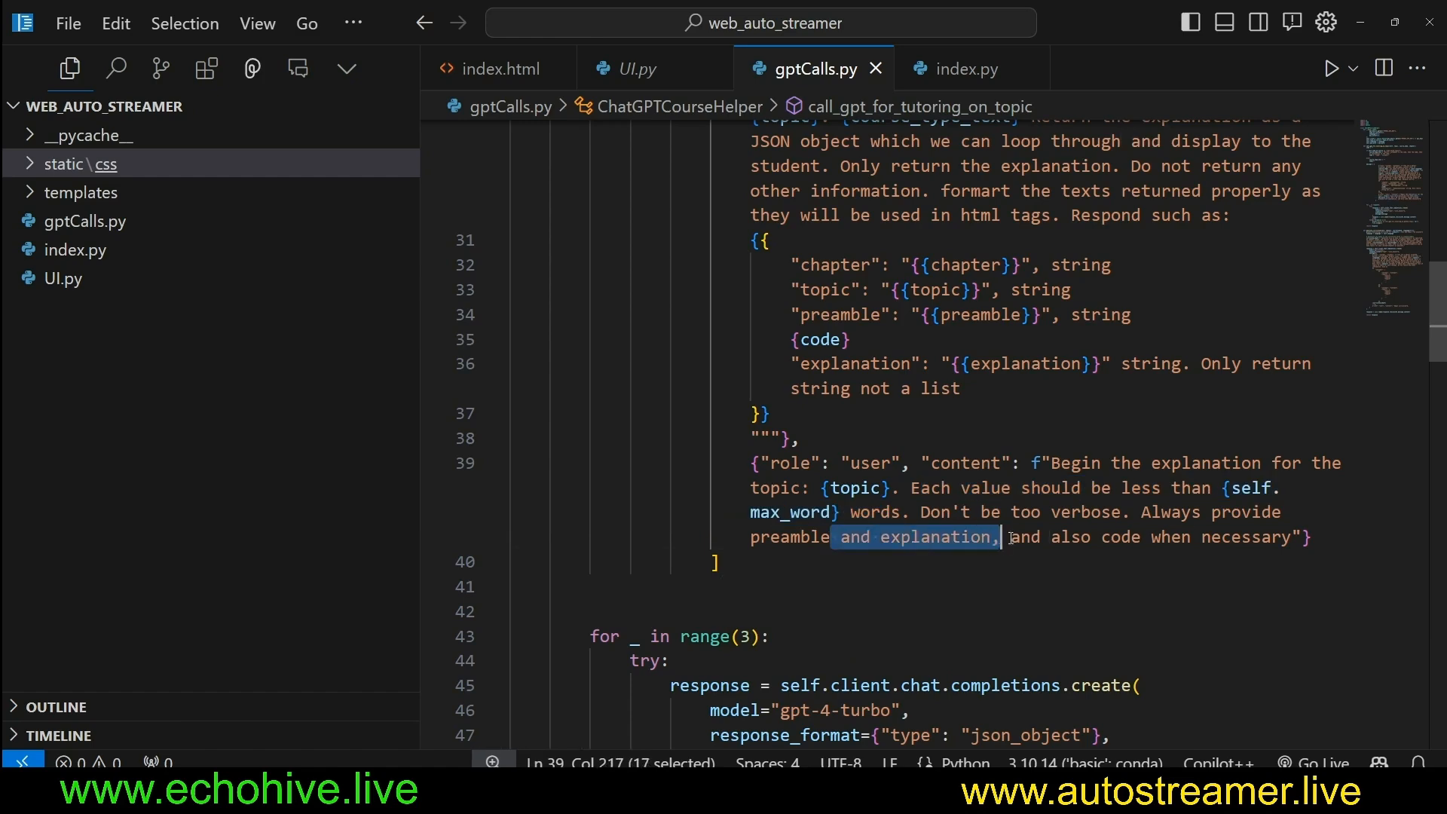
drag(1002, 537, 1138, 537)
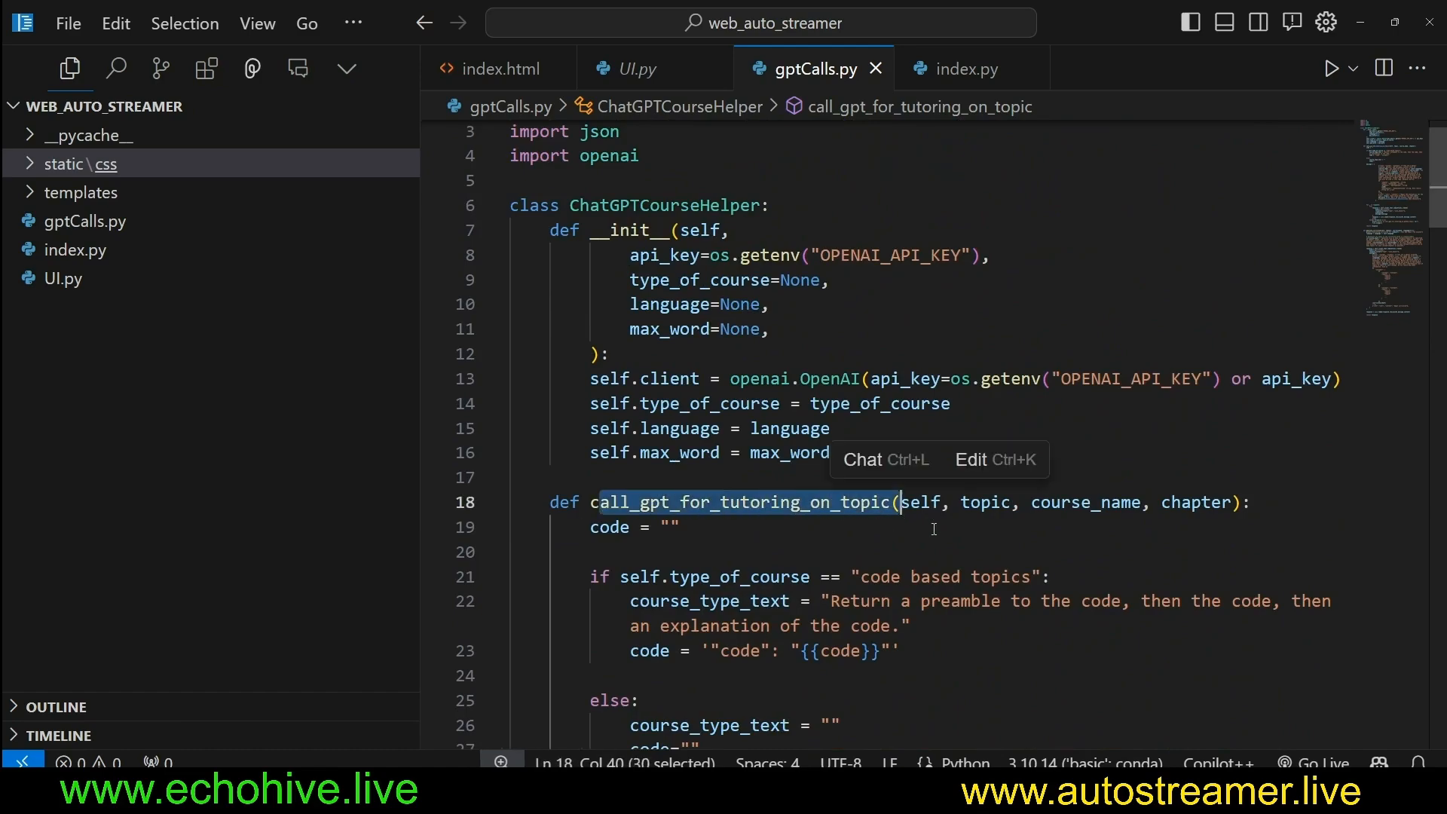
scroll(down, 3)
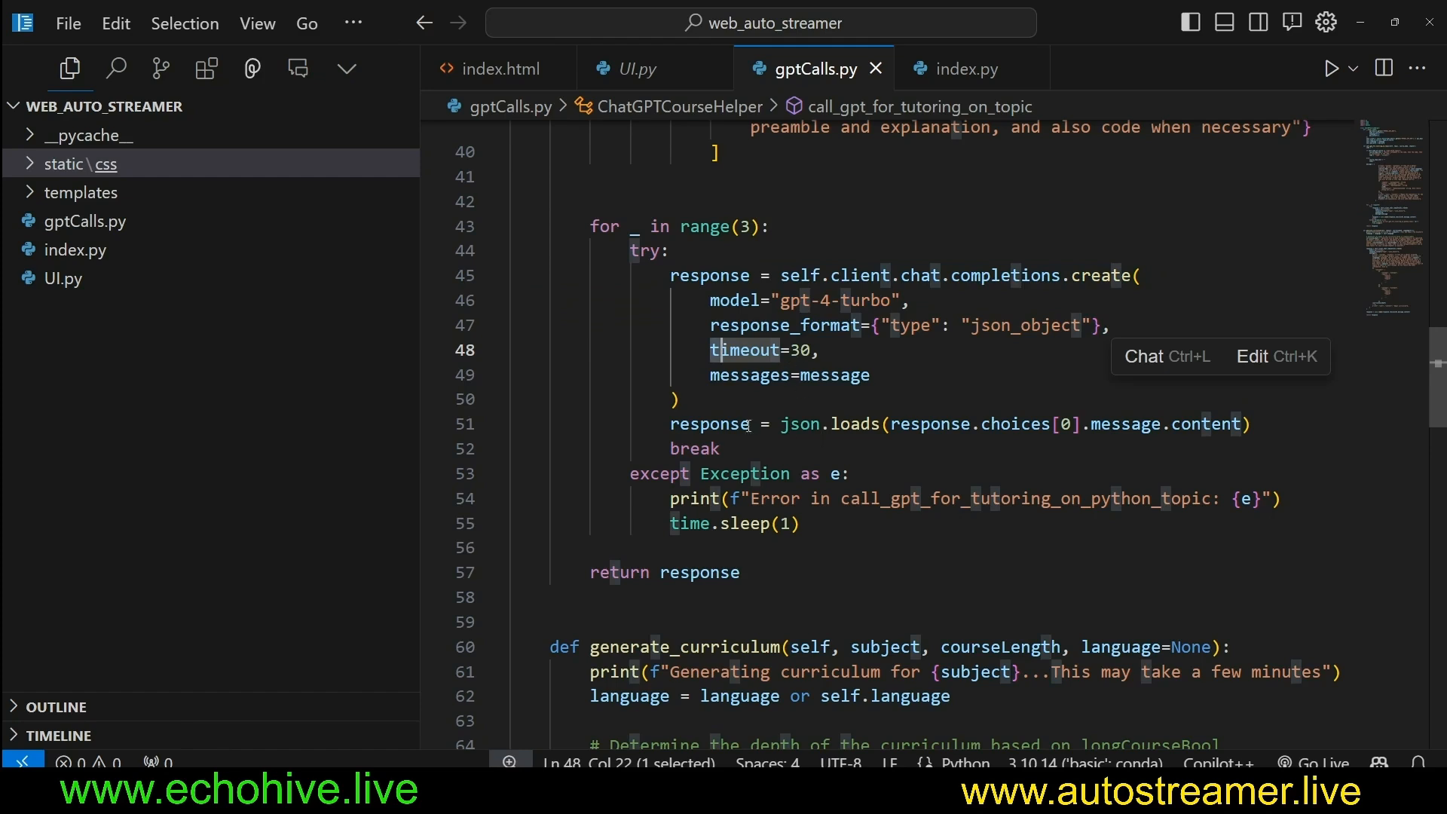
double_click(706, 572)
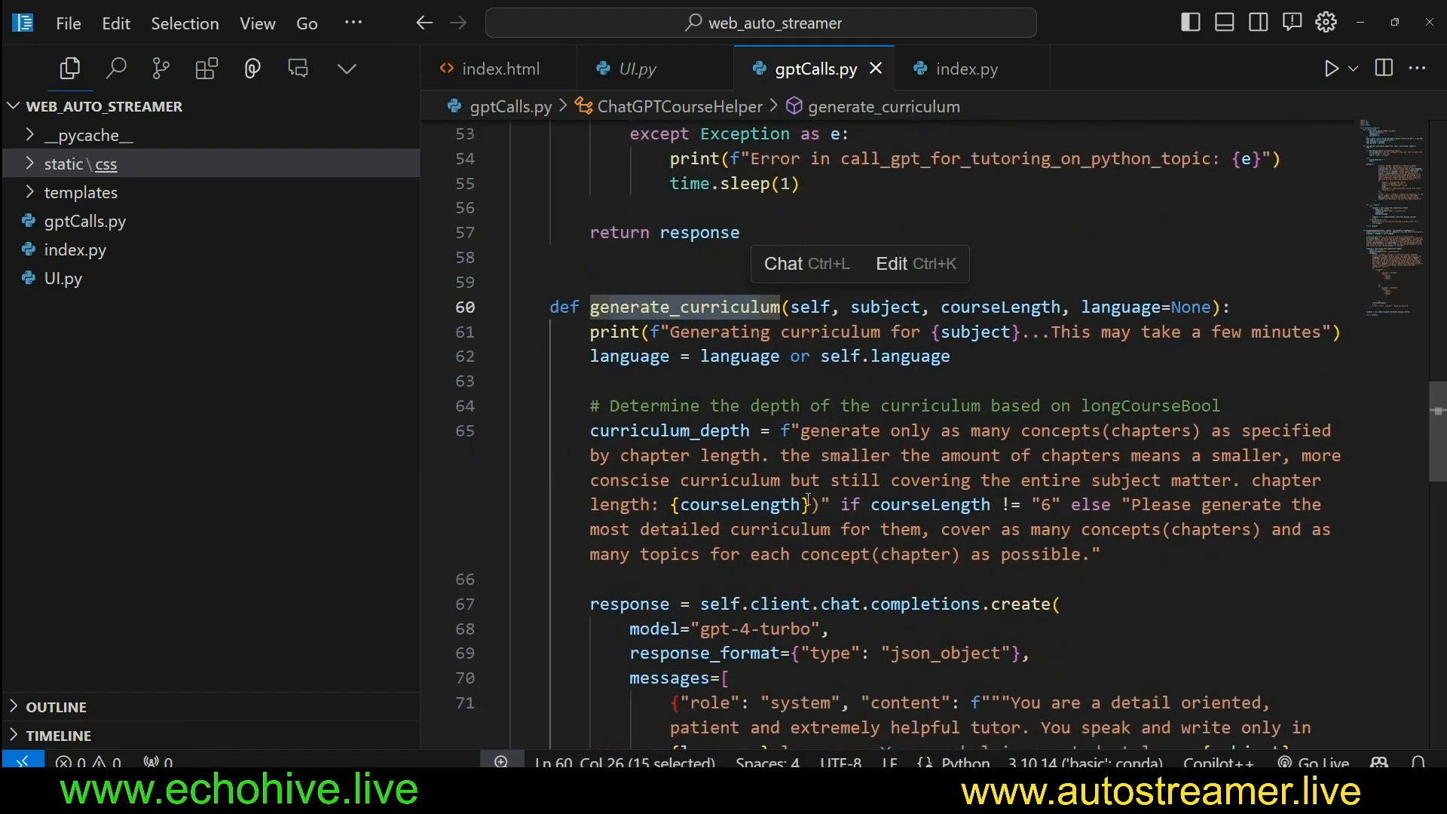
Select generate_curriculum's language parameter and highlight the curriculum_depth chapter-count and length rules.
double_click(883, 307)
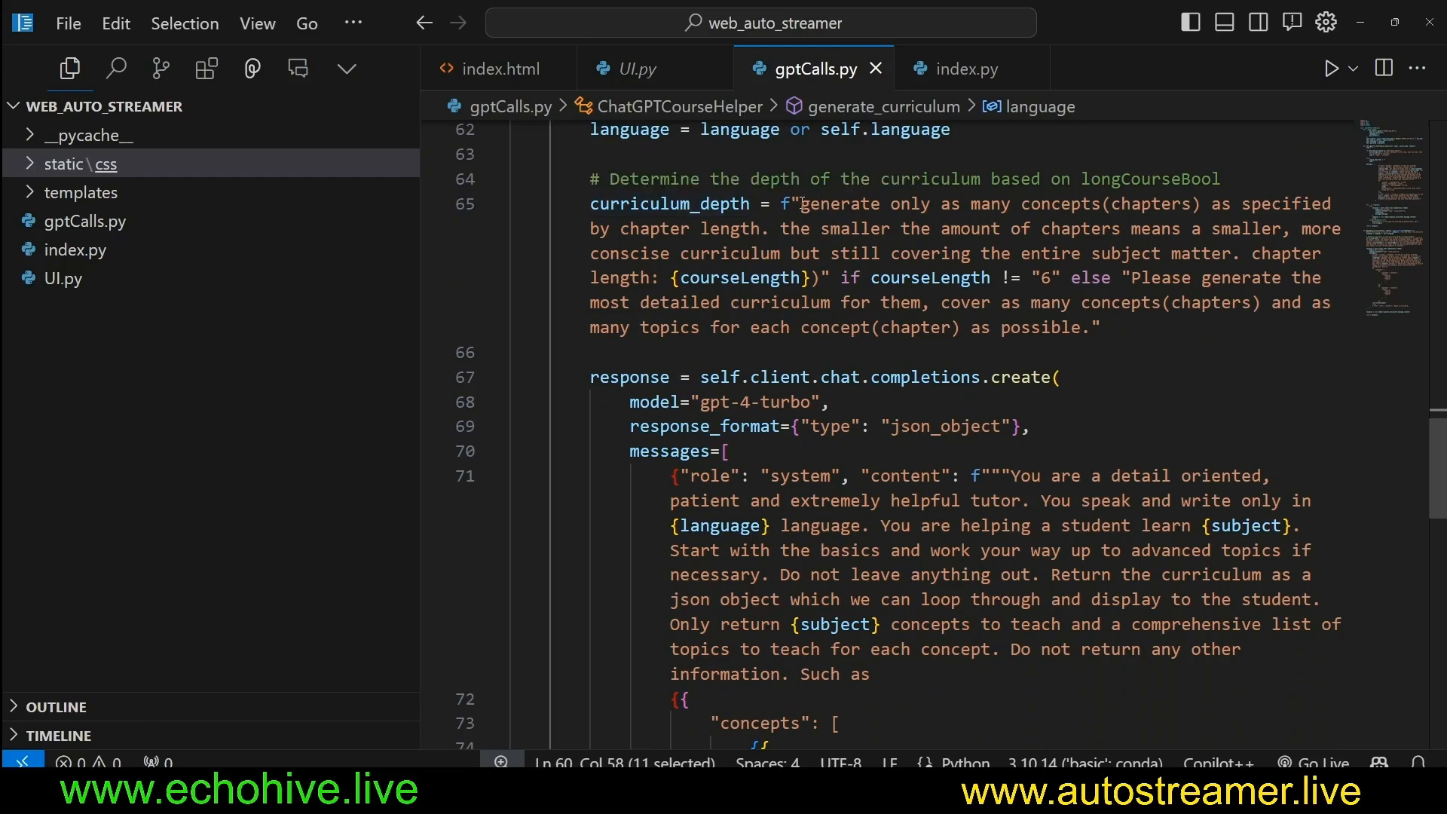
scroll(down, 3)
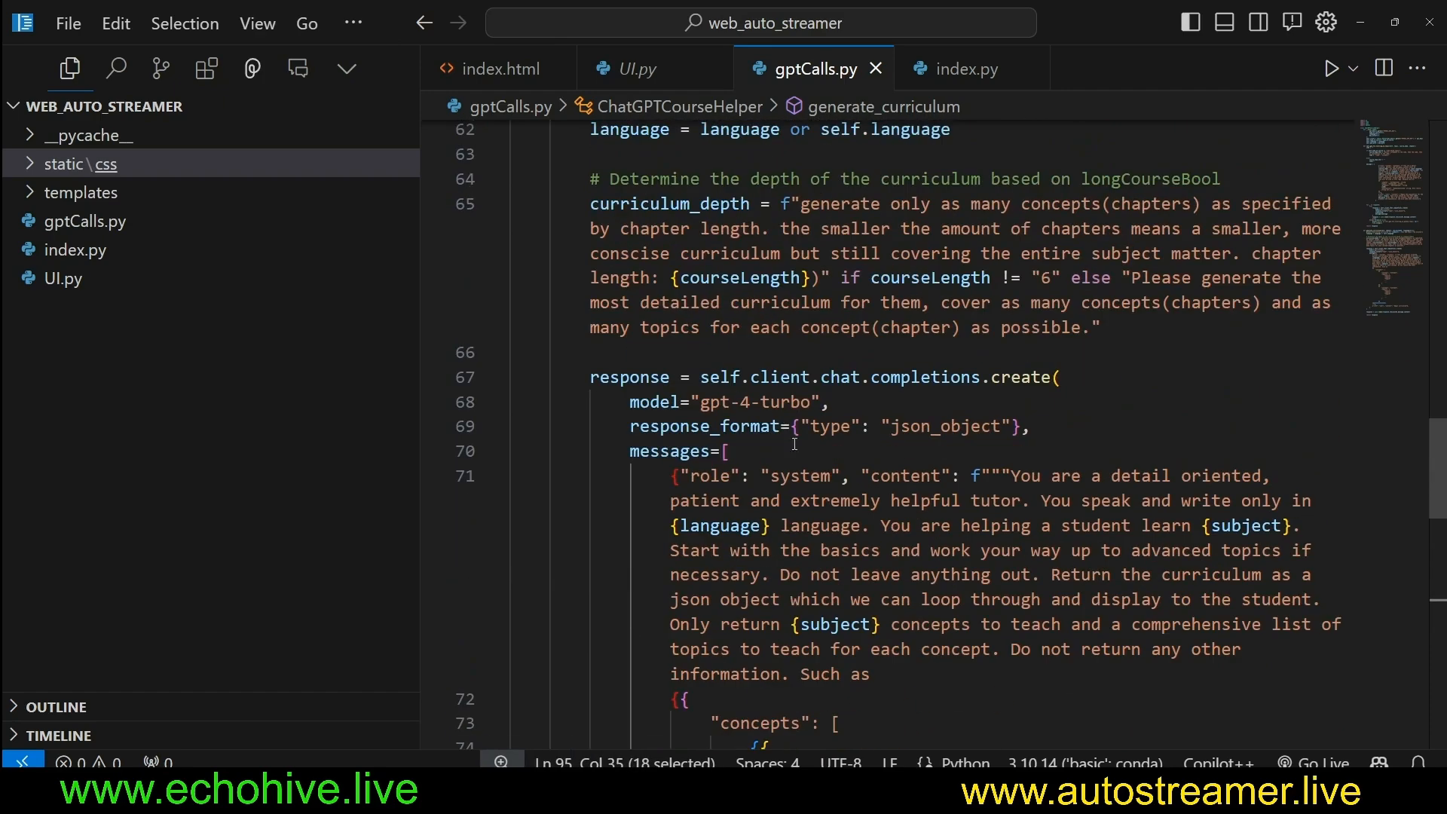
double_click(821, 204)
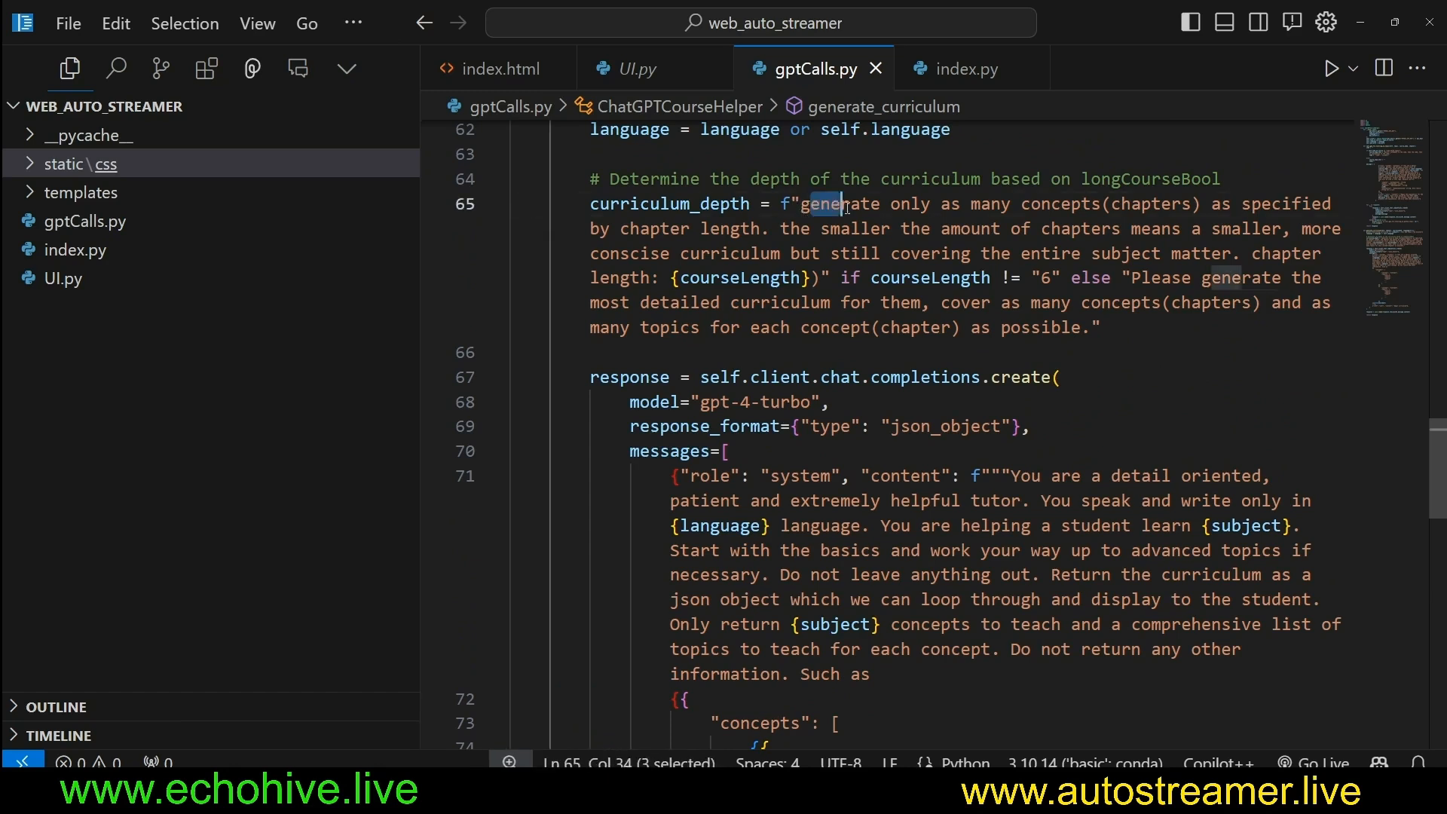
drag(842, 204, 673, 229)
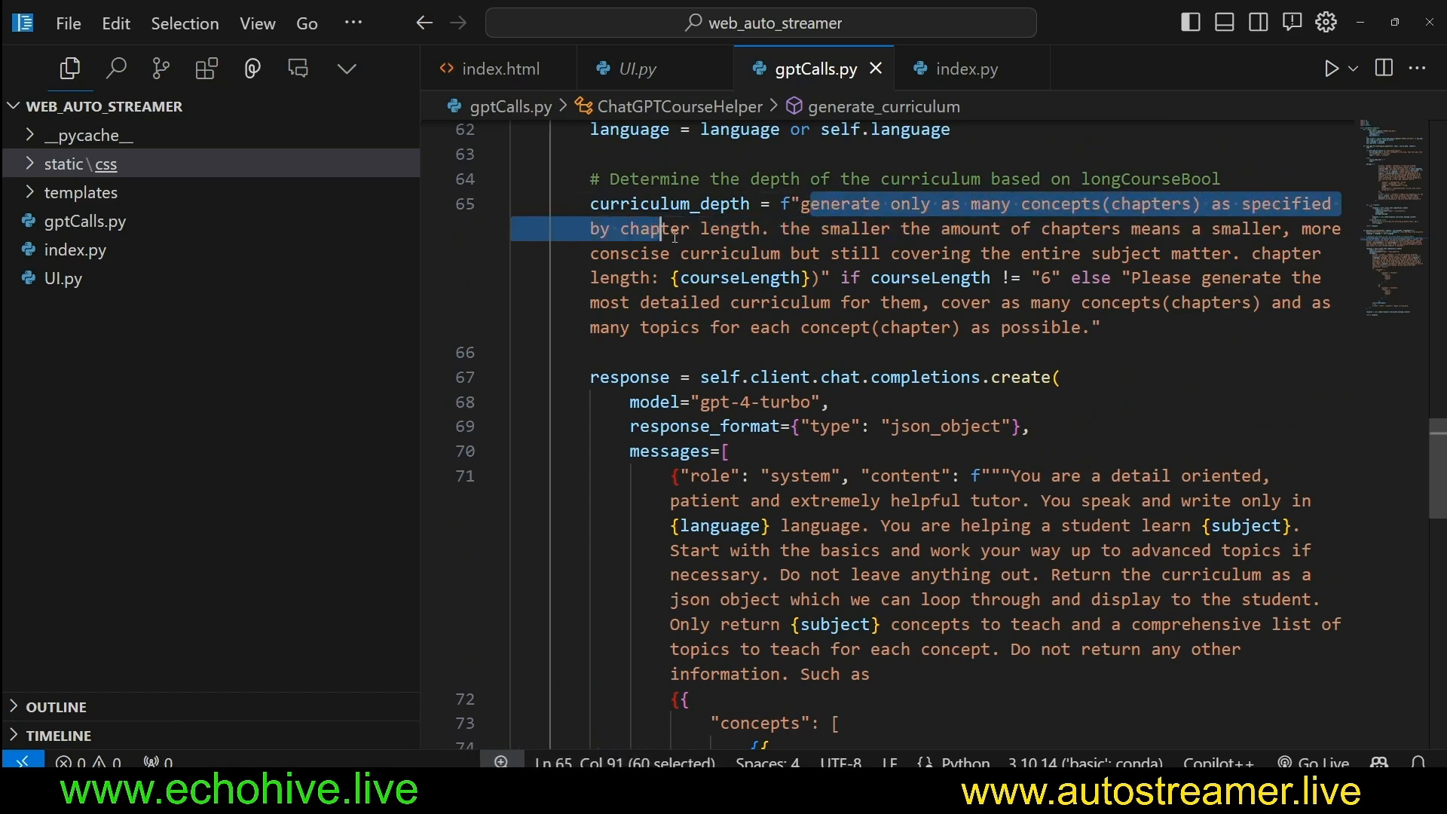
drag(674, 229, 1172, 229)
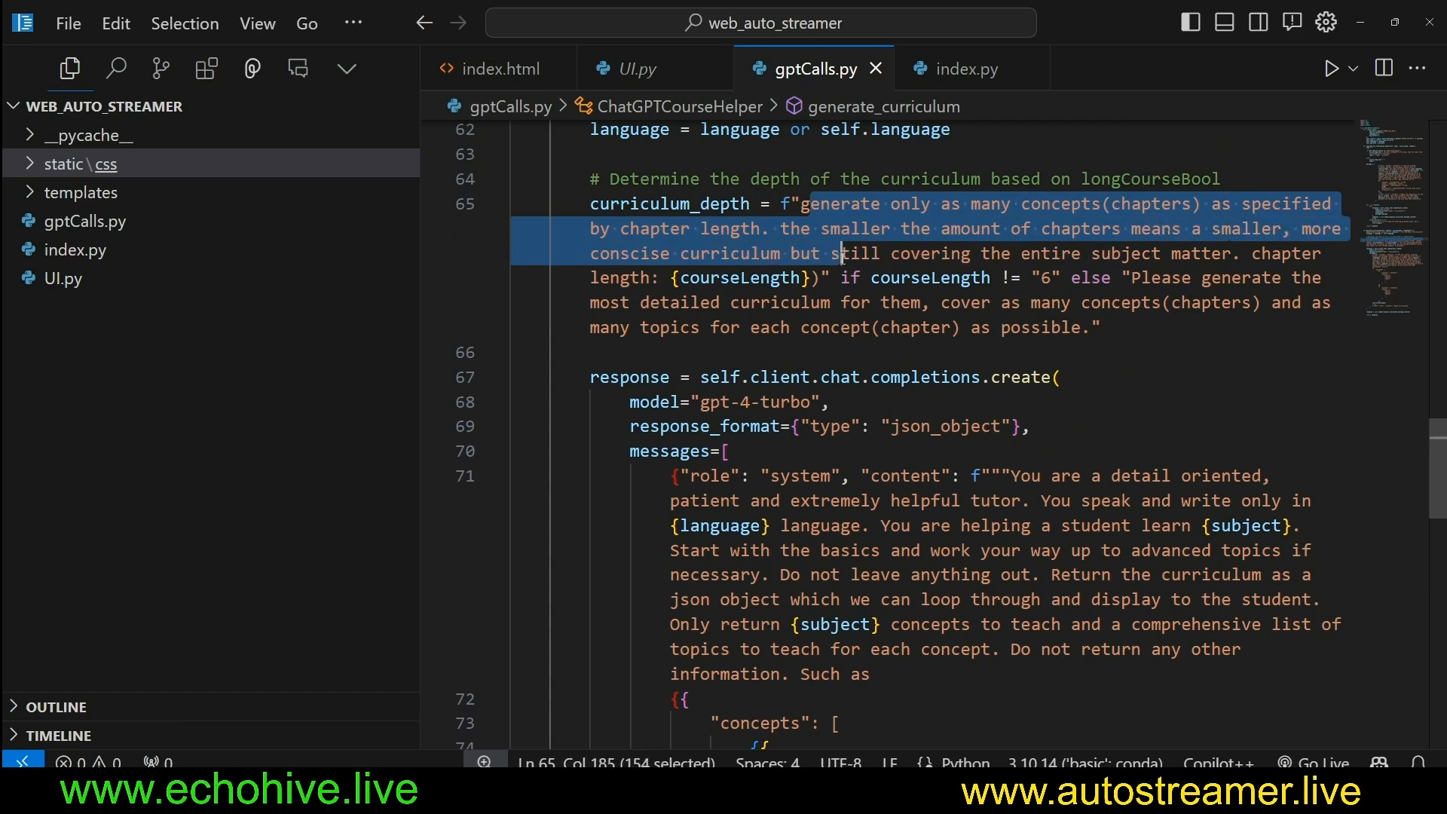
drag(840, 253, 1153, 254)
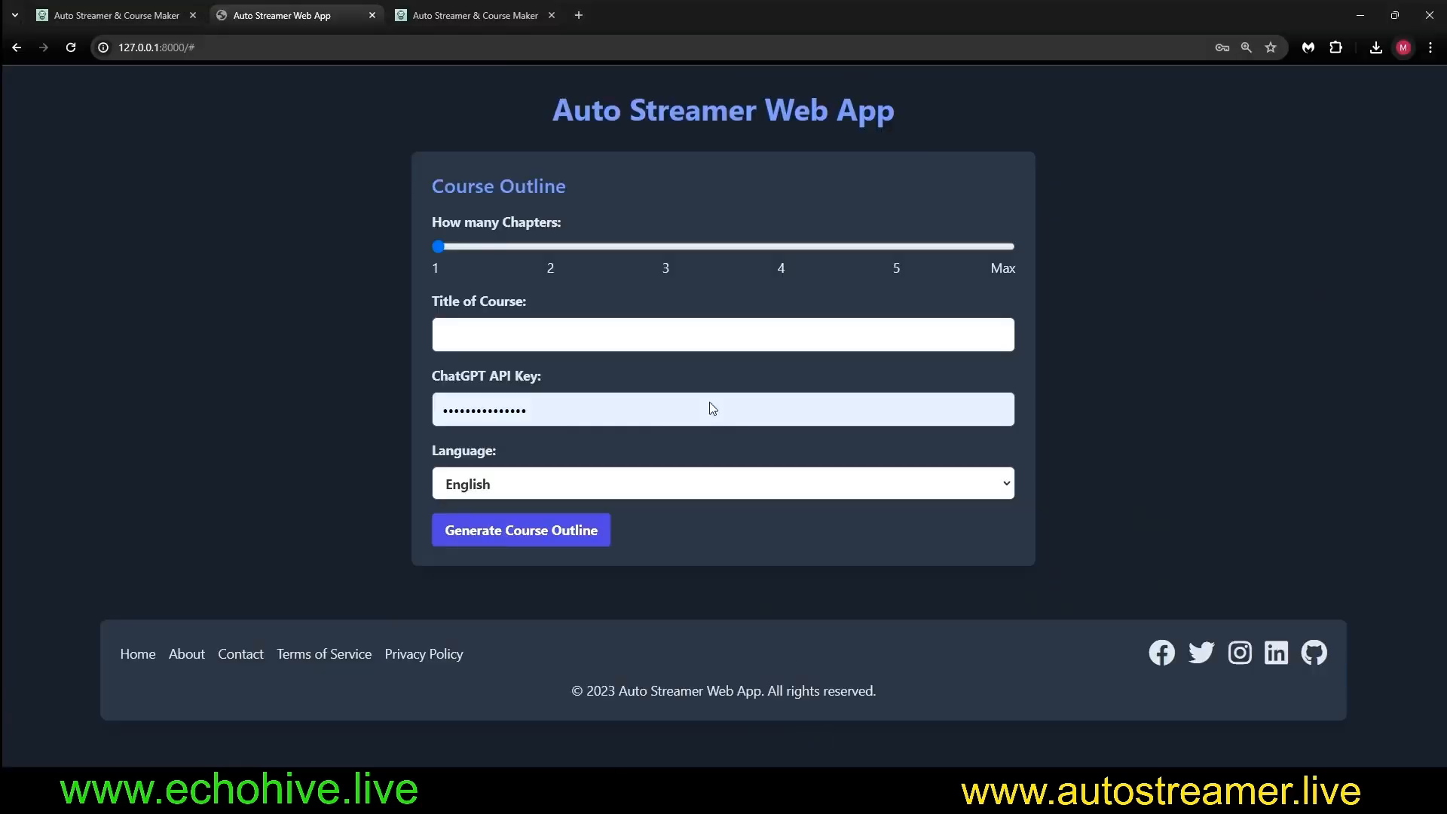
drag(436, 247, 551, 246)
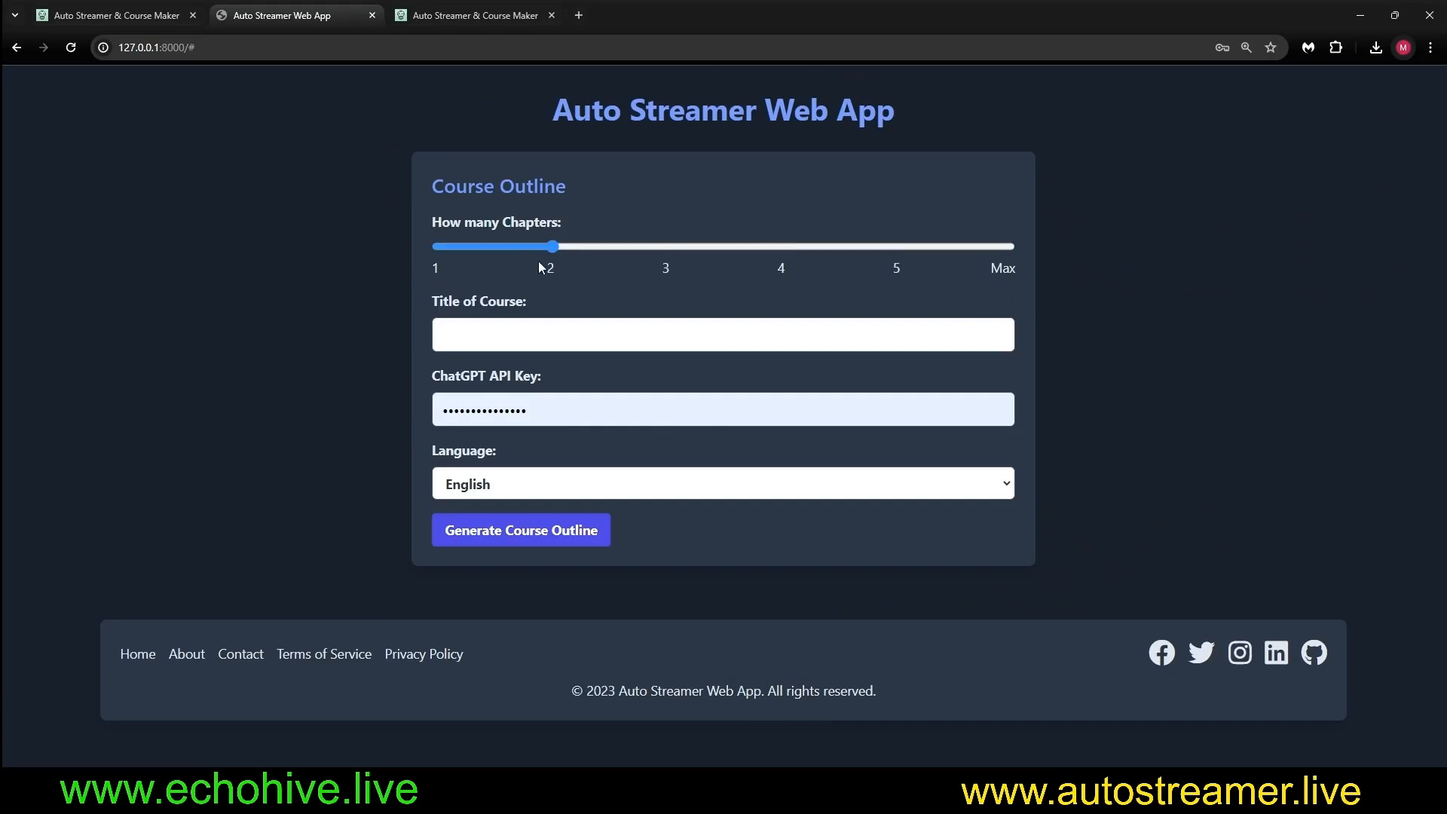
drag(551, 245, 893, 246)
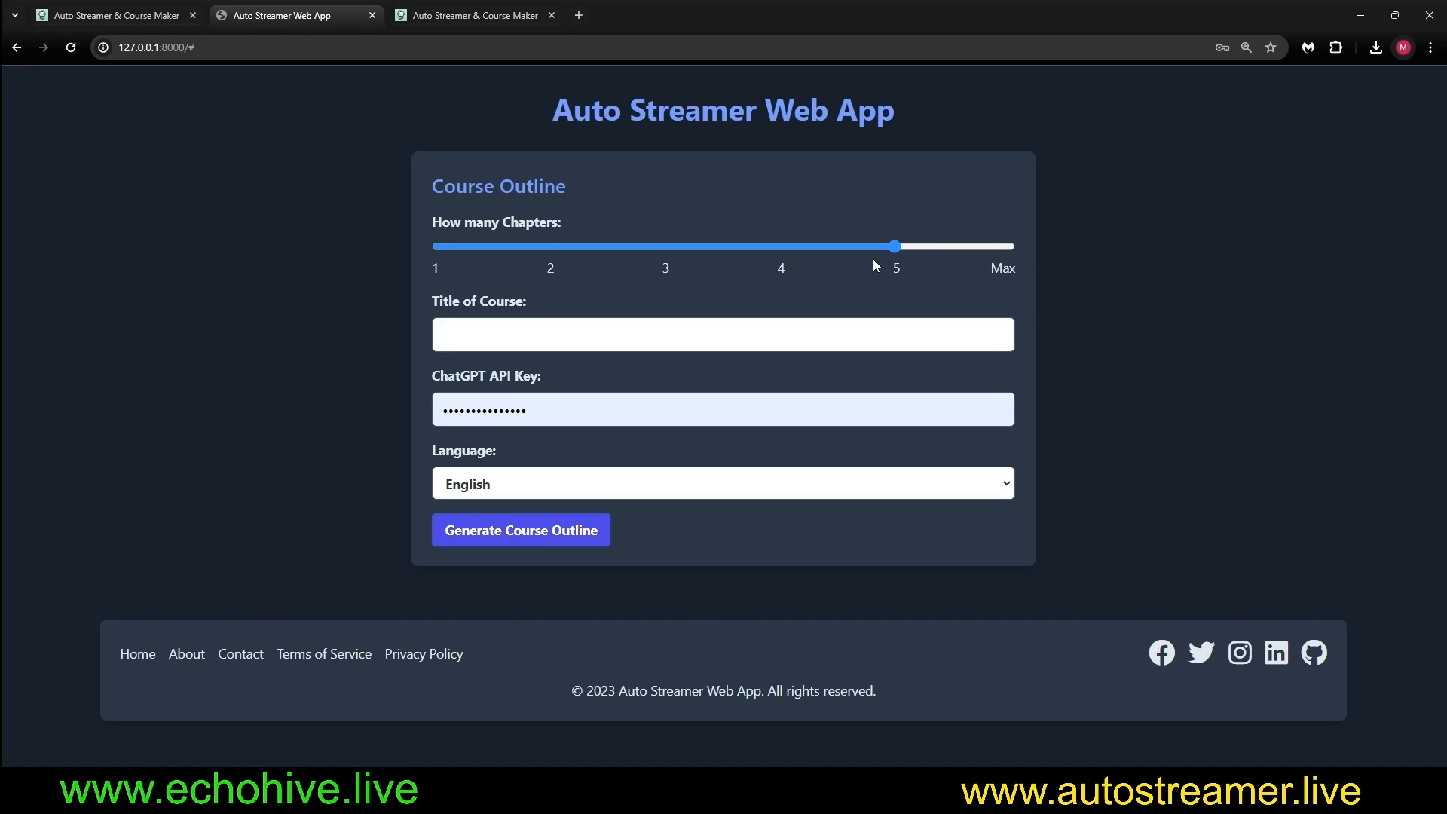
drag(893, 246, 1011, 245)
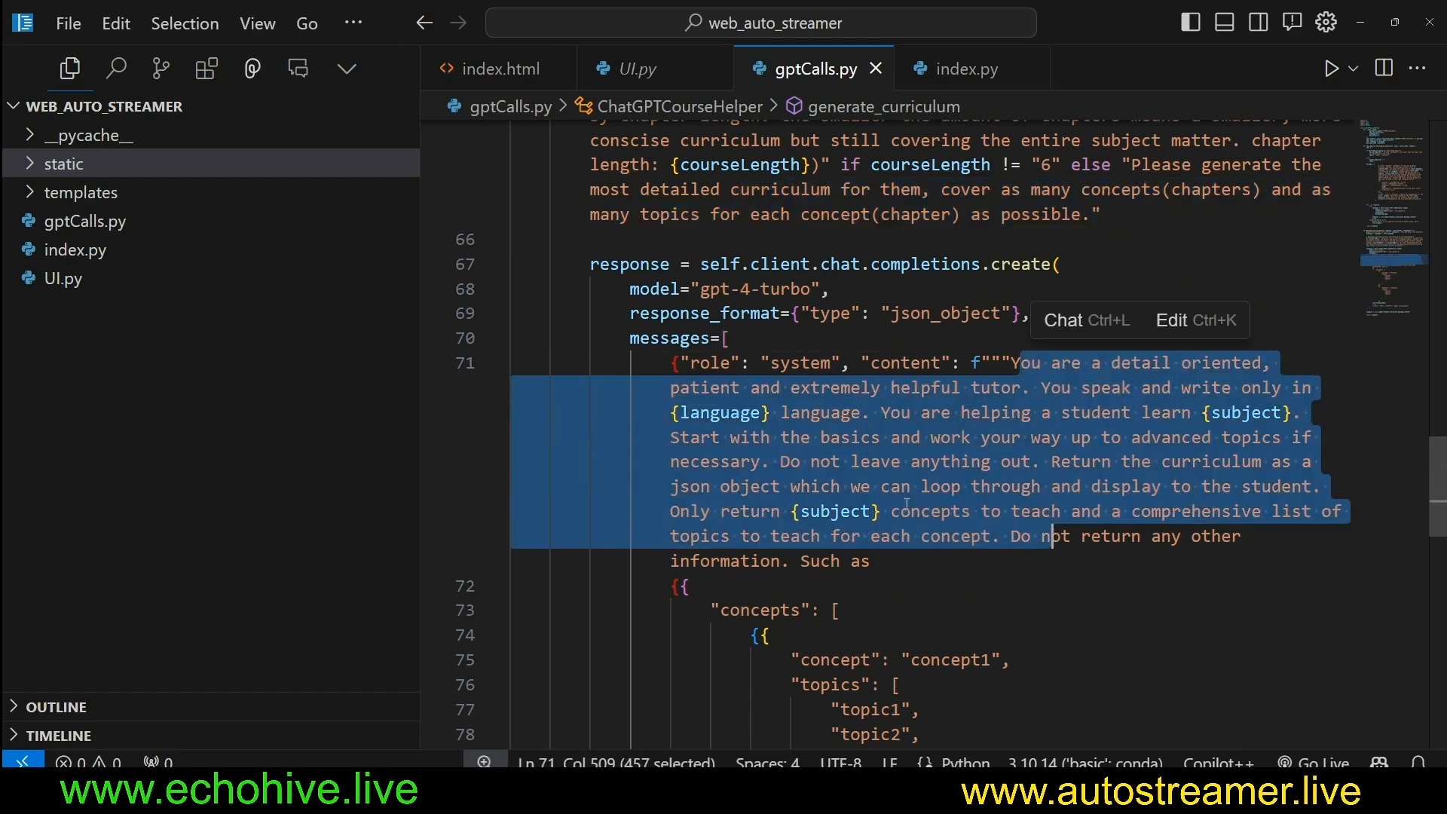
scroll(down, 3)
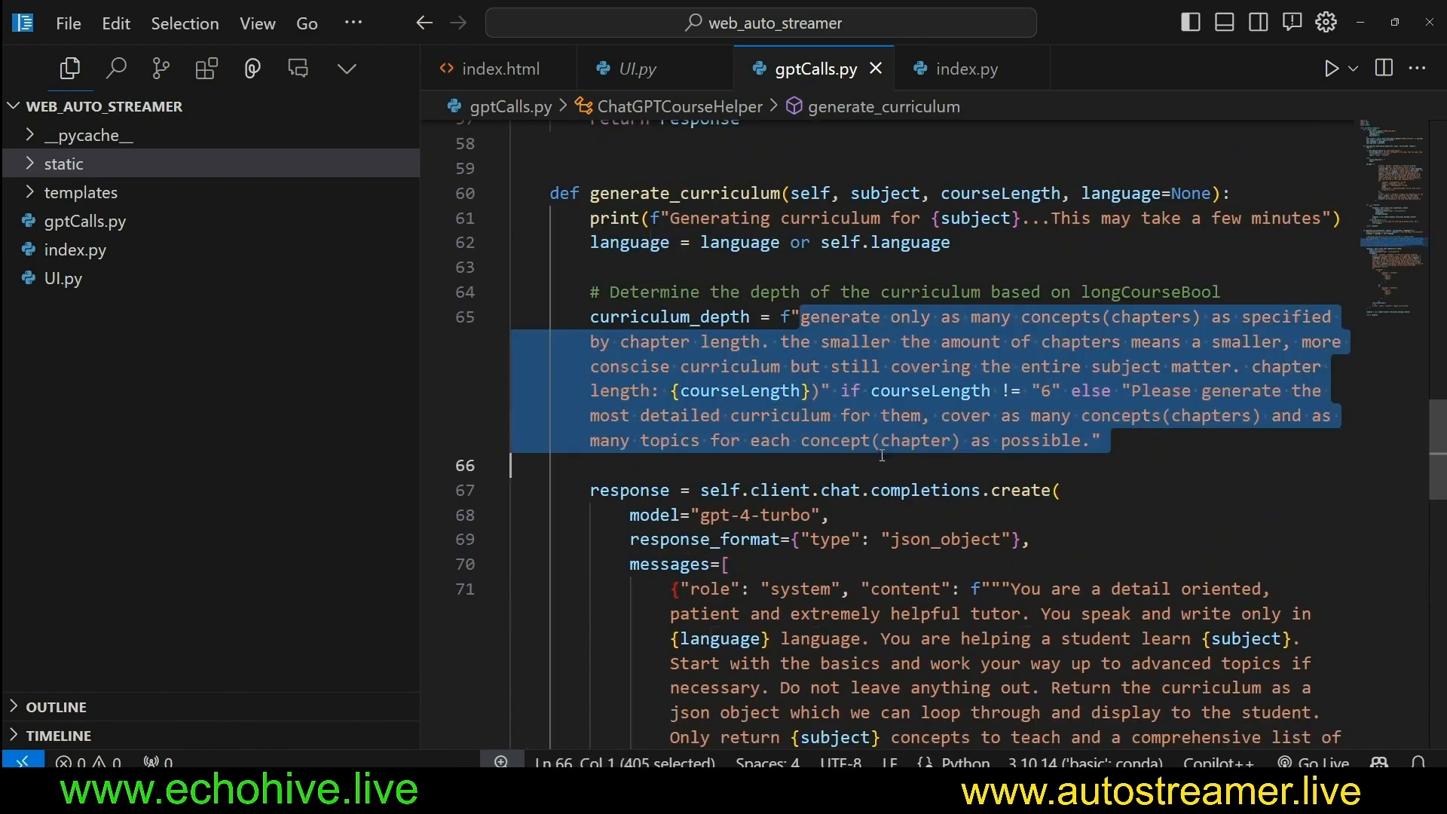
scroll(down, 3)
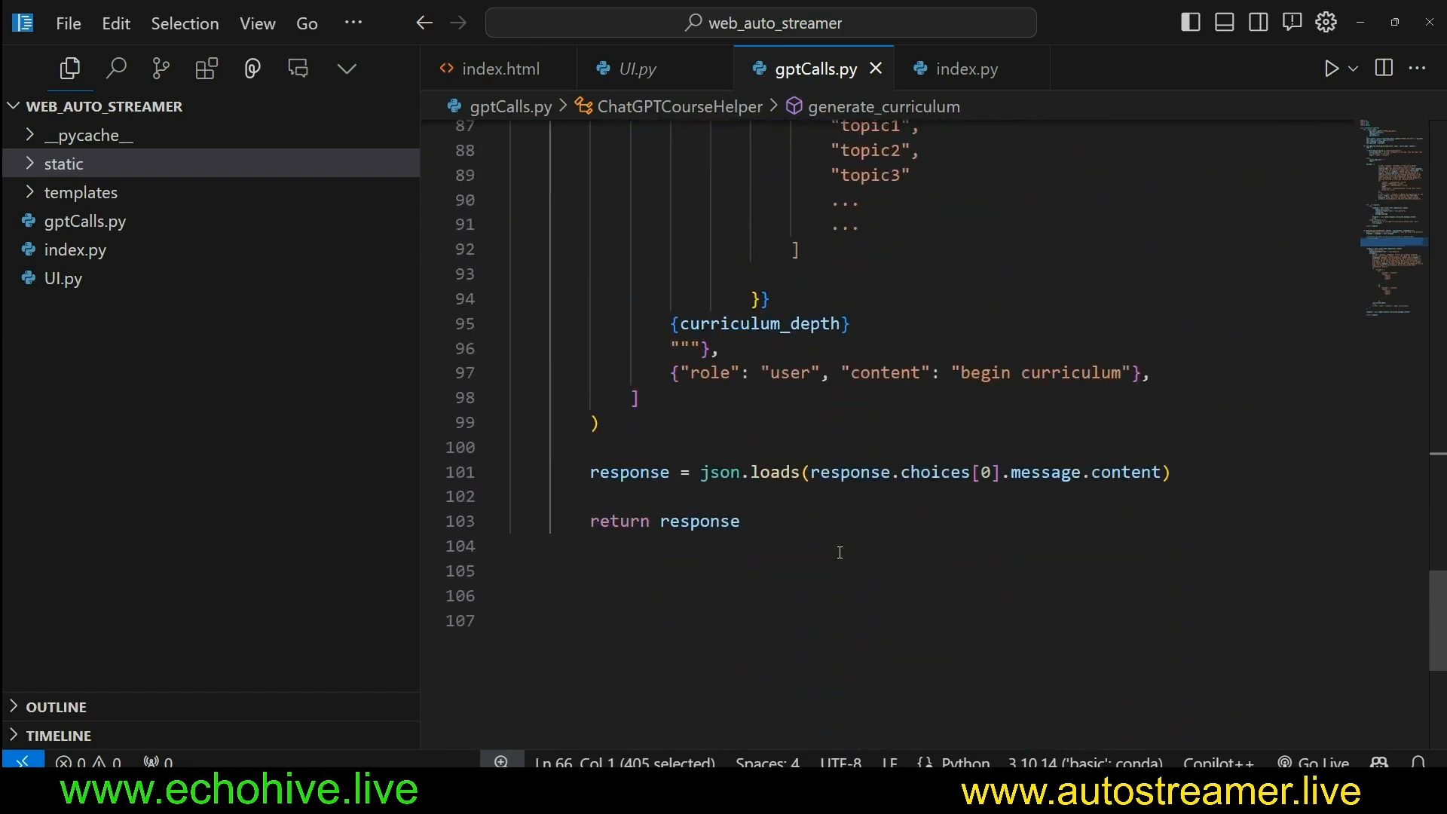
drag(609, 521, 740, 520)
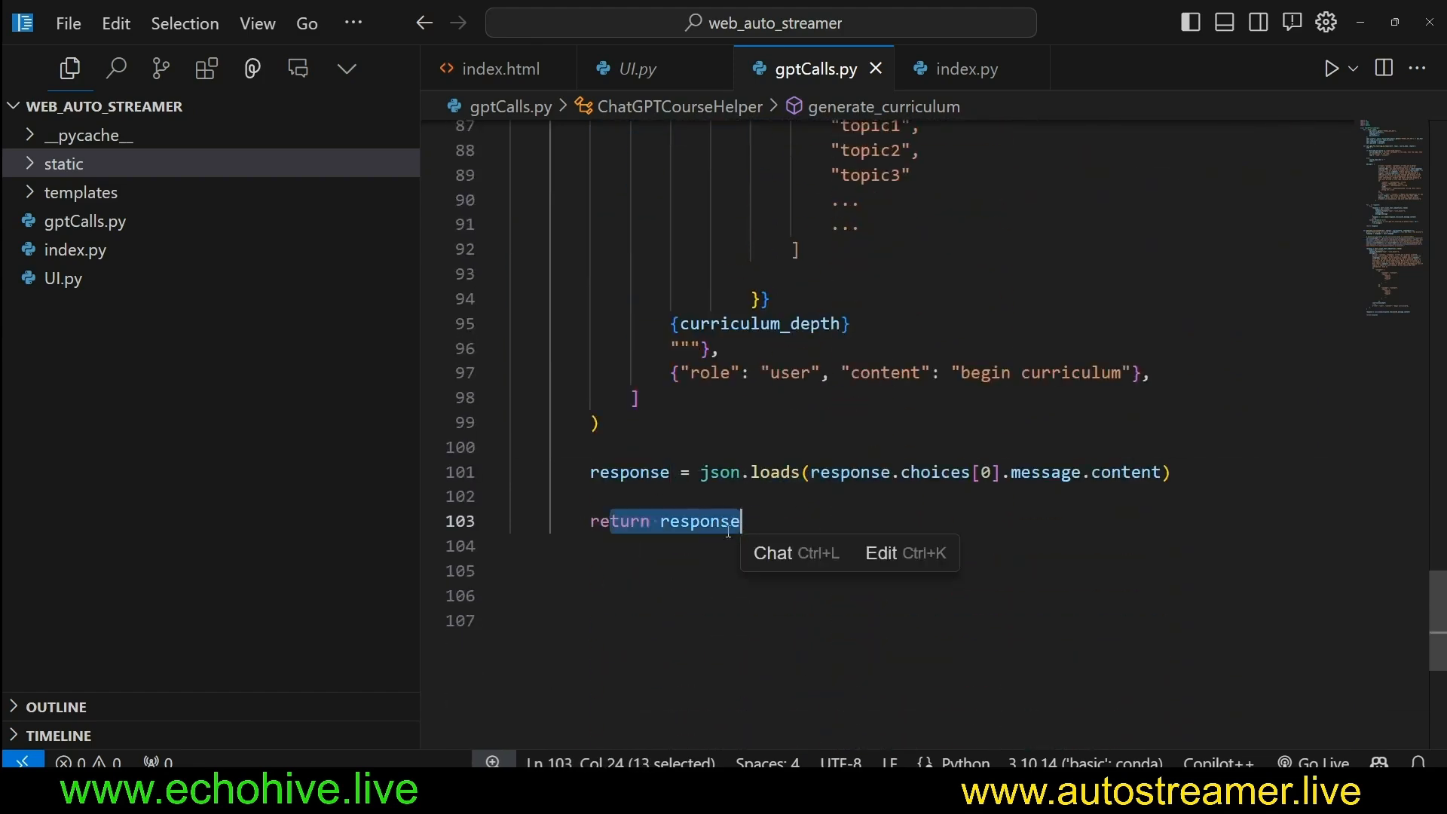
click(959, 68)
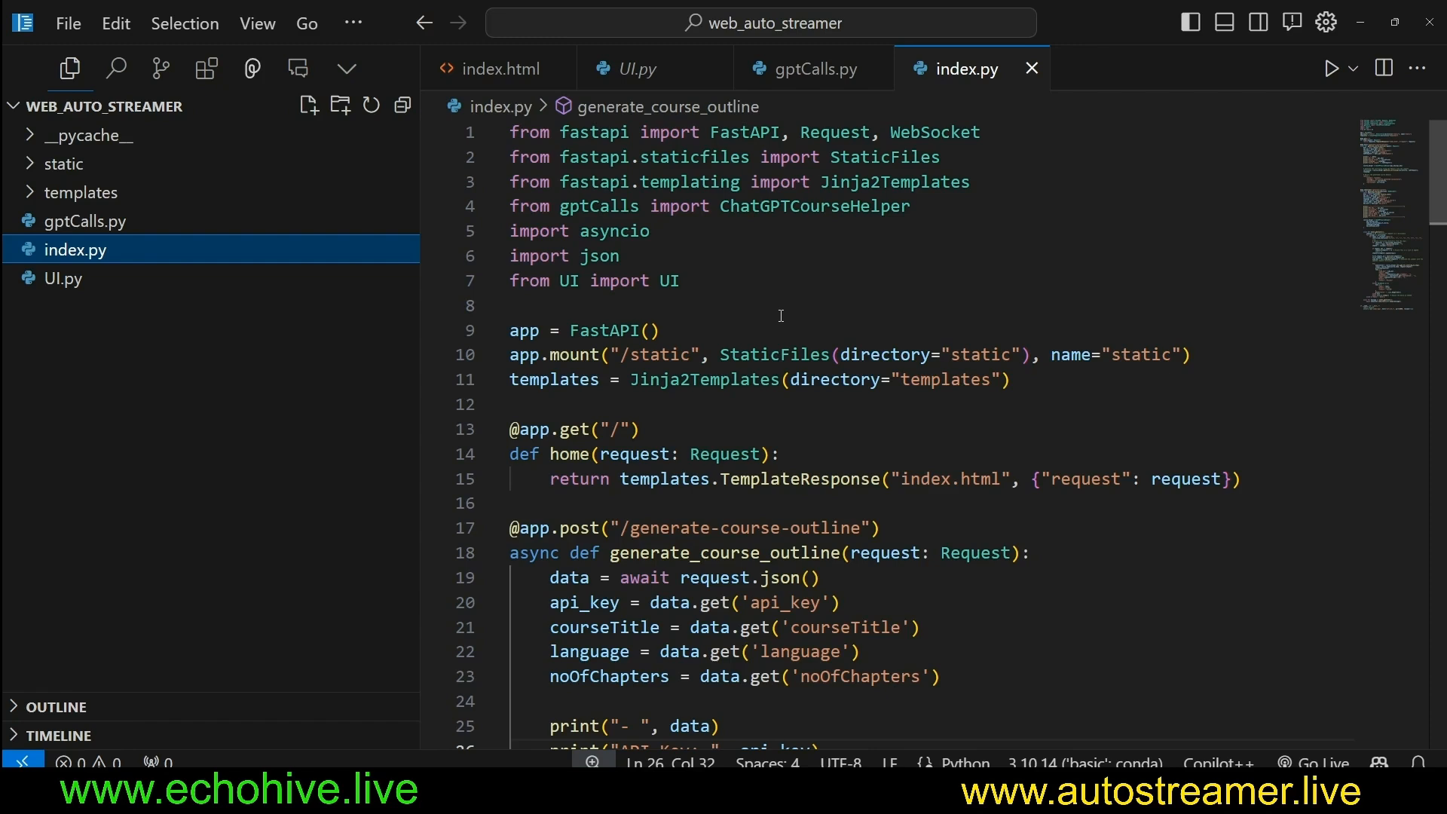
Select 'index.html' in index.py's home route and open that template from the Explorer.
double_click(892, 181)
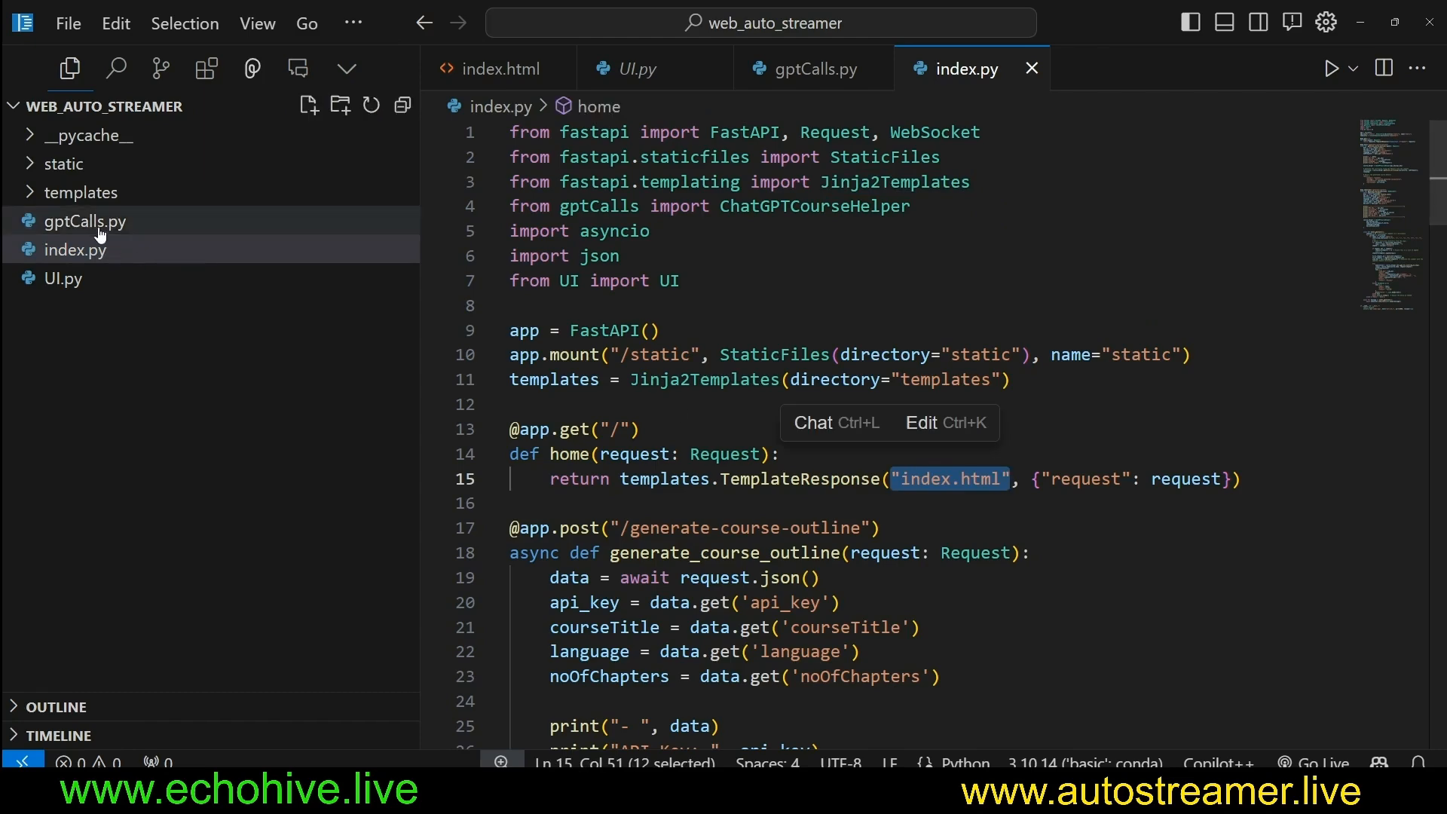
click(81, 192)
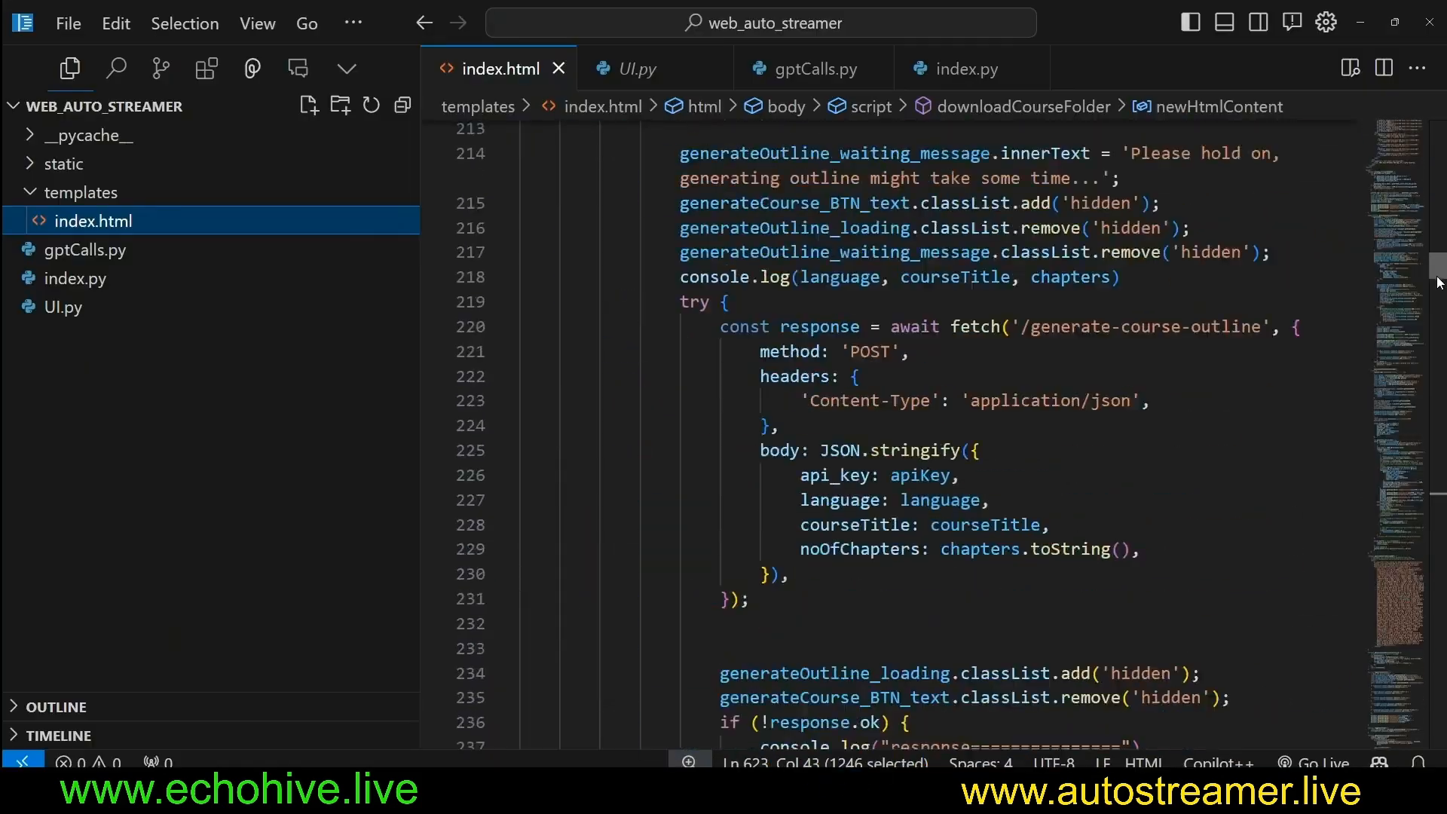
scroll(down, 3)
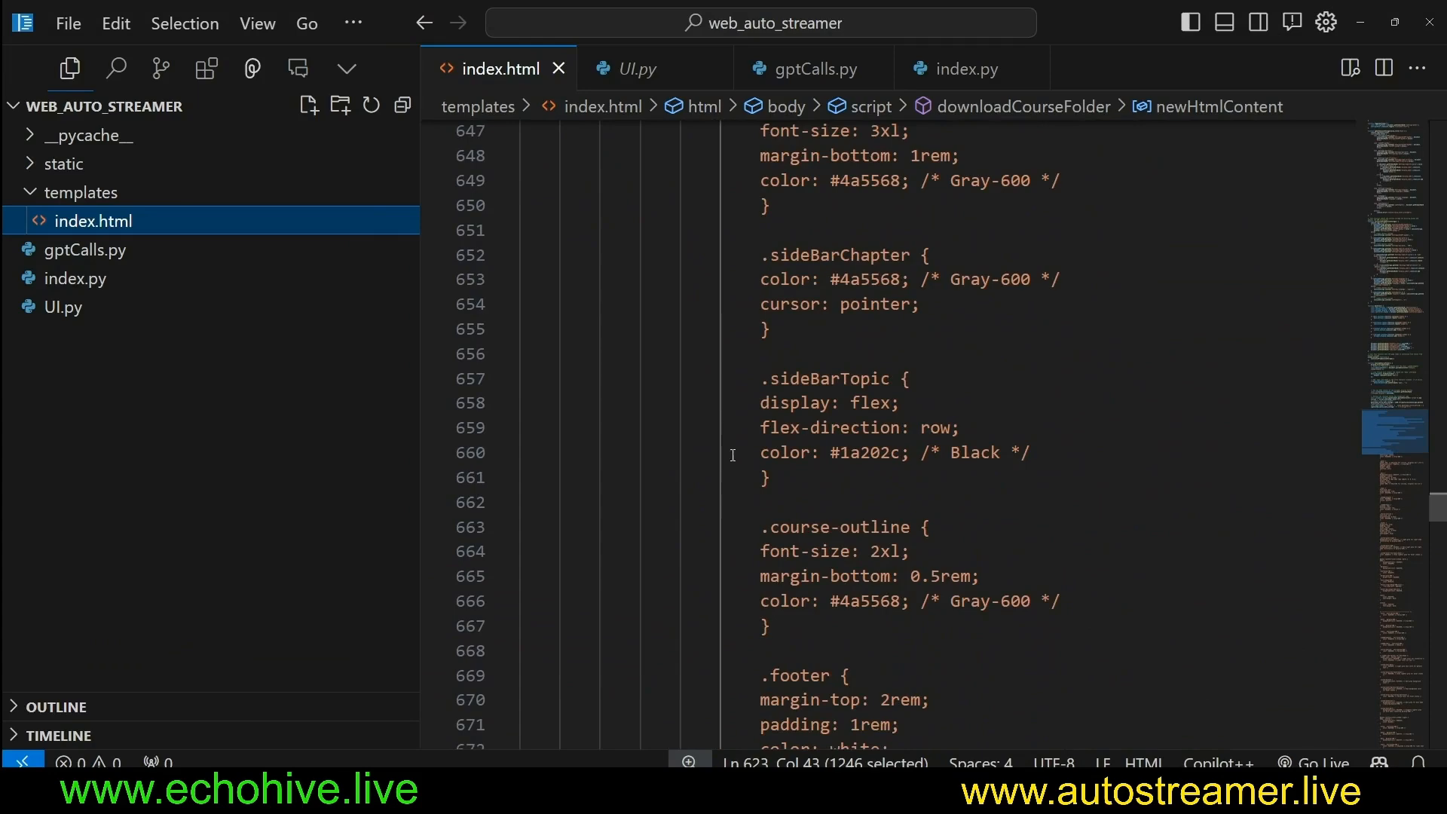
scroll(up, 3)
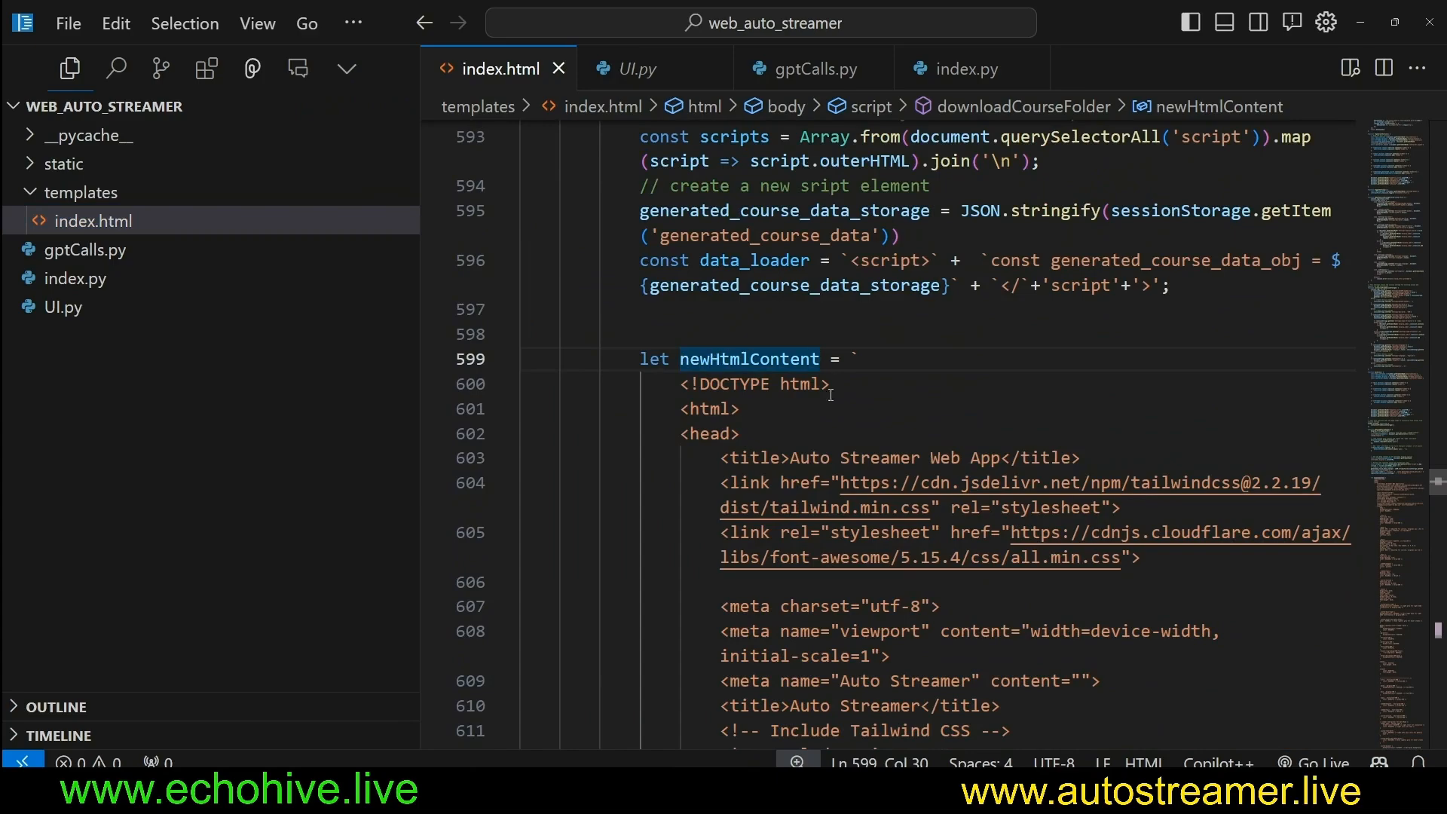
scroll(down, 3)
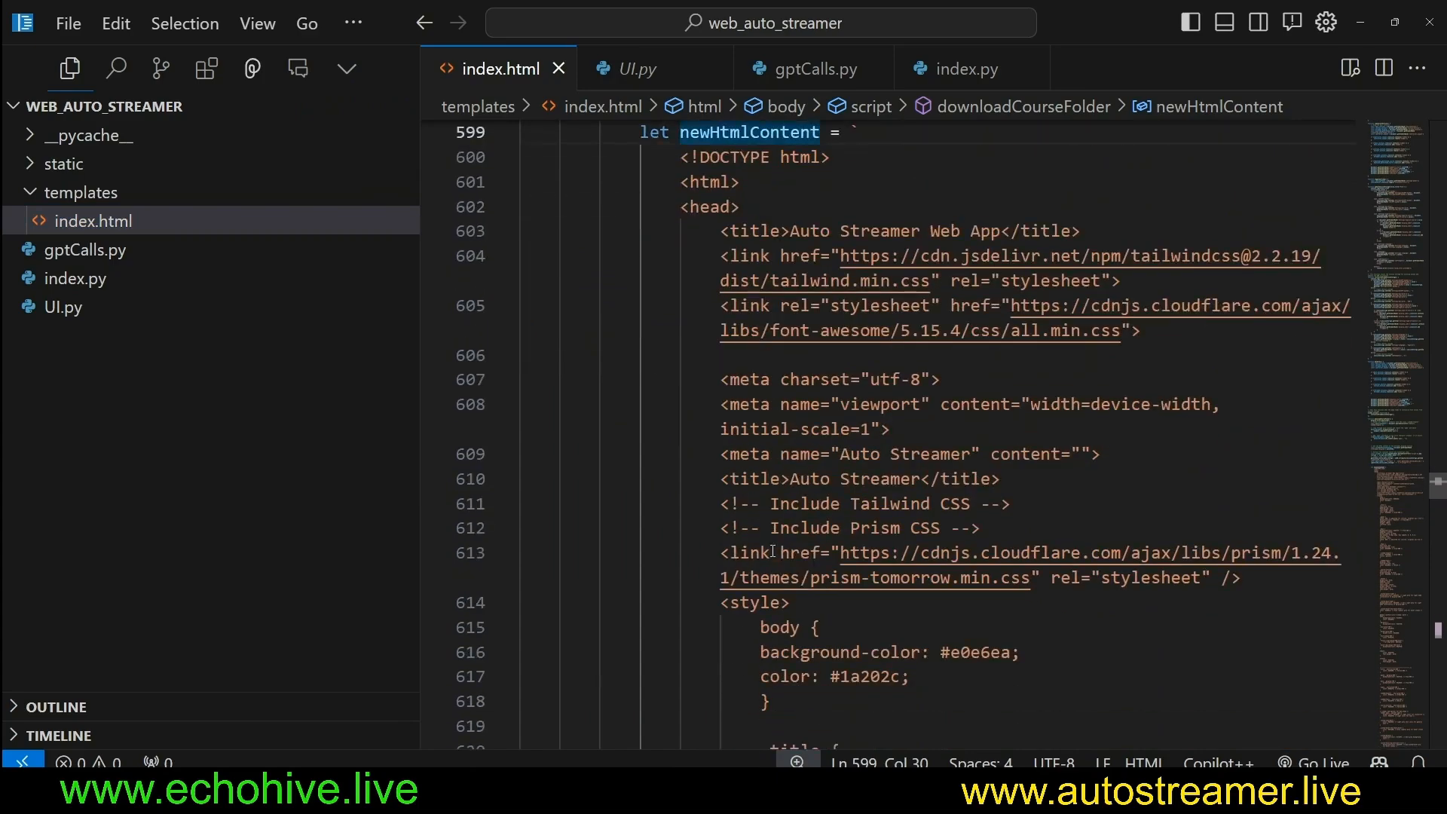
scroll(down, 3)
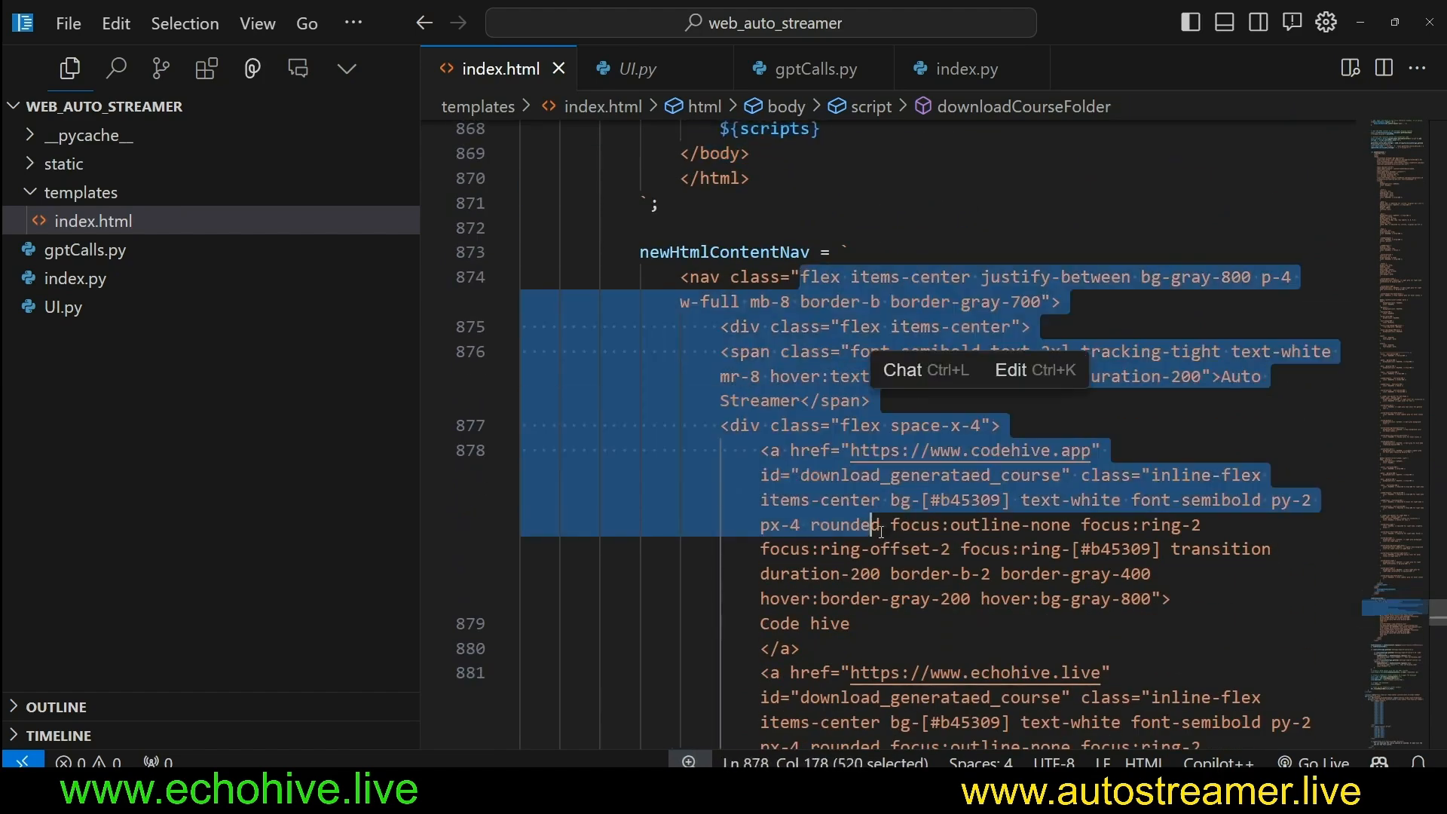
scroll(down, 3)
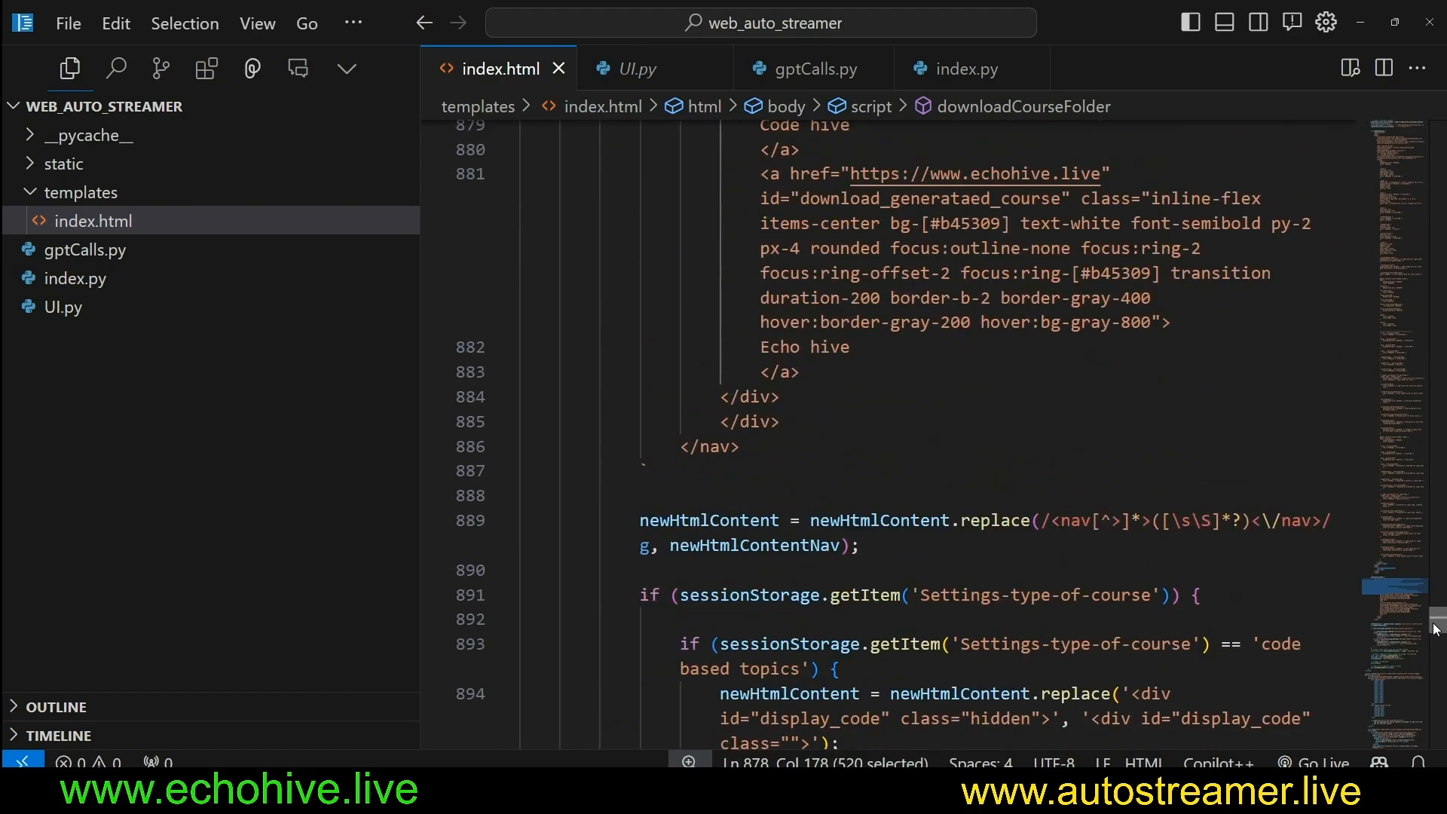
click(863, 173)
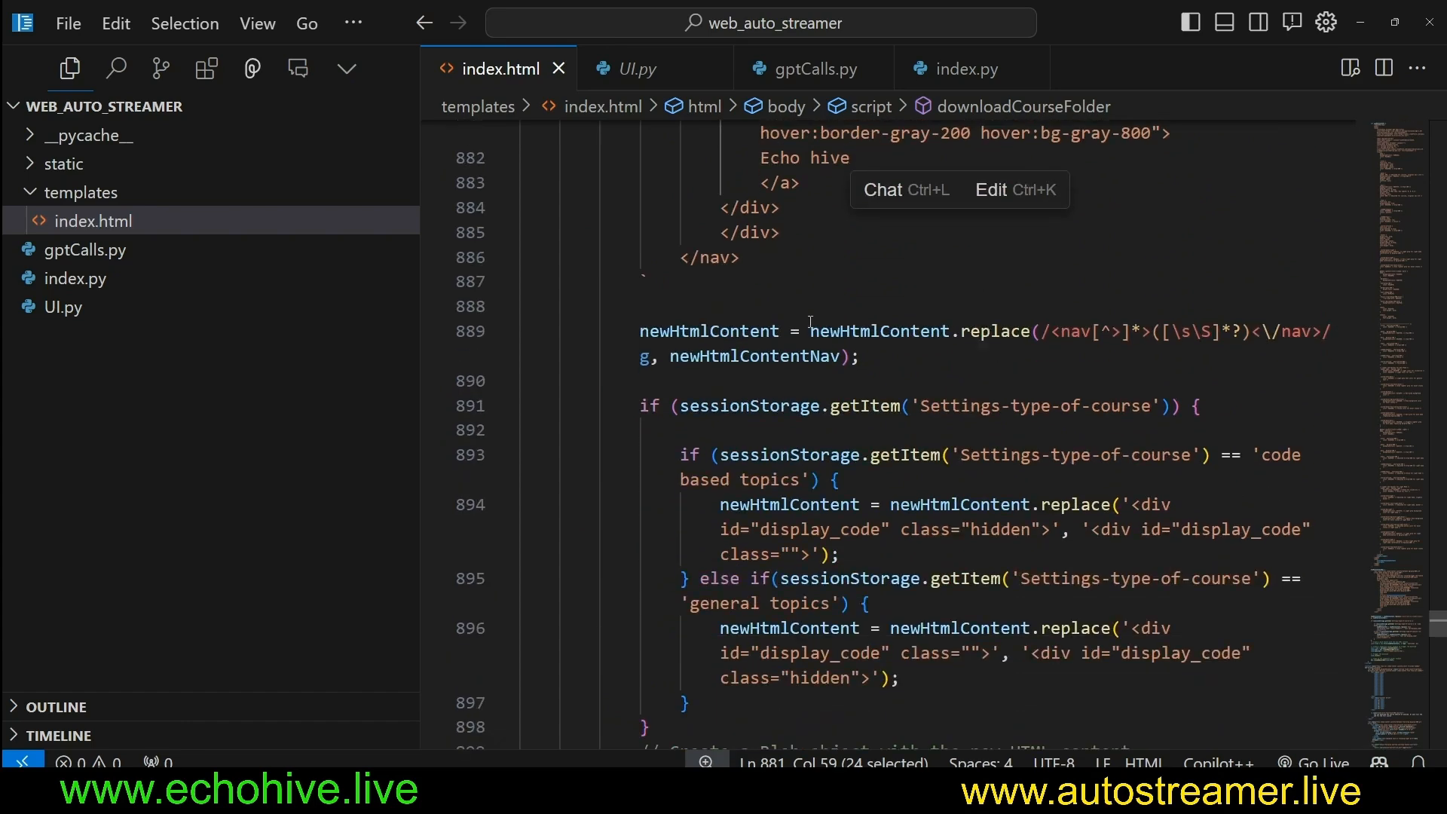
drag(810, 330, 1027, 504)
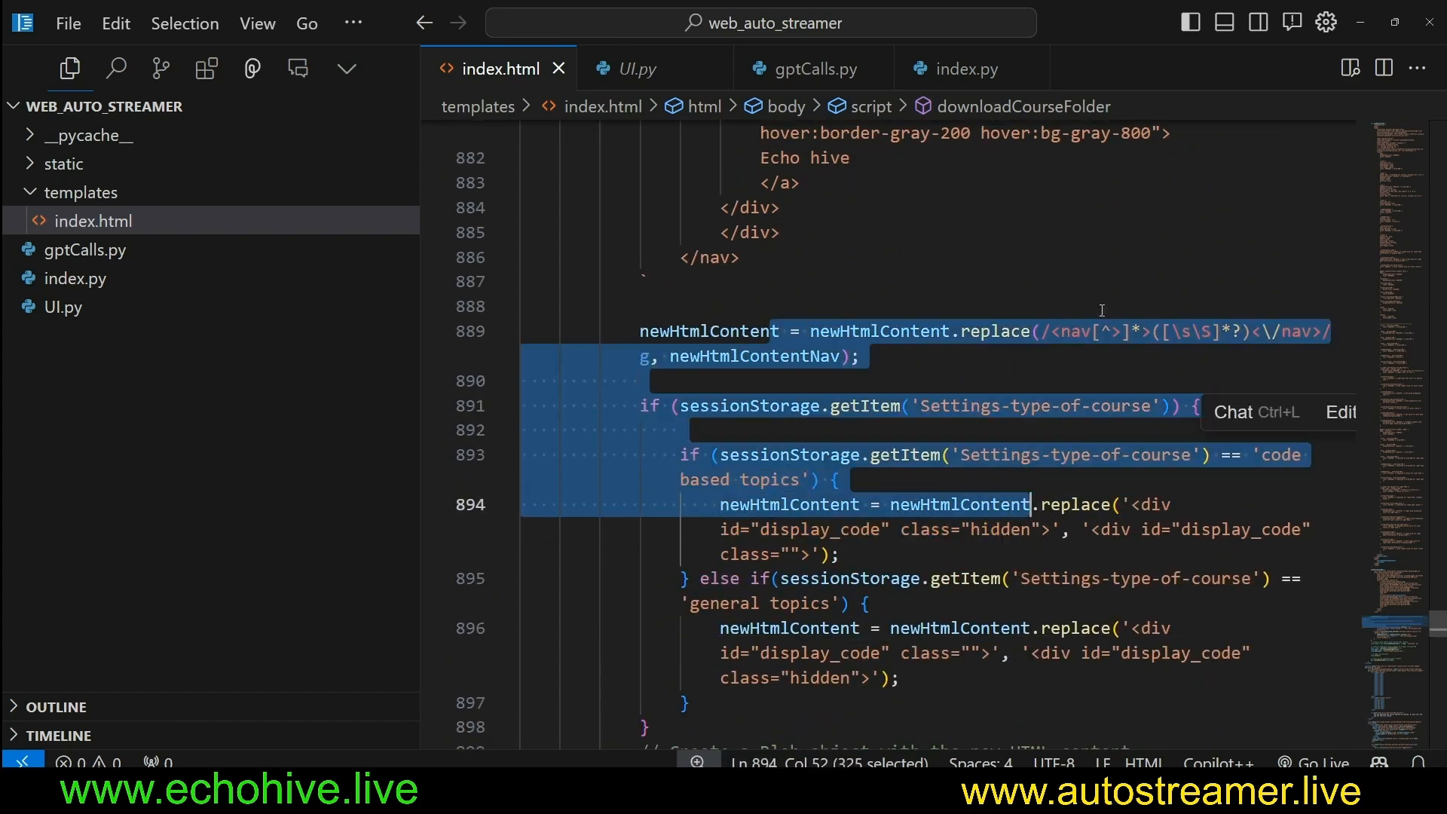
scroll(down, 3)
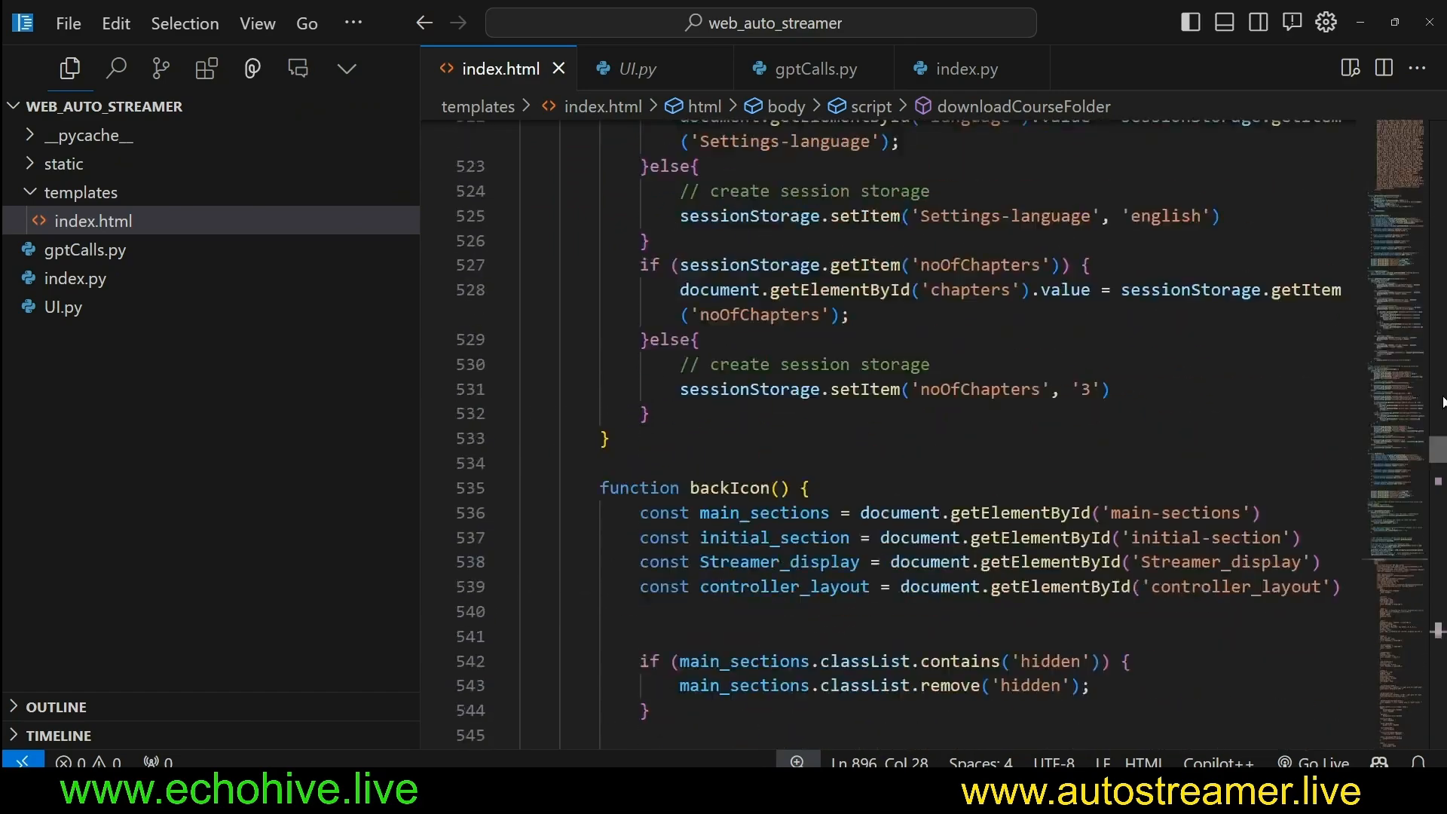
click(962, 69)
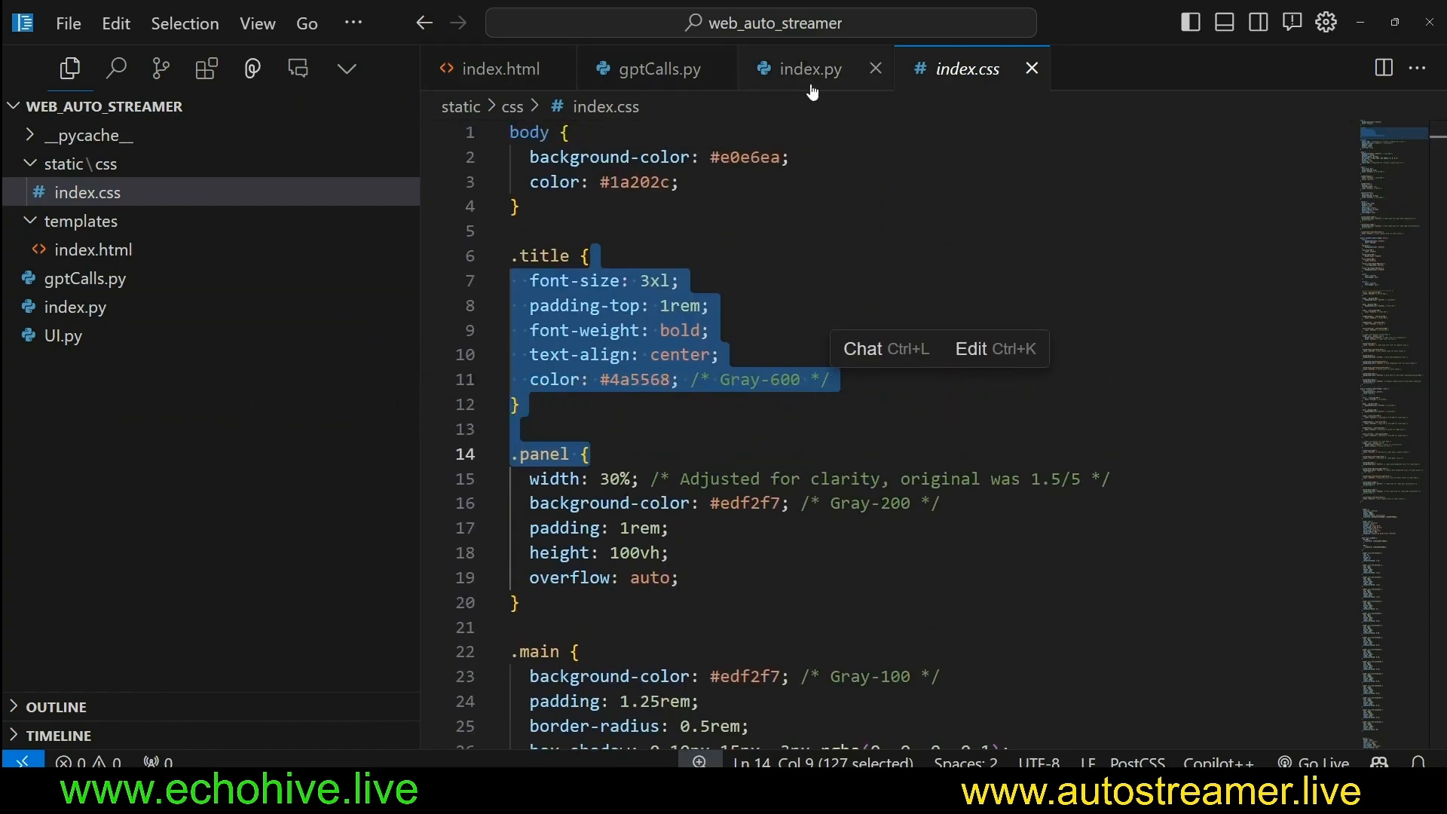
Return to index.py and select the app.mount line serving the static folder.
click(809, 69)
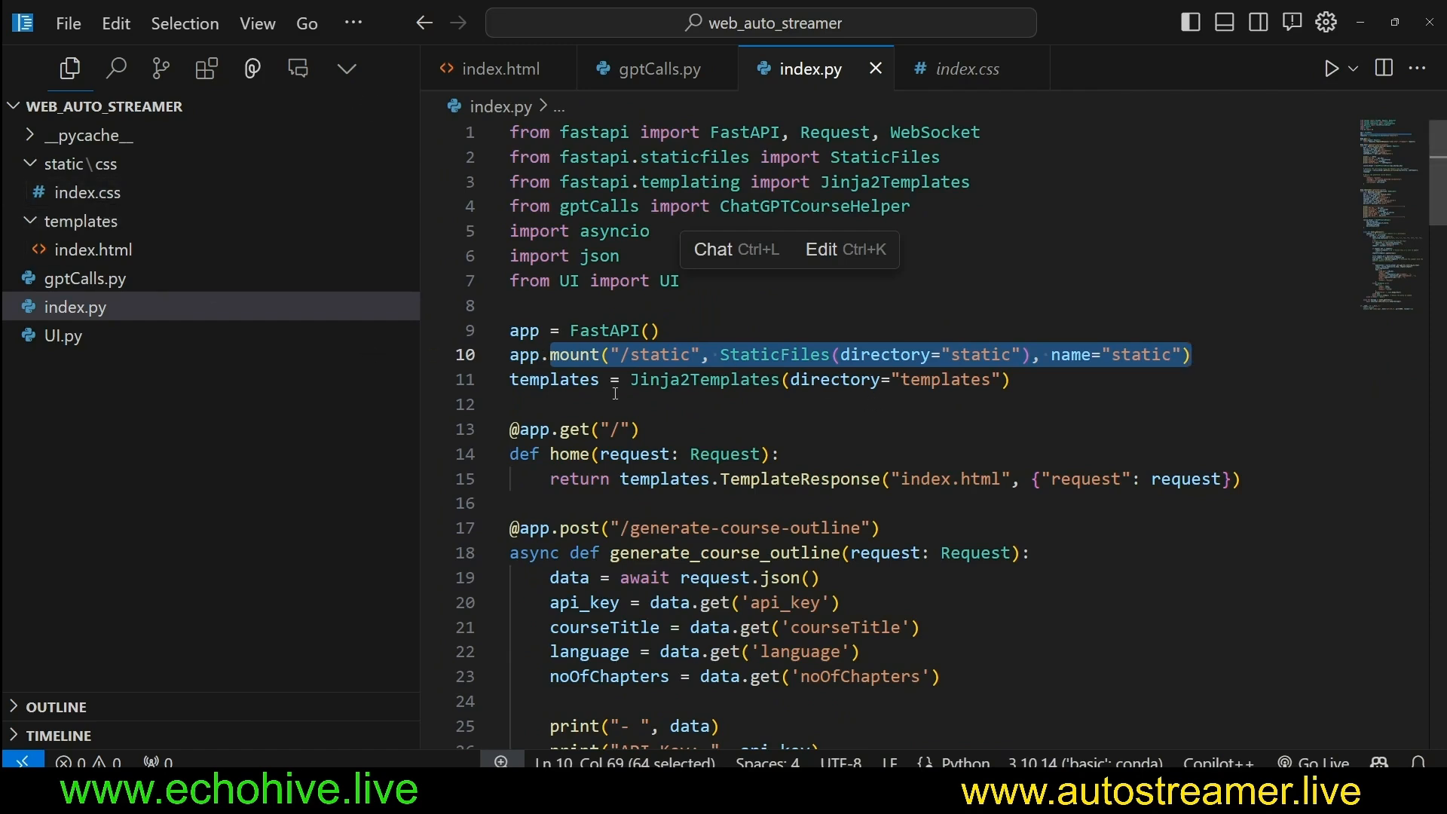
click(1011, 379)
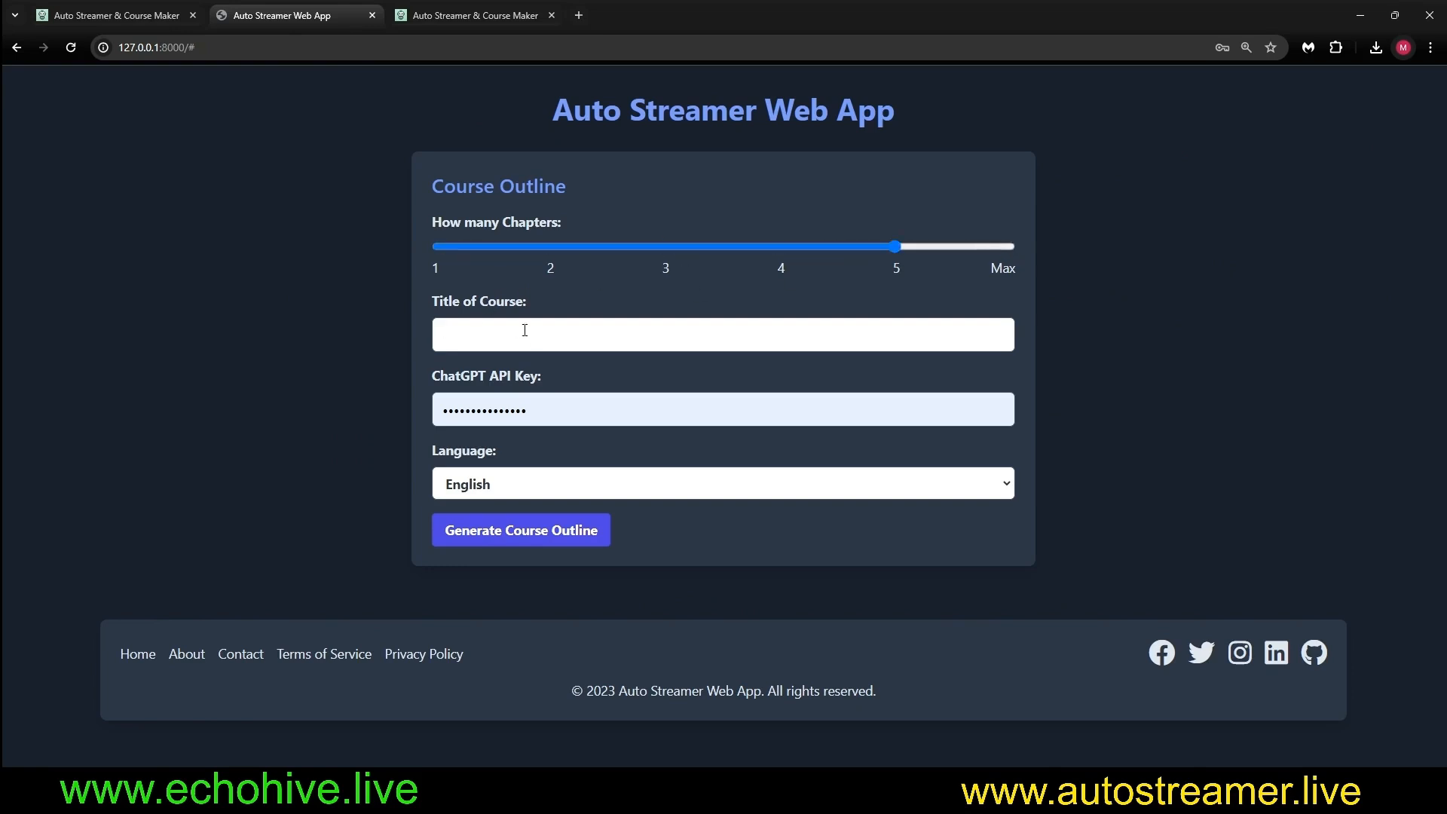
mouse_move(481, 507)
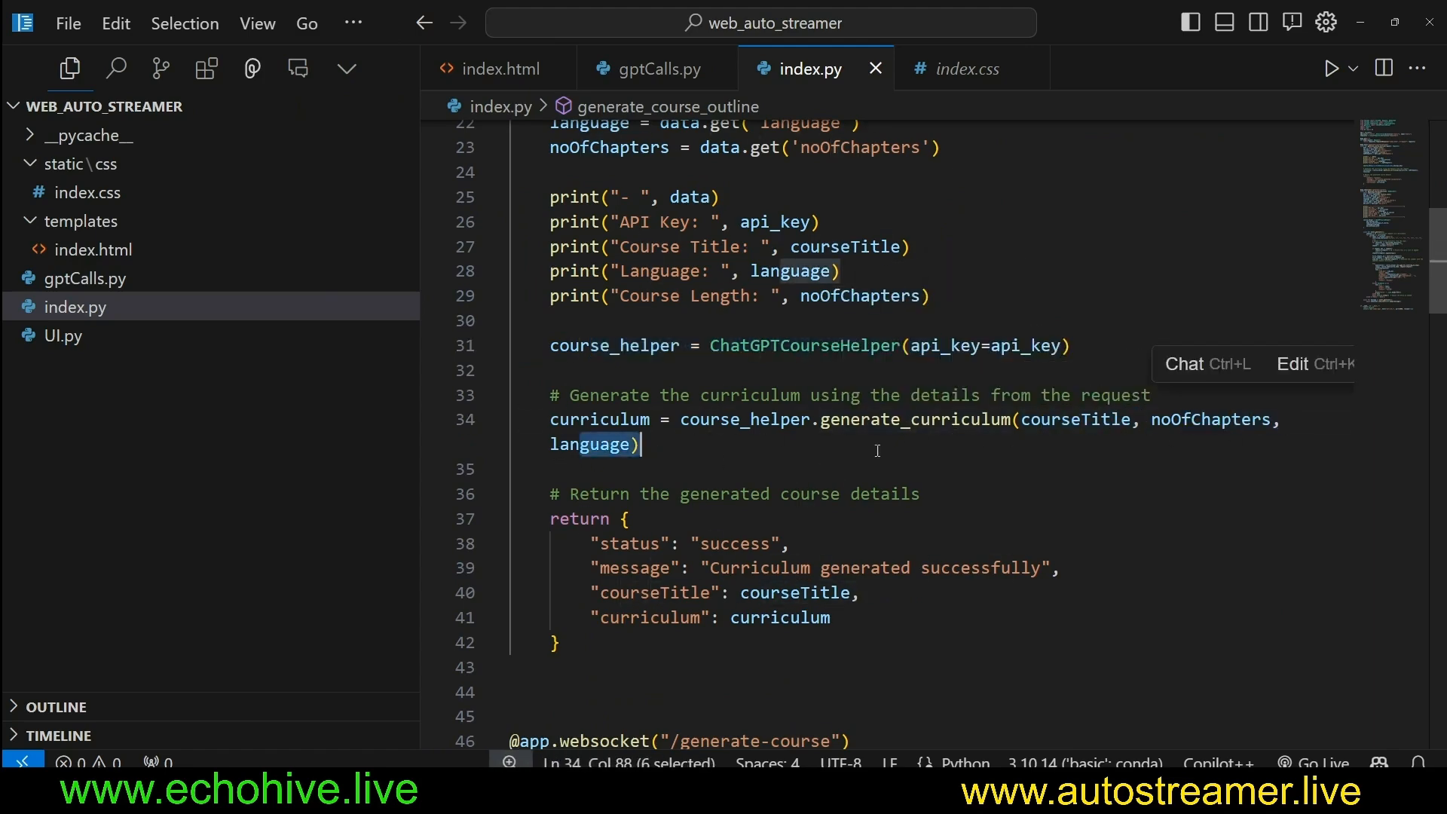
click(650, 69)
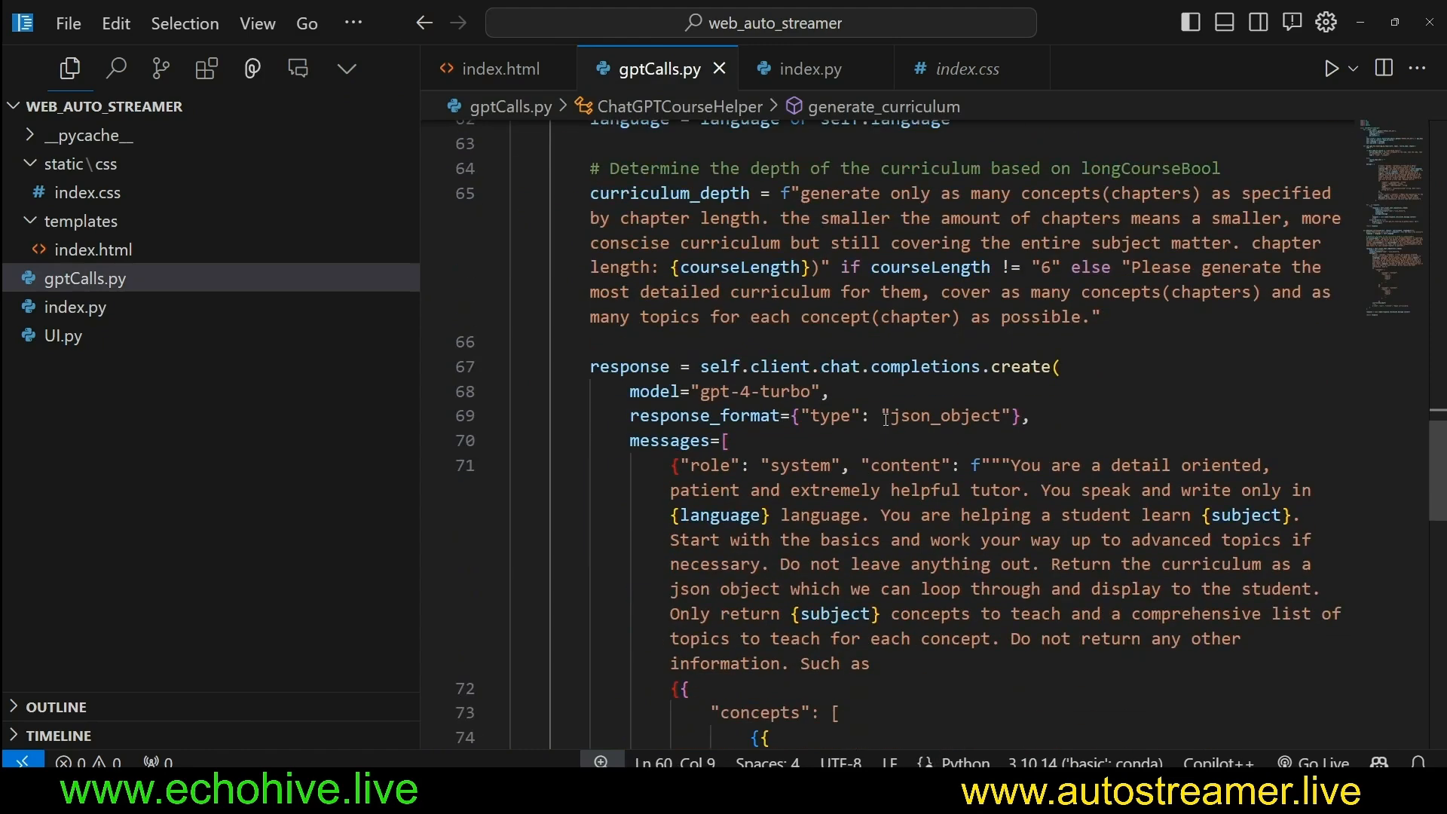
drag(613, 168, 992, 316)
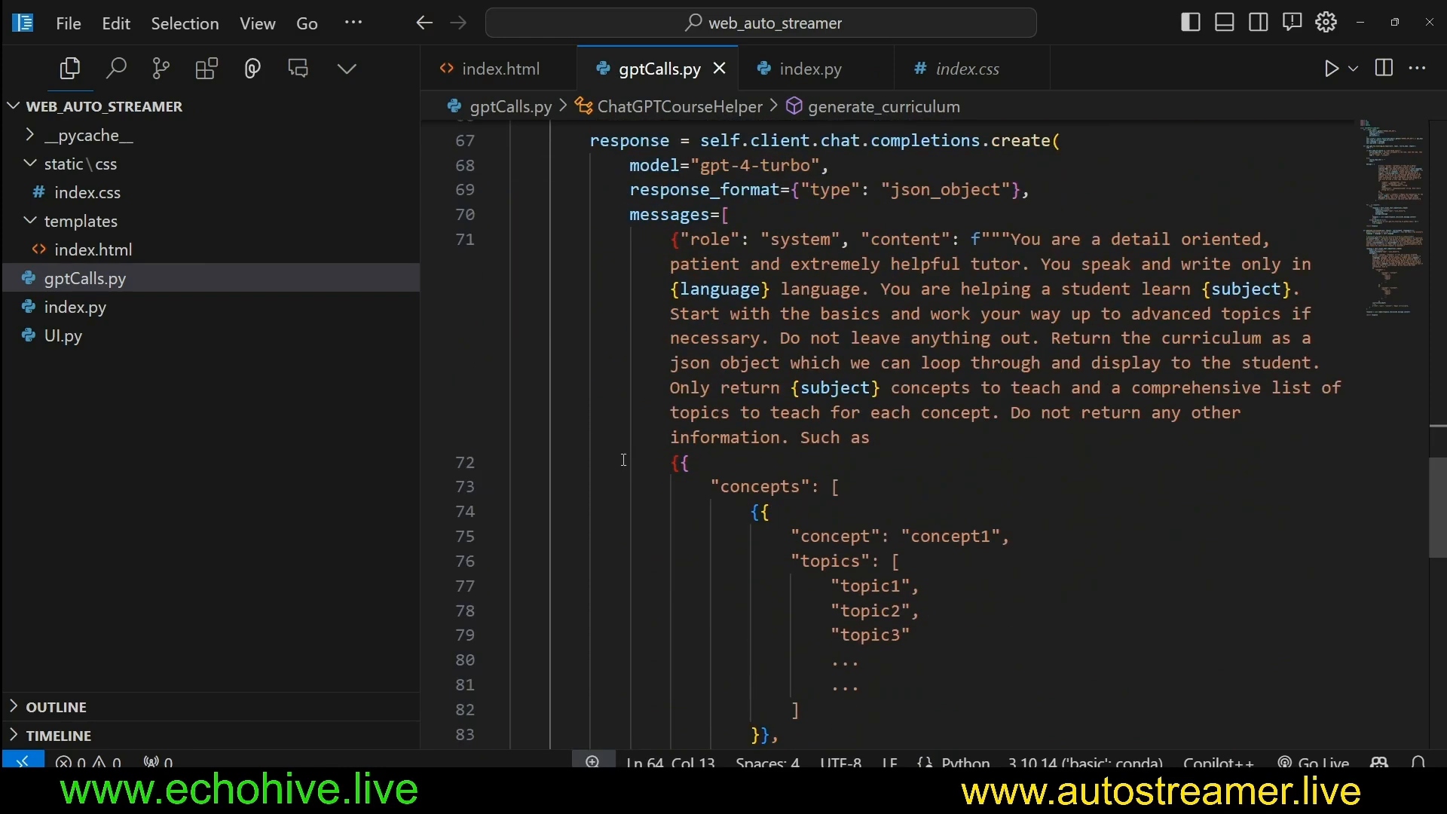
scroll(up, 3)
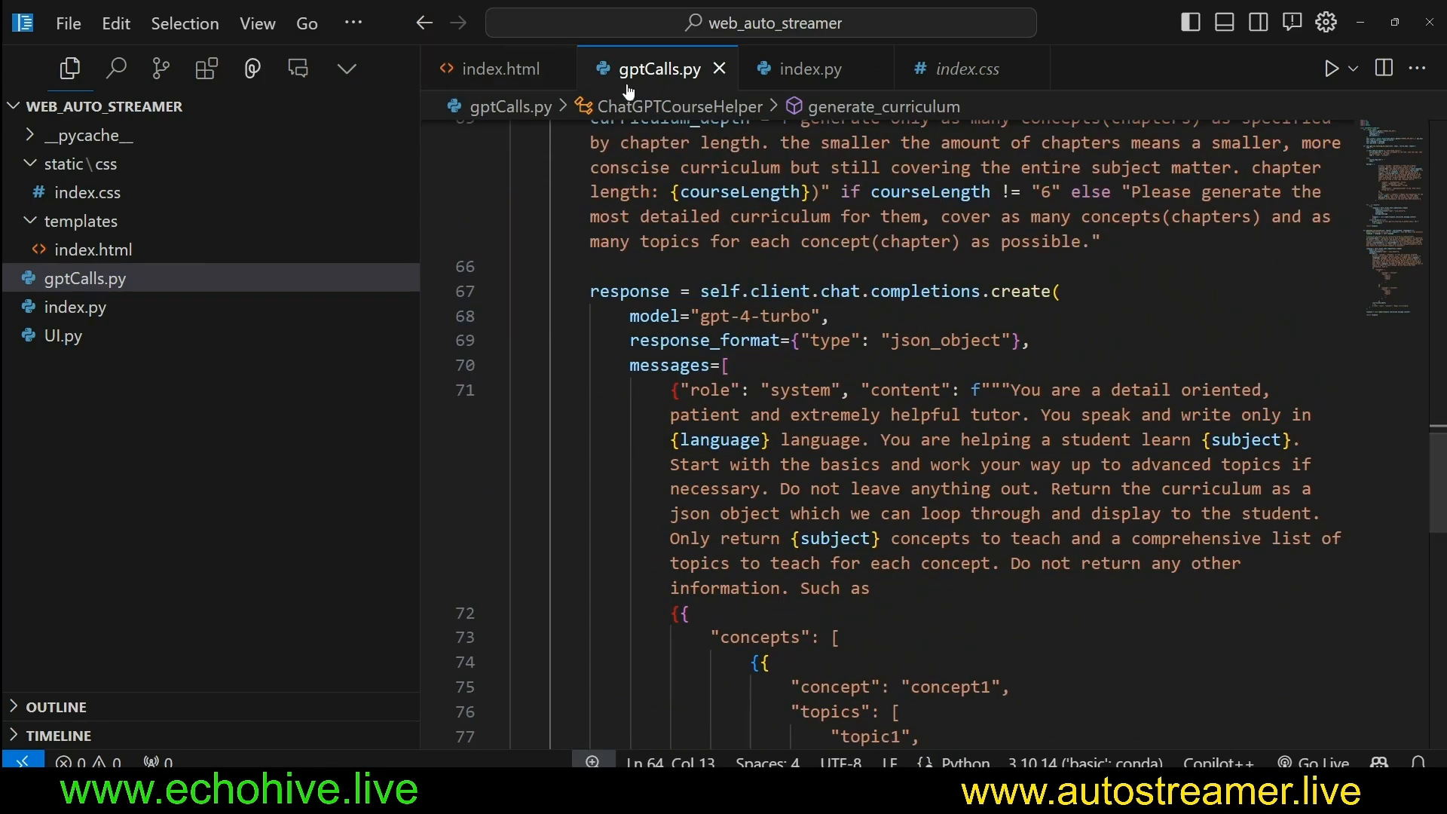
click(808, 68)
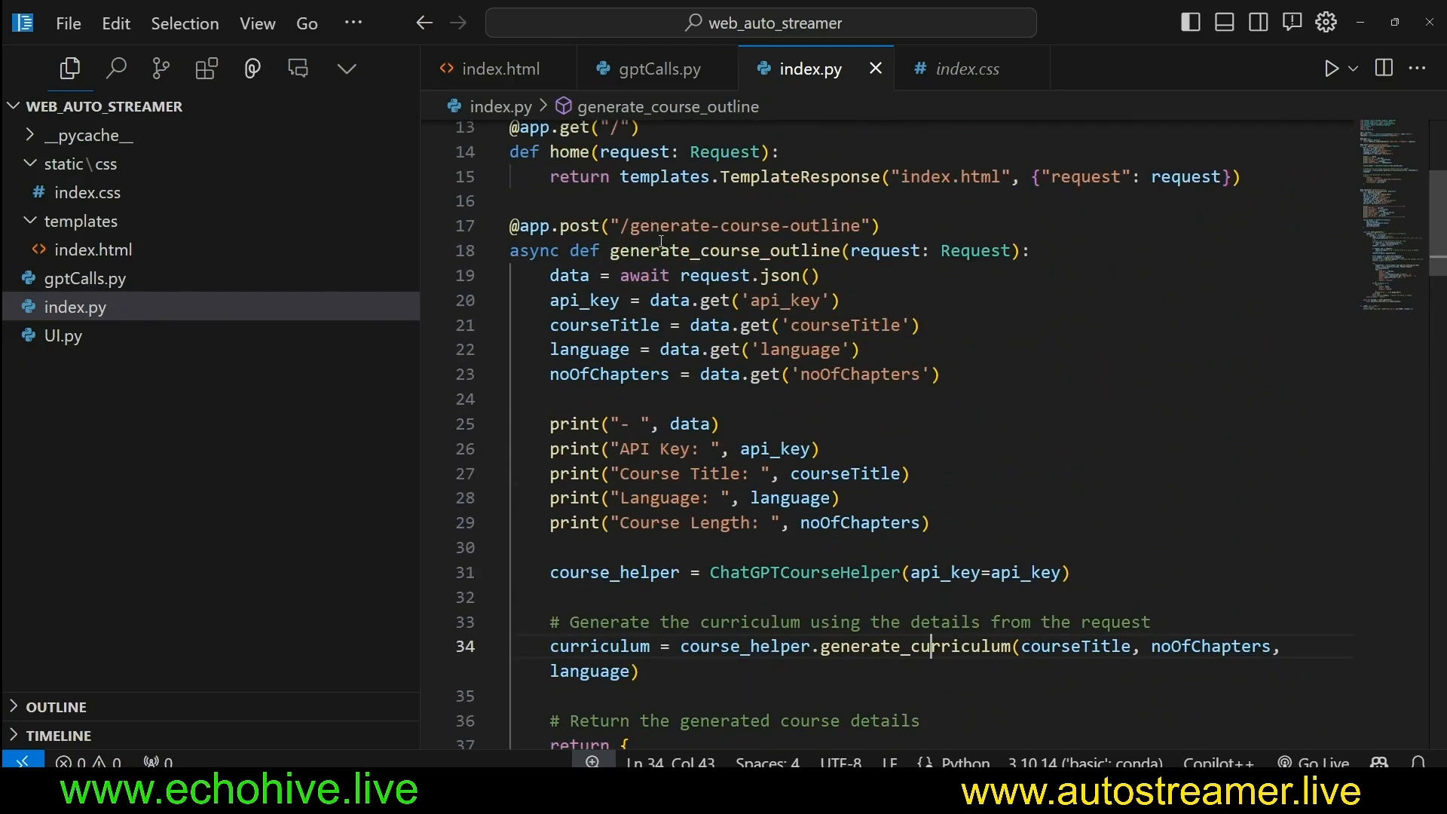
double_click(756, 225)
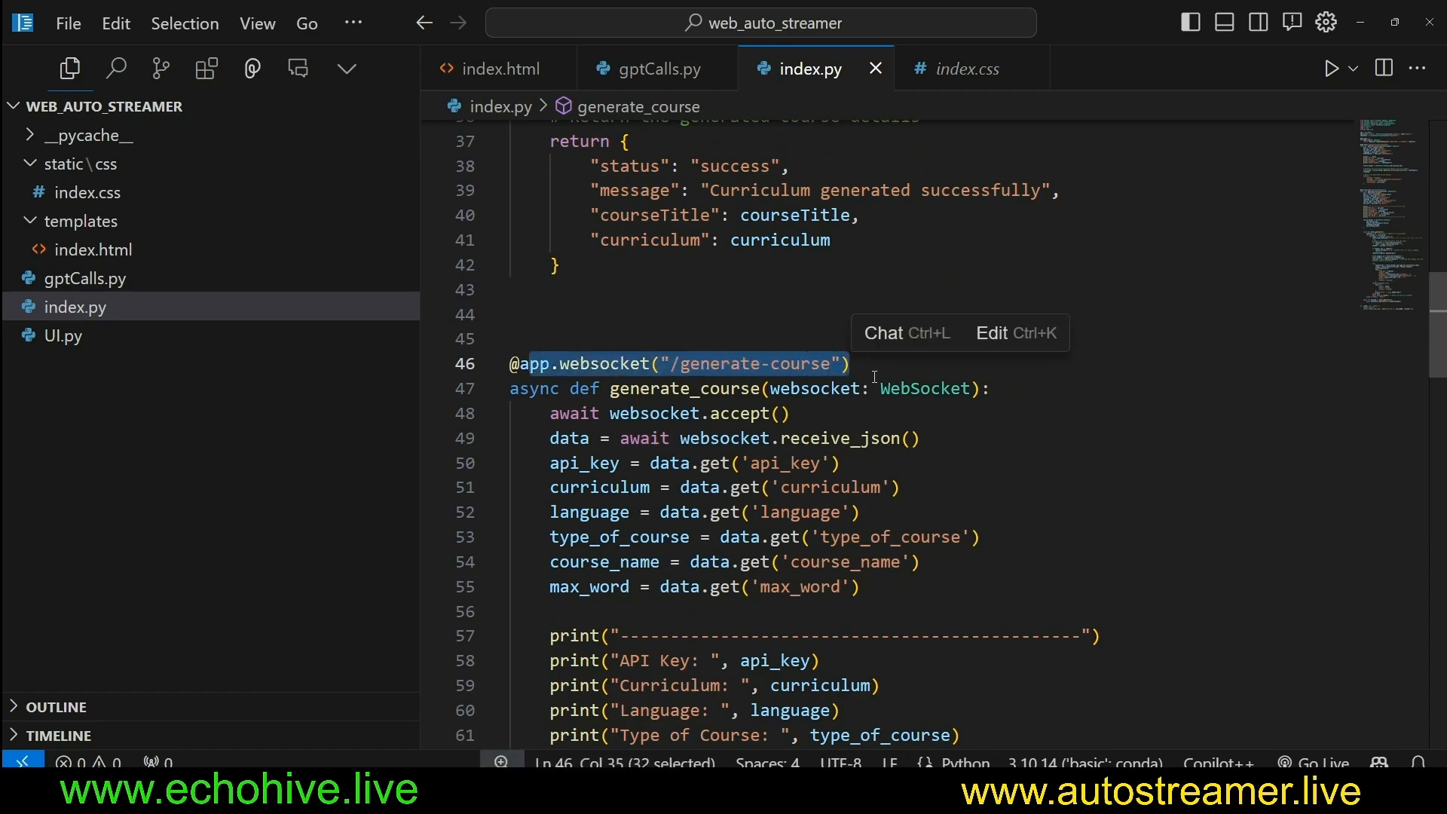
click(623, 414)
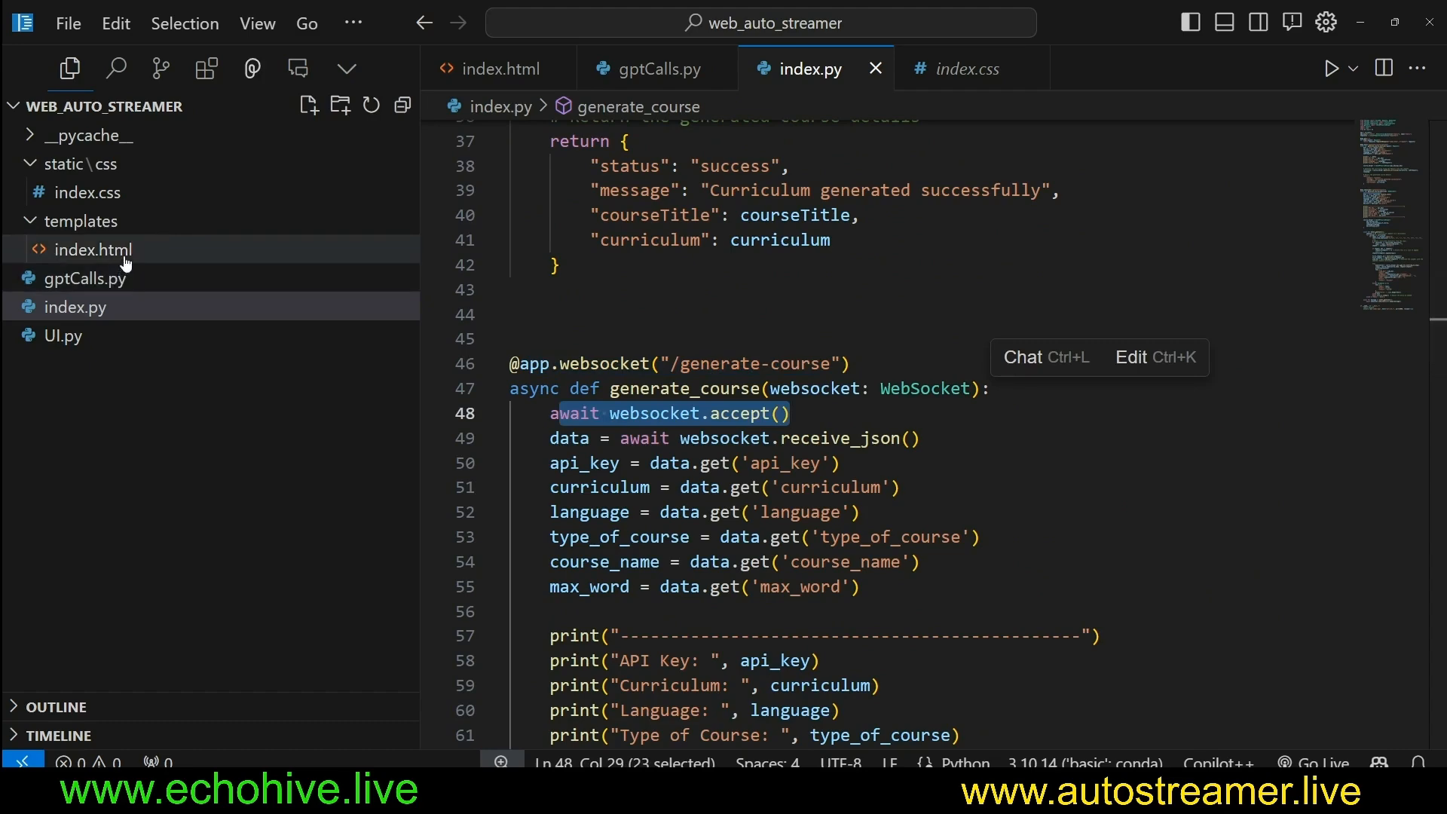
Open index.html, scroll to its WebSocket send code, then return to index.py.
click(657, 414)
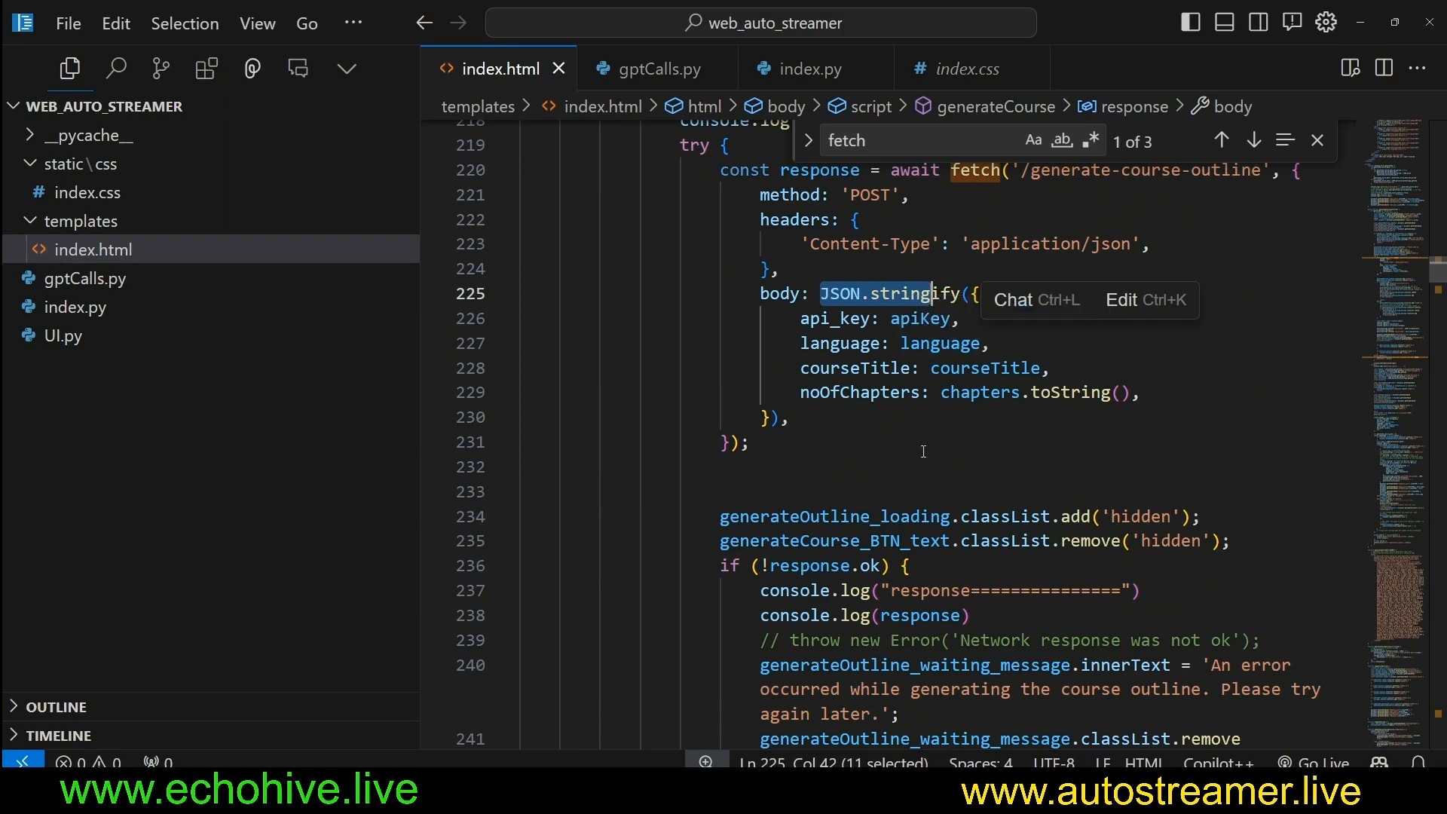
scroll(down, 3)
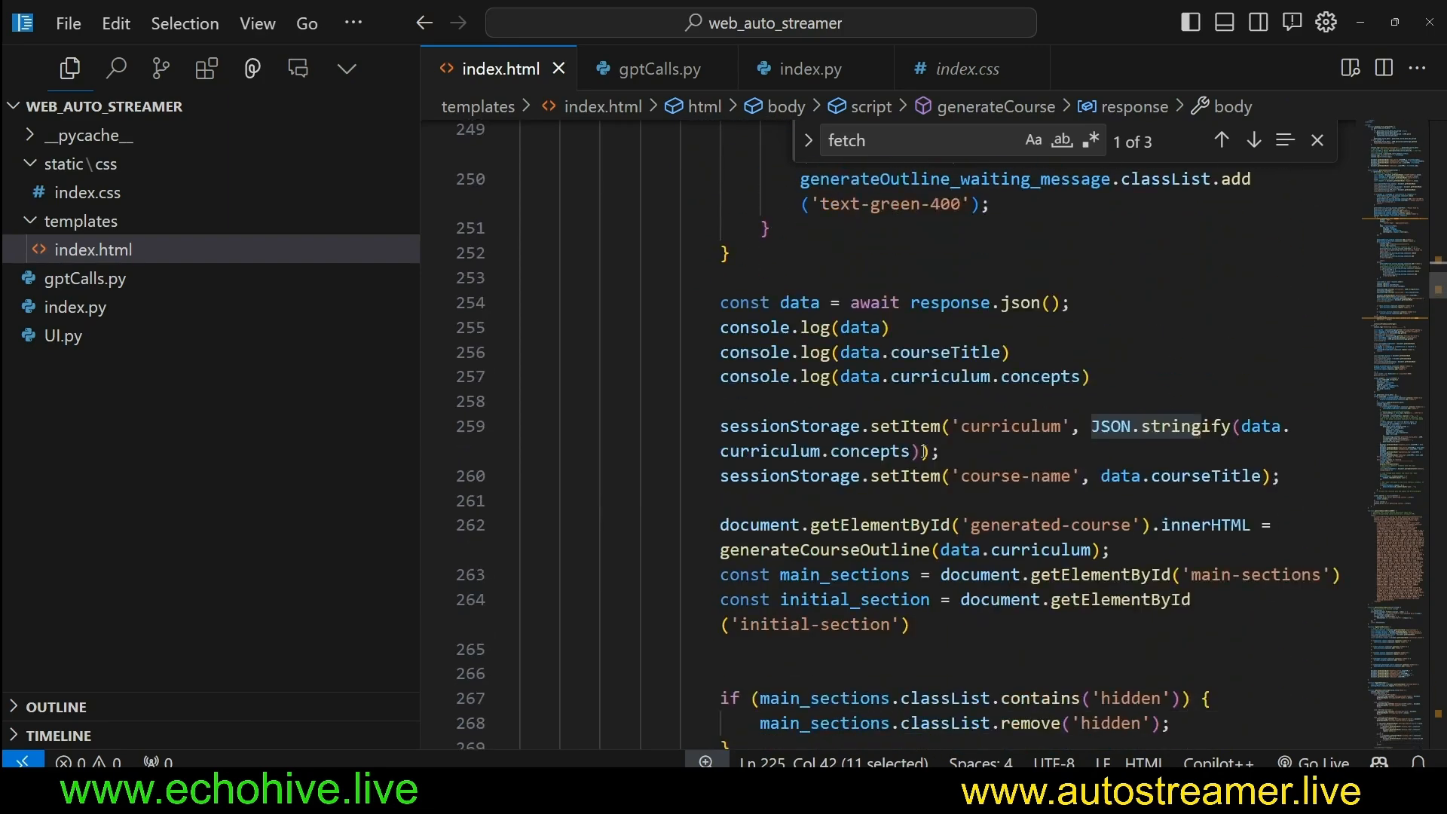
scroll(down, 3)
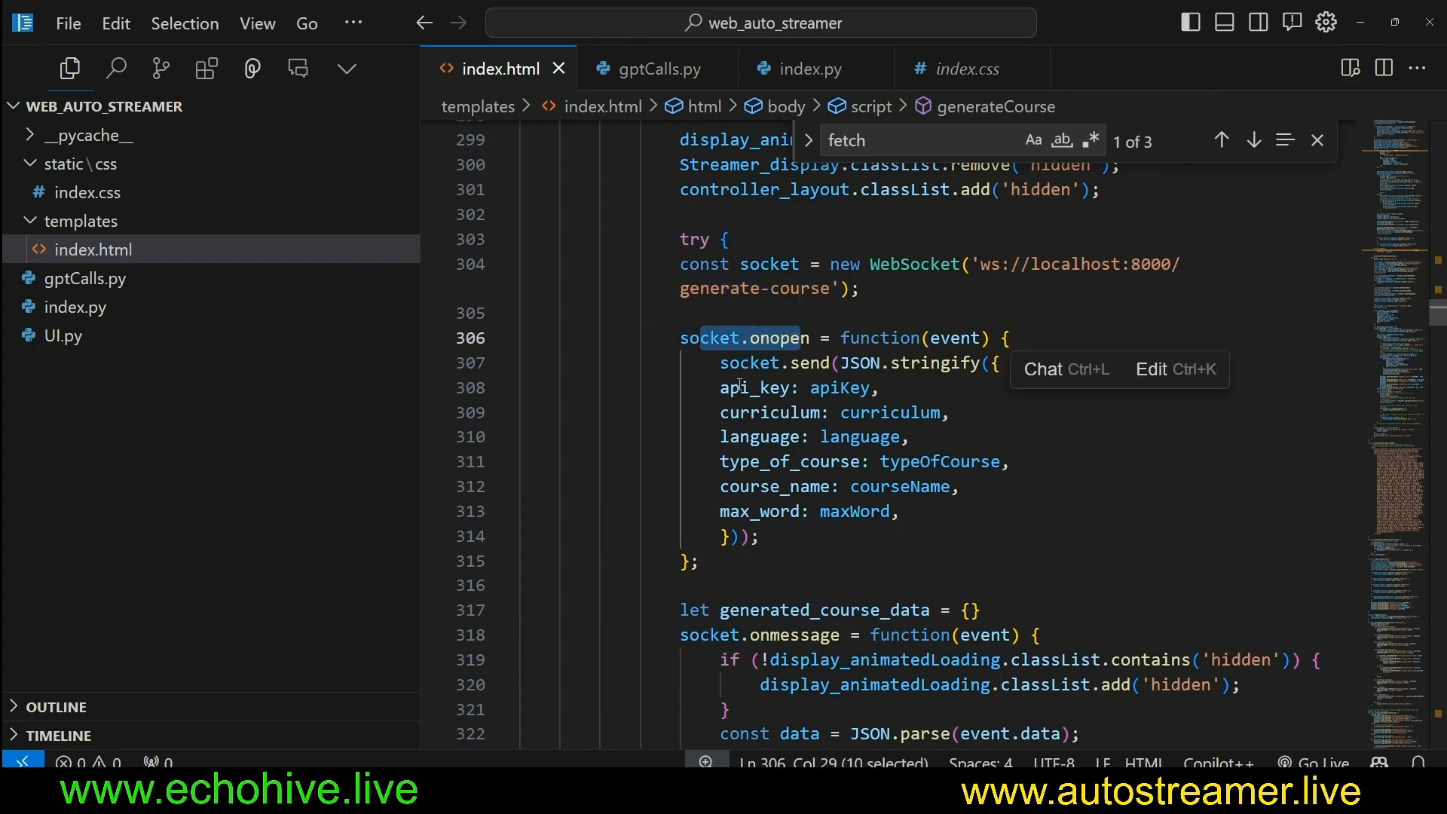
click(811, 69)
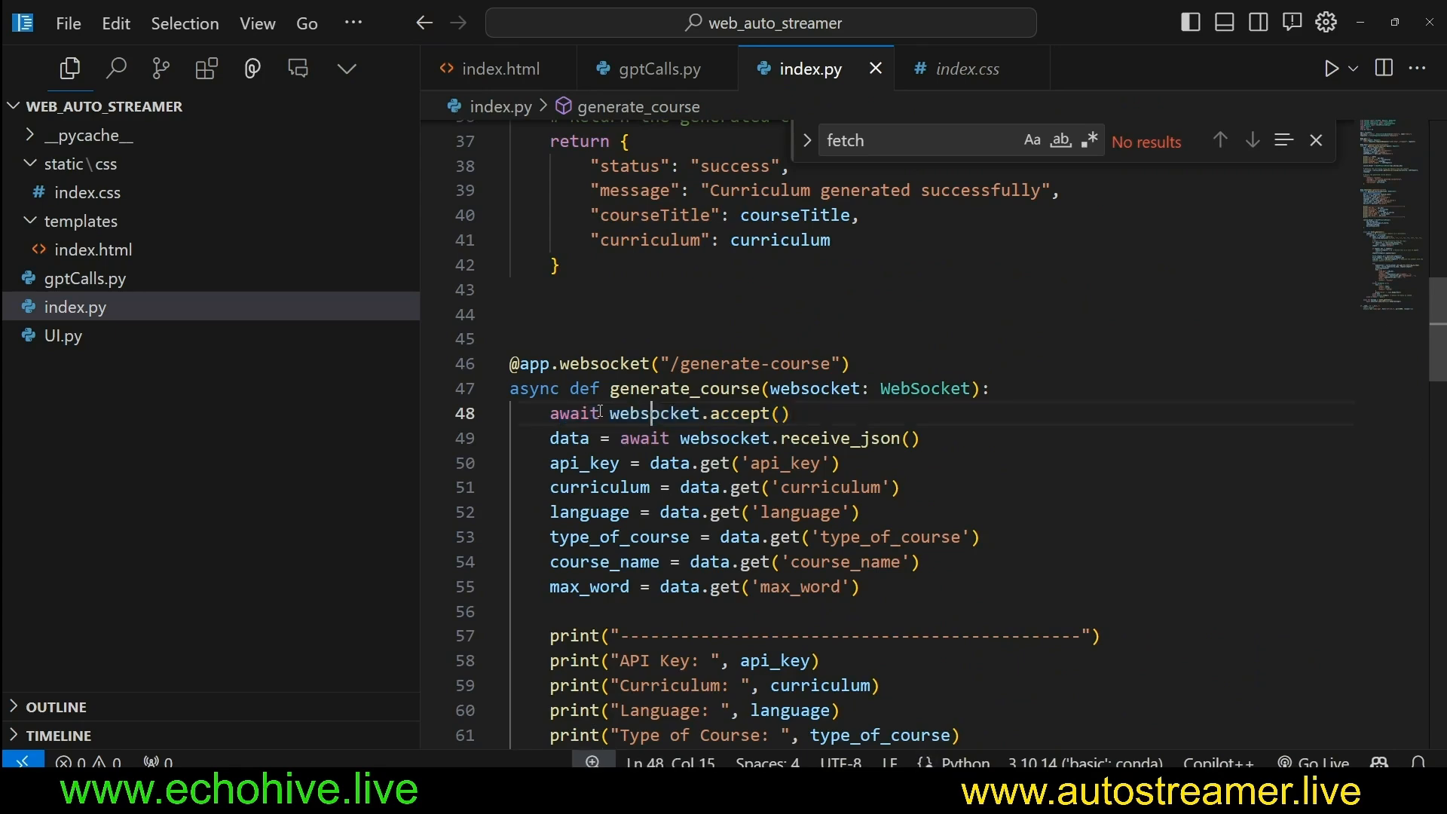
double_click(570, 362)
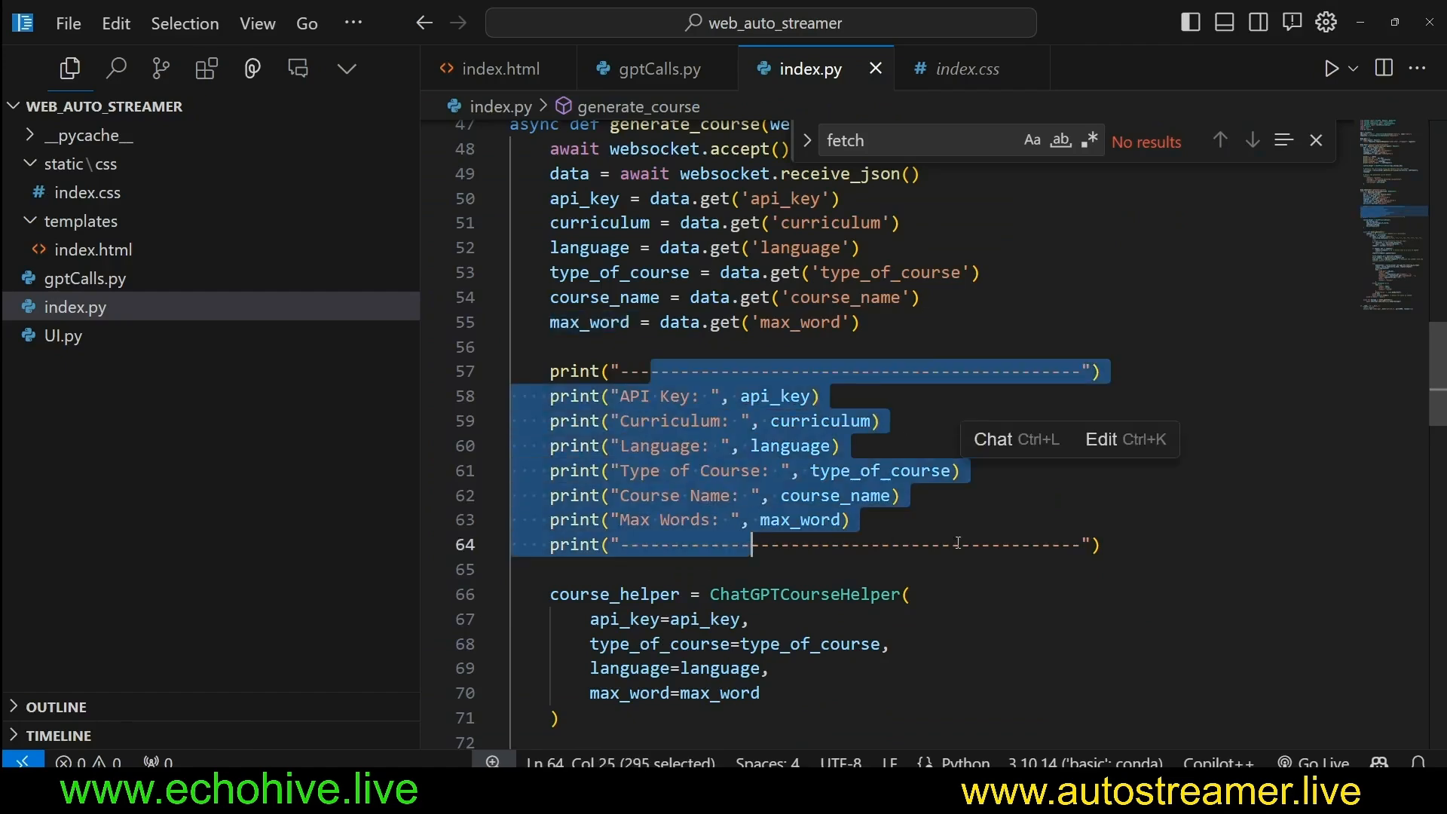
scroll(down, 3)
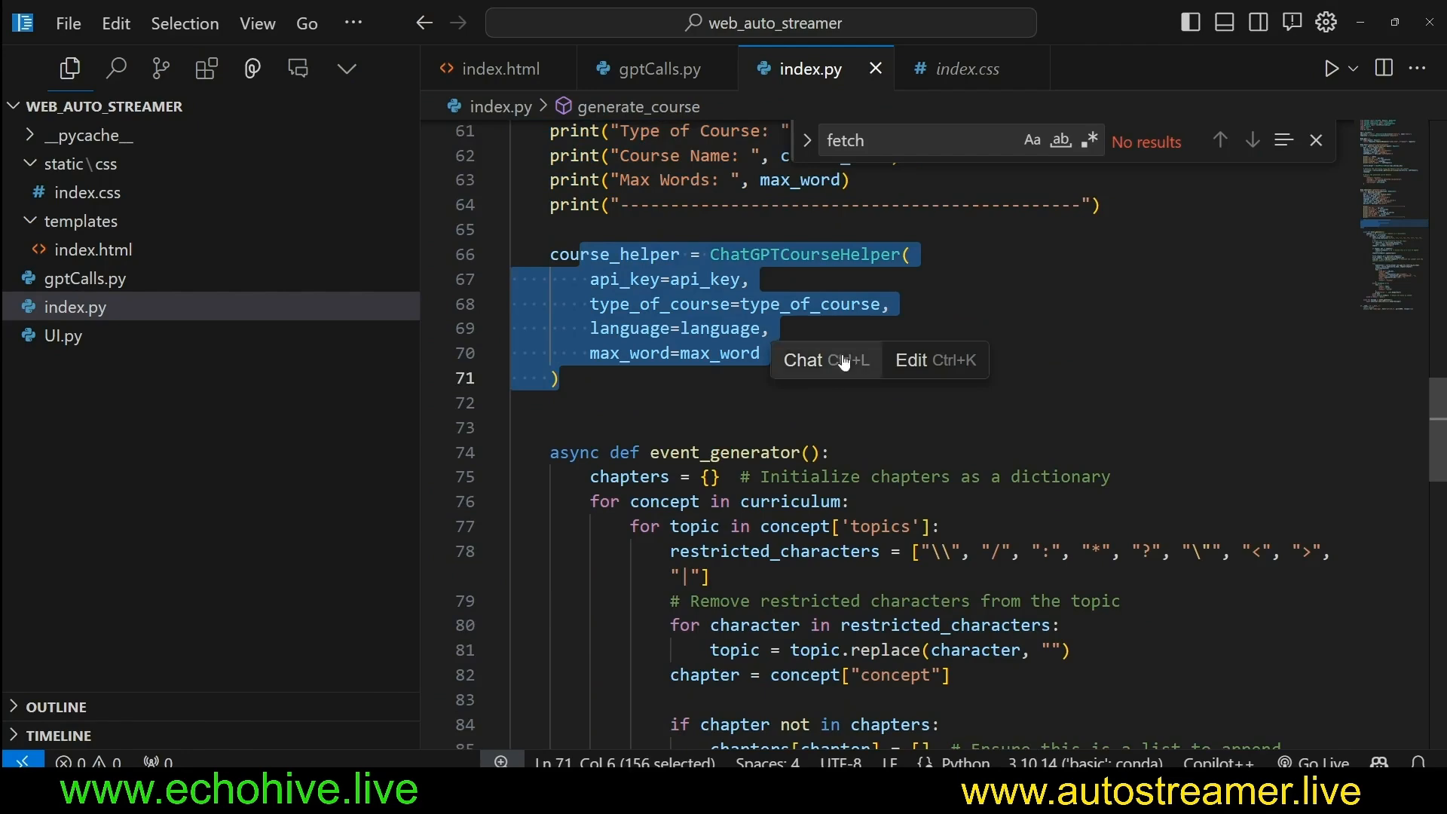
scroll(down, 3)
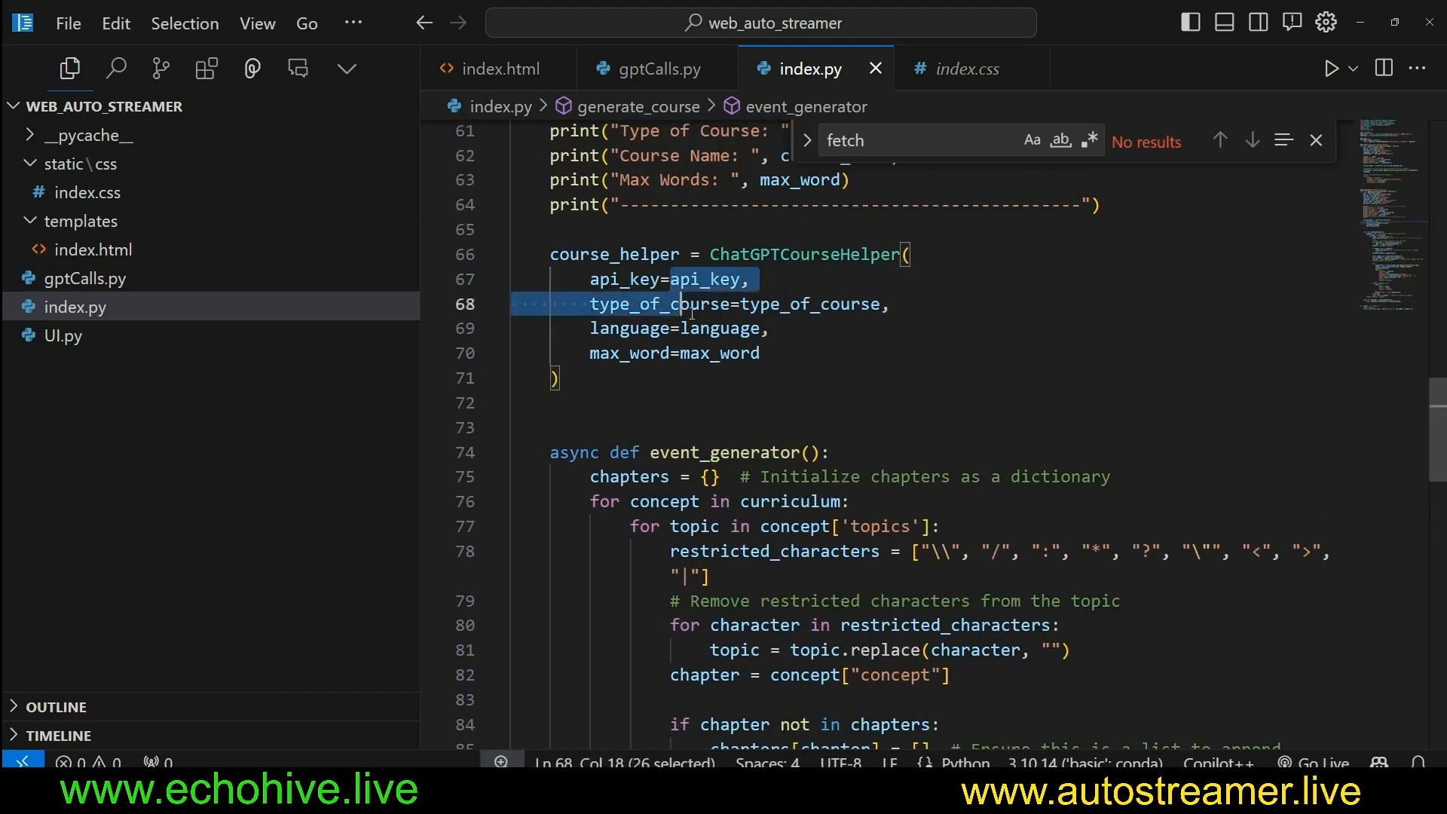
drag(673, 303, 558, 378)
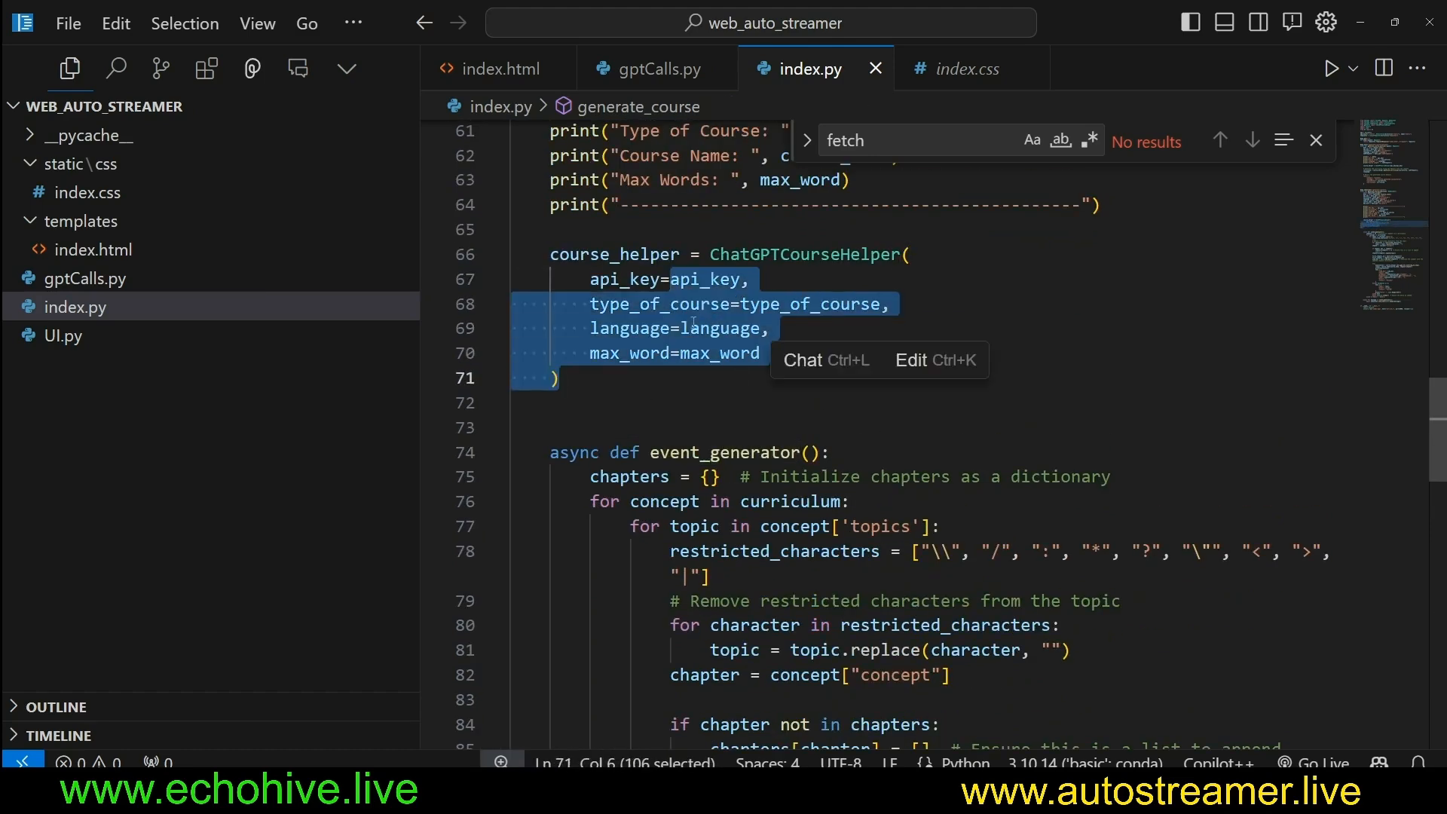
scroll(down, 3)
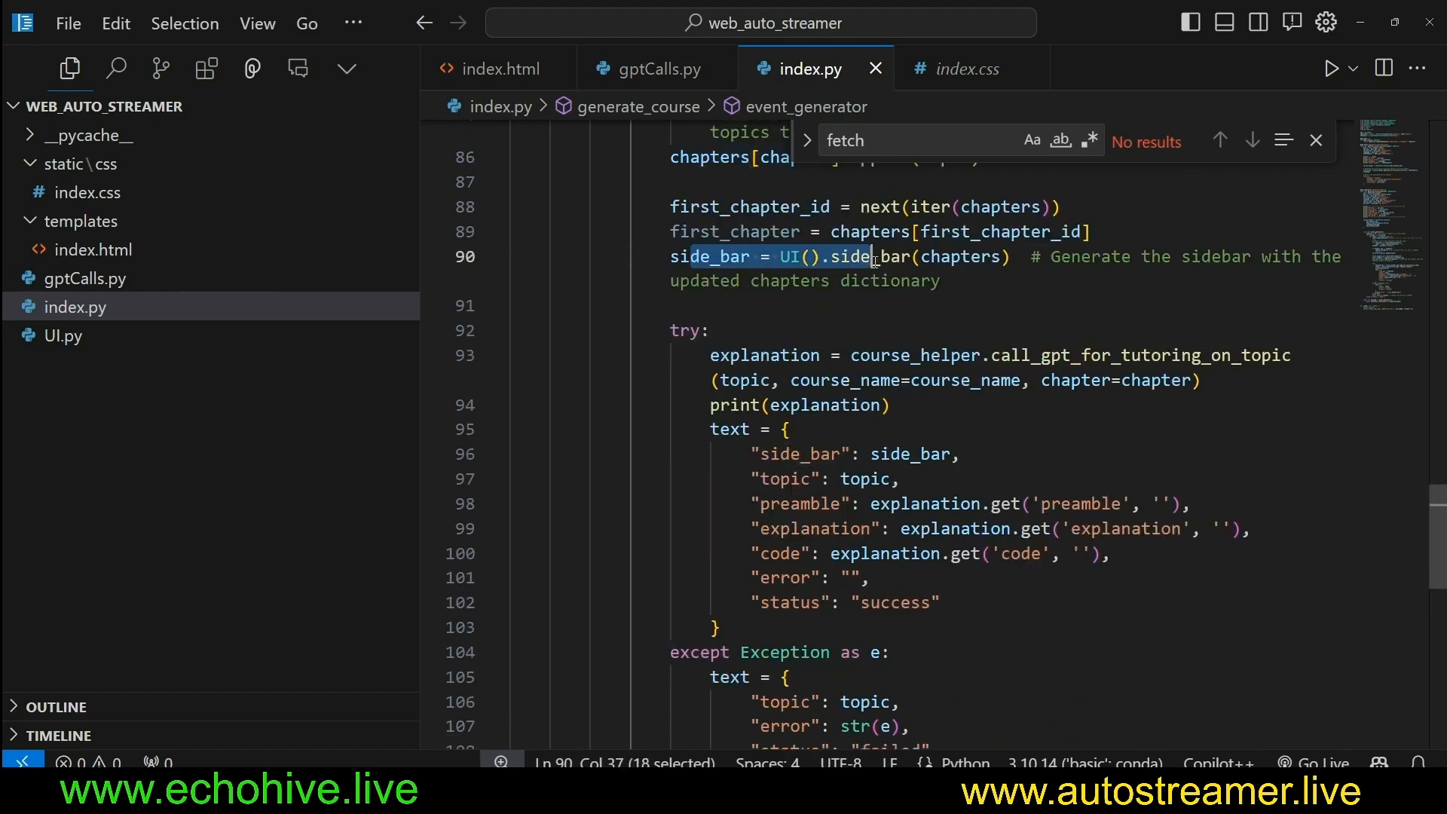
click(62, 335)
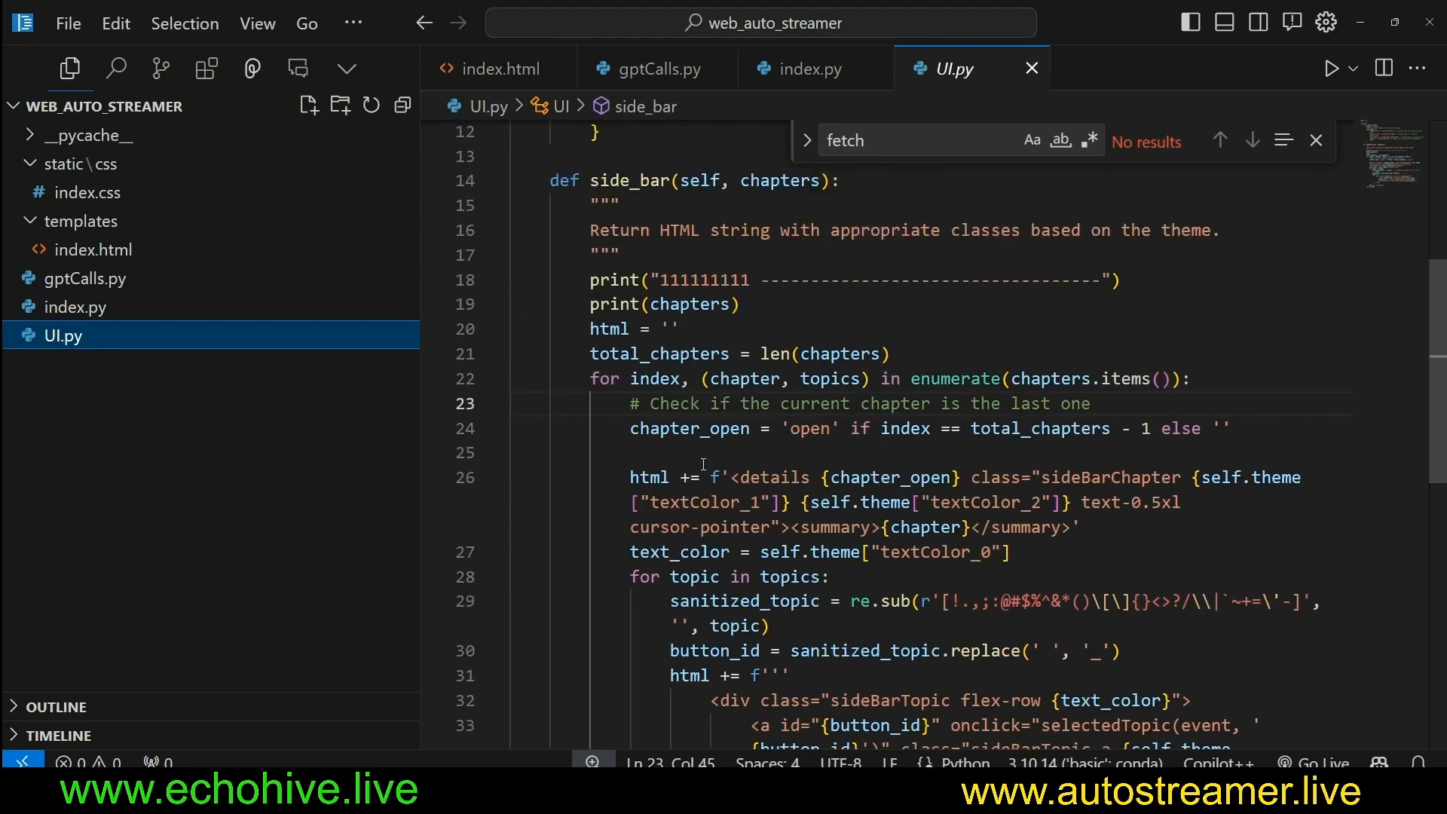
scroll(down, 3)
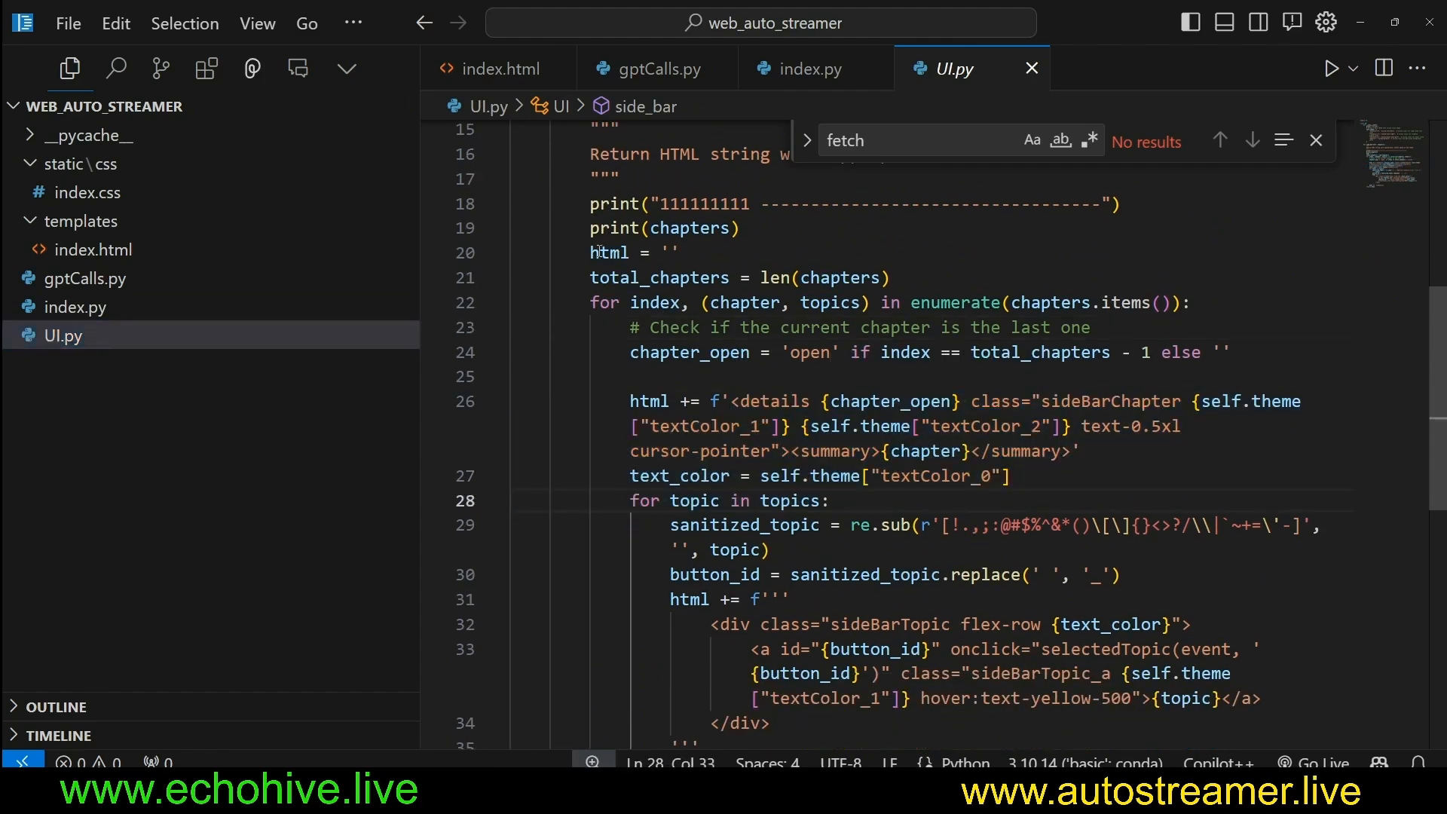
click(657, 69)
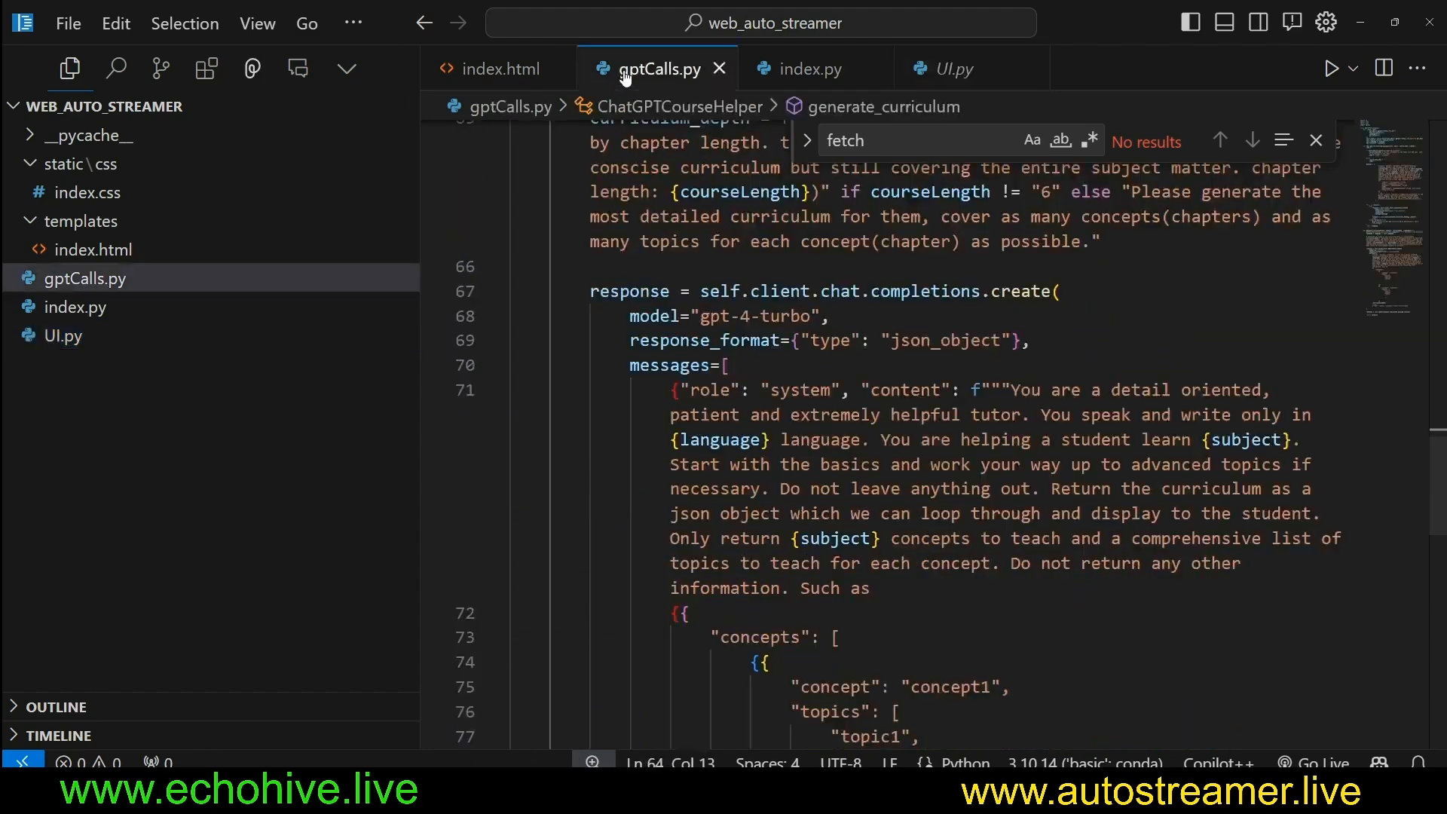
click(810, 69)
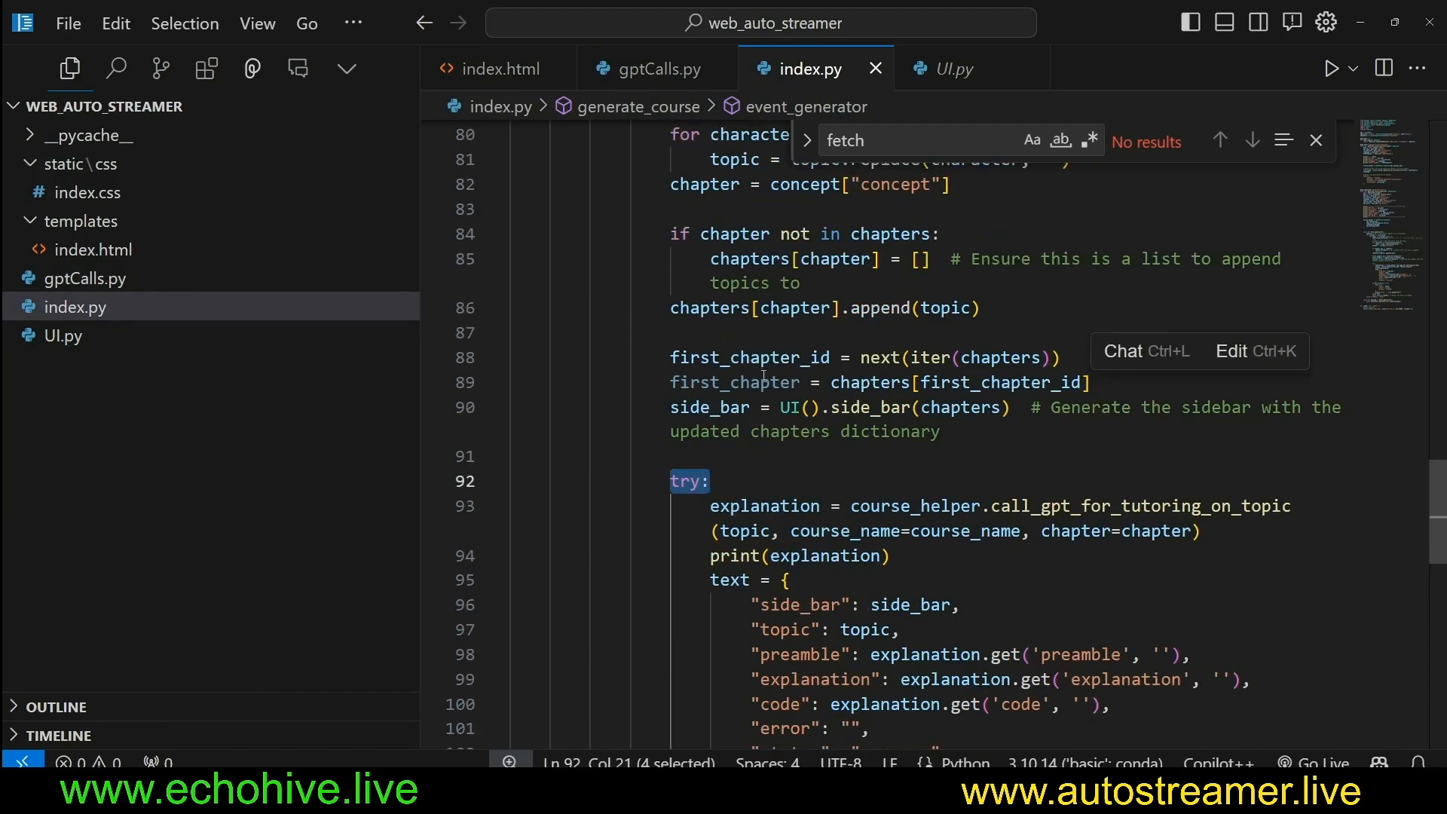
mouse_move(724, 436)
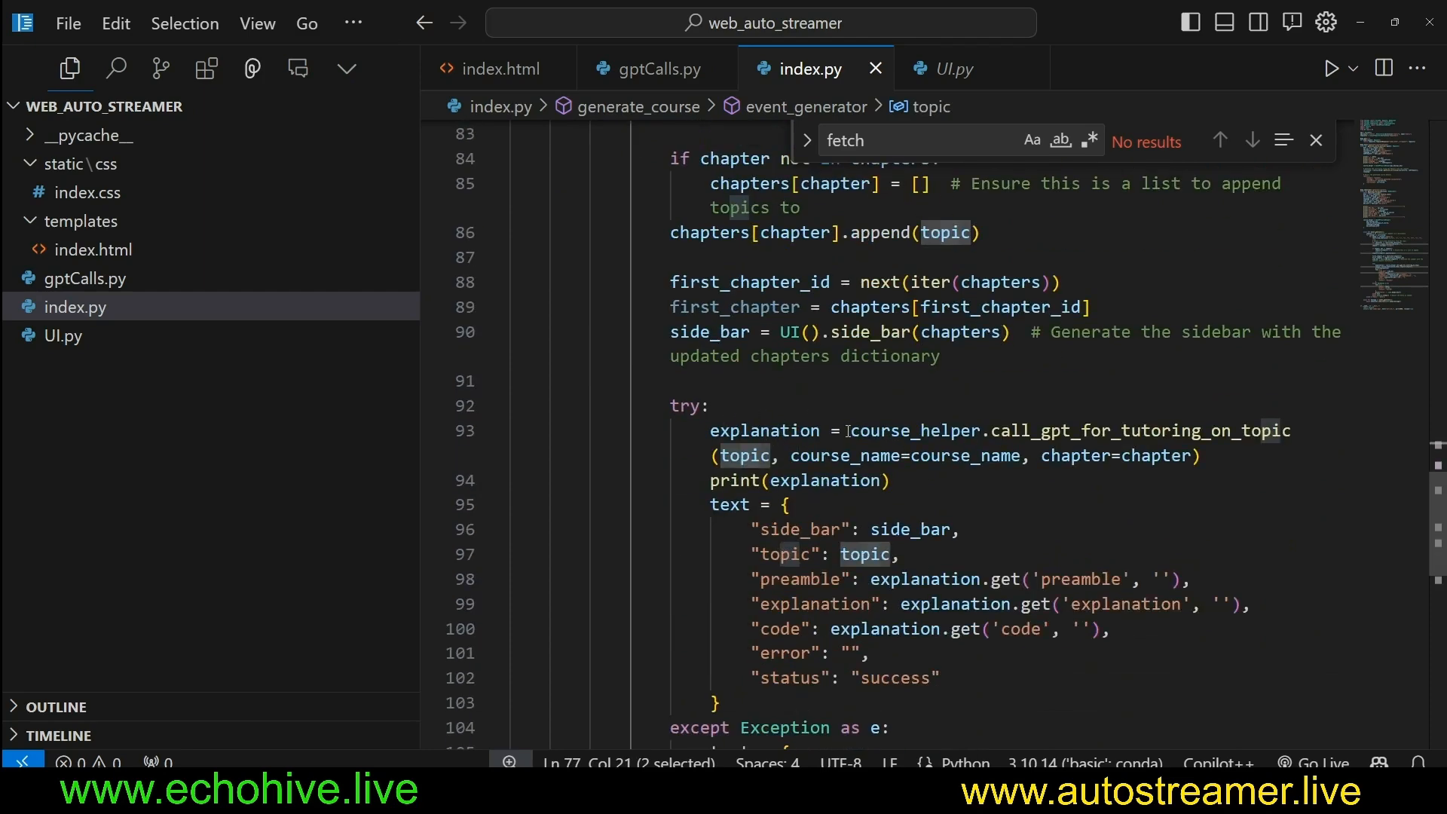
double_click(762, 430)
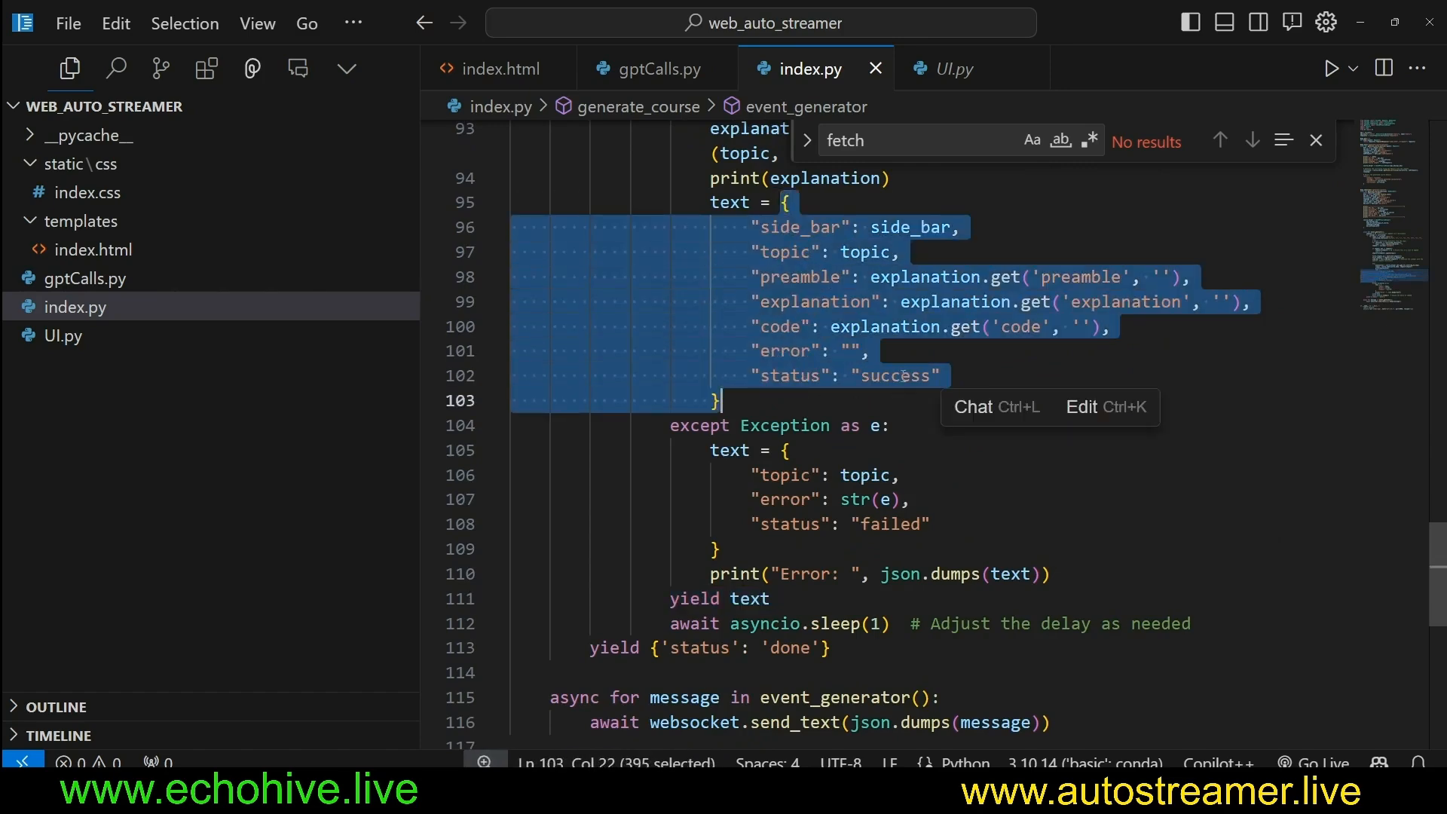
View index.html's onmessage handler, highlight index.py's per-topic tutoring call and fields, then return to index.html.
click(497, 69)
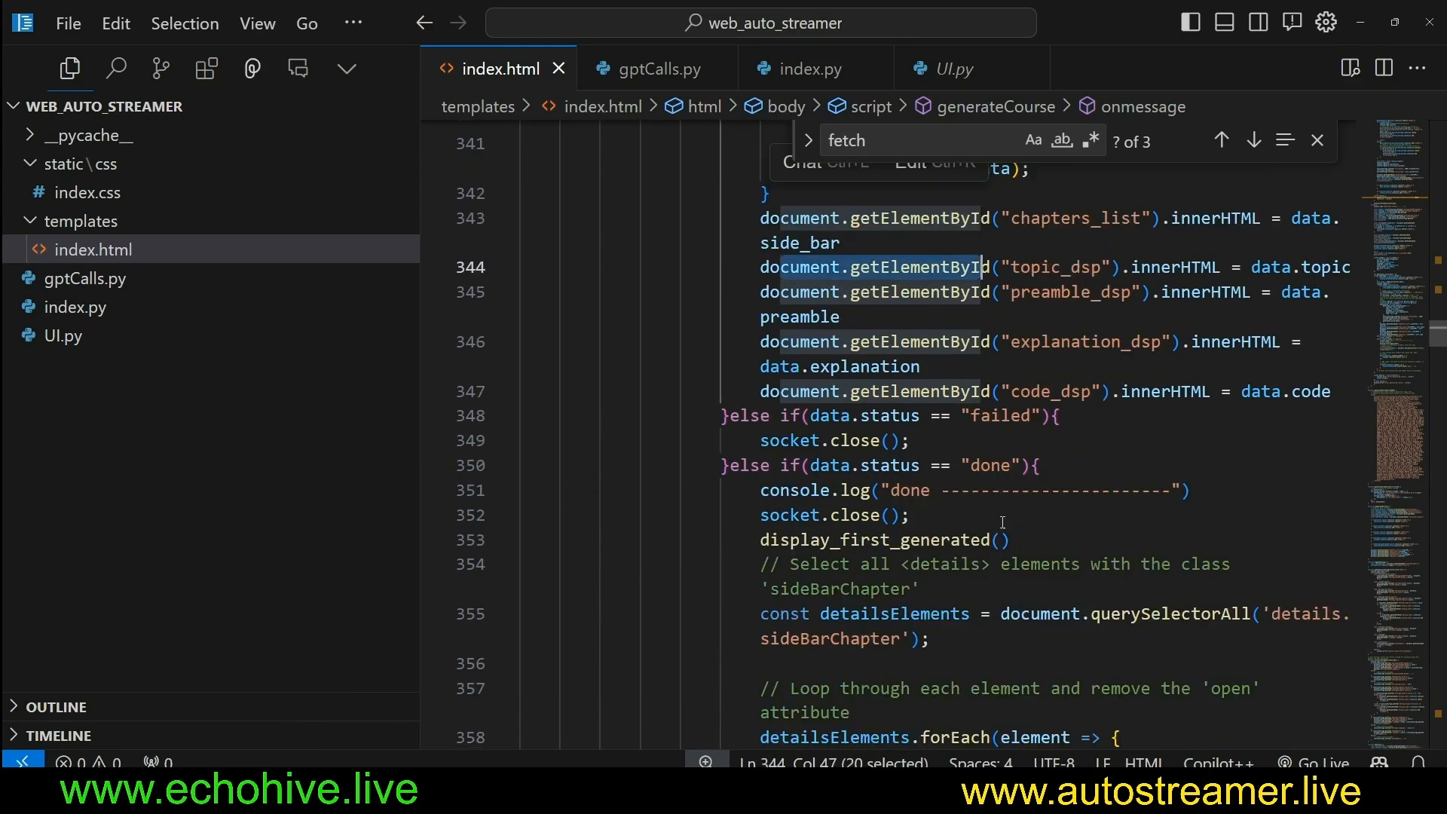
scroll(down, 3)
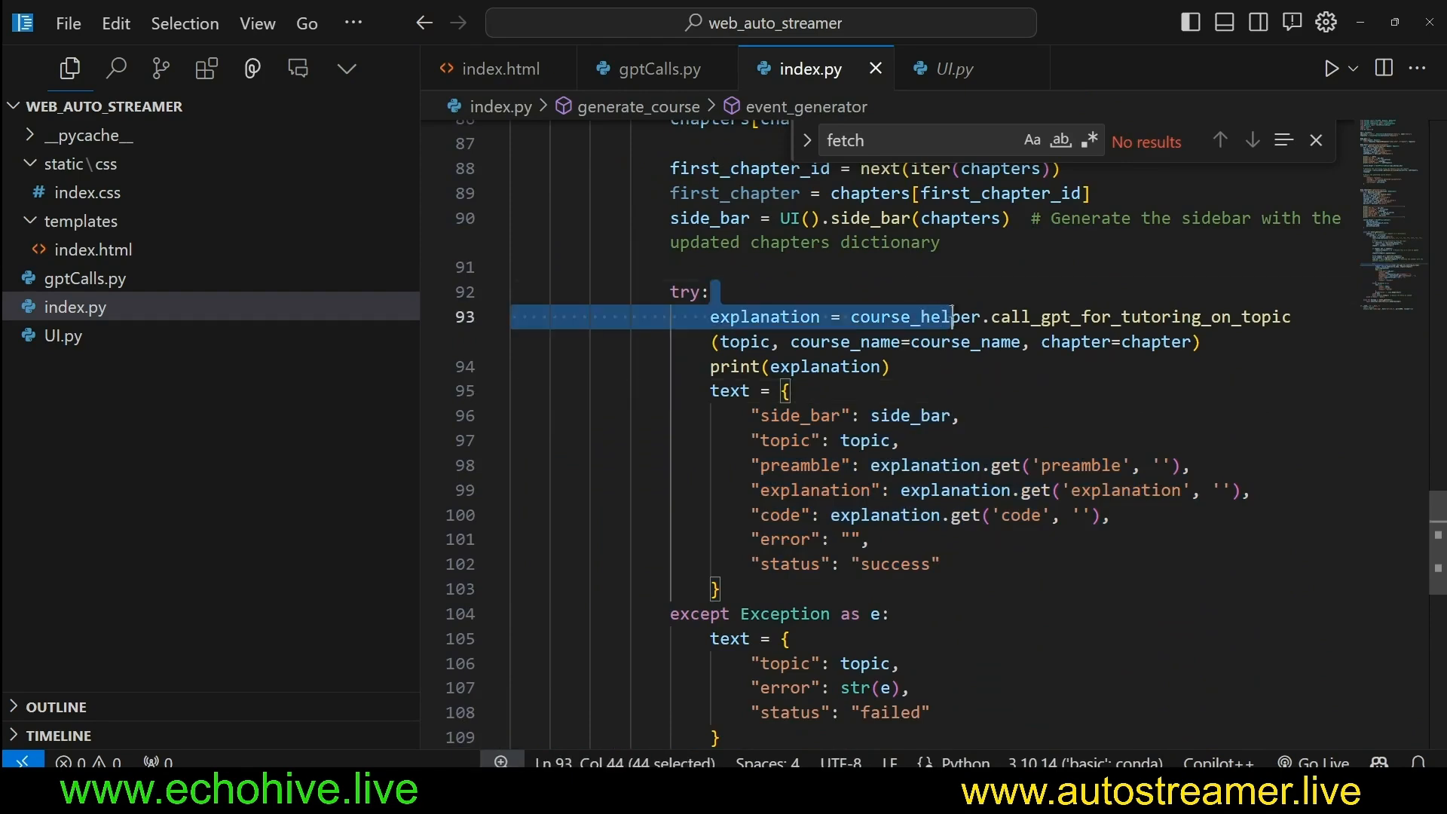
drag(950, 317, 1121, 316)
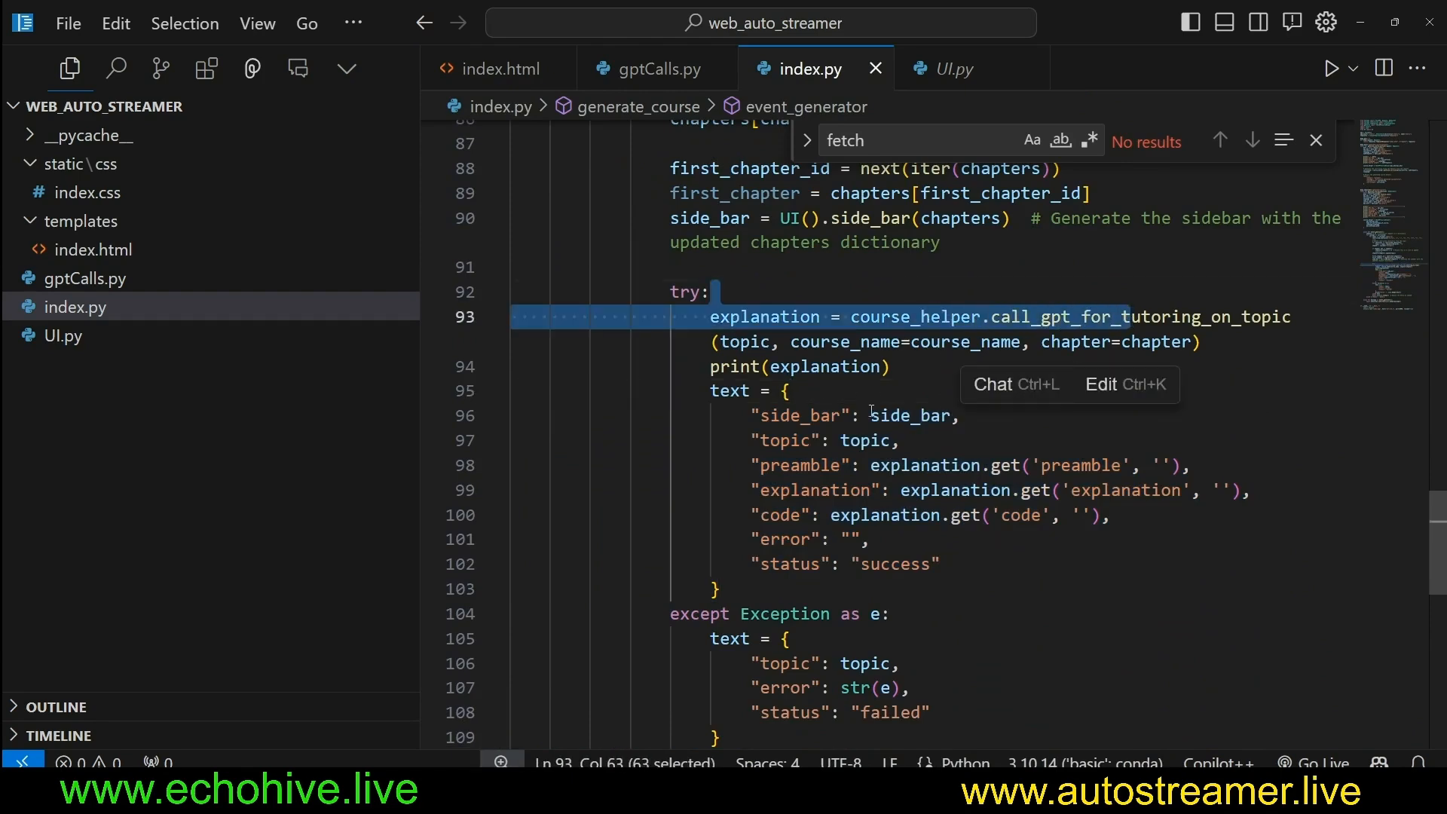
click(872, 539)
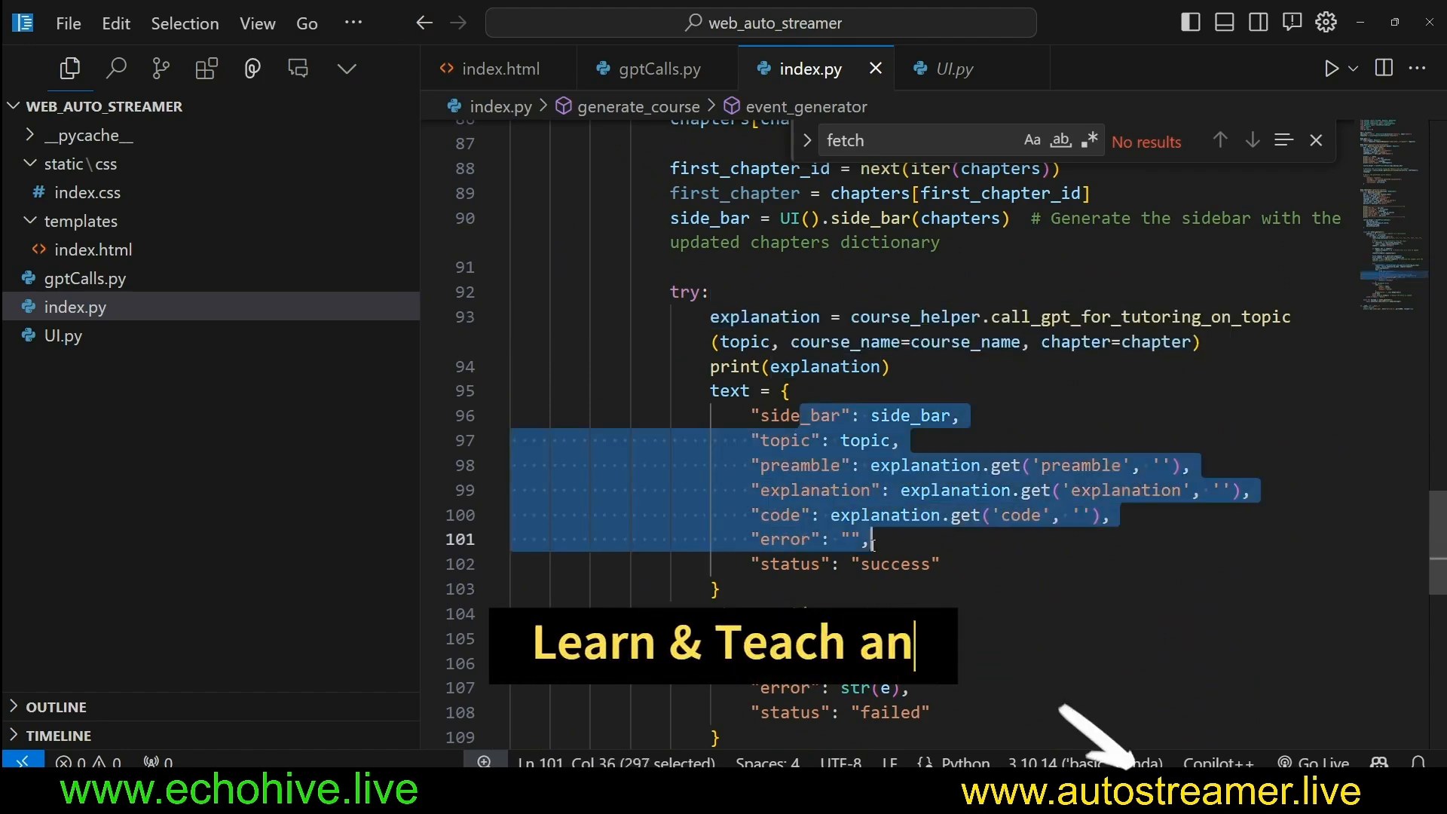
click(498, 68)
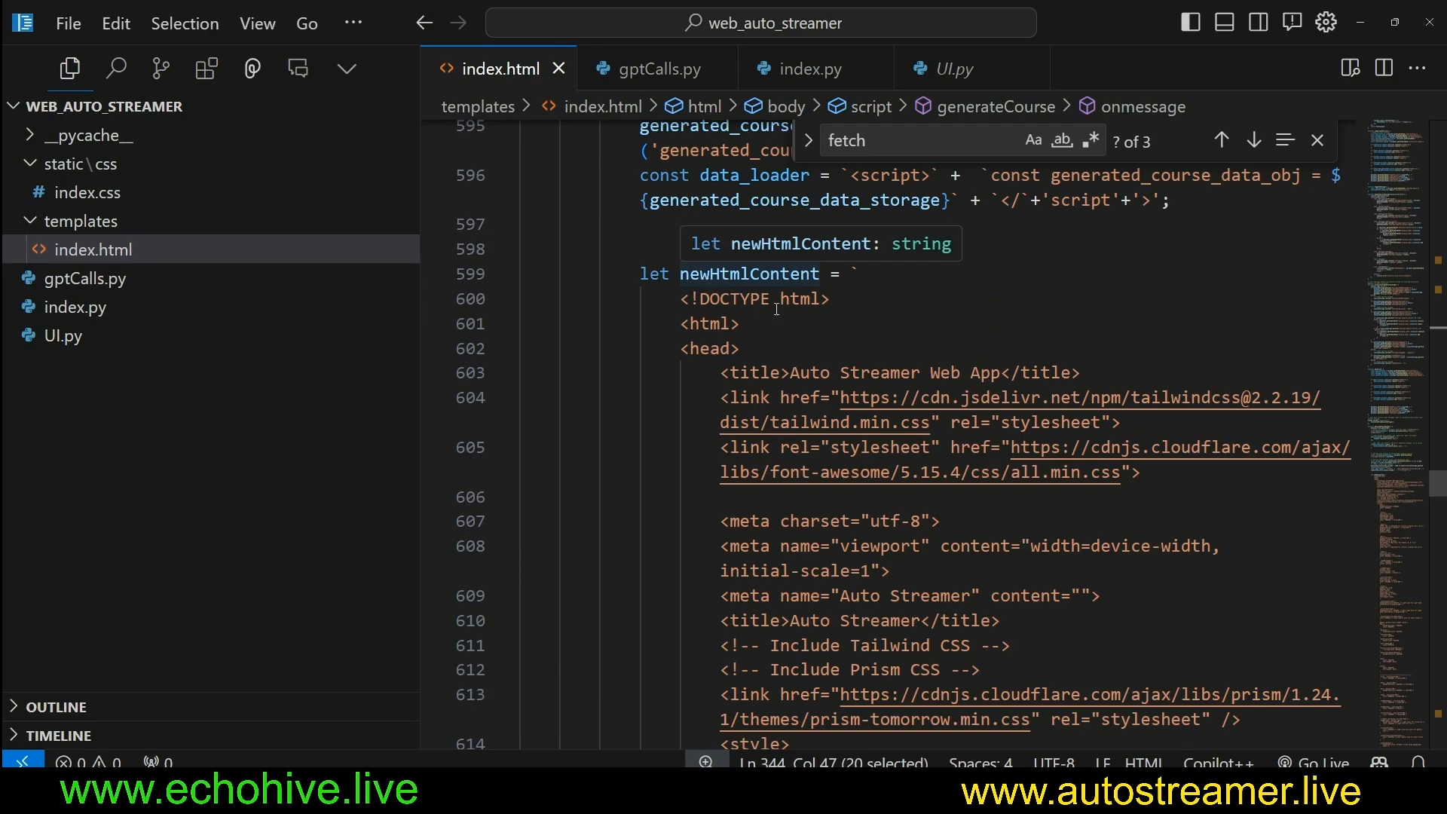
scroll(down, 3)
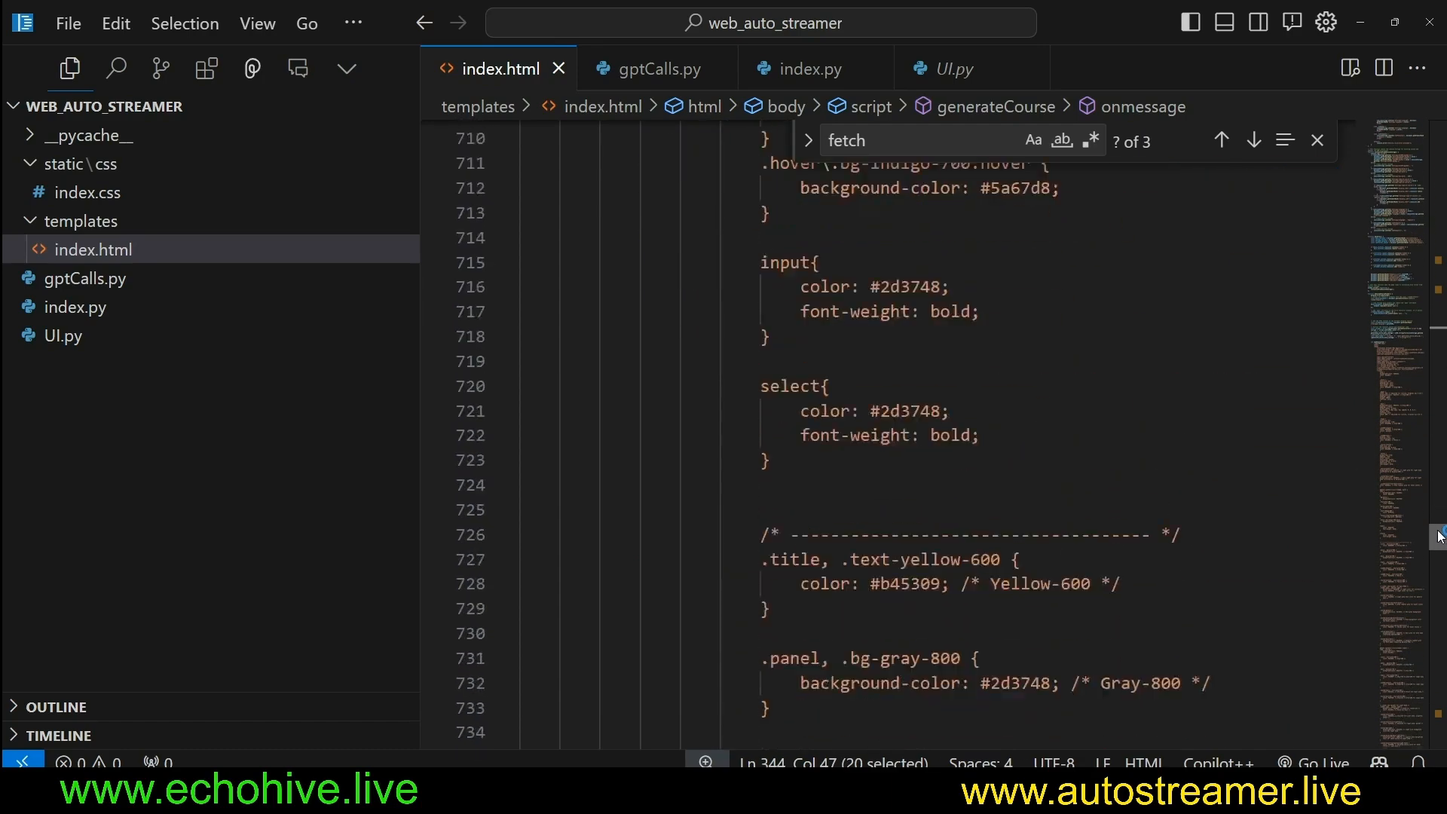
scroll(down, 3)
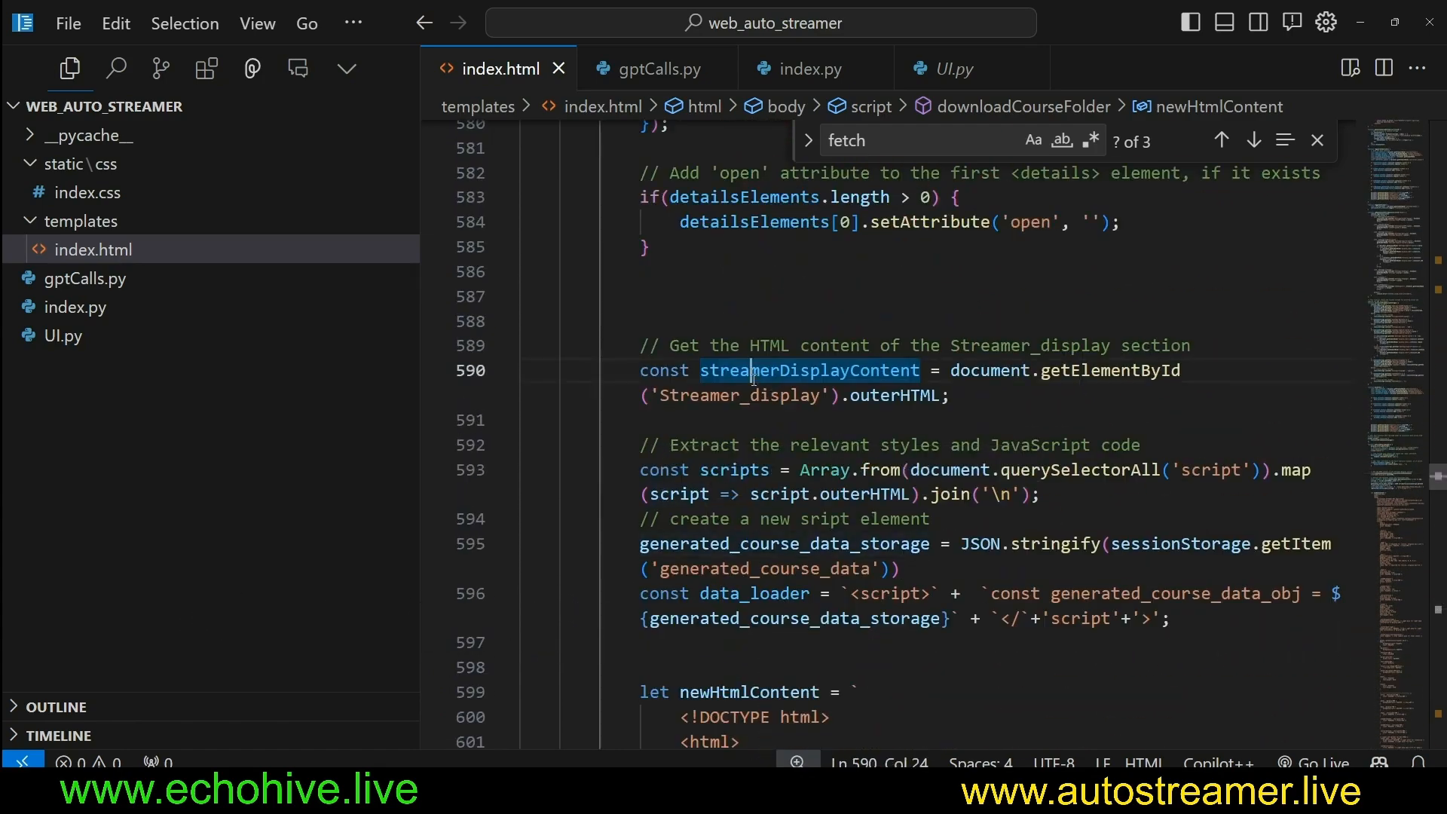
double_click(807, 370)
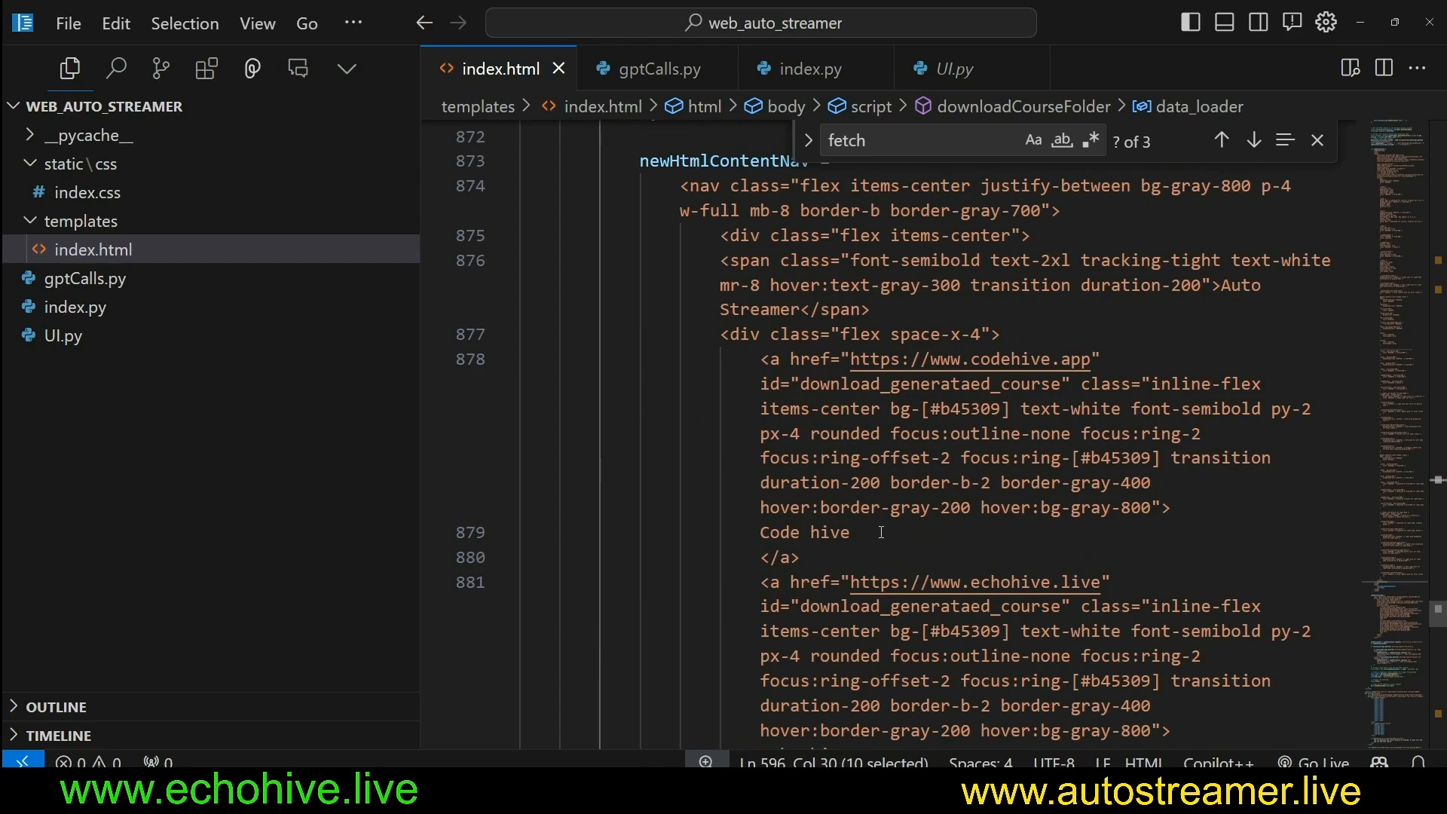
mouse_move(829, 515)
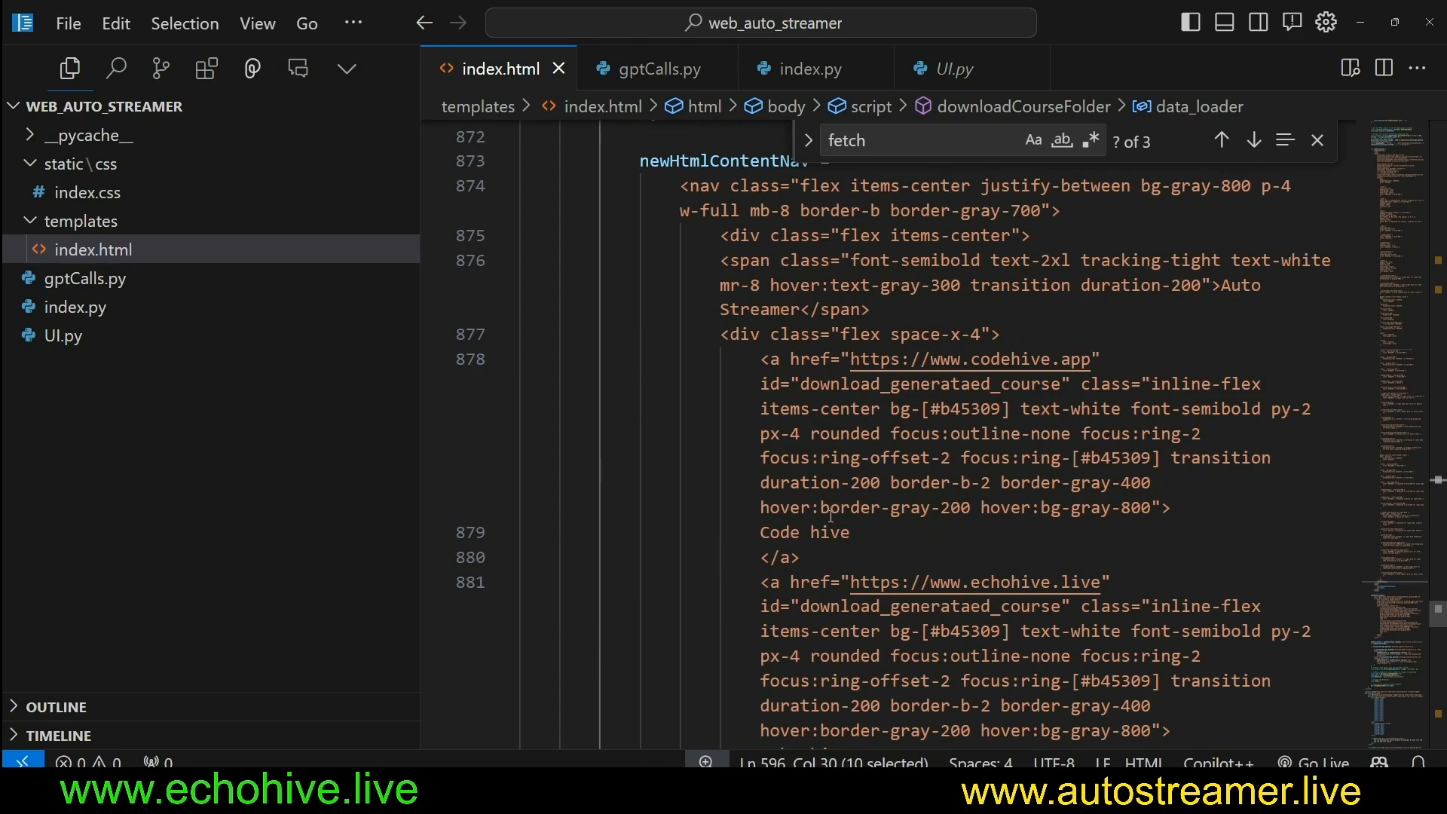
scroll(down, 3)
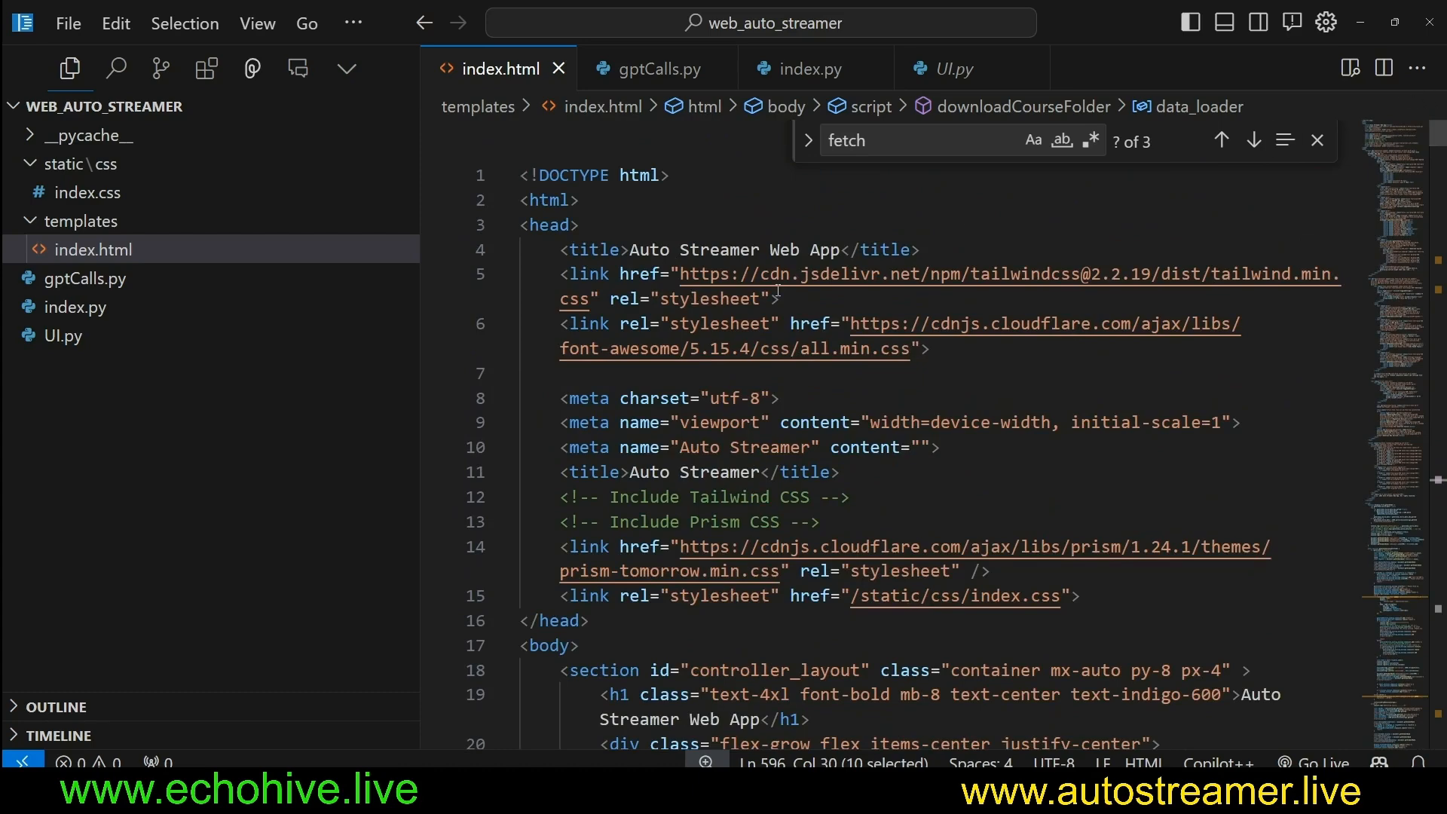
scroll(down, 3)
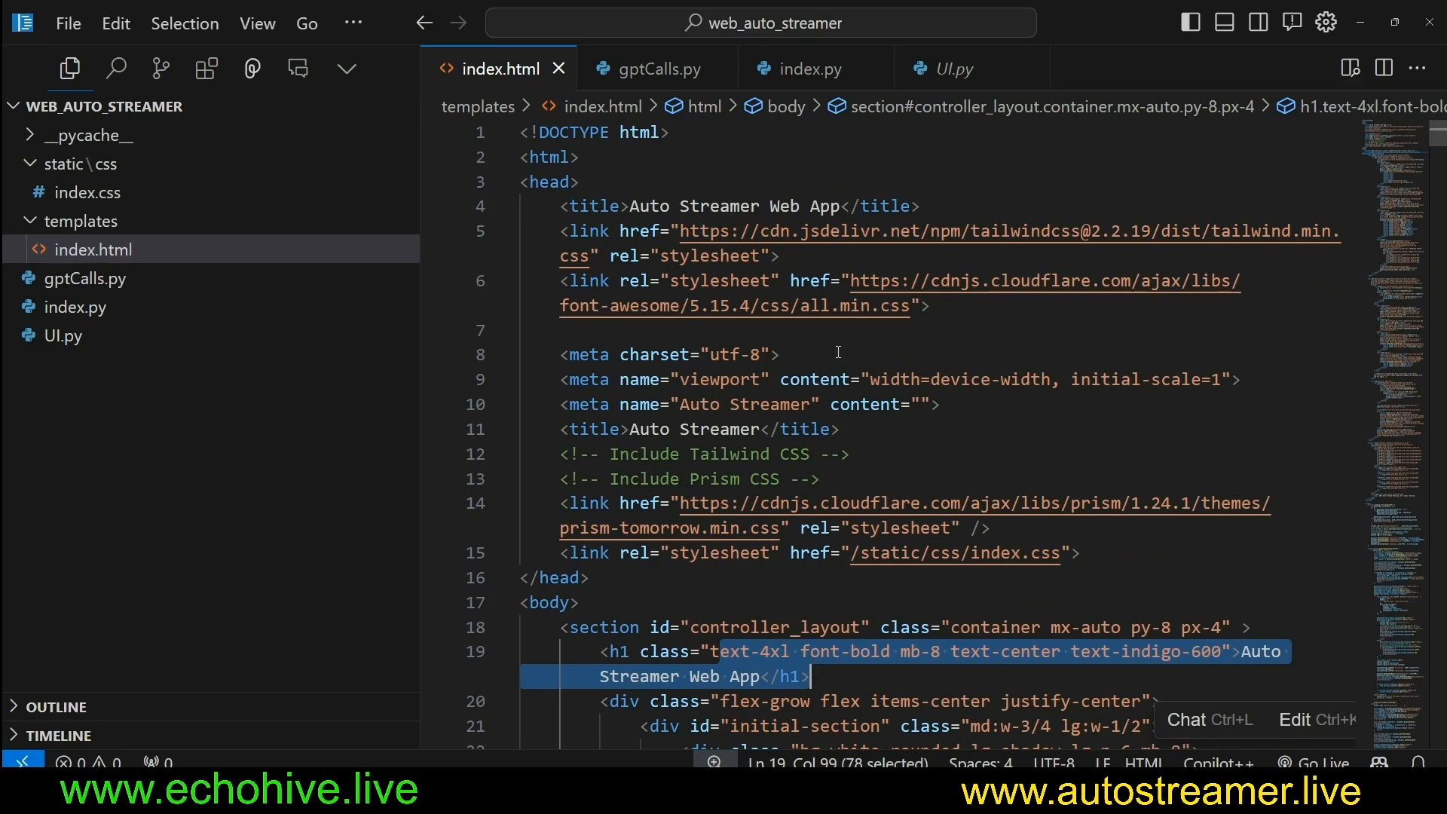
scroll(down, 3)
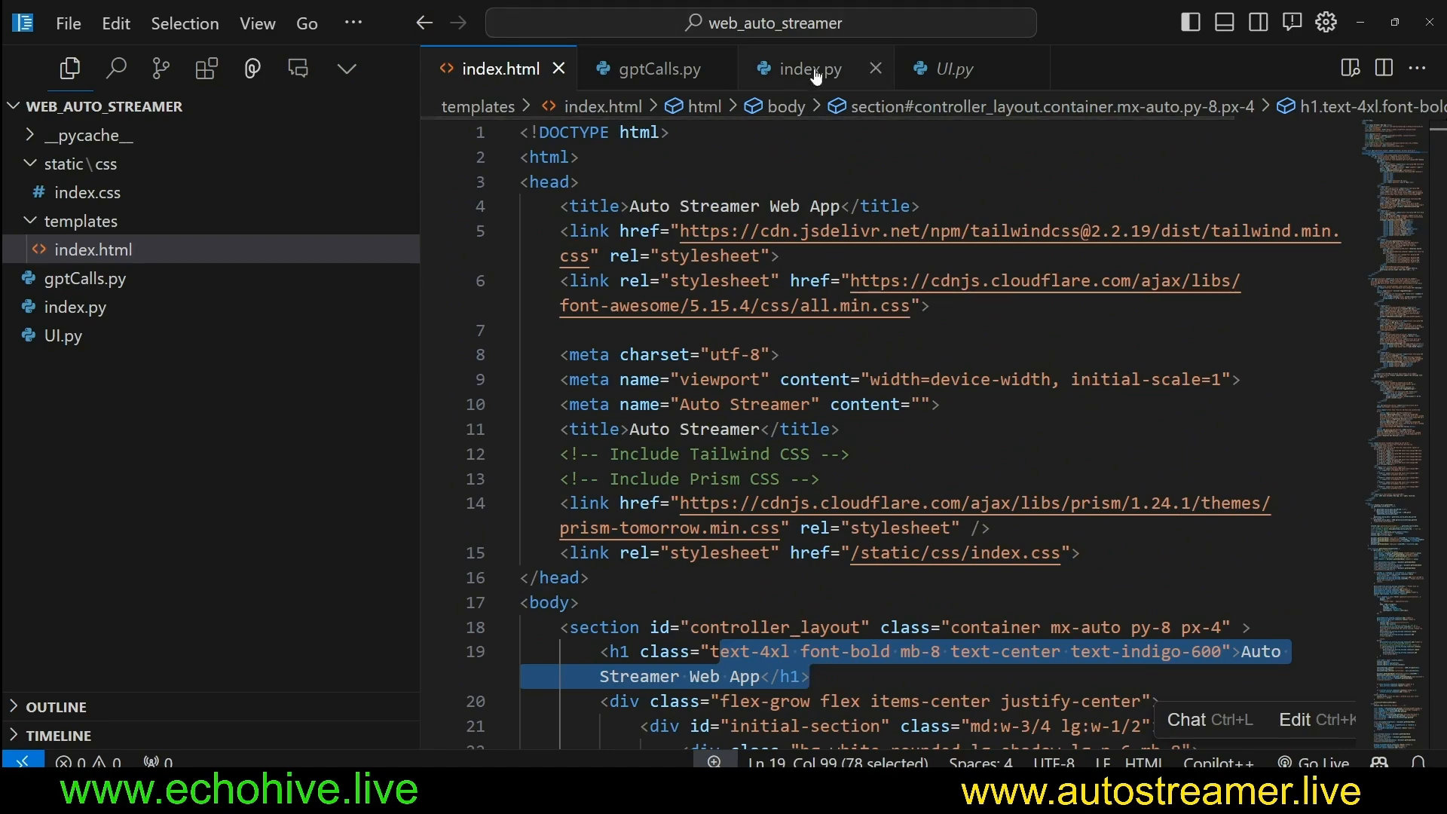
Highlight index.py's courseTitle, peek at gptCalls.py, then scroll to the generate-course websocket.
click(810, 68)
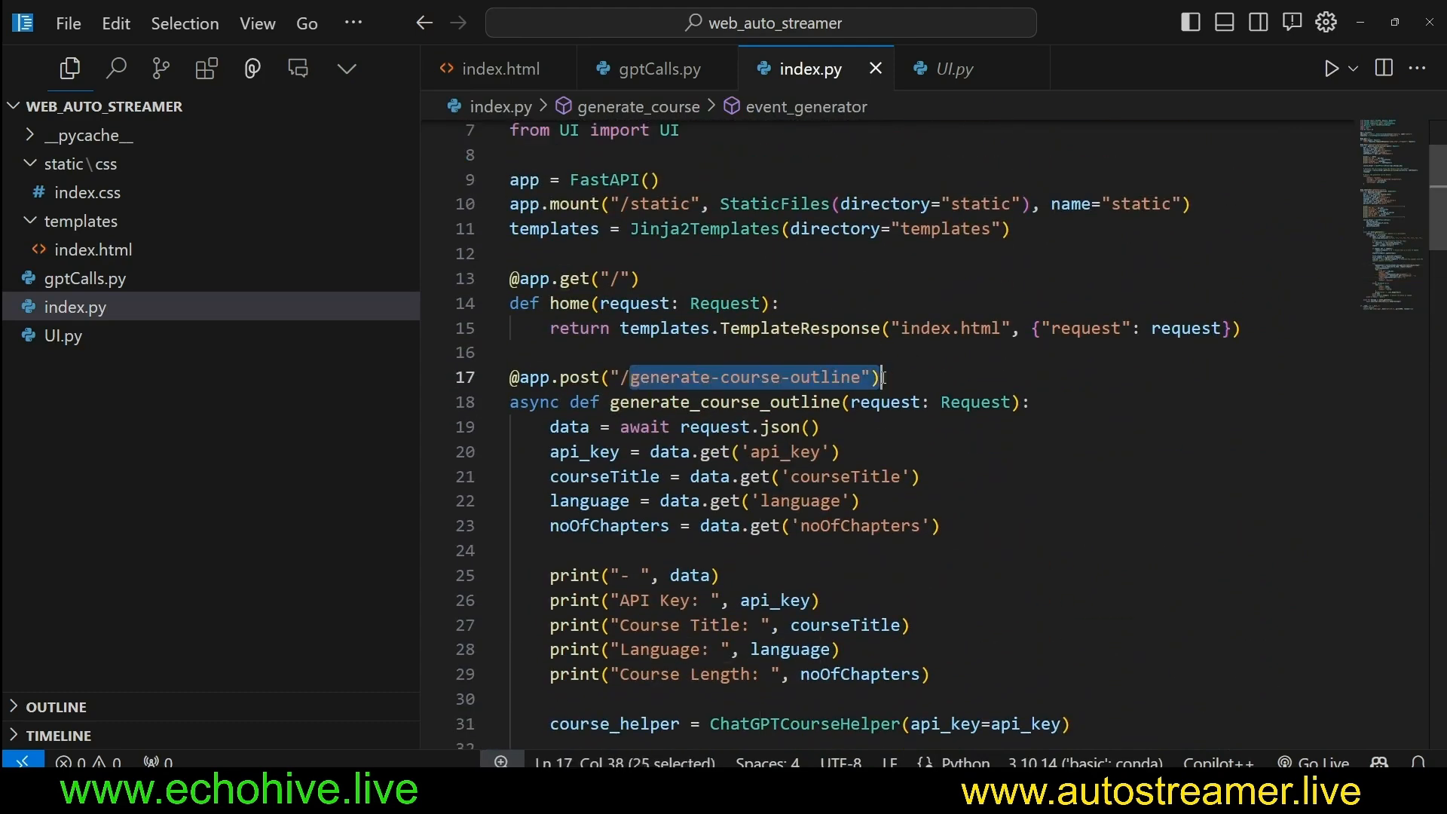
click(729, 377)
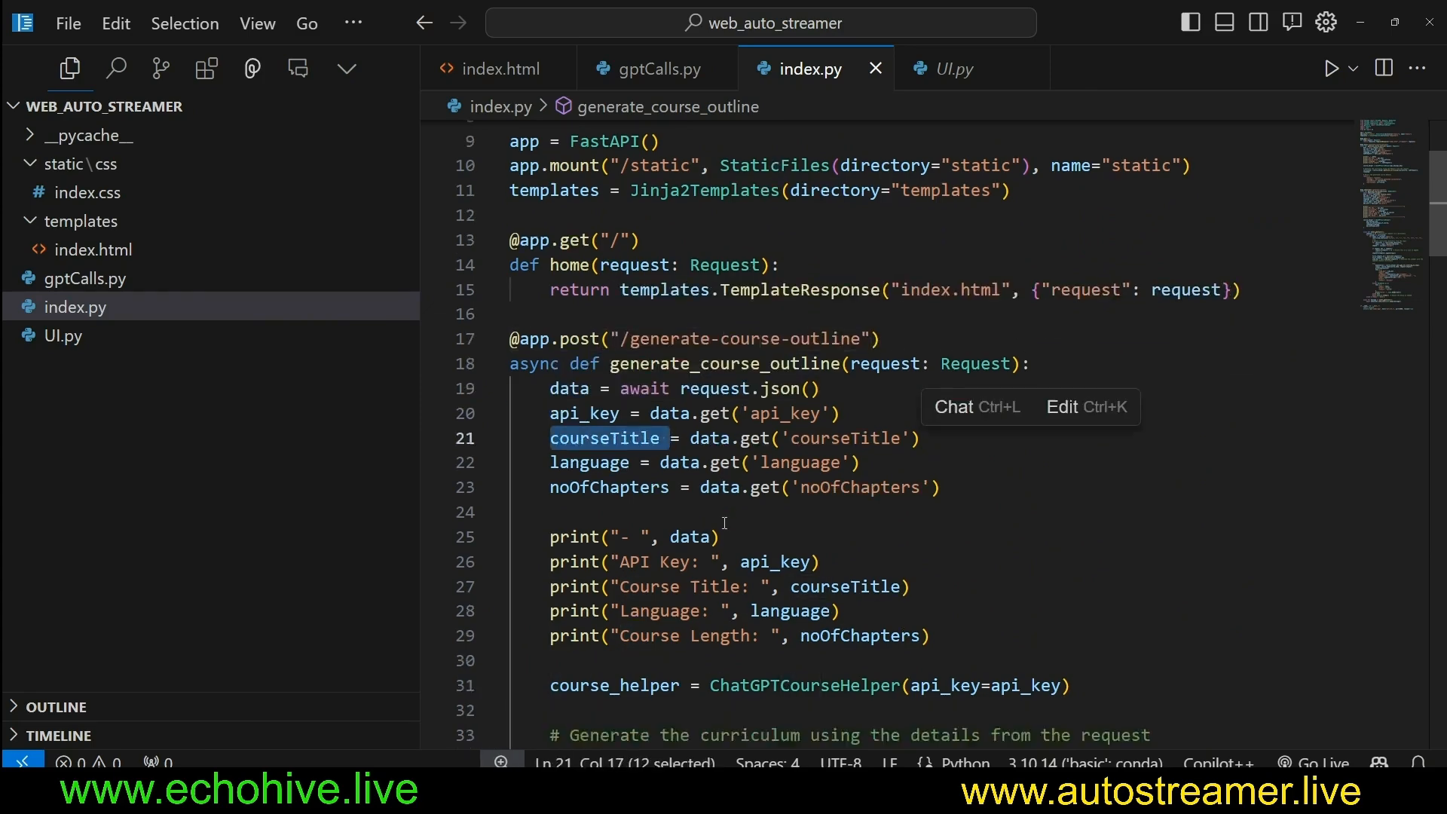
click(649, 69)
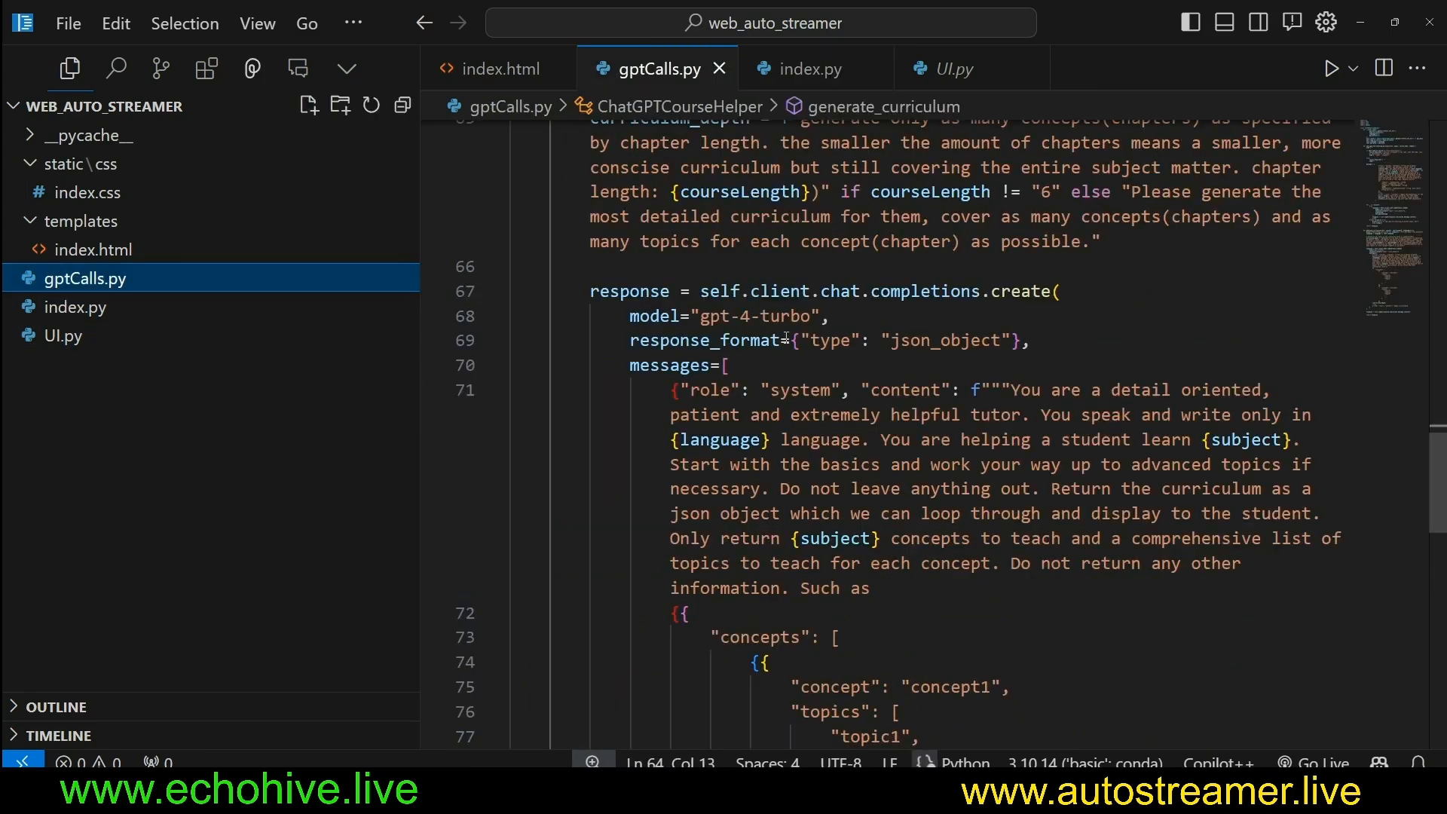
click(808, 69)
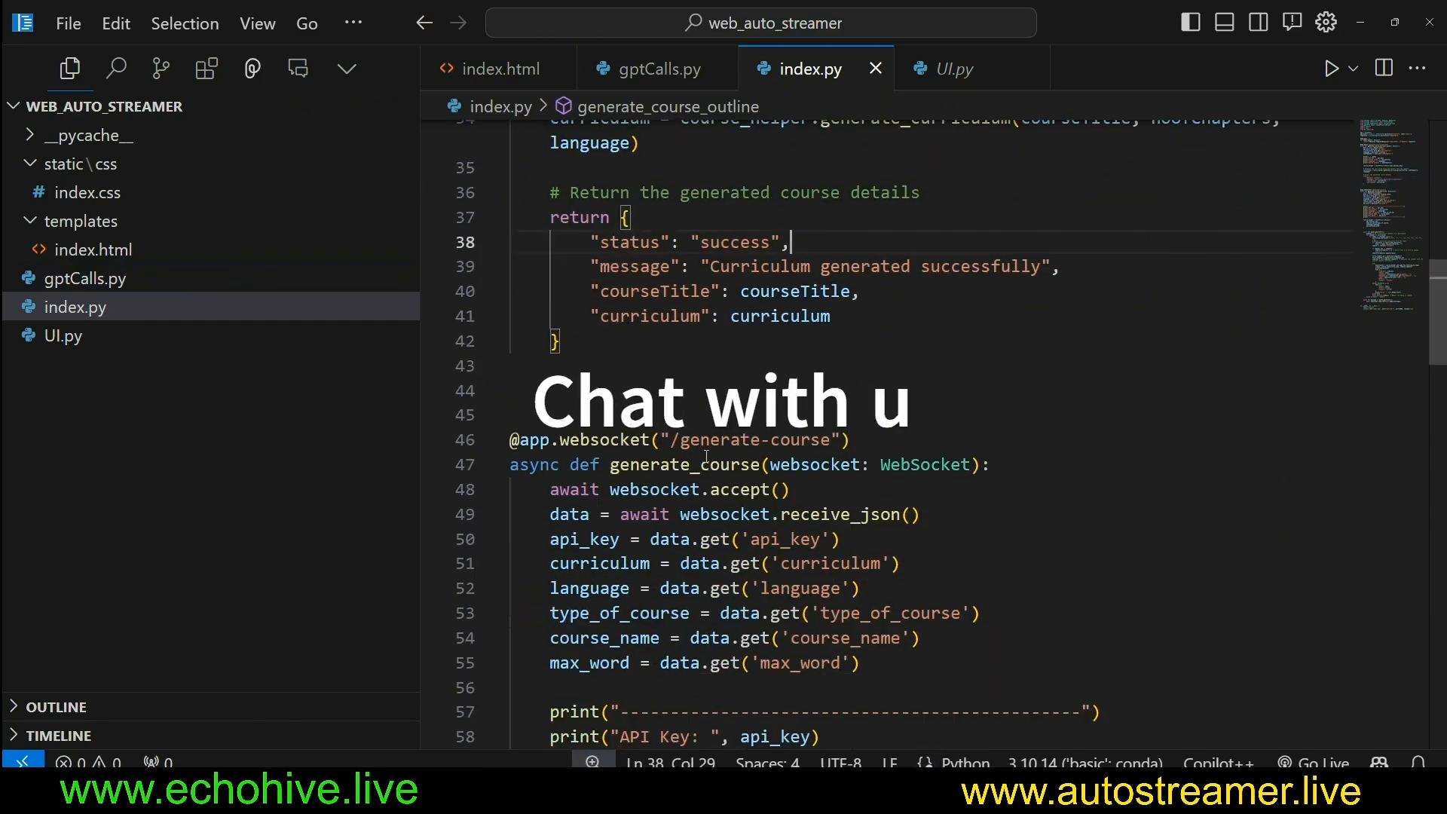
scroll(down, 3)
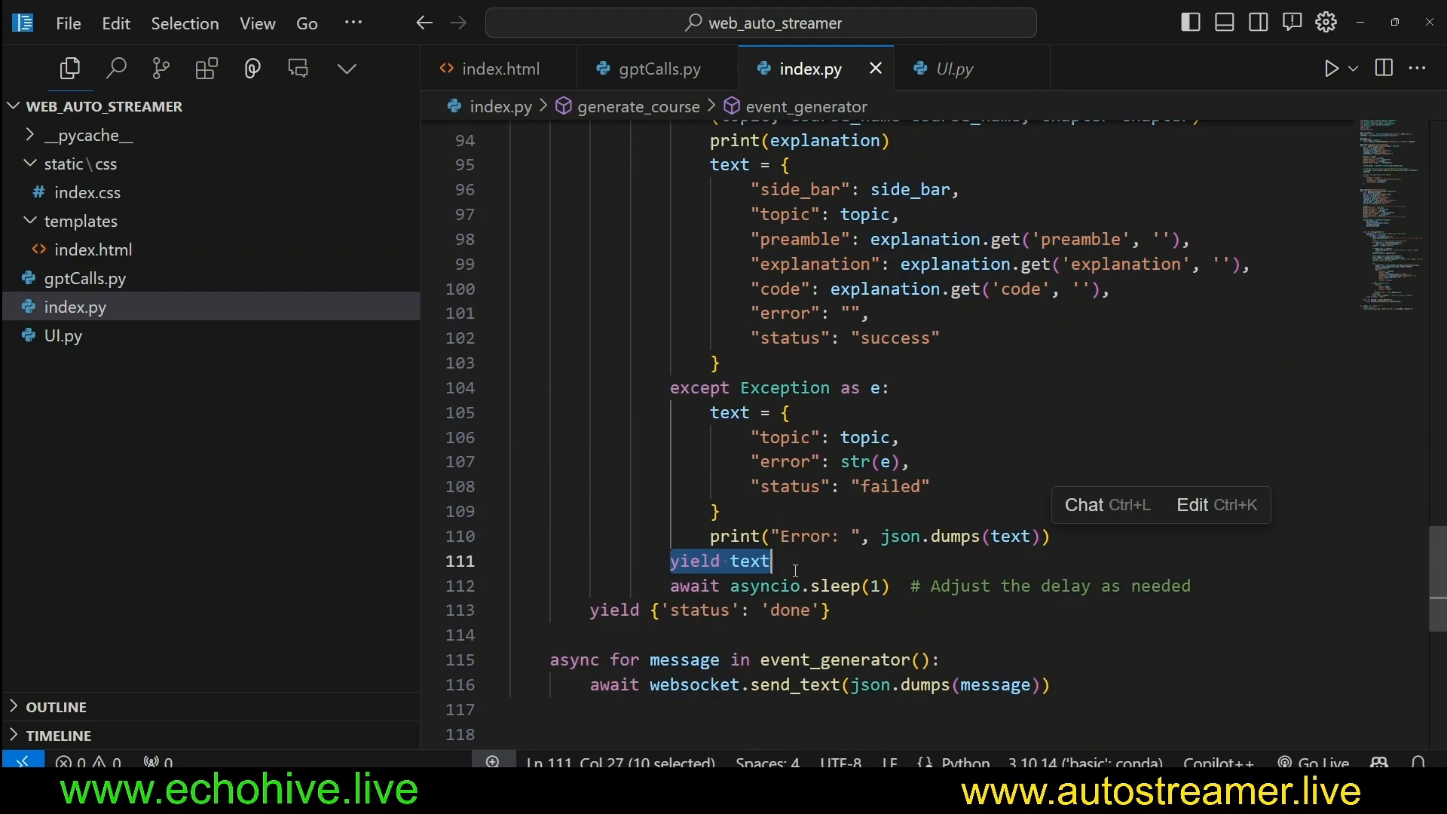
click(498, 69)
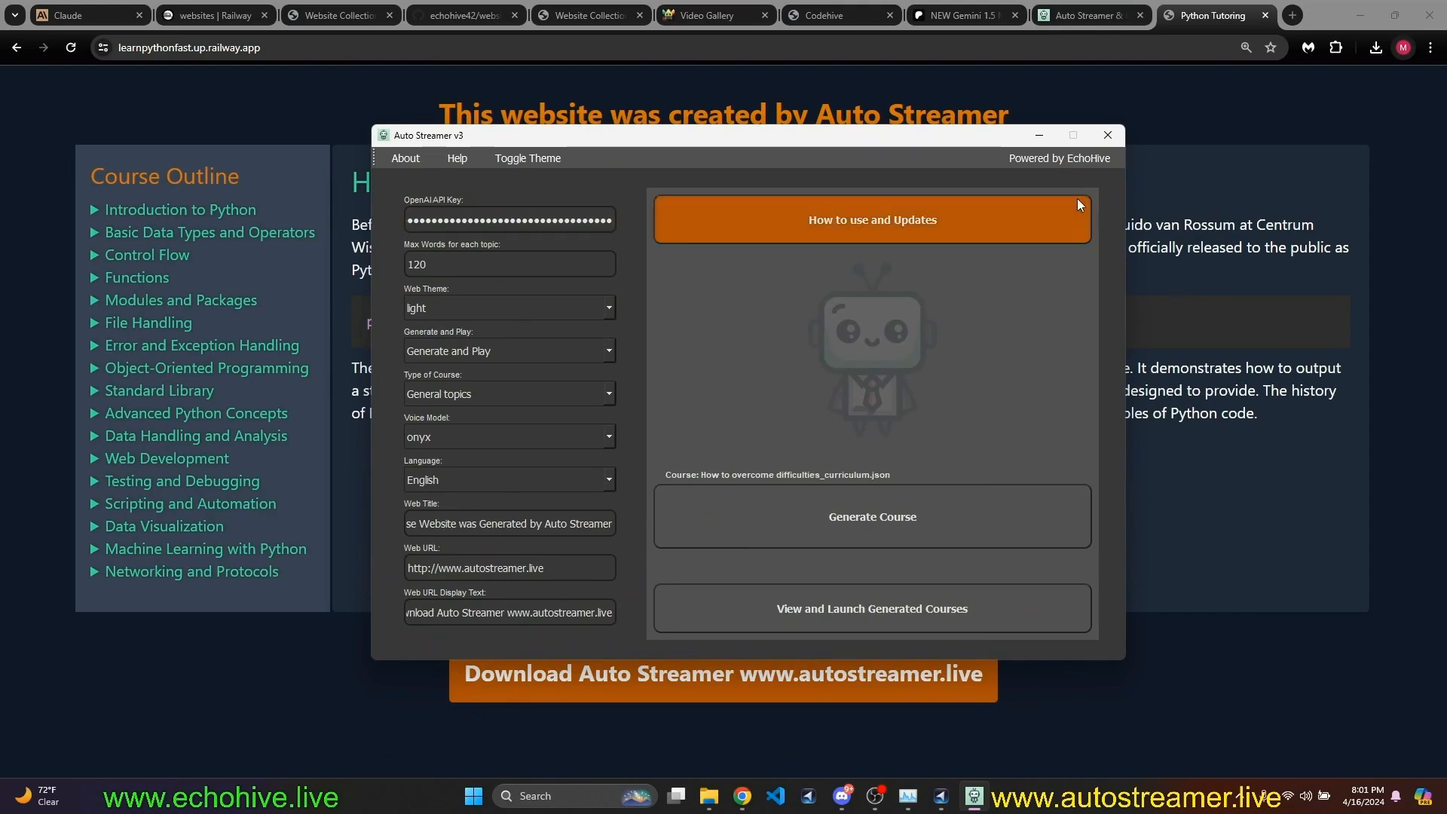
Pause the Python course's elif lesson and keep Auto Streamer v3's web theme light.
click(1106, 135)
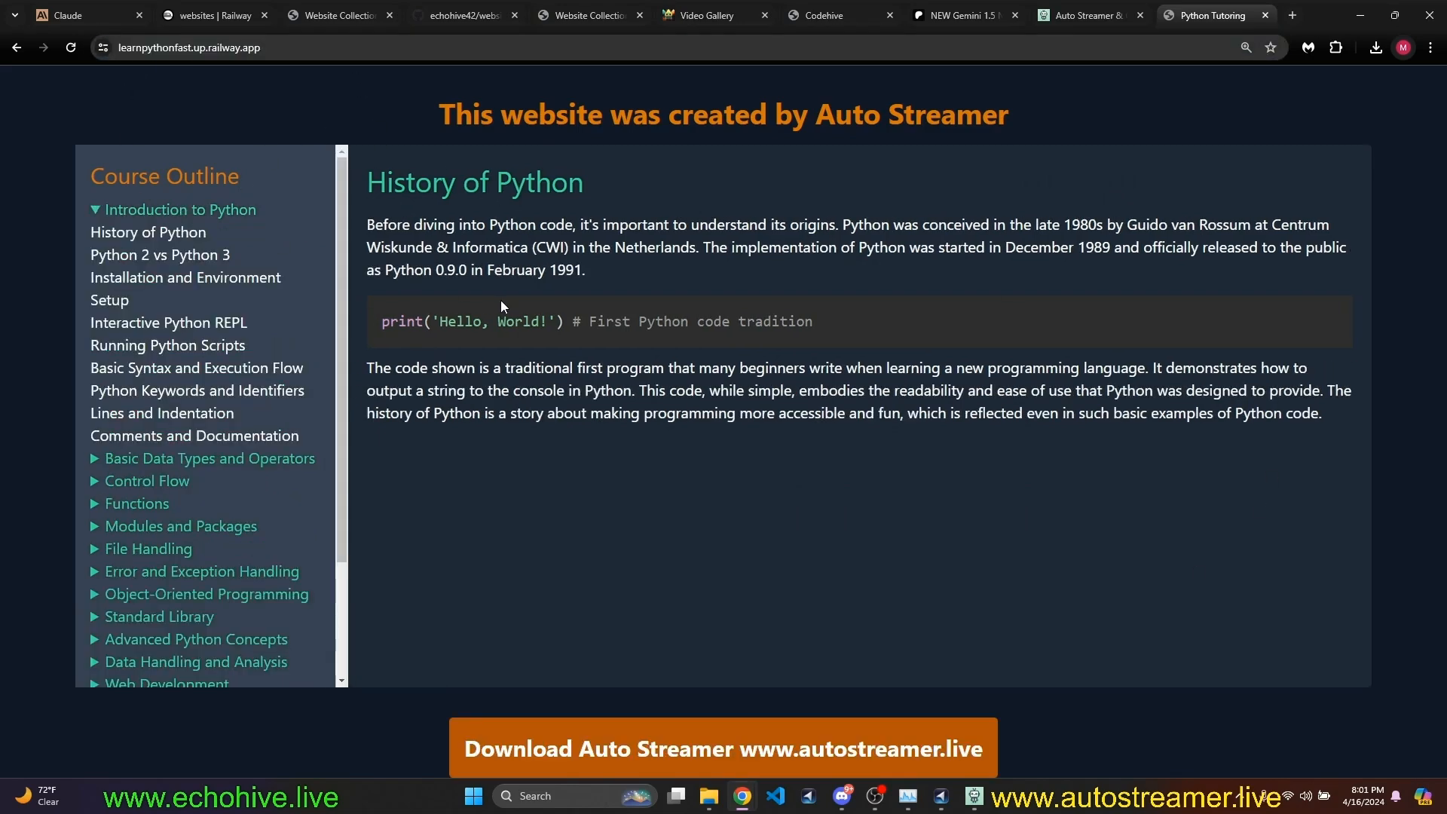
click(147, 480)
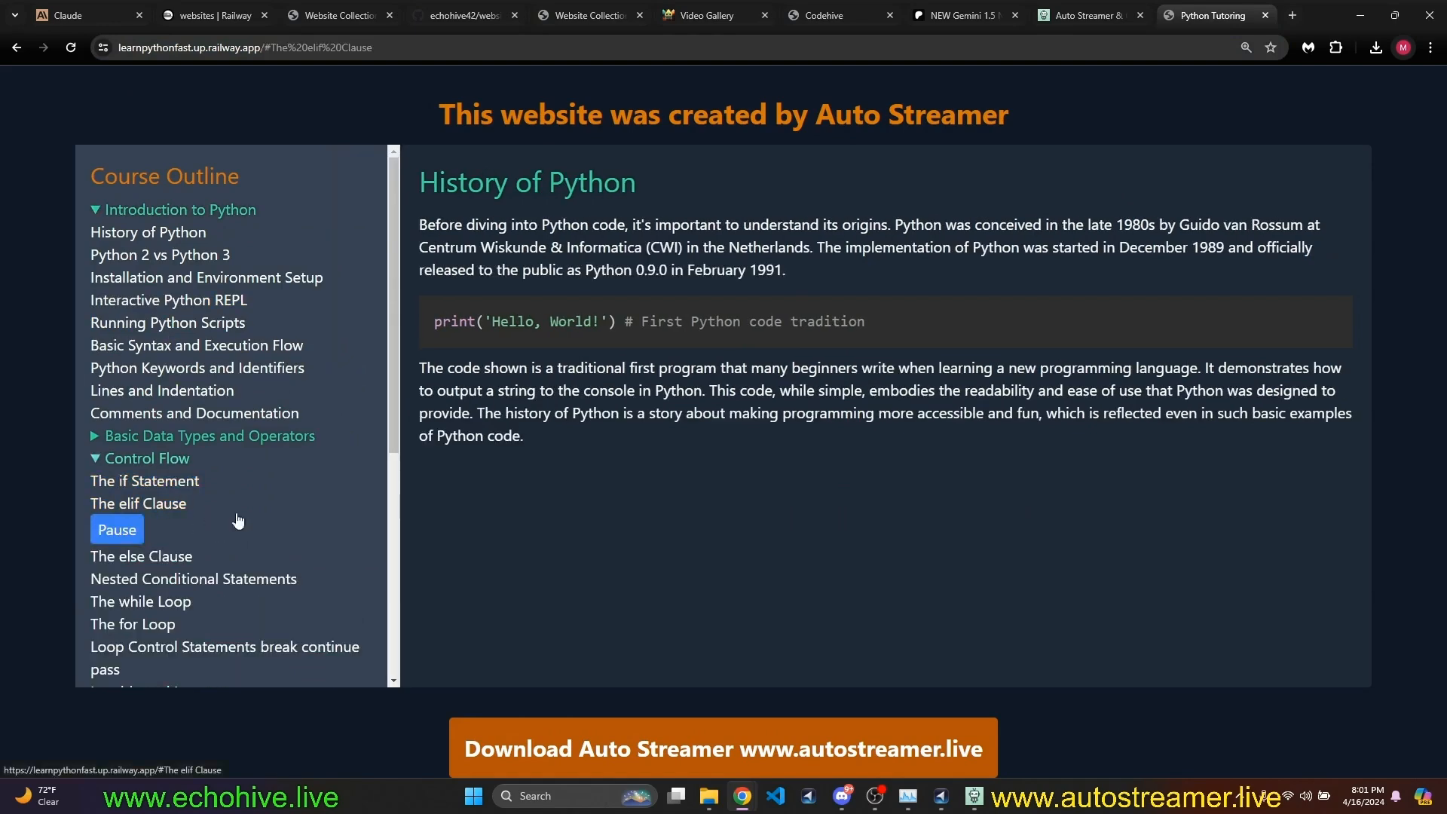
click(137, 503)
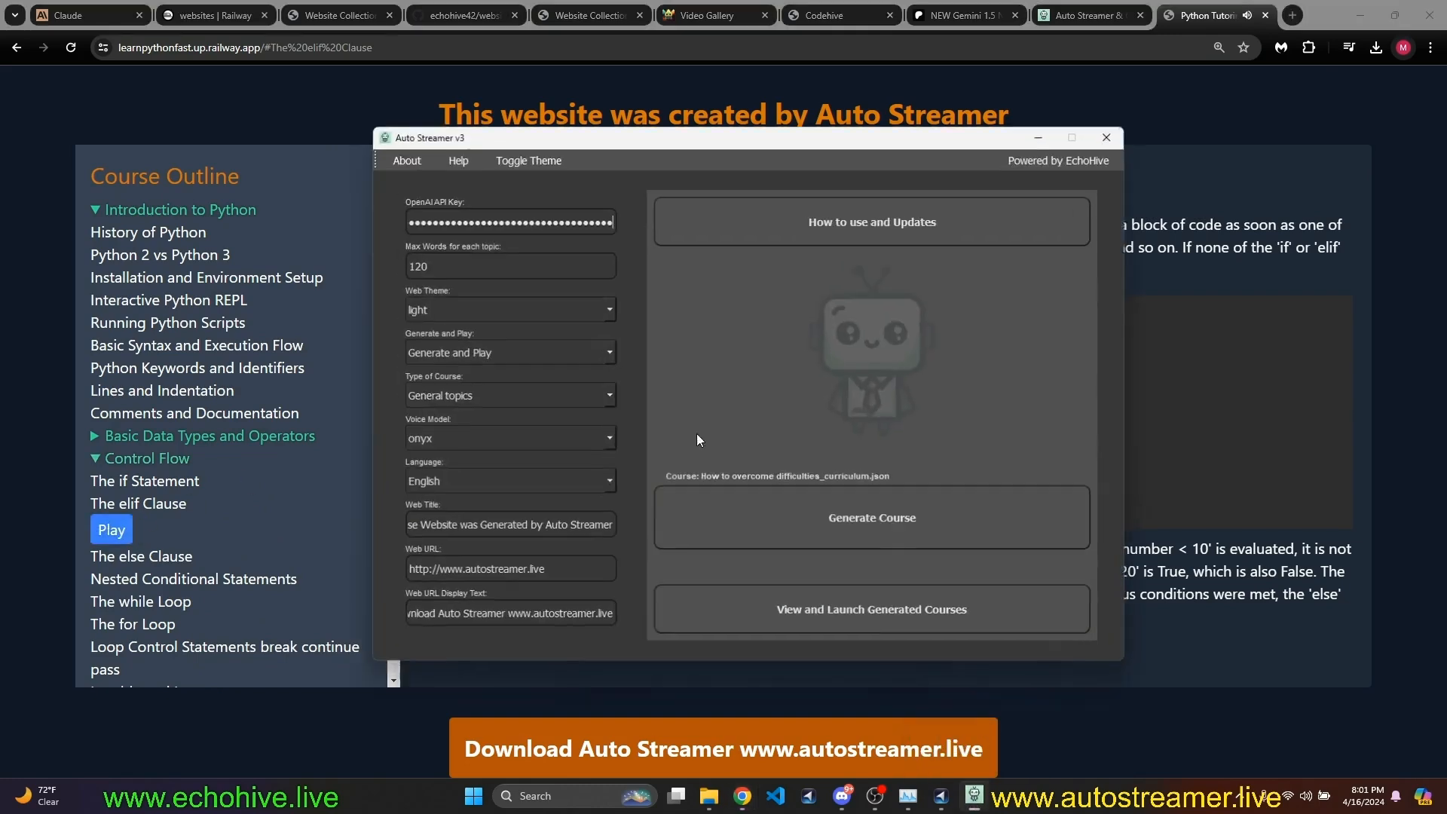
click(508, 436)
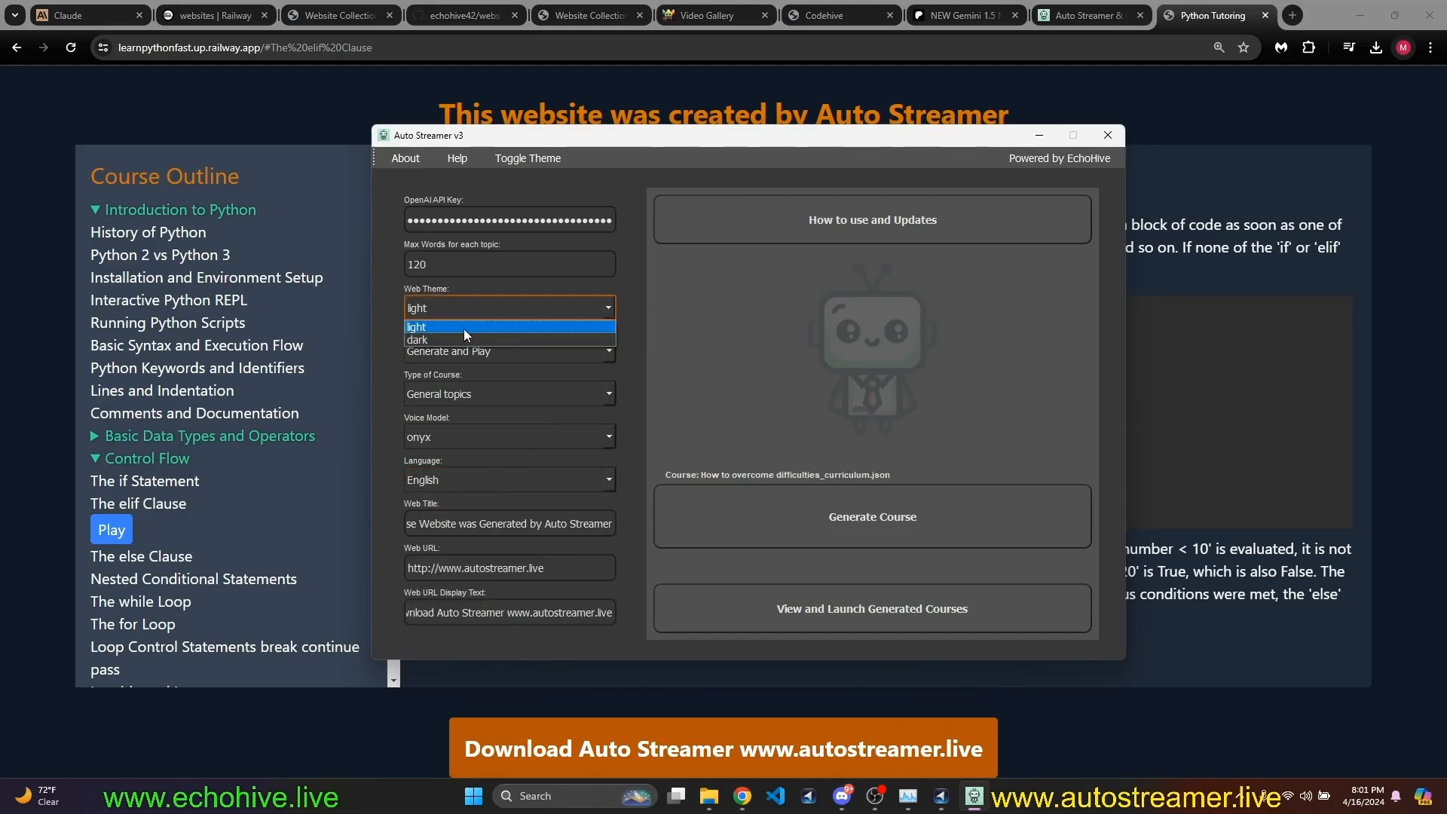
click(416, 326)
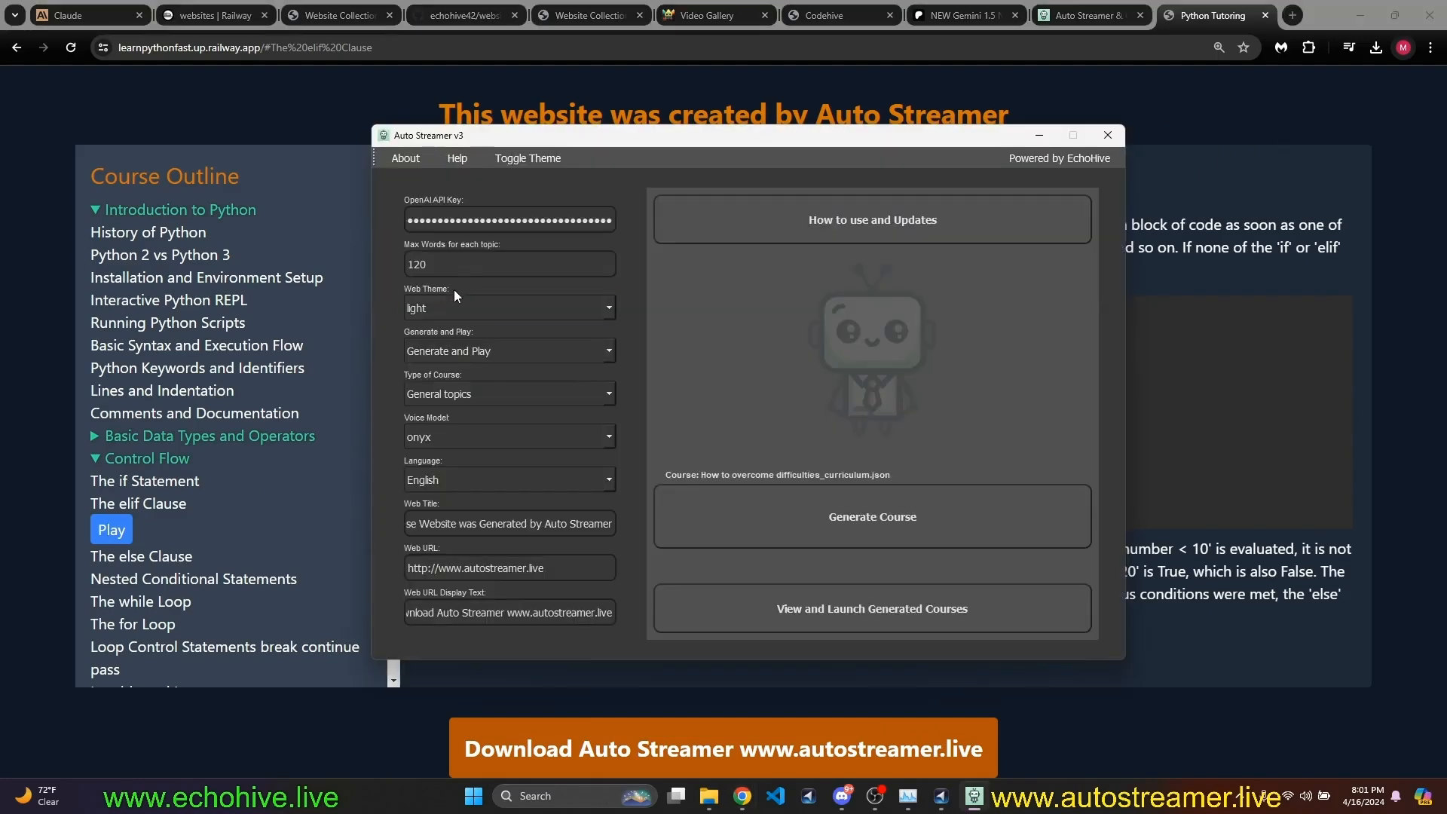
click(870, 515)
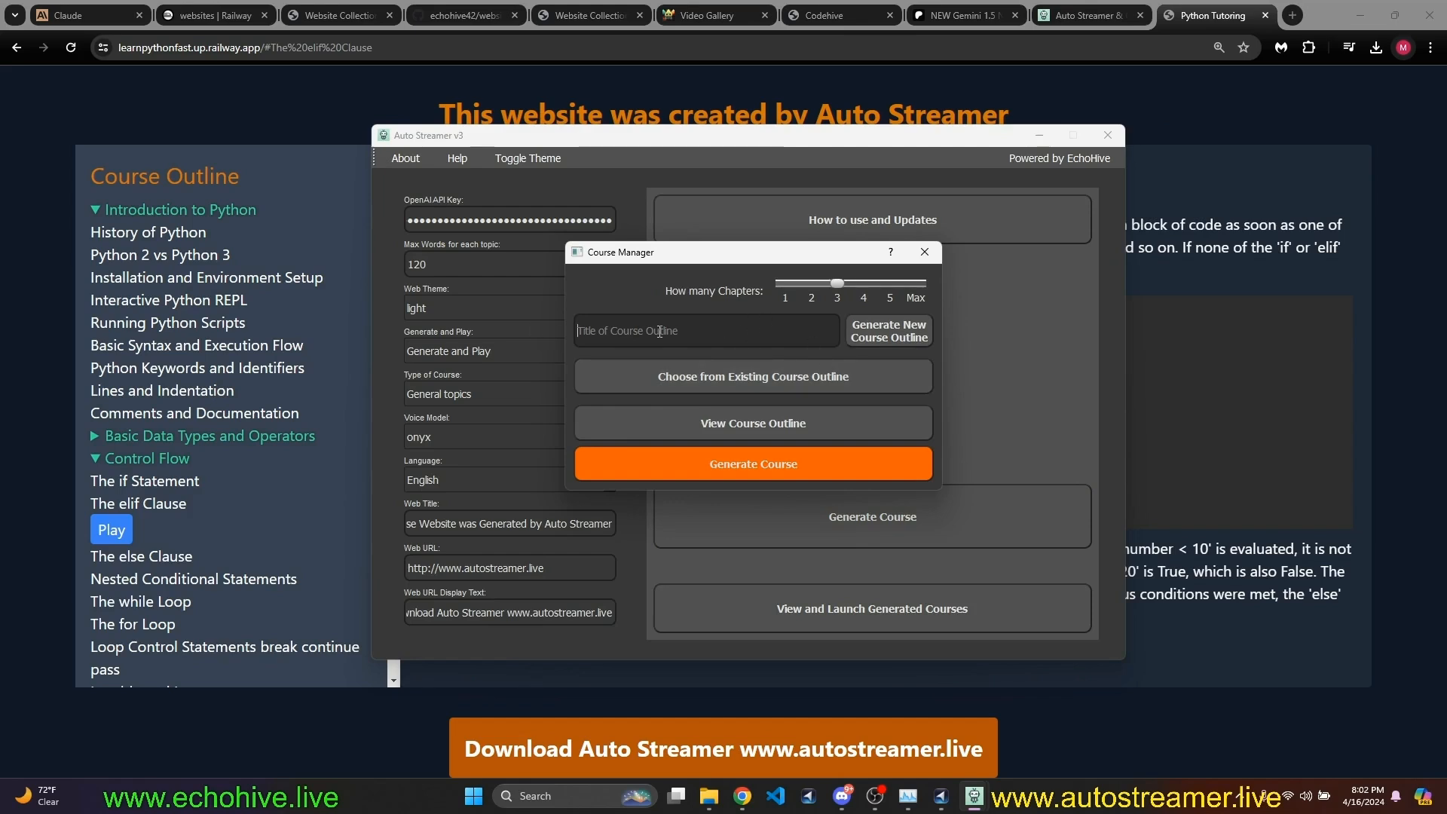
Generate a new 'permaculture basics' course outline and dismiss the confirmation.
text(permaculture basics)
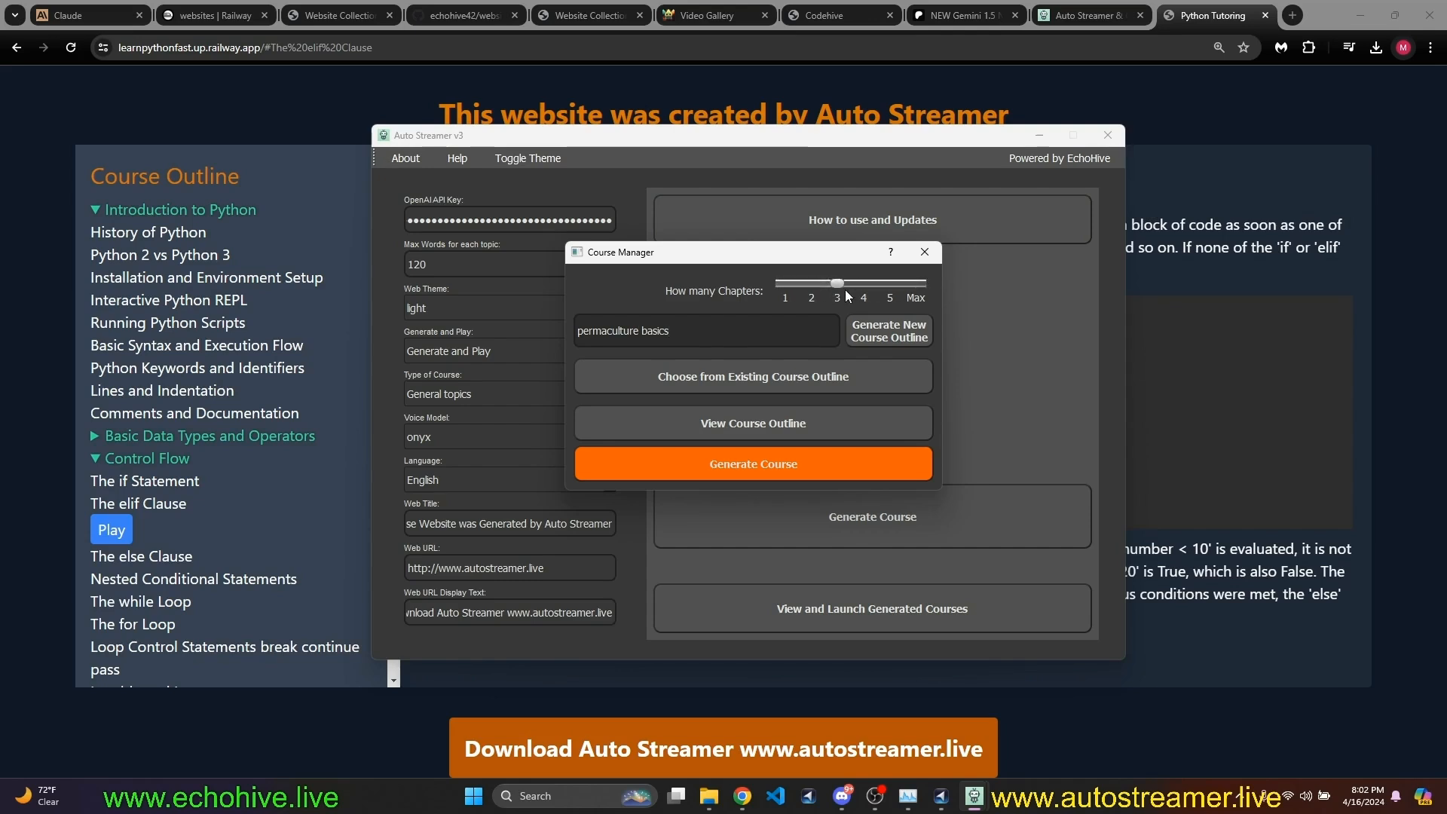
click(887, 330)
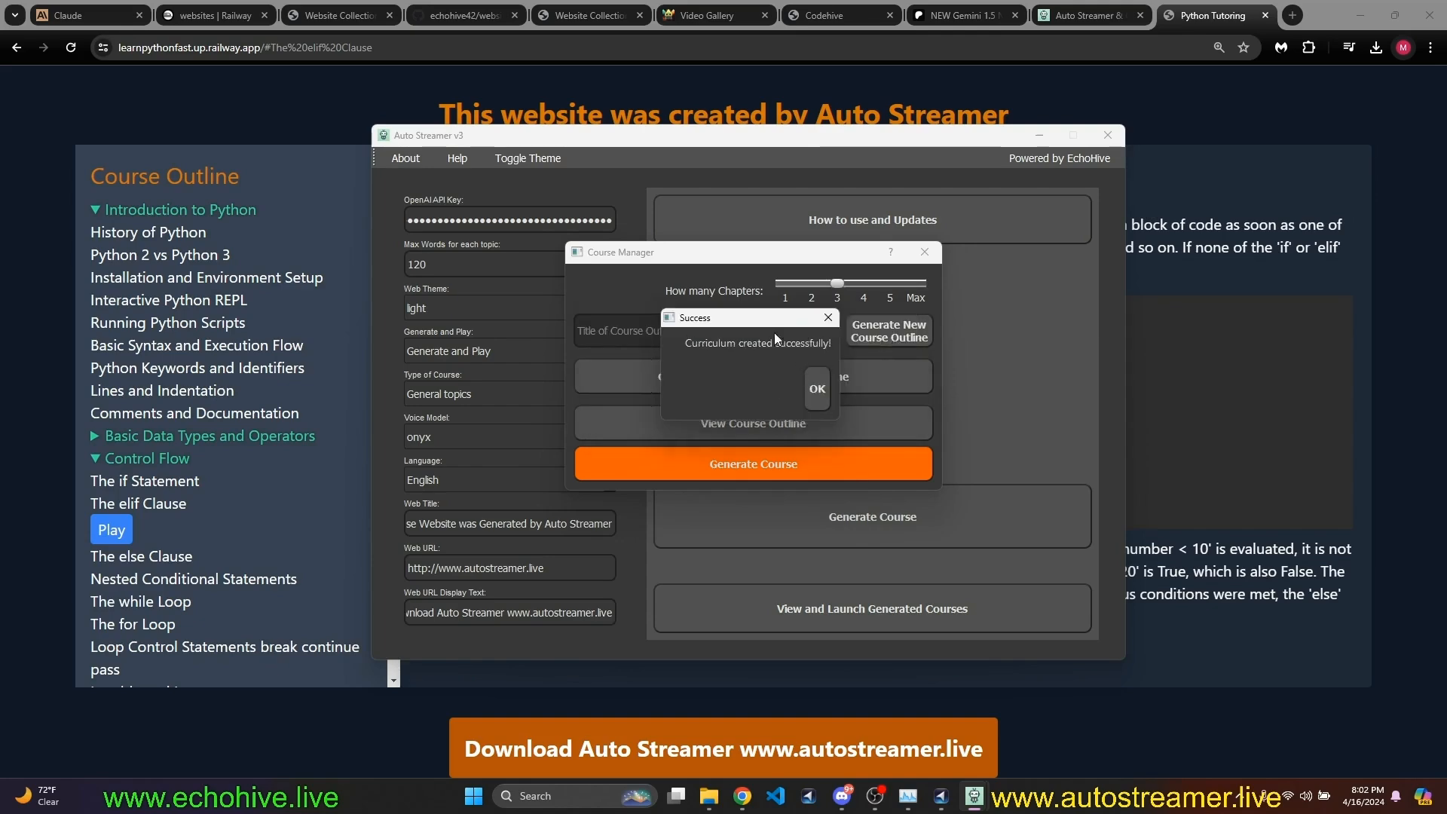
click(815, 389)
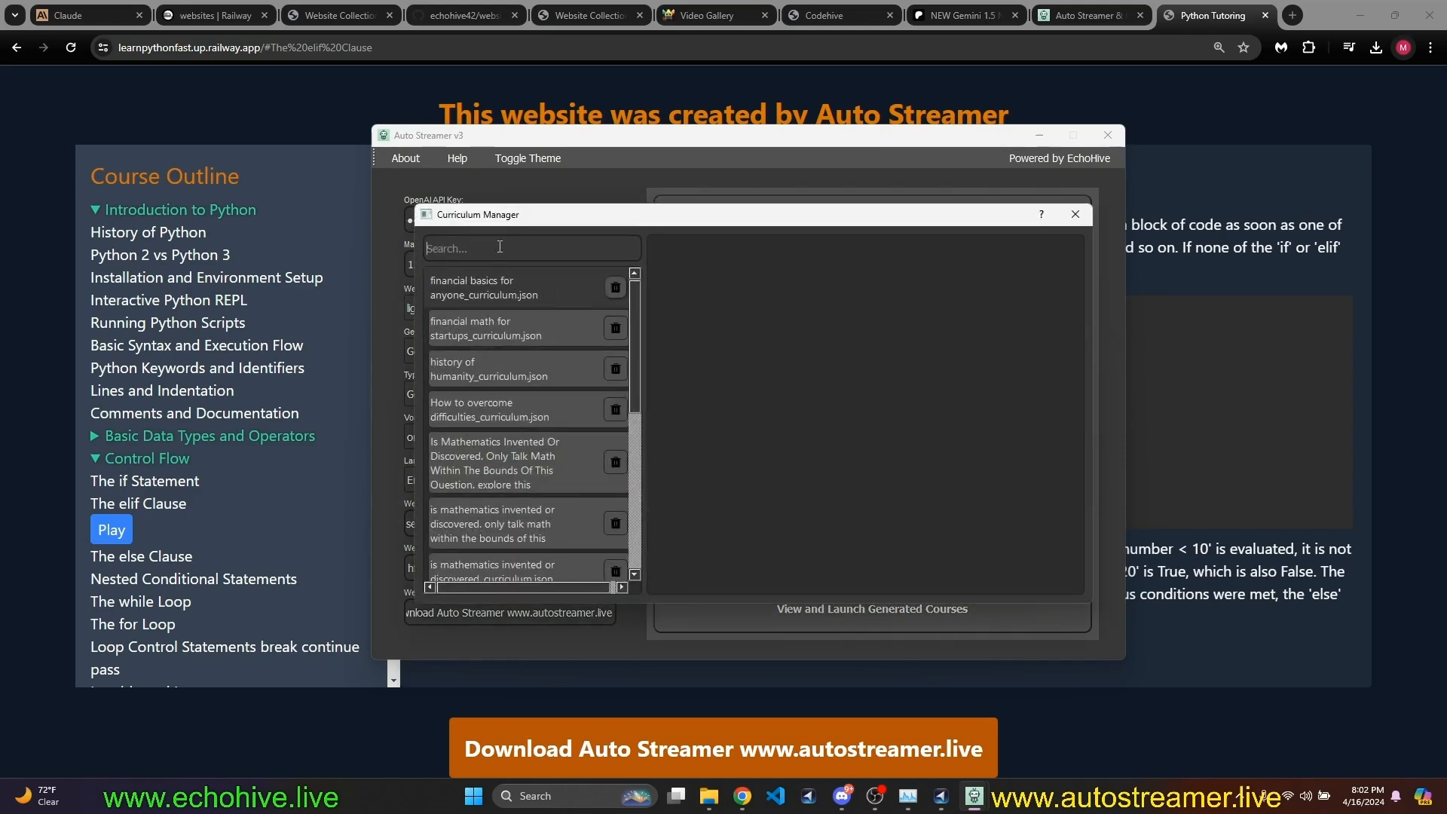
Search 'perm' in Curriculum Manager and select permaculture basics_curriculum.json.
text(perm)
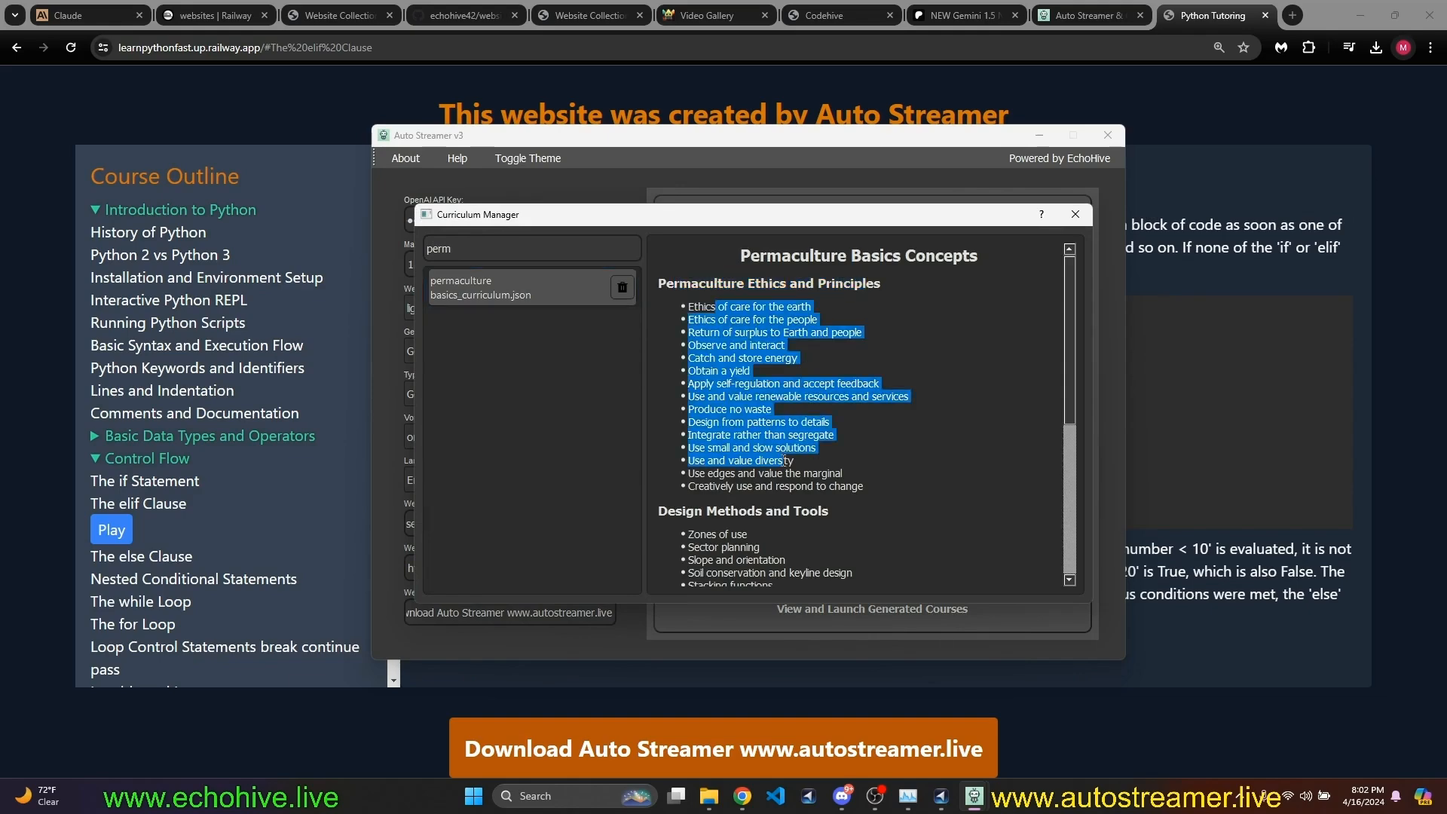
scroll(down, 3)
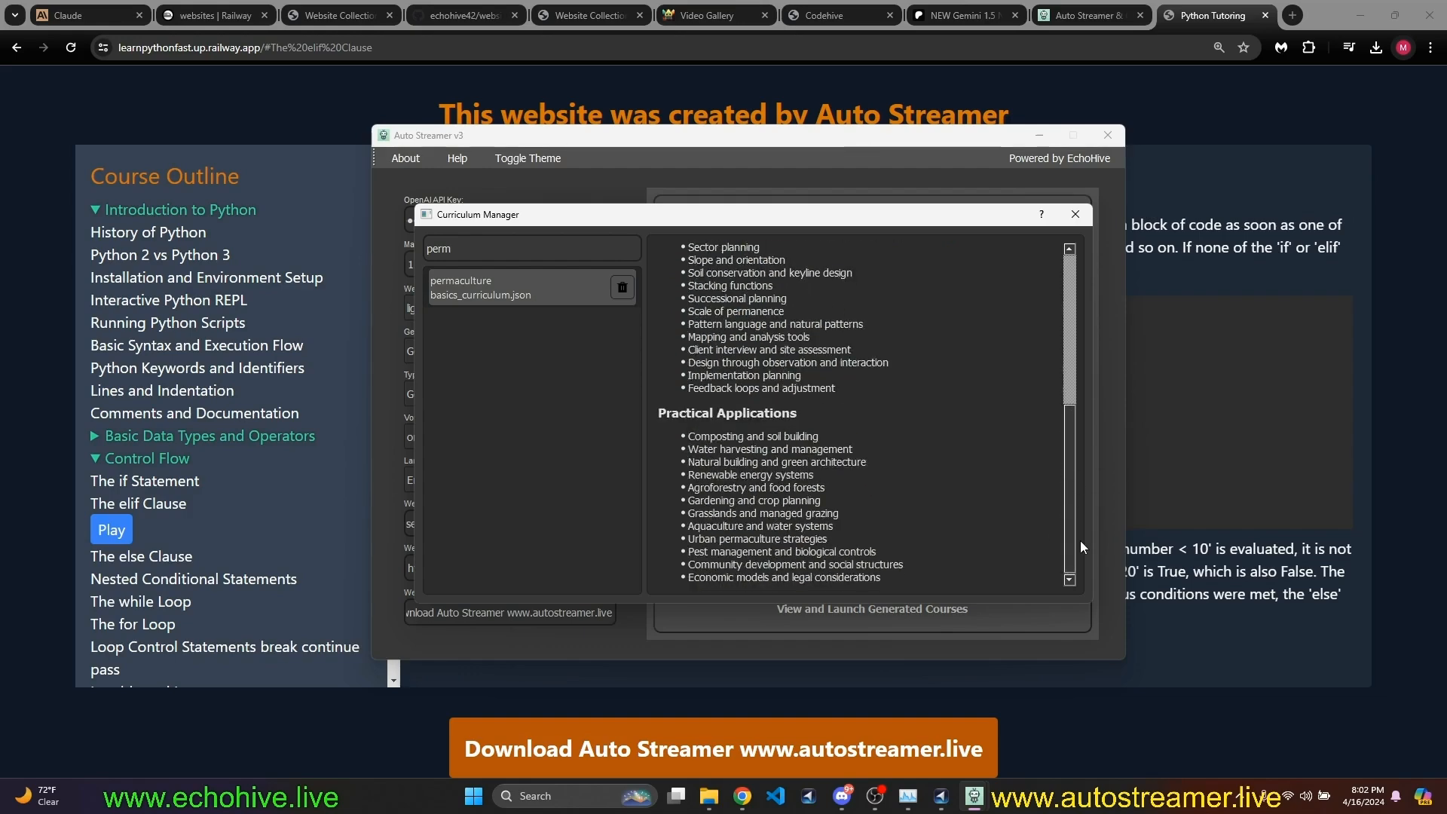
click(1073, 214)
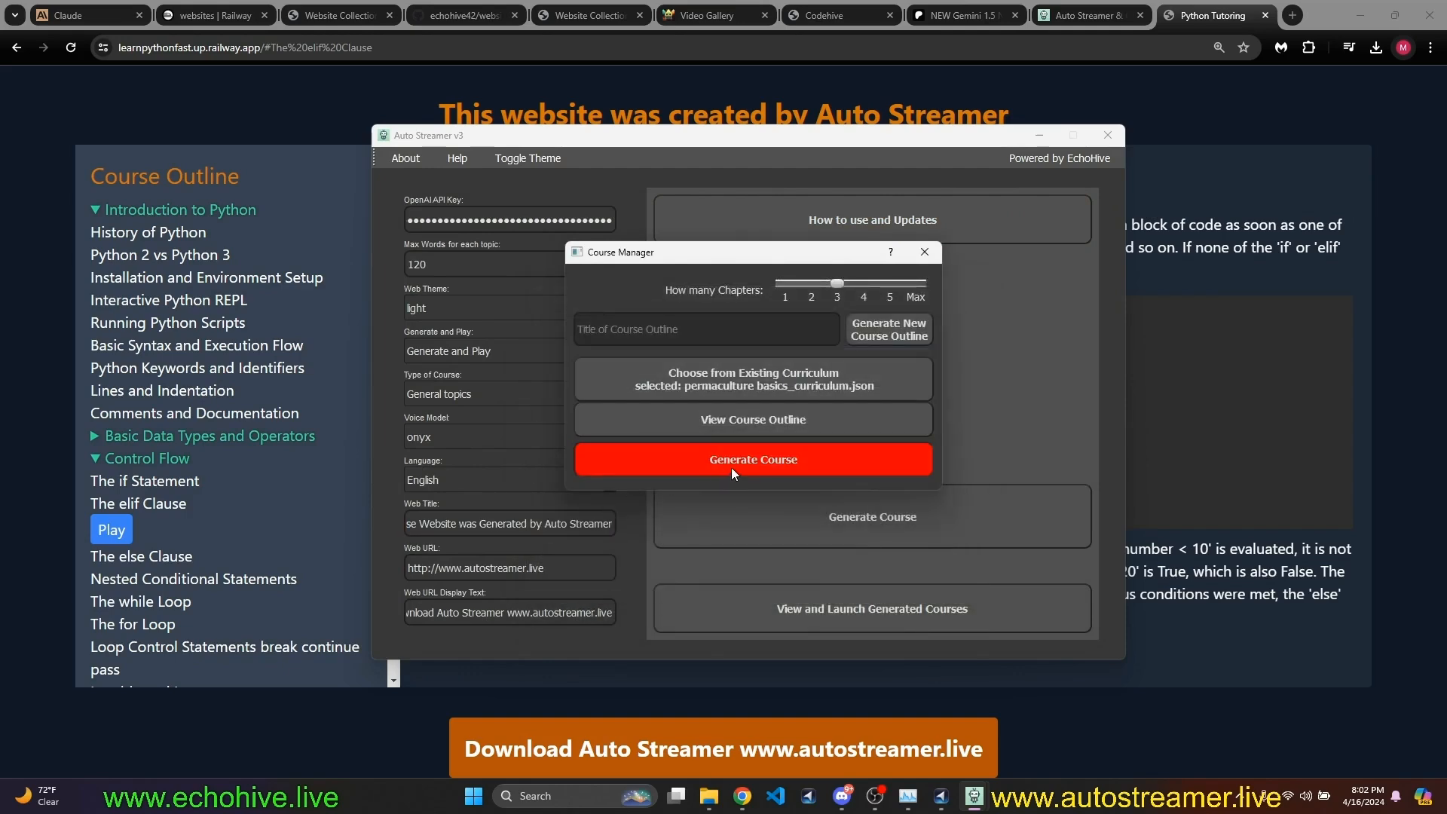
Generate the permaculture course site at 127.0.0.1:5500, then stop streaming.
click(751, 459)
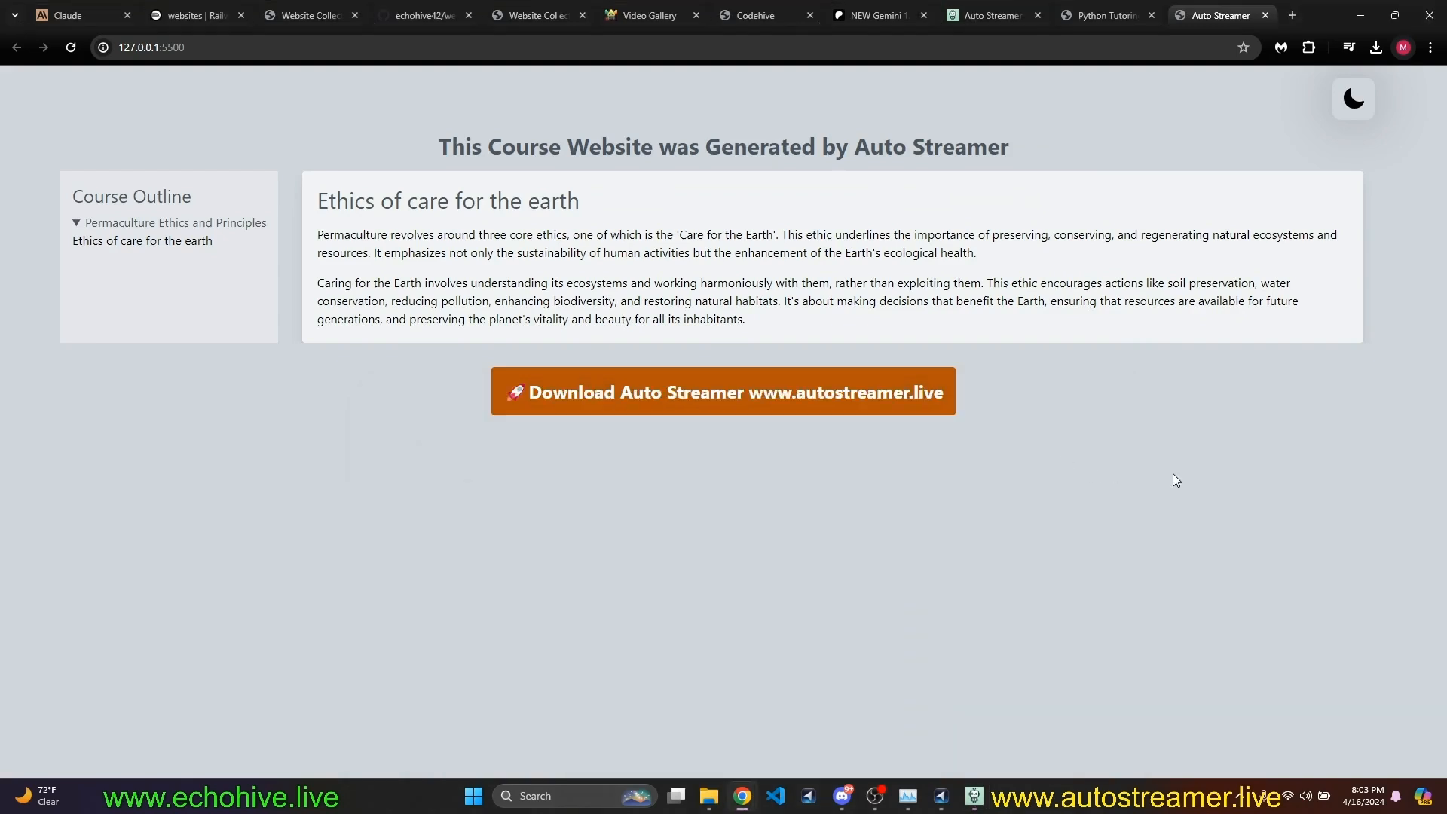
mouse_move(1142, 616)
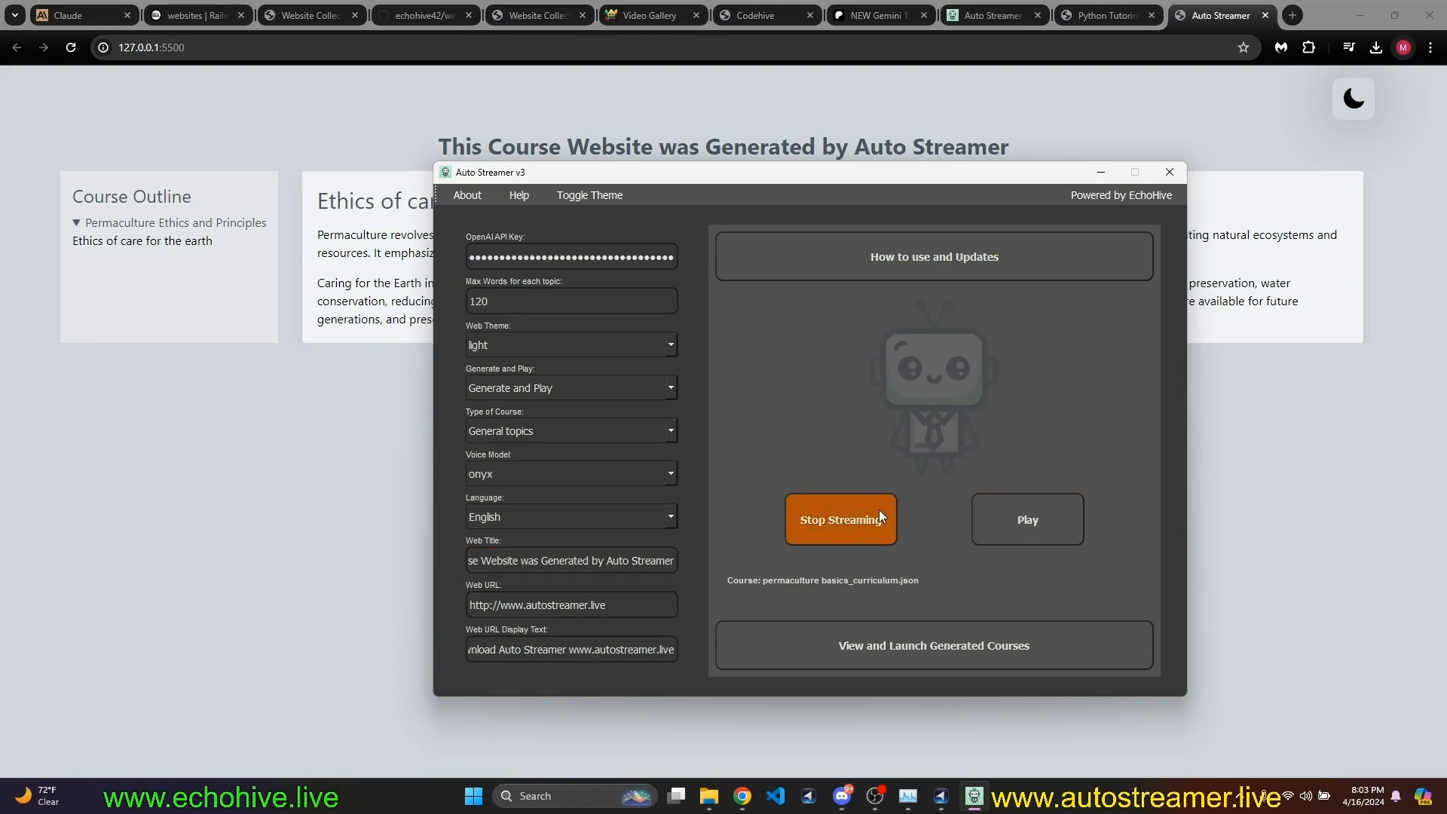
mouse_move(872, 521)
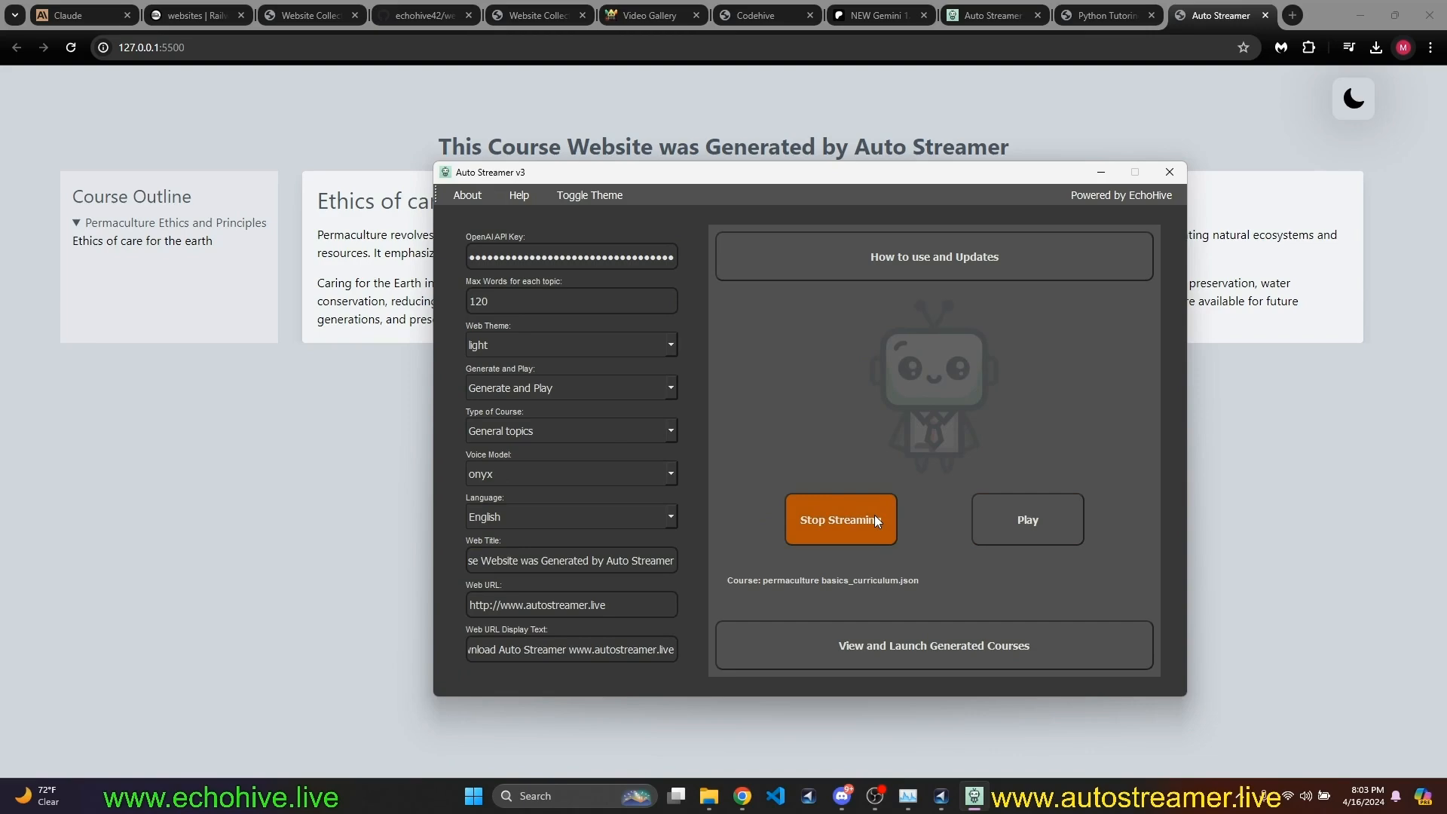
click(932, 645)
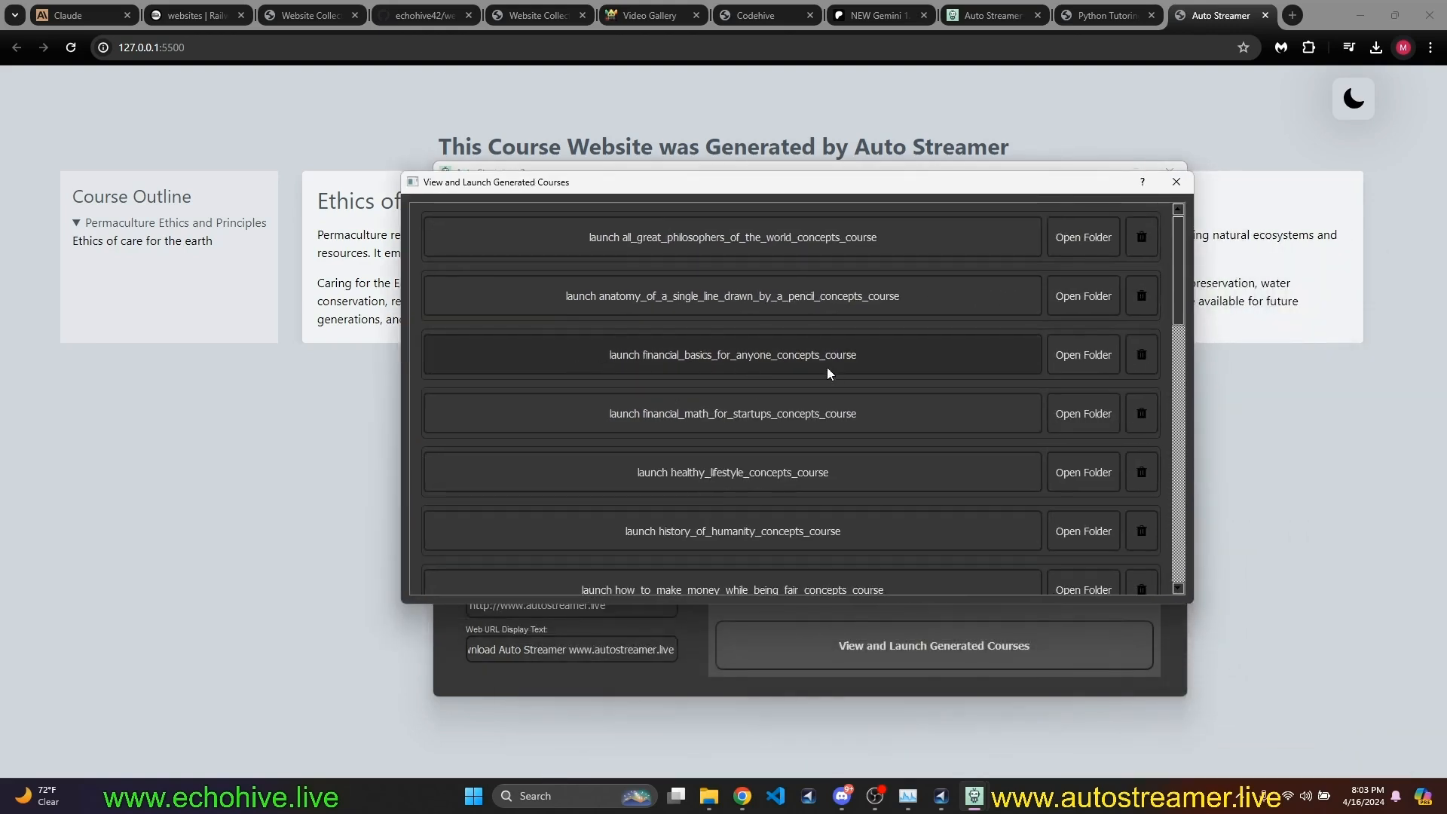
mouse_move(722, 360)
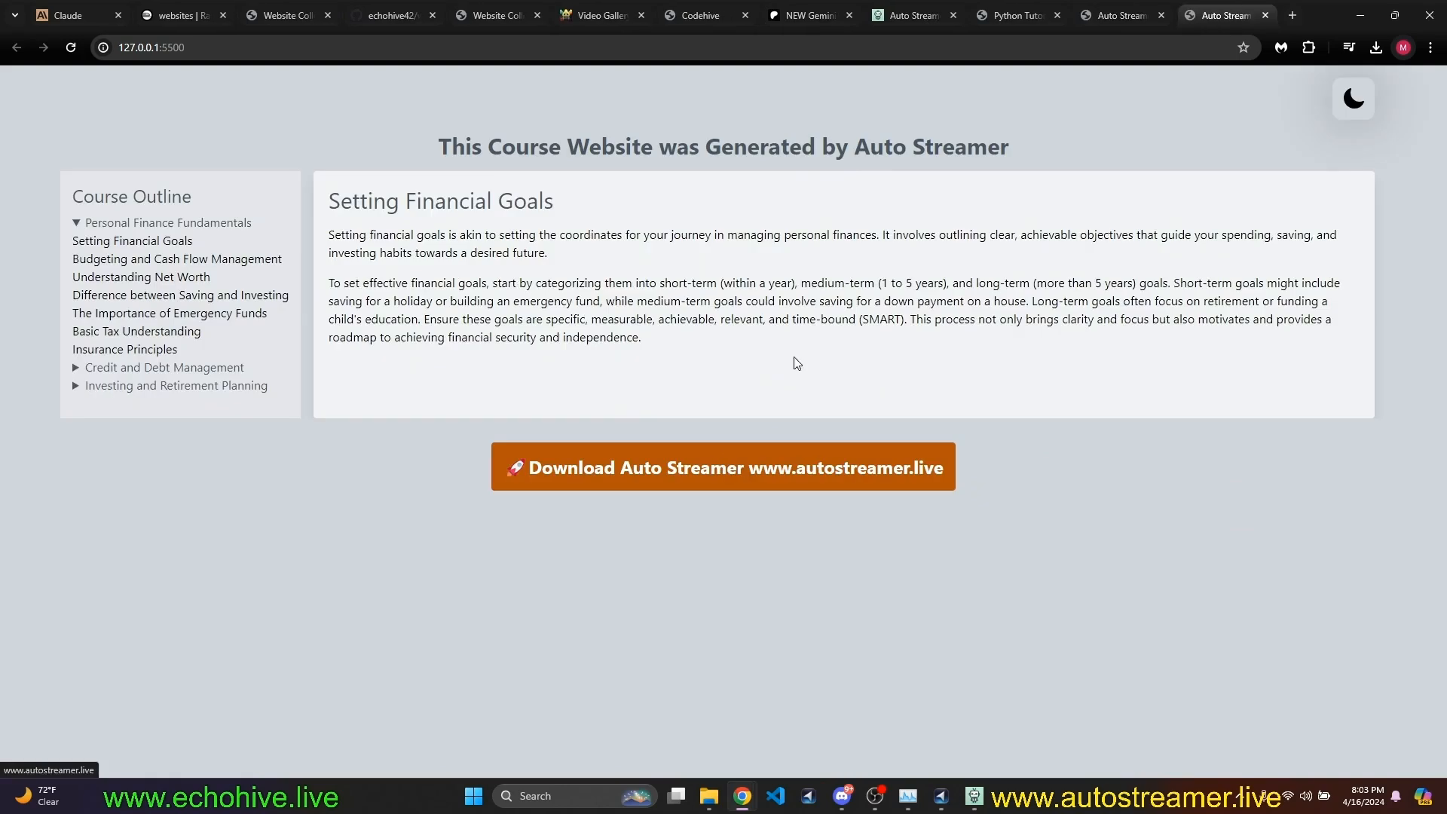
mouse_move(1336, 156)
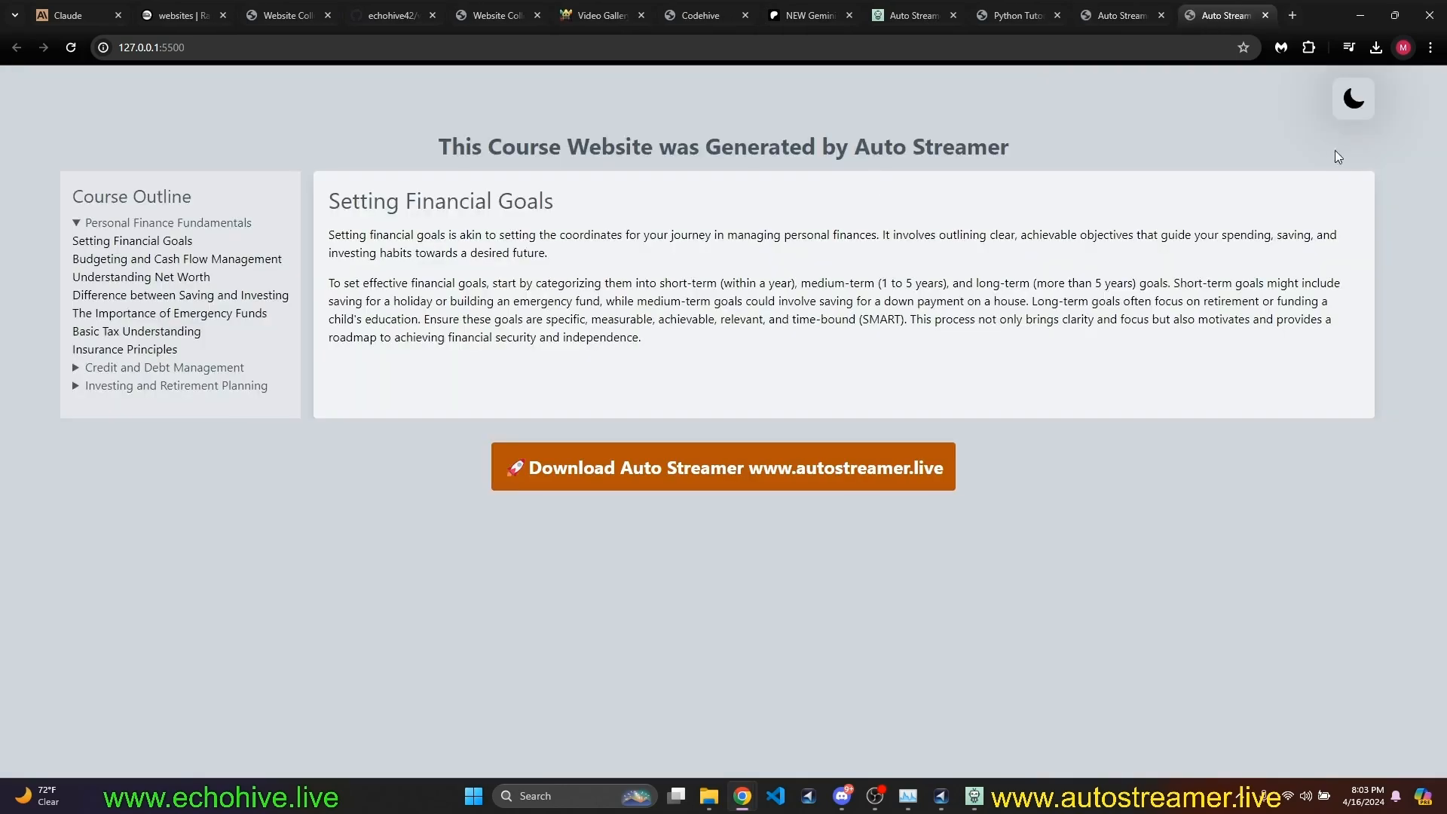
Put the financial basics site in dark mode and open The Importance of Emergency Funds.
click(1352, 99)
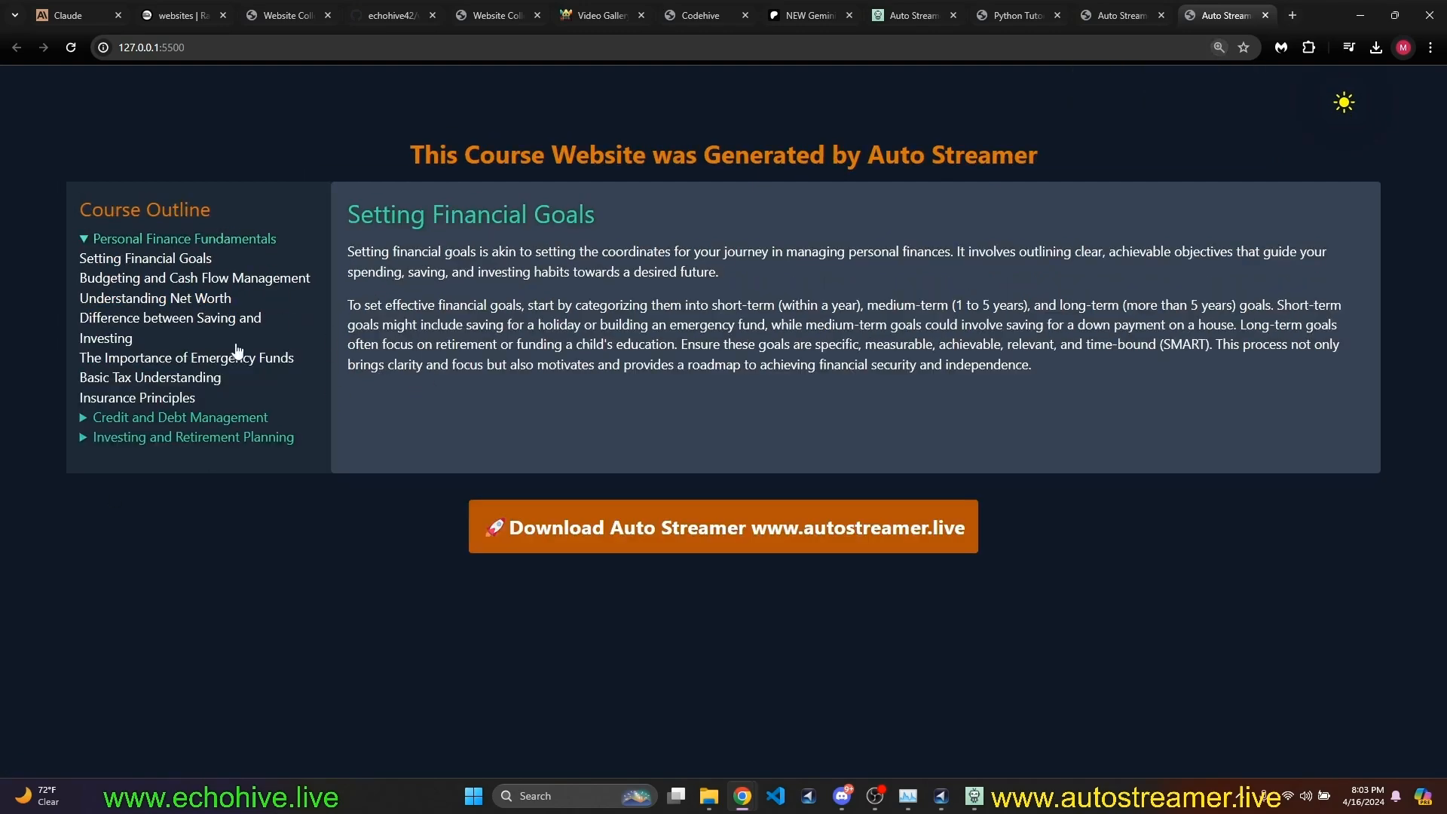
click(186, 361)
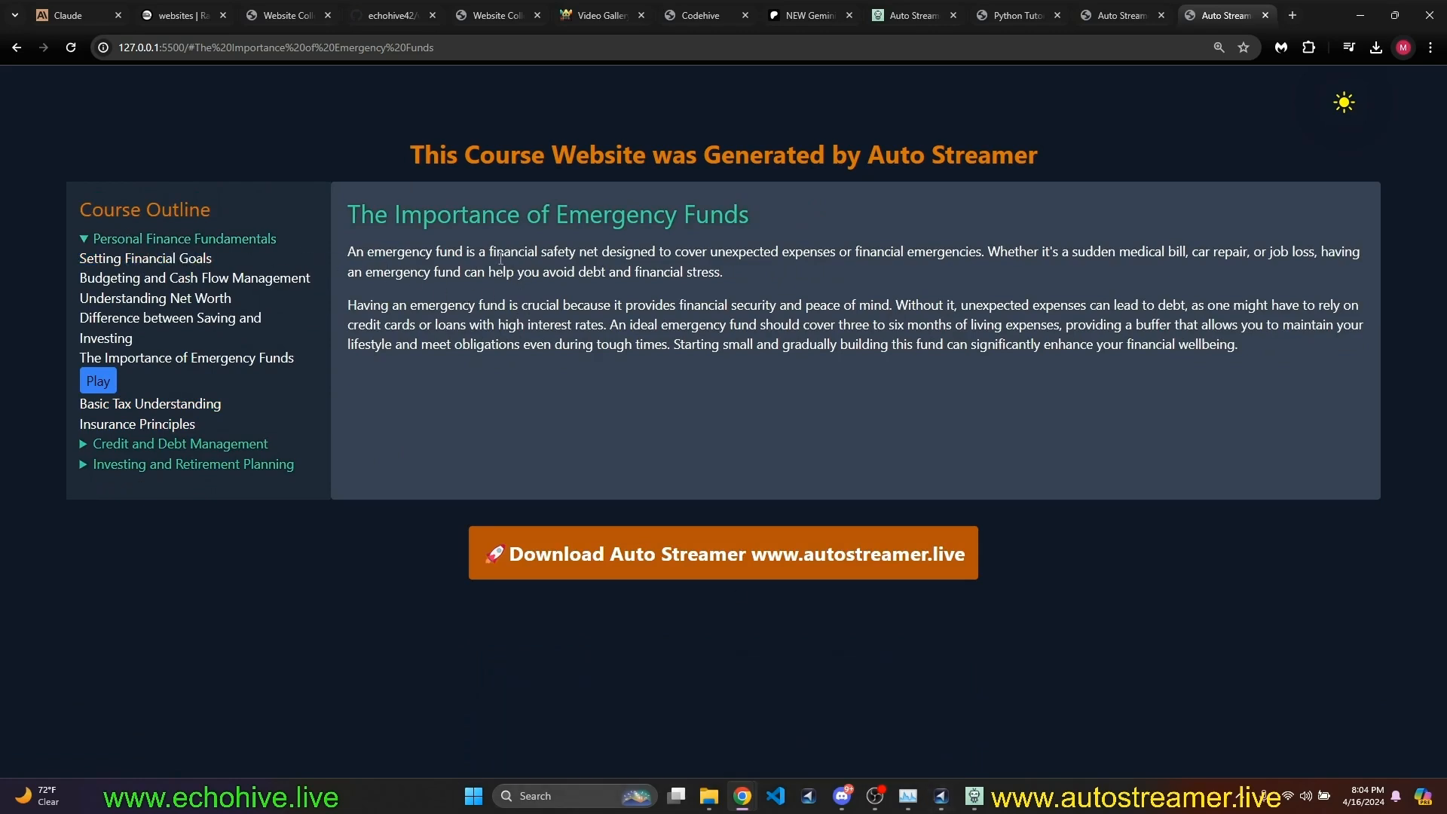
mouse_move(978, 567)
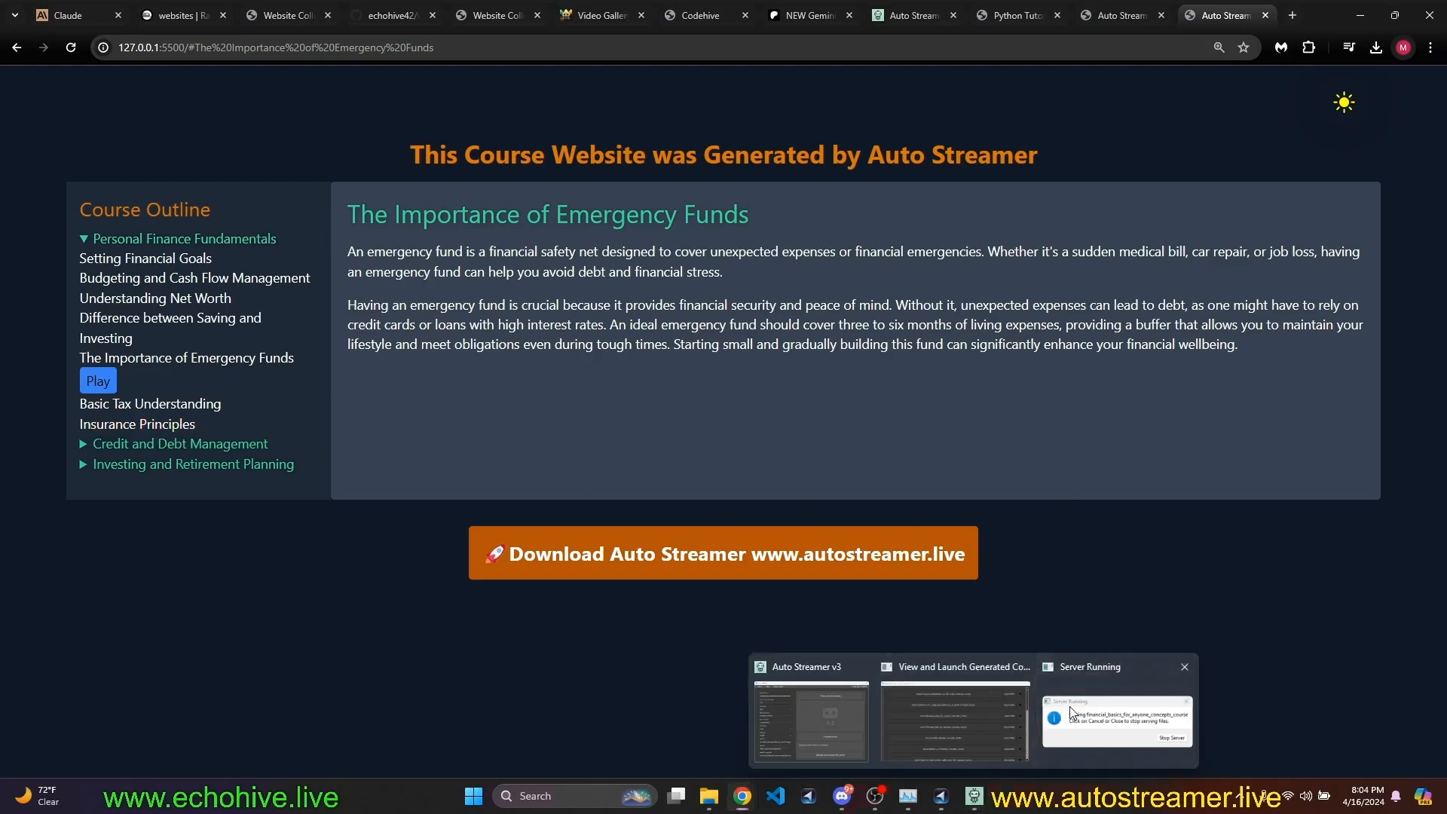
click(909, 15)
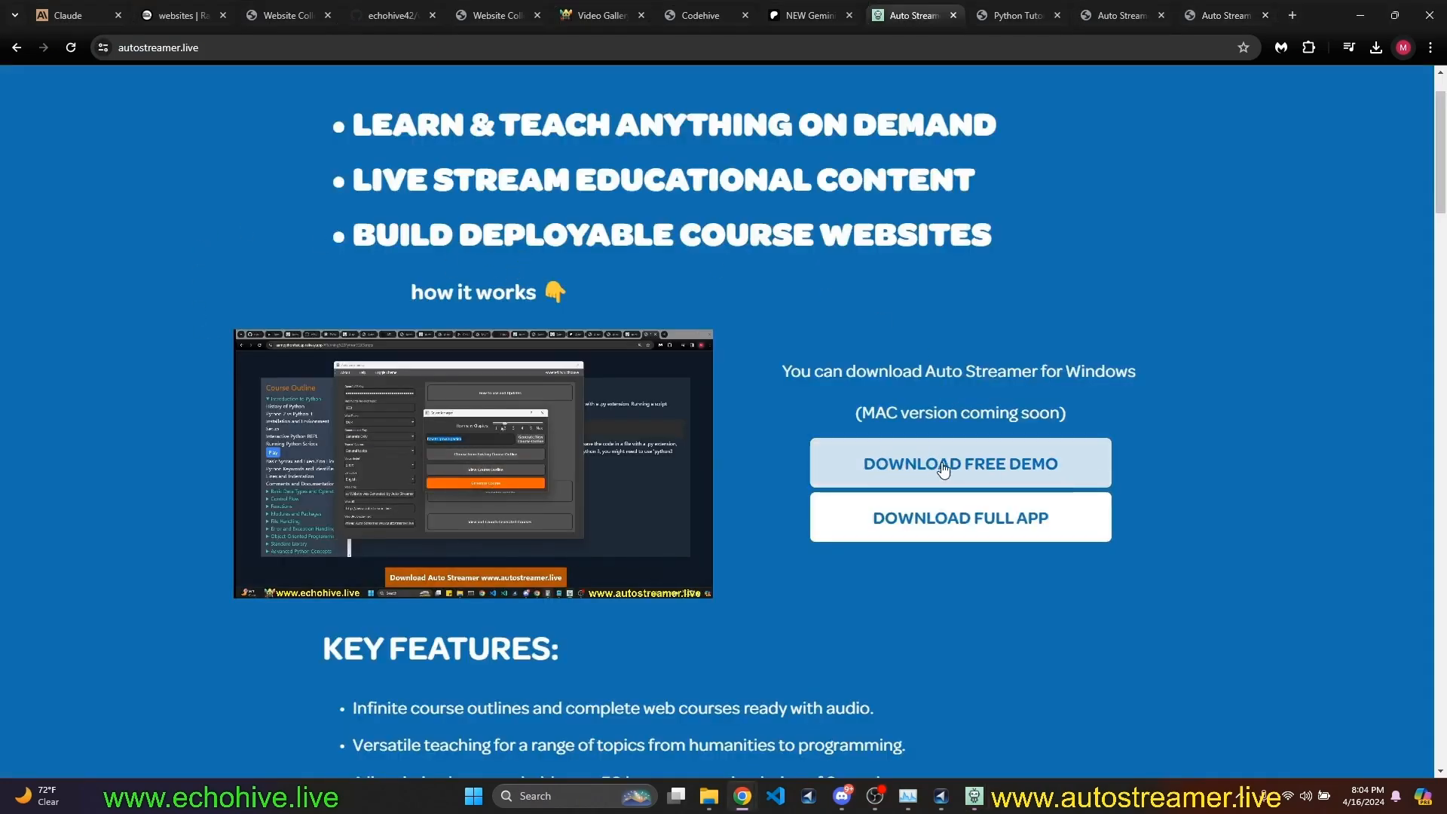
mouse_move(894, 447)
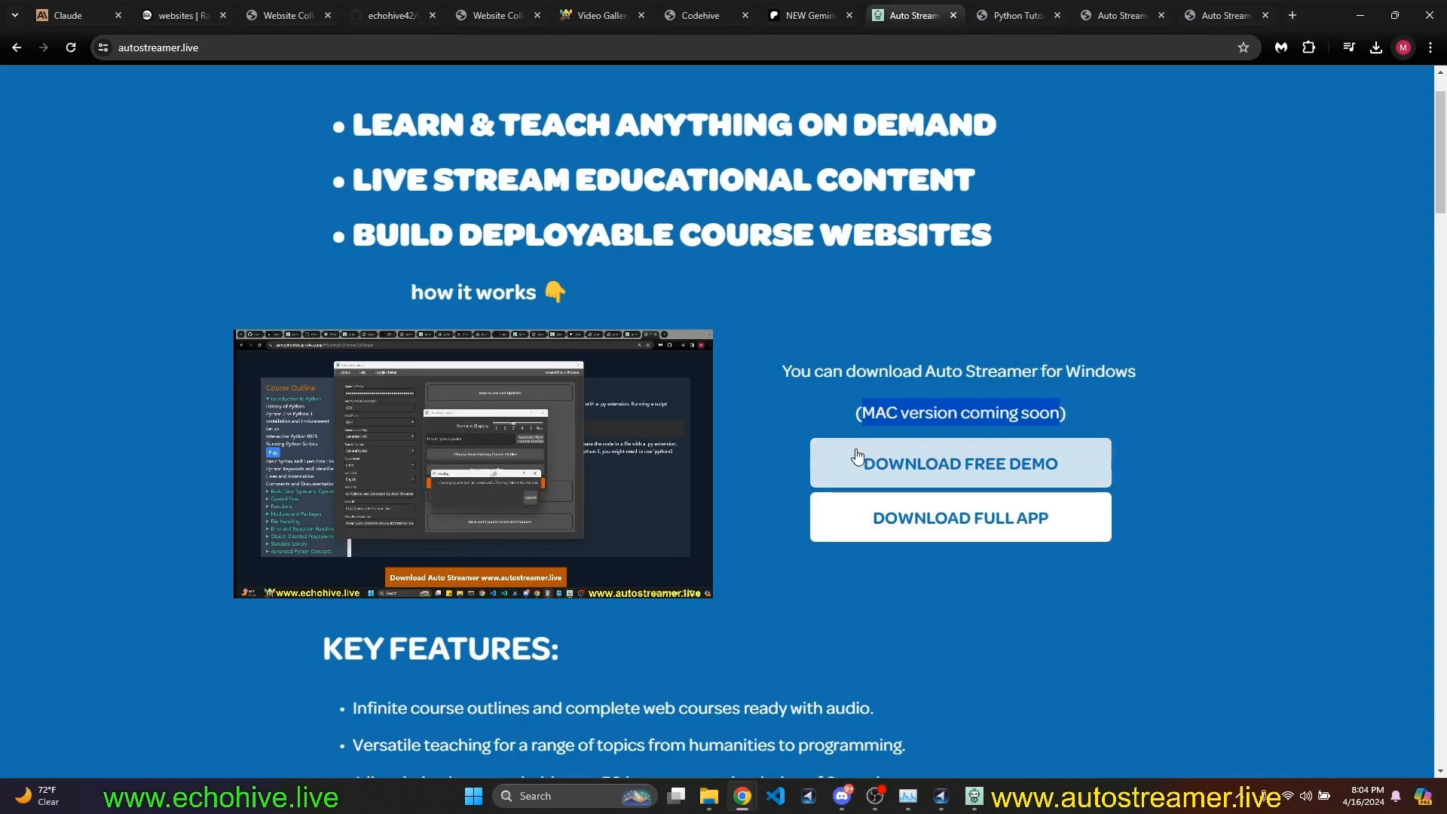
View autostreamer.live's Free Demo and Full App downloads and features, then return to VS Code.
click(958, 461)
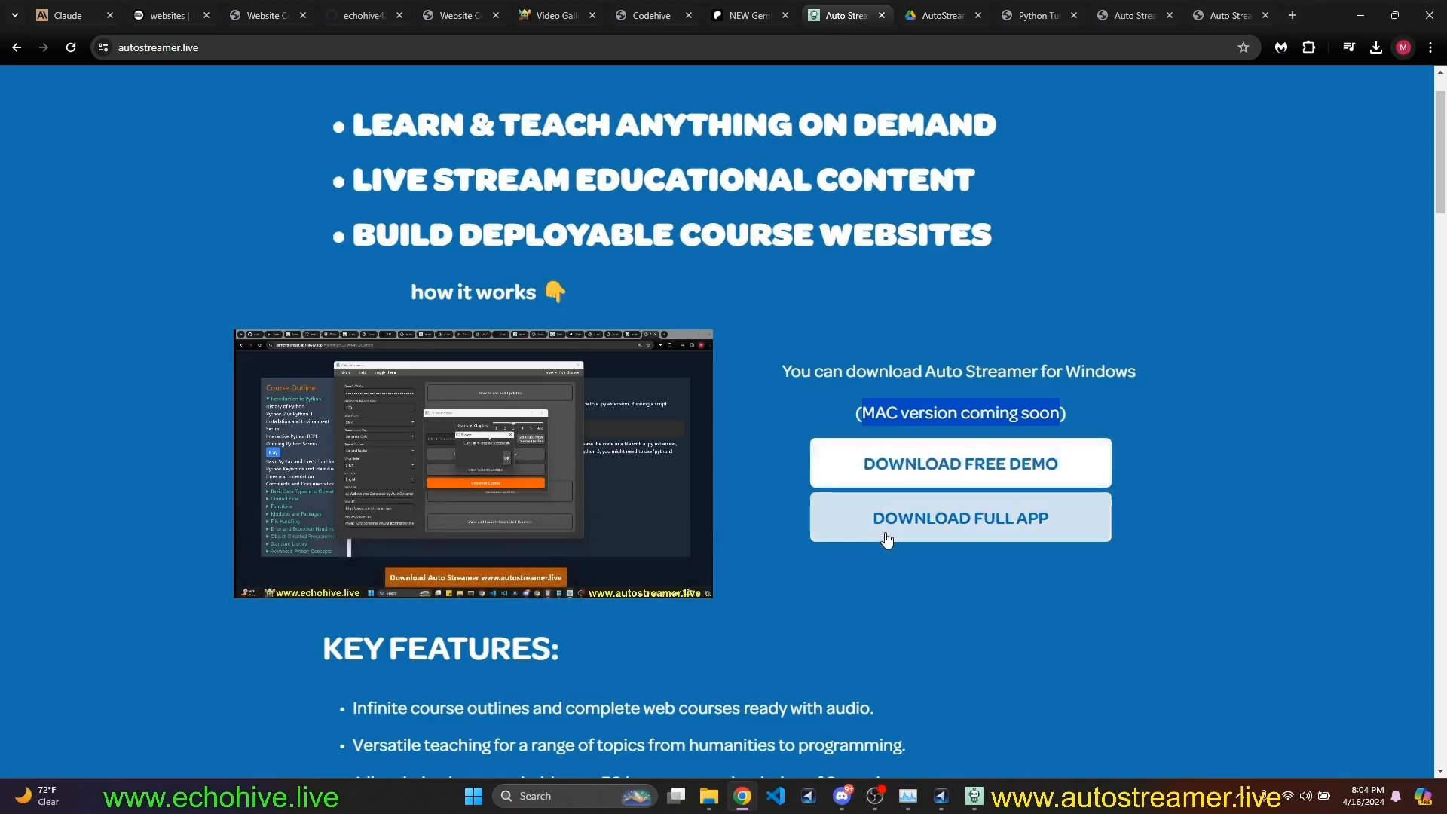
click(957, 516)
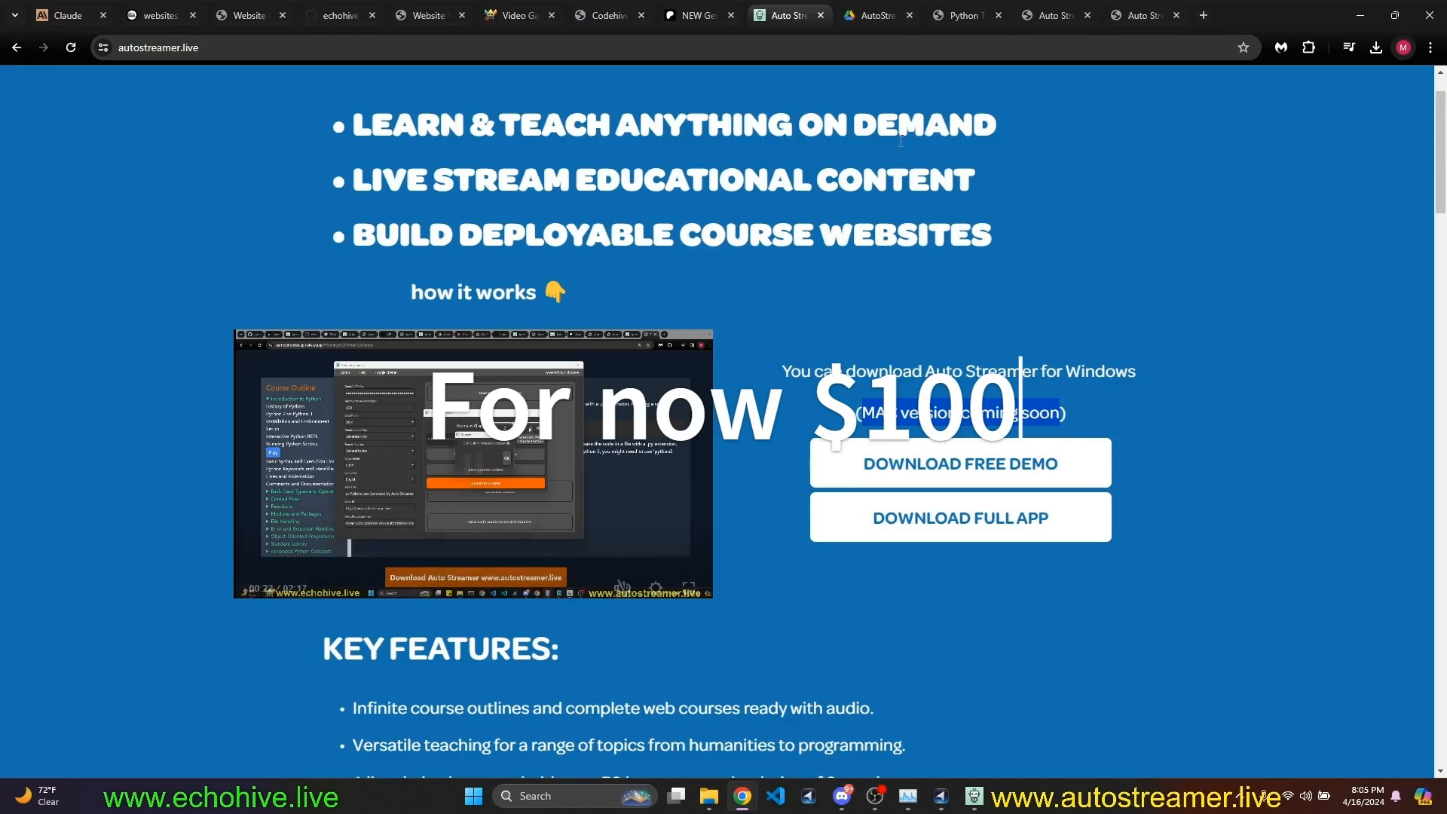
scroll(down, 3)
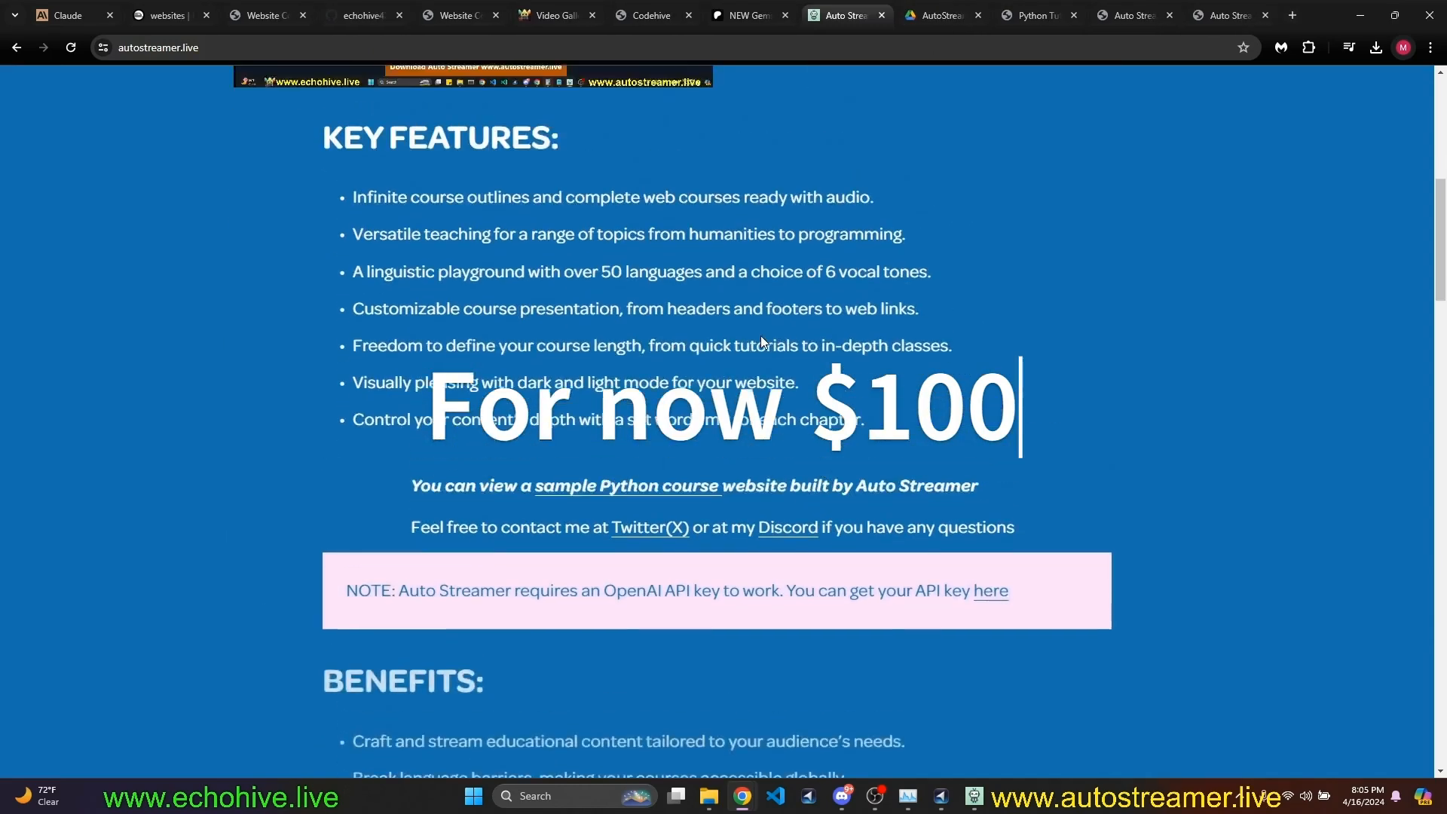
scroll(down, 3)
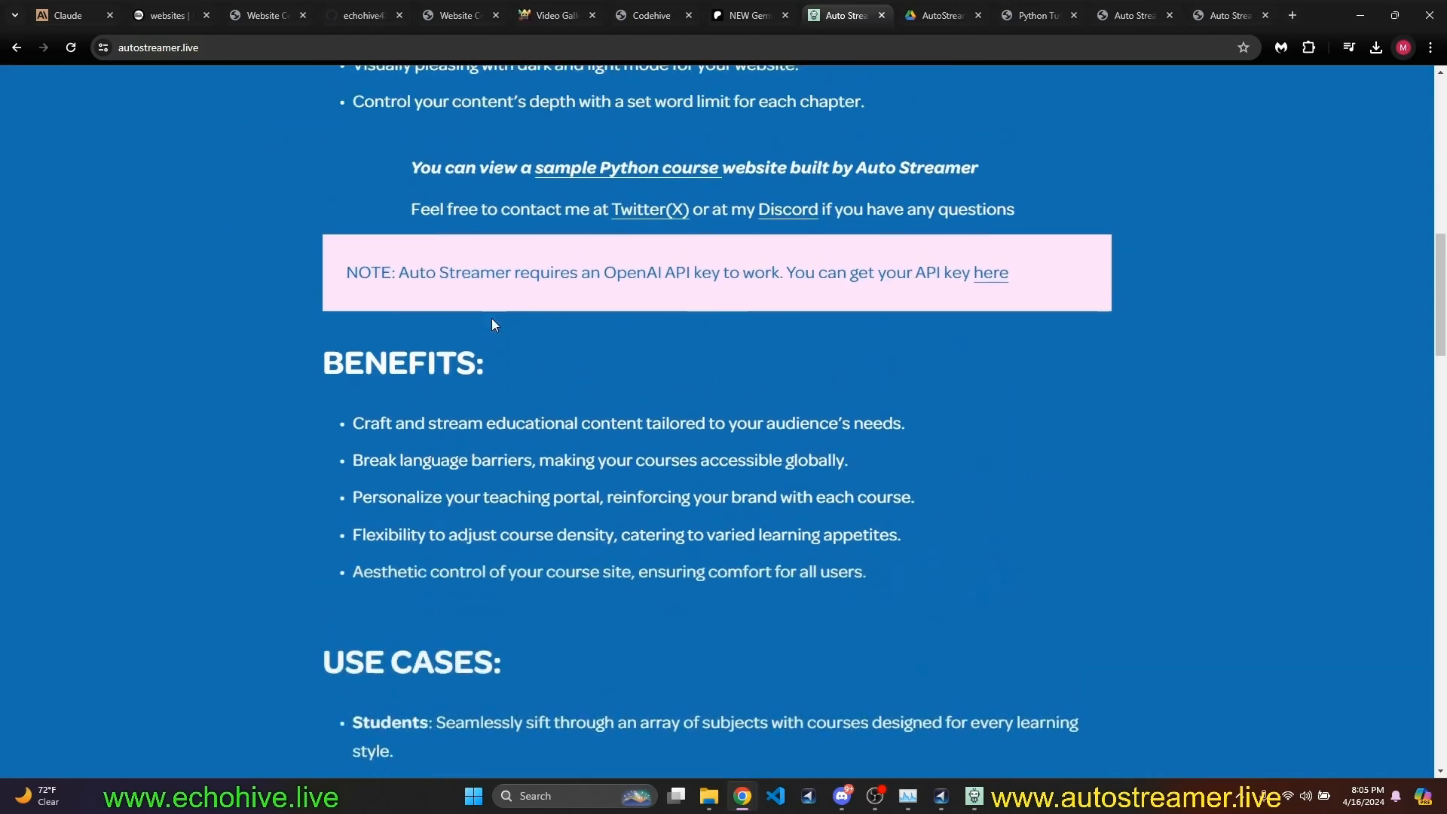
scroll(down, 3)
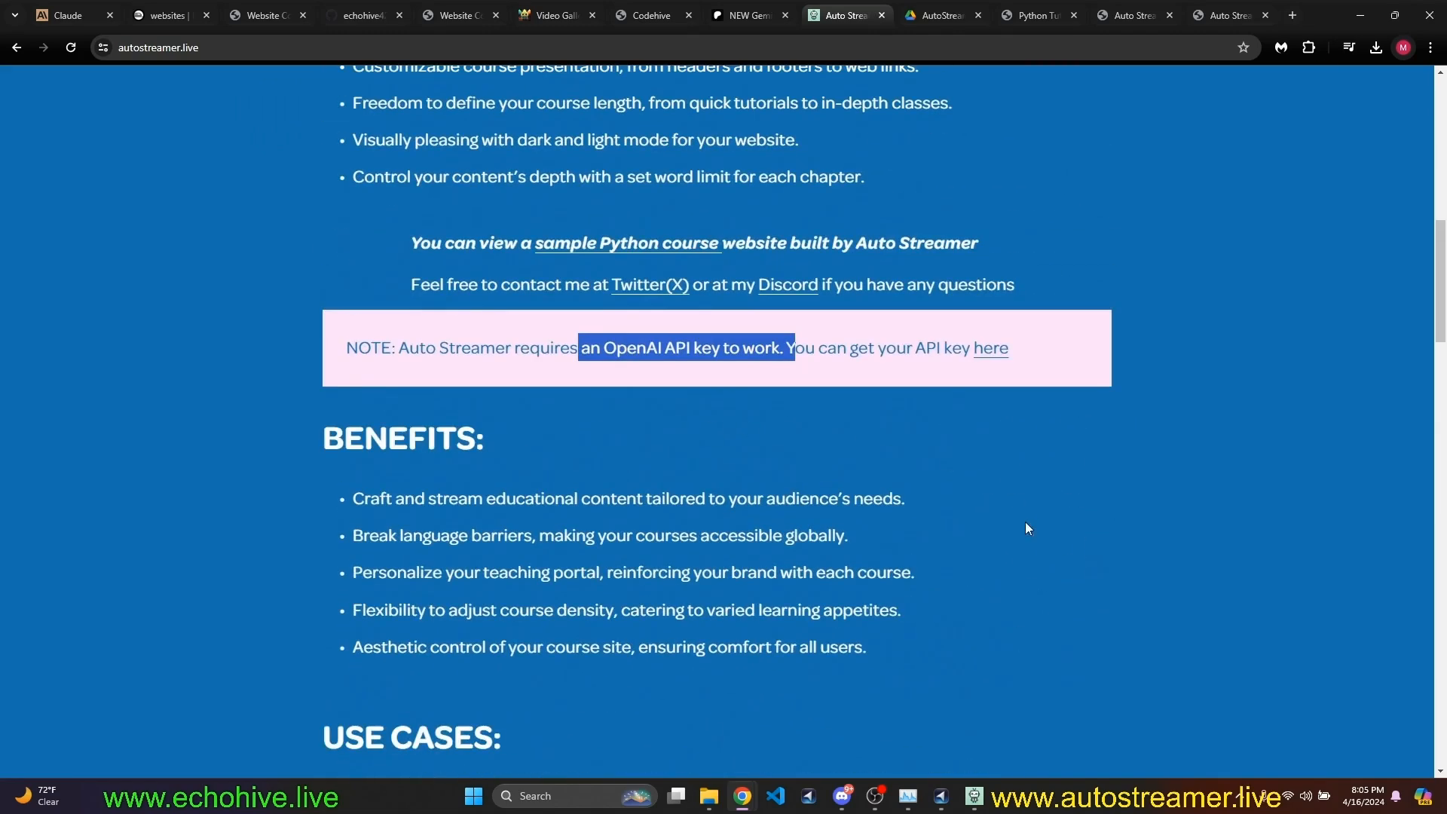
mouse_move(766, 463)
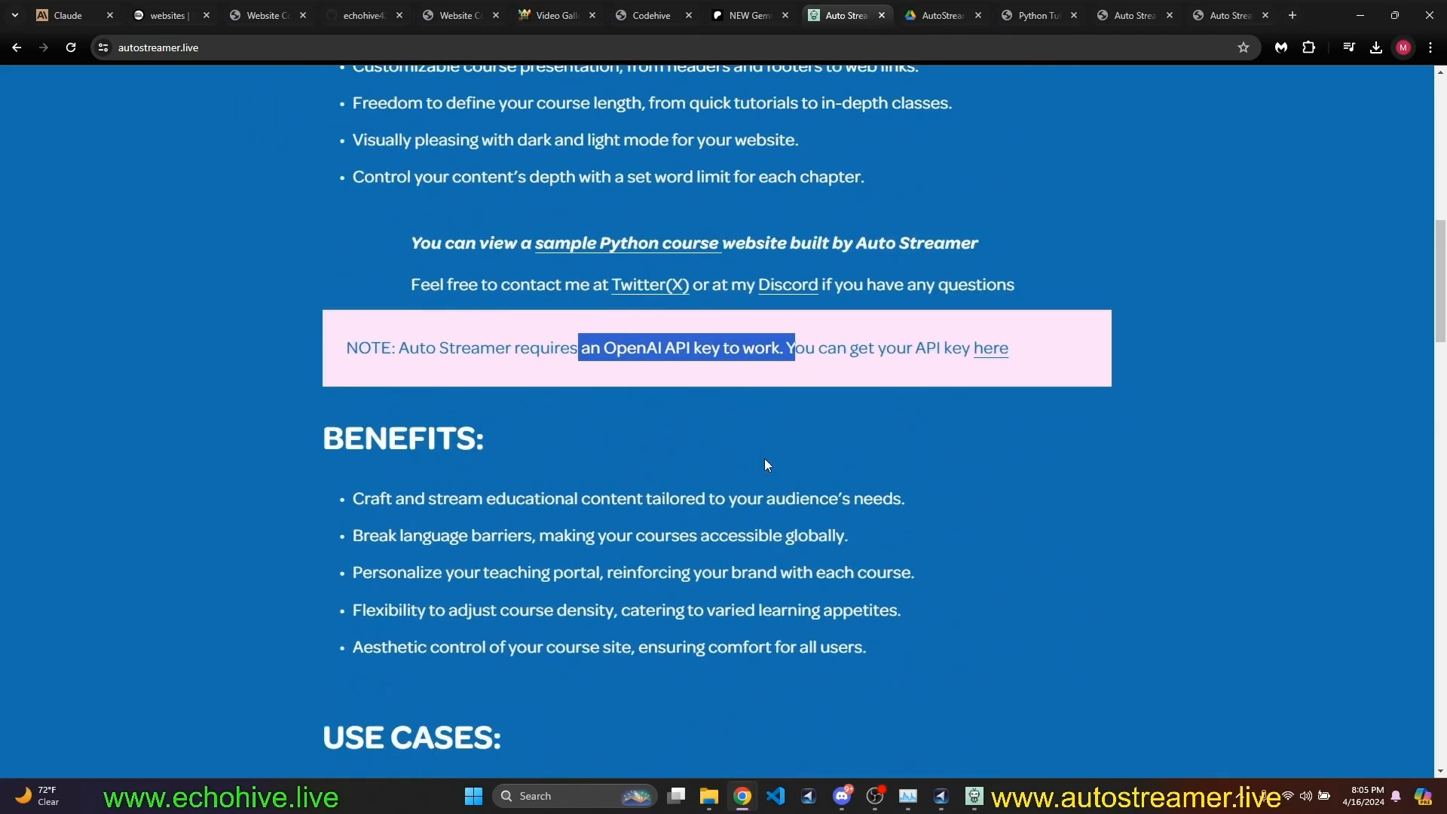
mouse_move(615, 473)
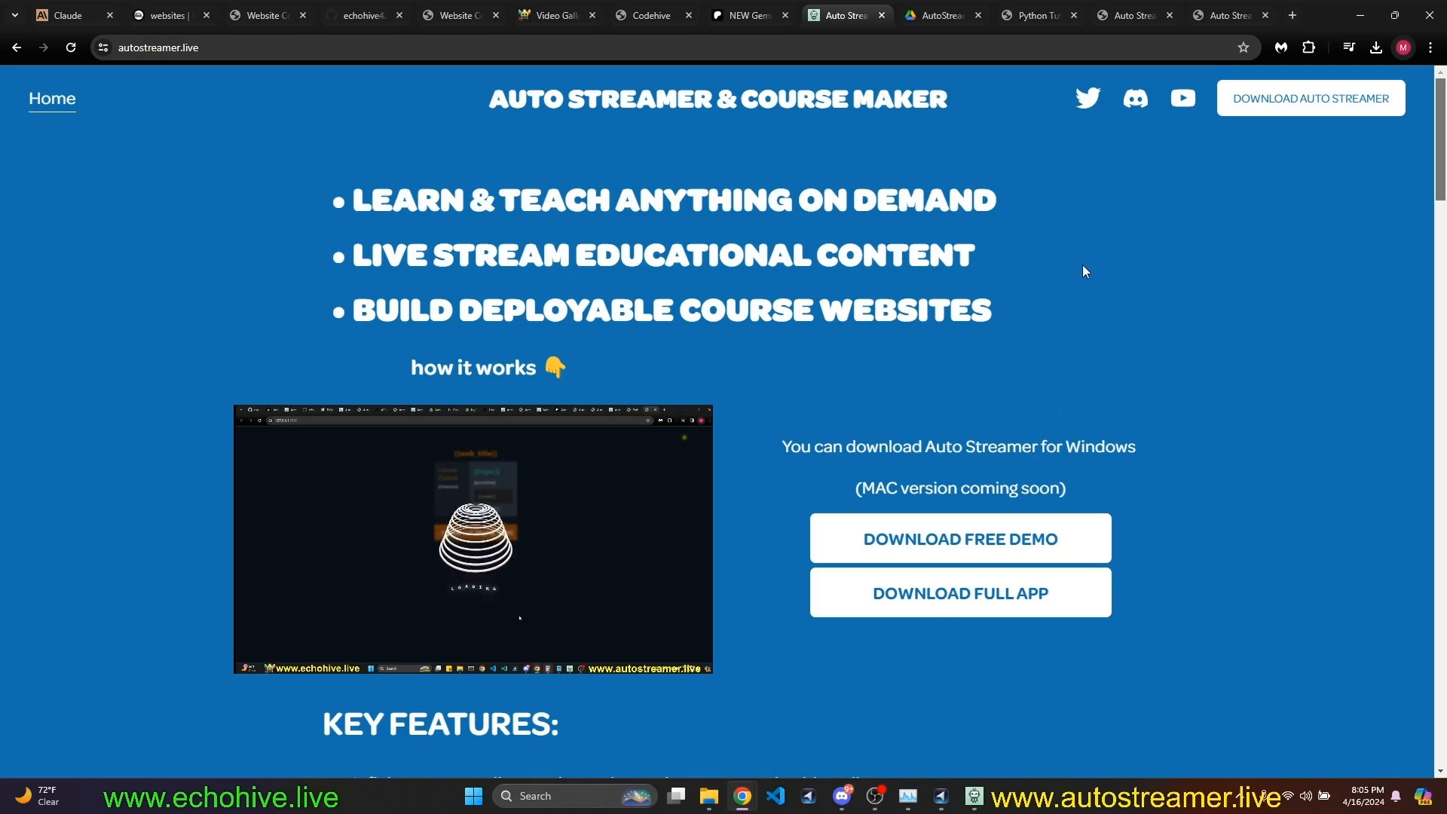
mouse_move(1135, 99)
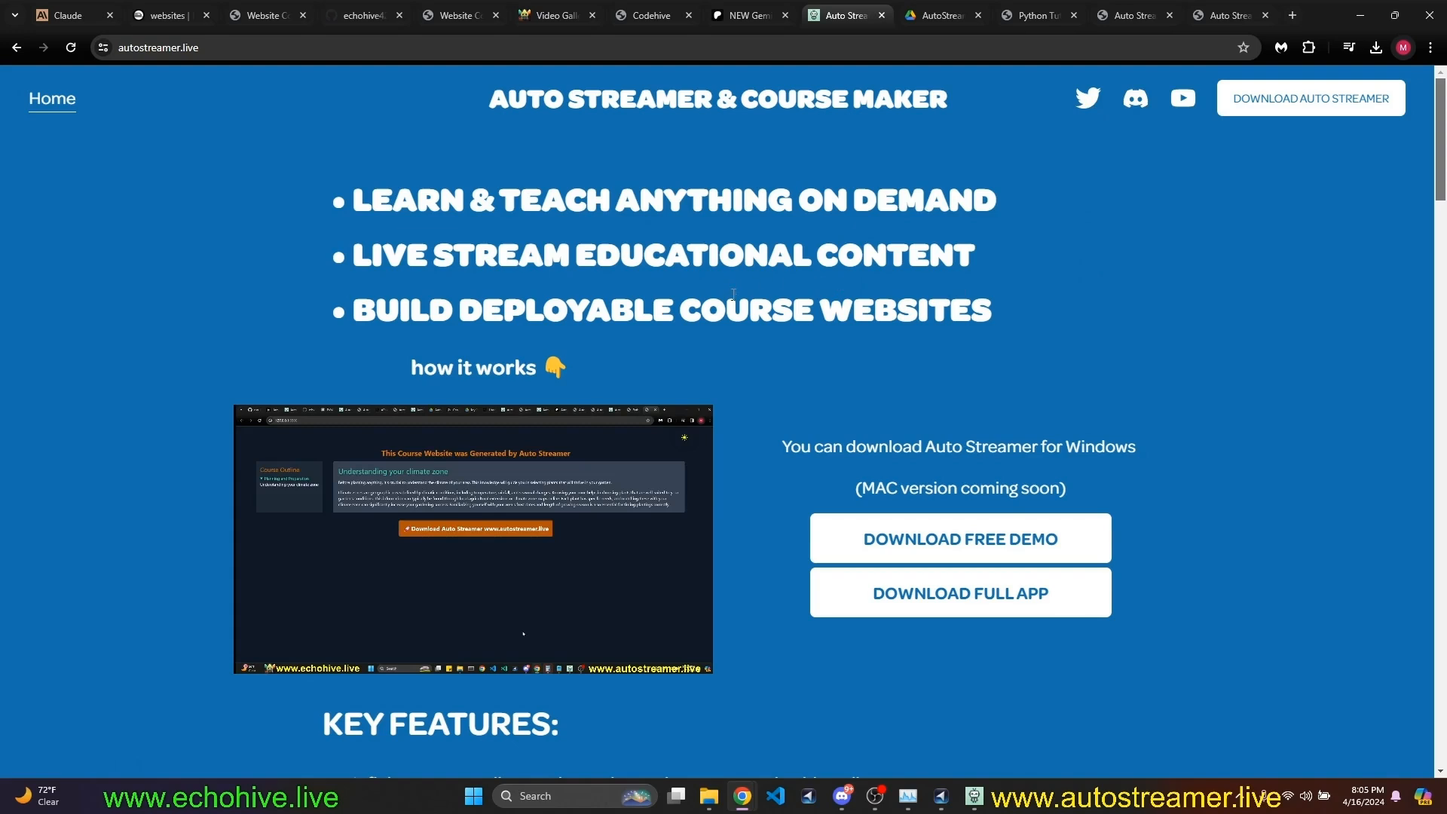
mouse_move(921, 339)
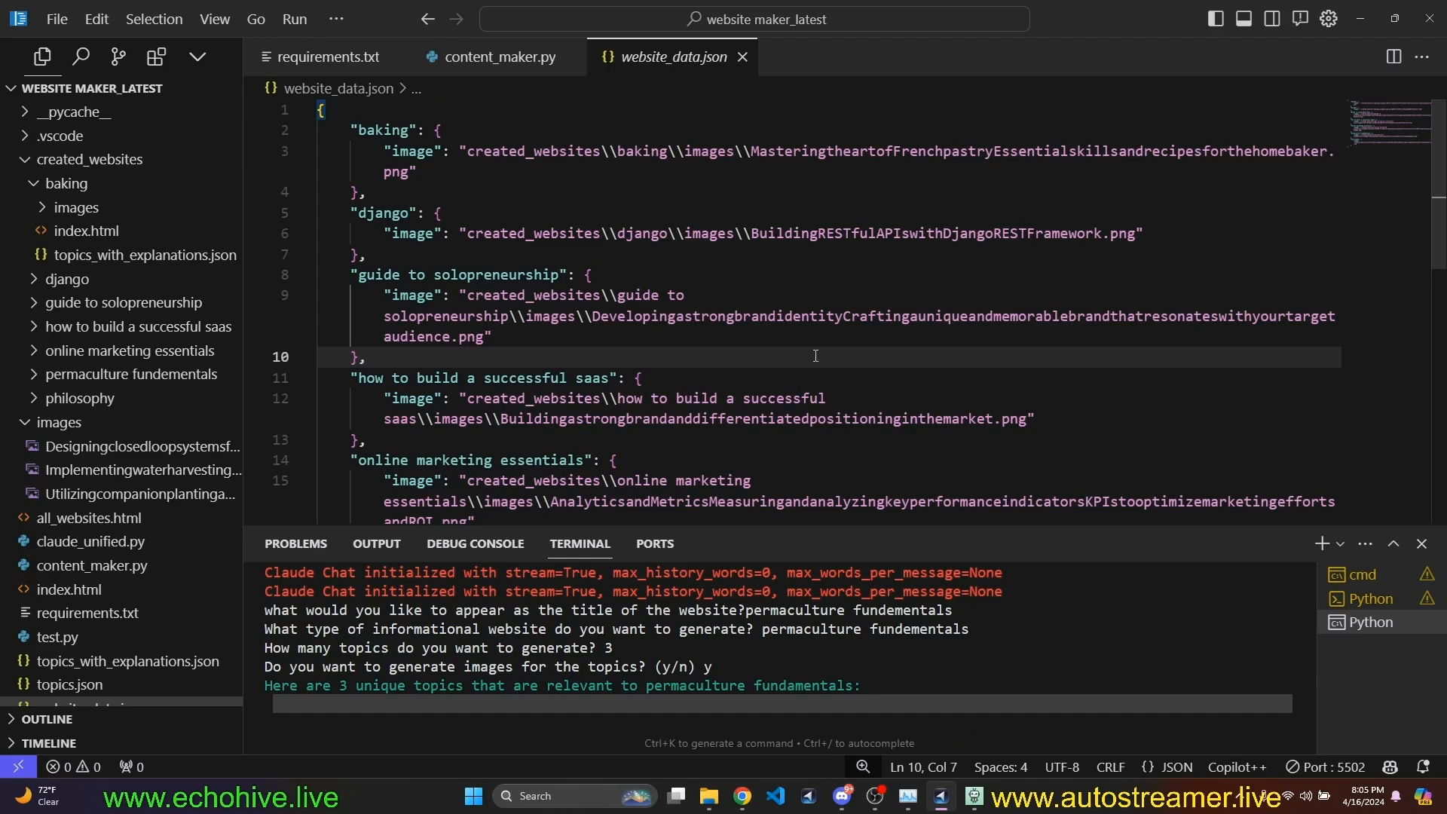
click(367, 357)
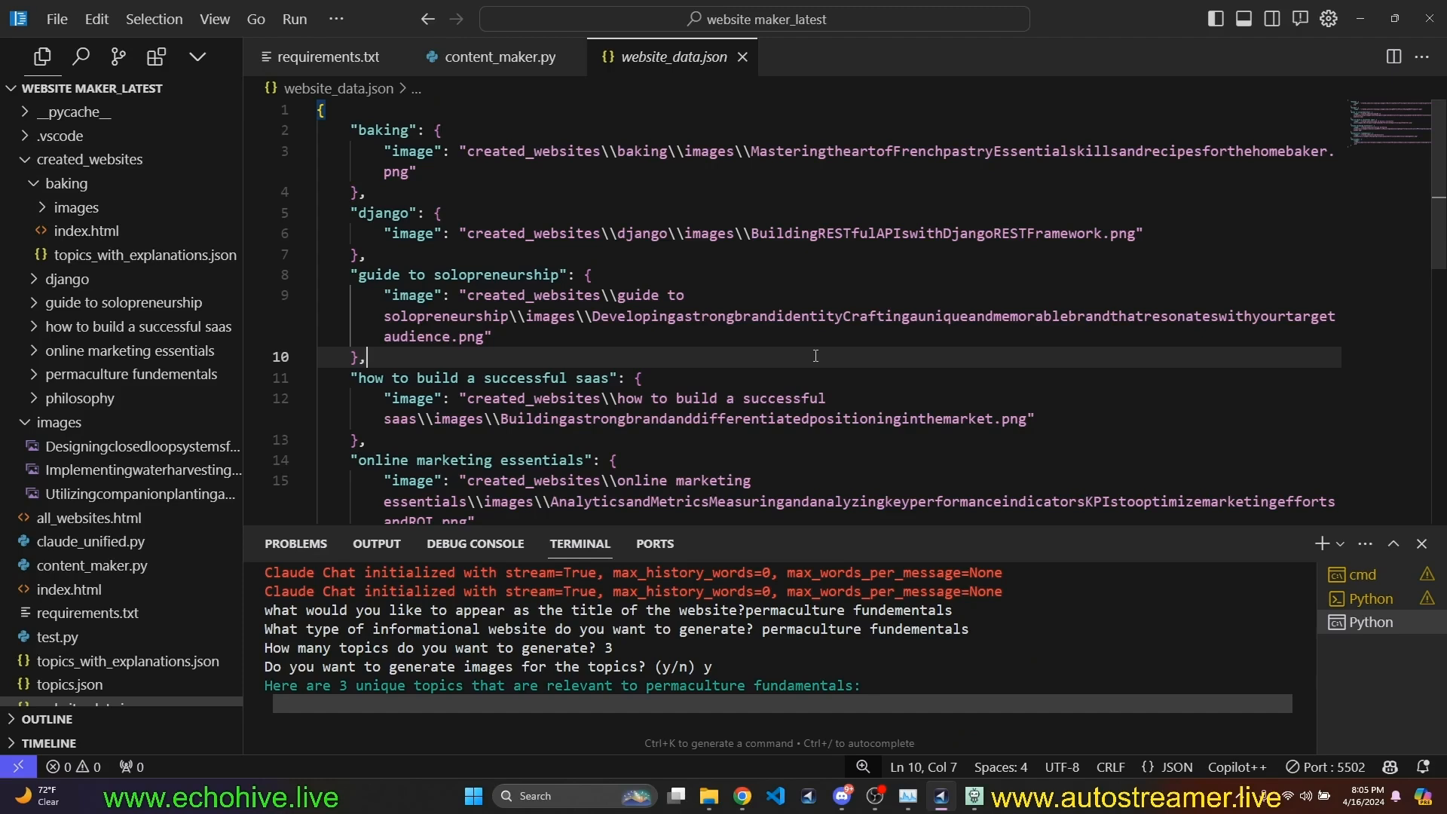